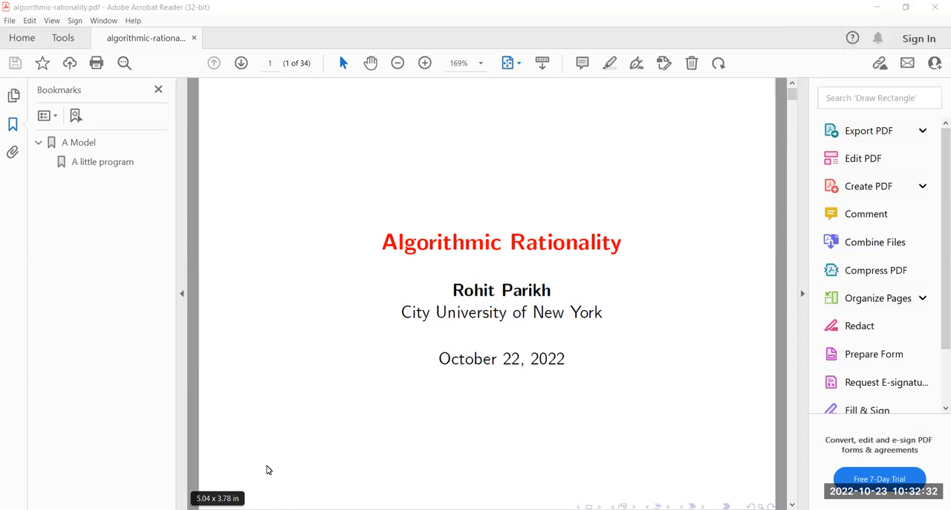
mouse_move(86, 412)
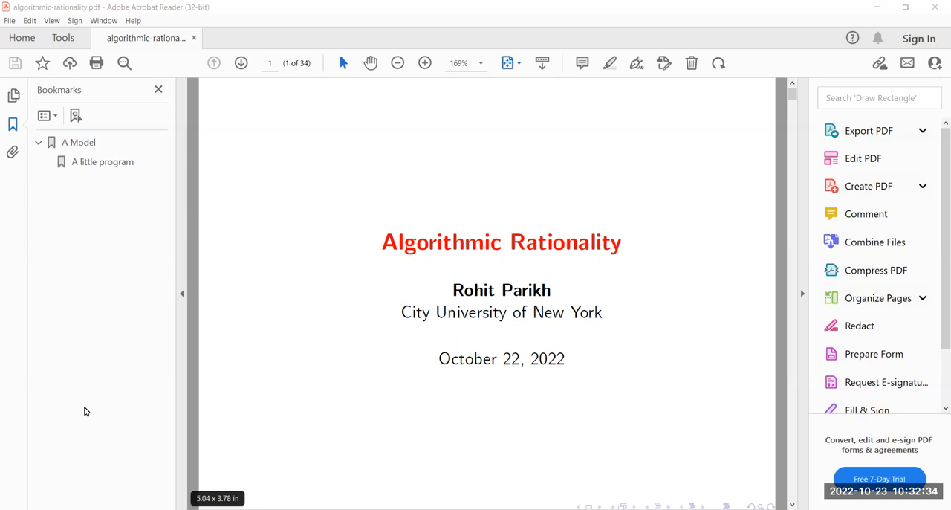
mouse_move(110, 431)
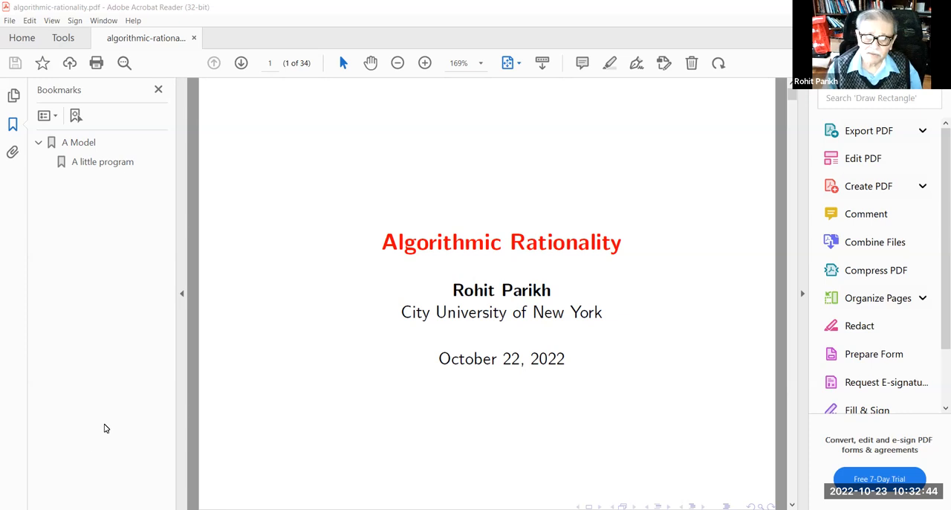
mouse_move(96, 443)
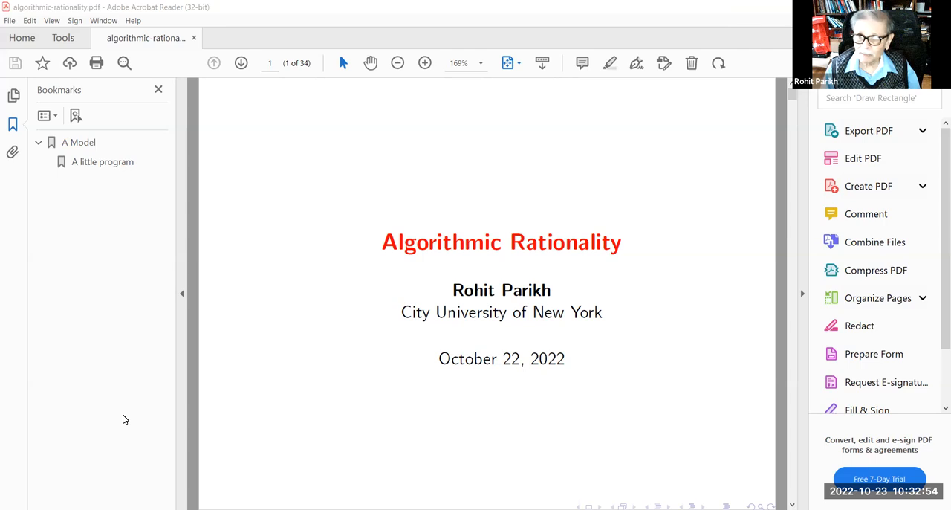
mouse_move(107, 386)
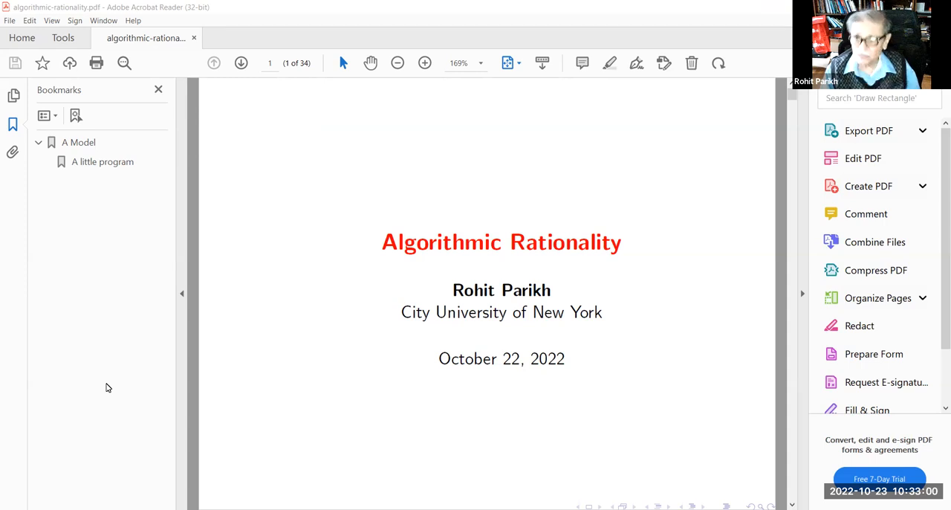
mouse_move(126, 443)
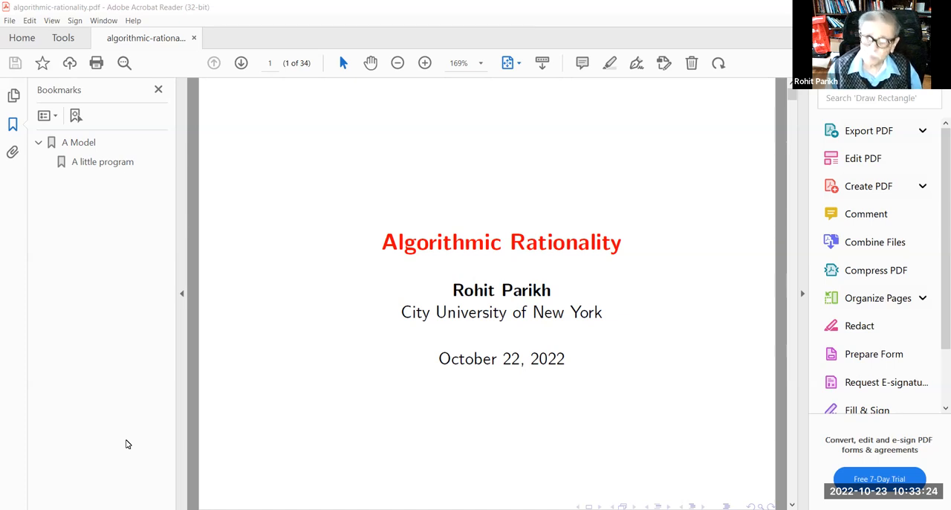
mouse_move(3, 399)
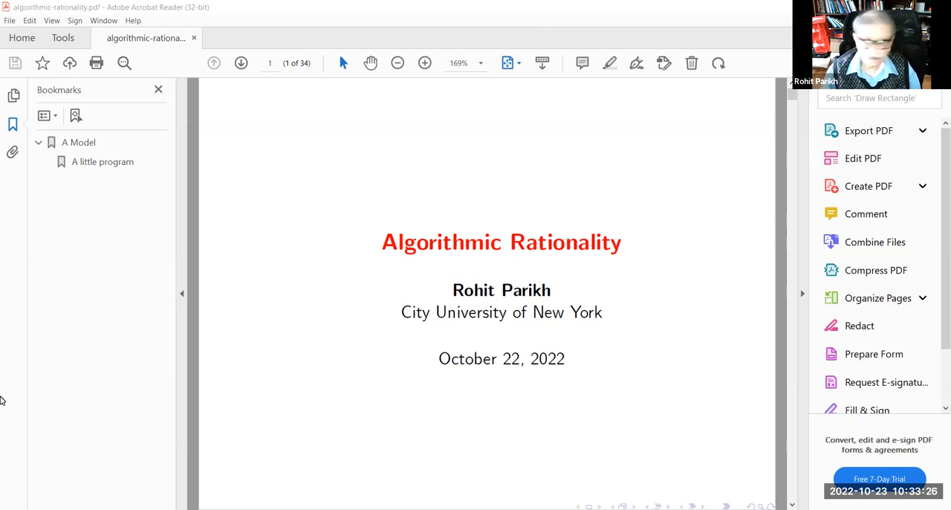
mouse_move(108, 380)
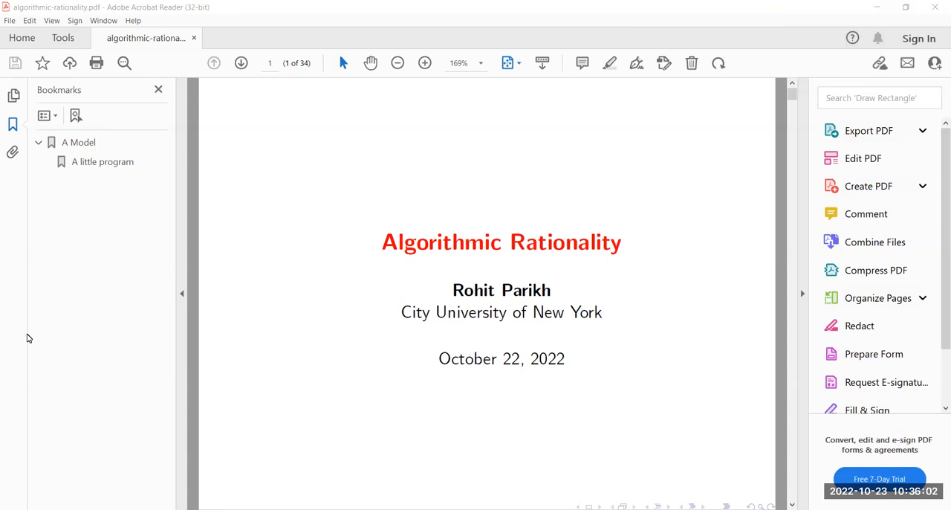
mouse_move(0, 364)
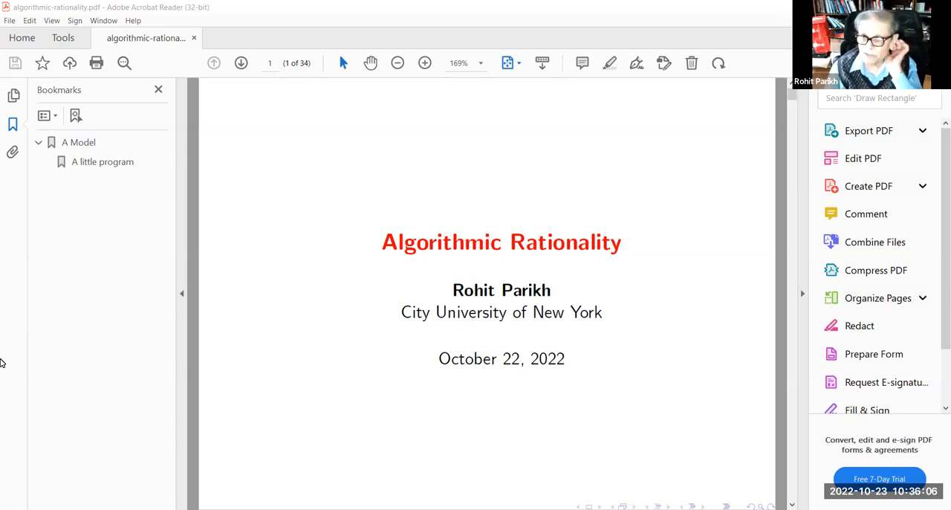
mouse_move(52, 404)
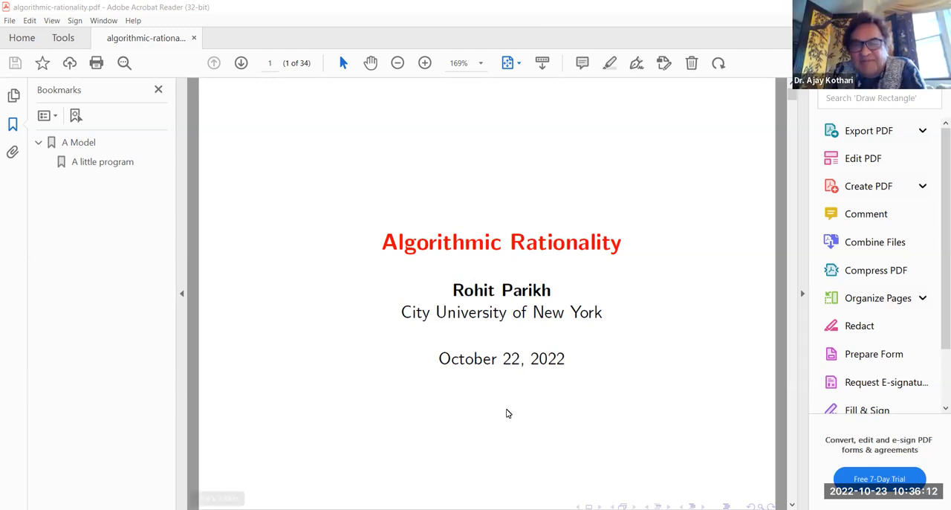
mouse_move(760, 425)
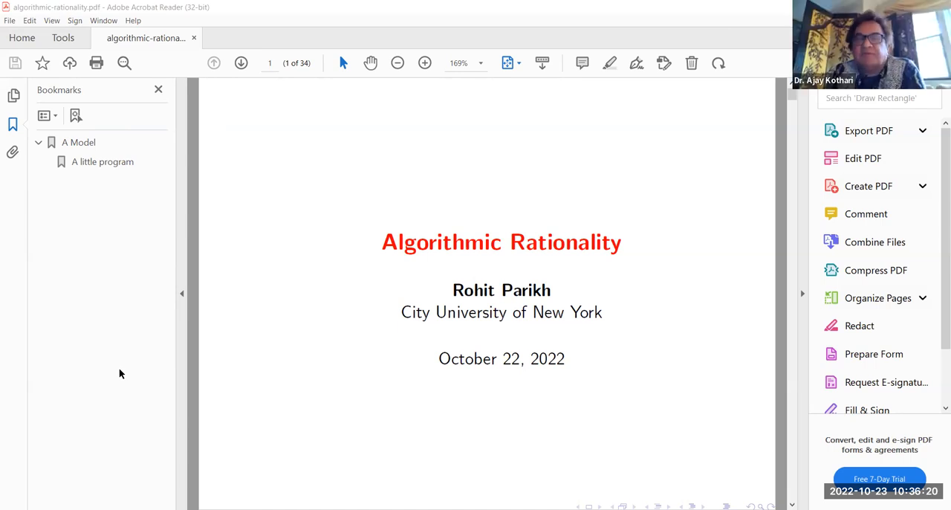
mouse_move(95, 404)
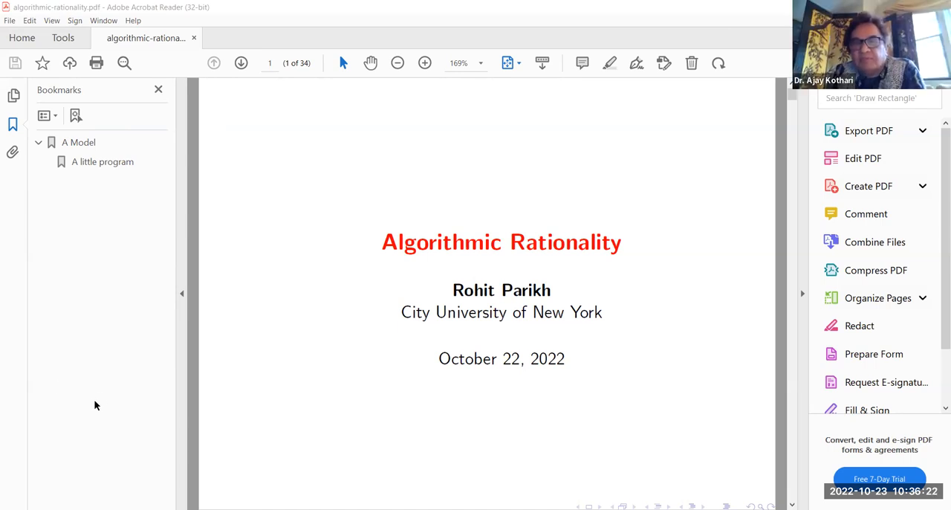
mouse_move(739, 395)
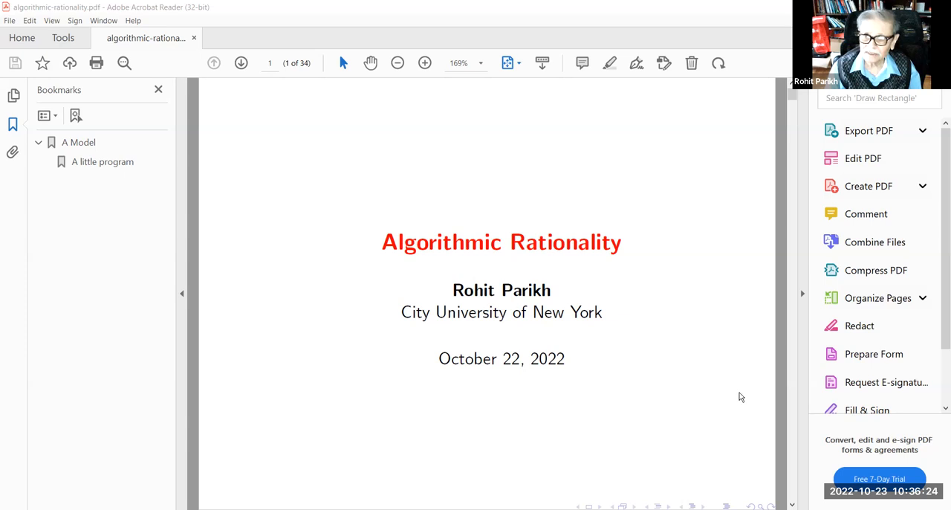
mouse_move(223, 368)
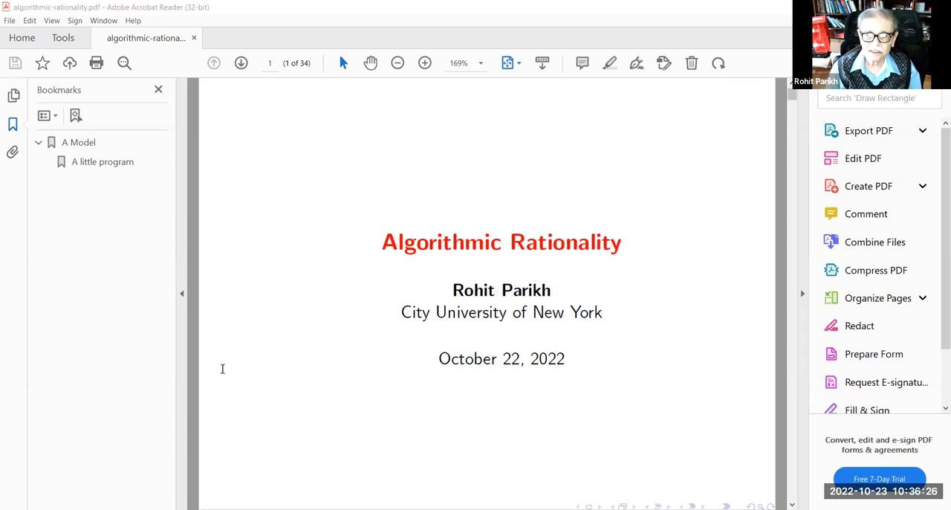
mouse_move(74, 457)
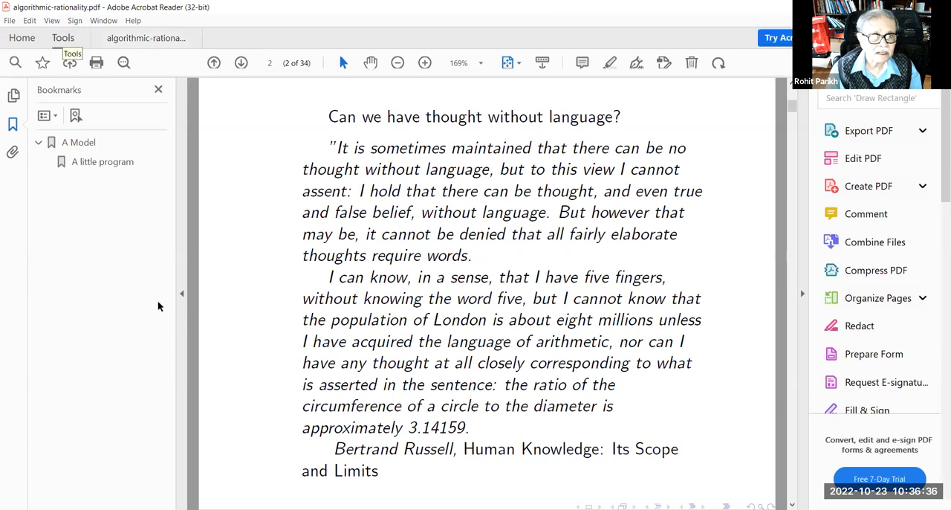
Show the Tools overview in place of the slide deck
click(63, 39)
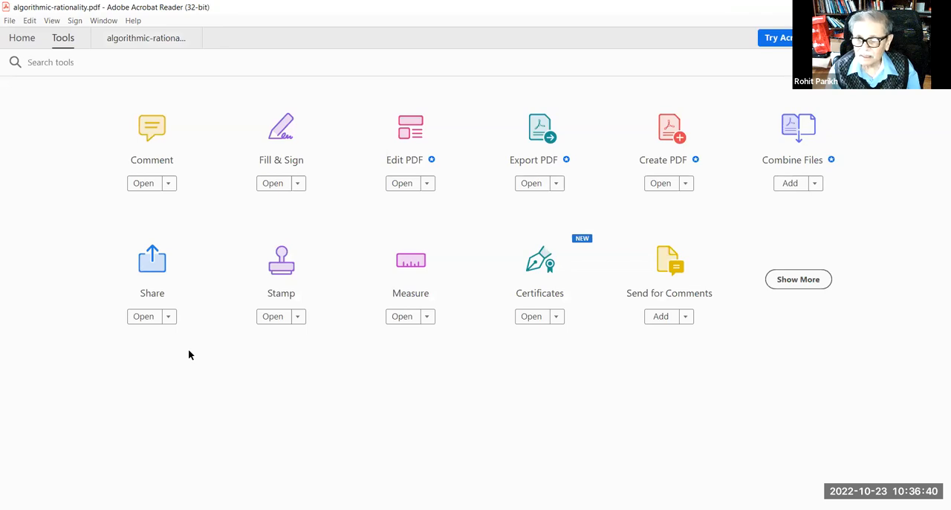
mouse_move(271, 362)
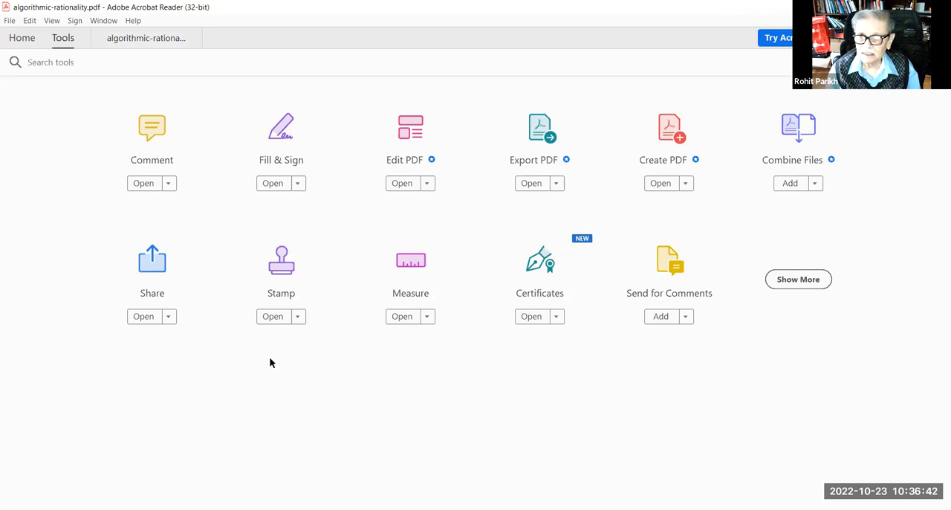
mouse_move(357, 373)
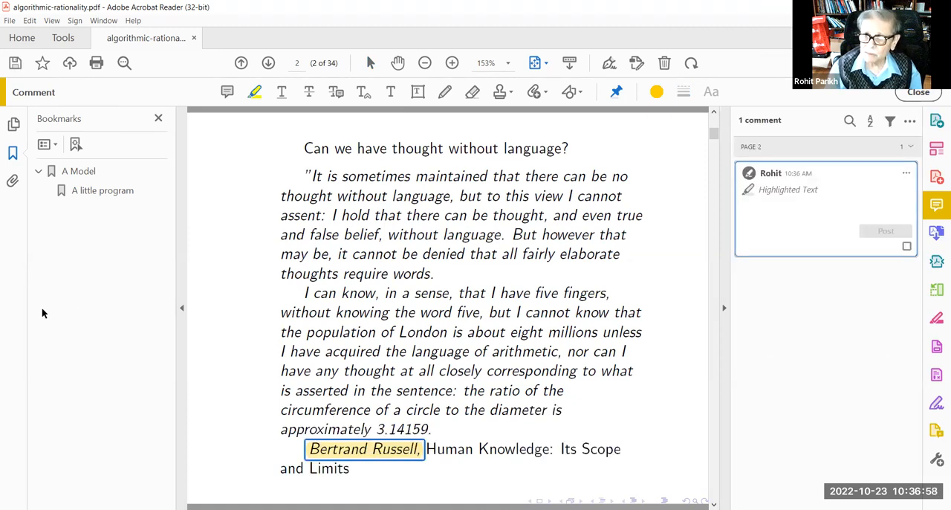
mouse_move(70, 344)
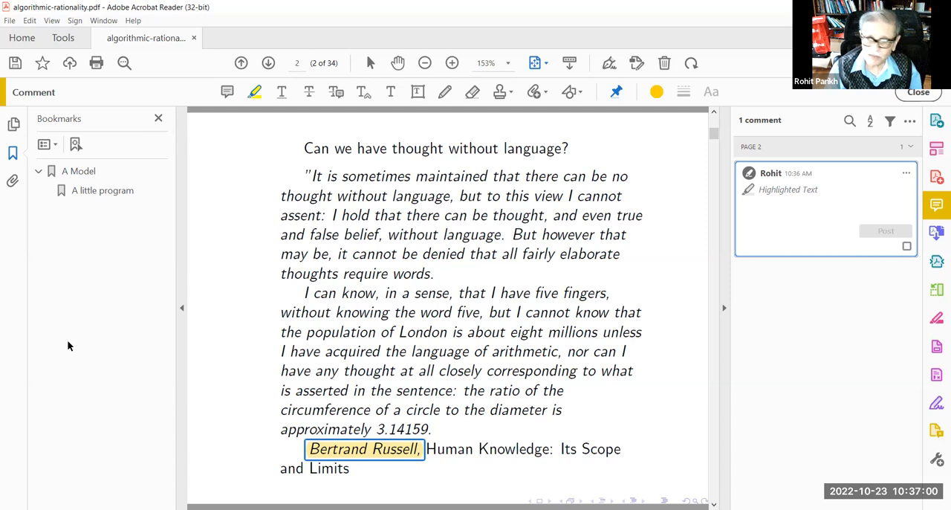
Begin a reply note on the Bertrand Russell highlight comment
click(820, 208)
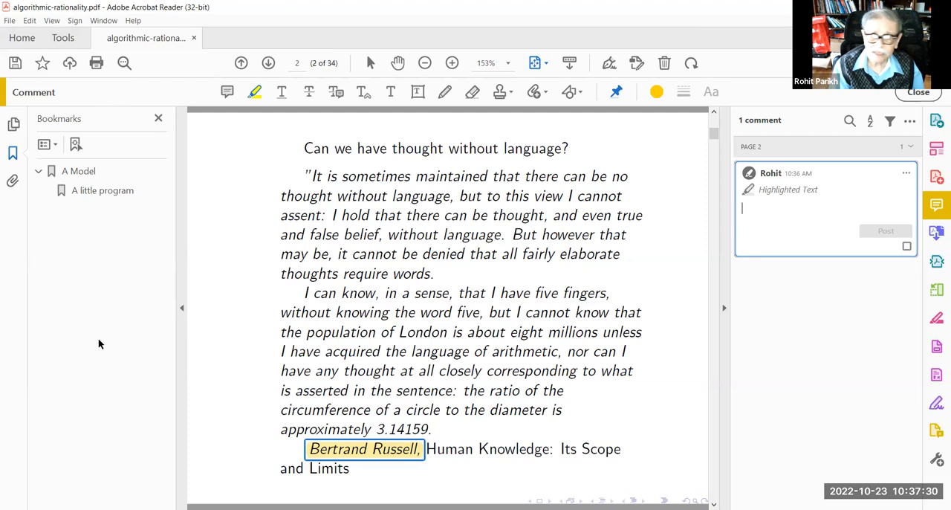
mouse_move(63, 434)
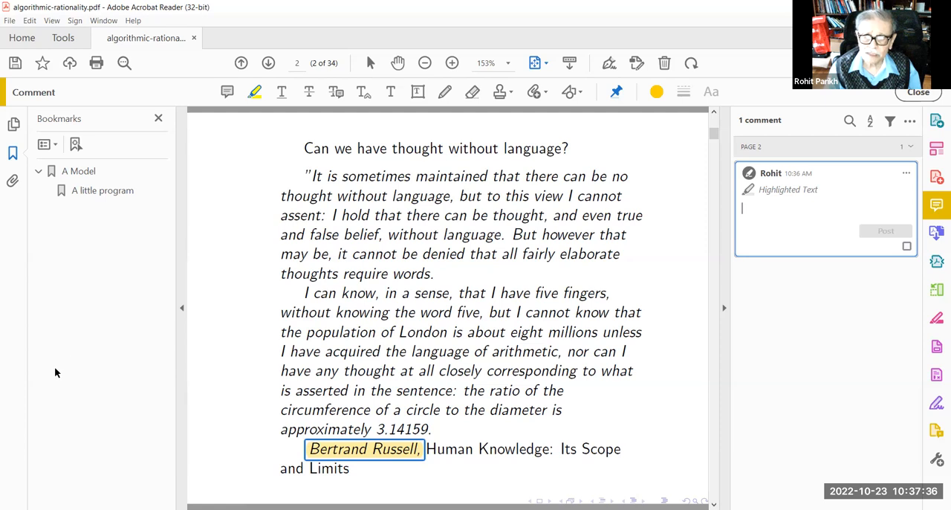
mouse_move(134, 407)
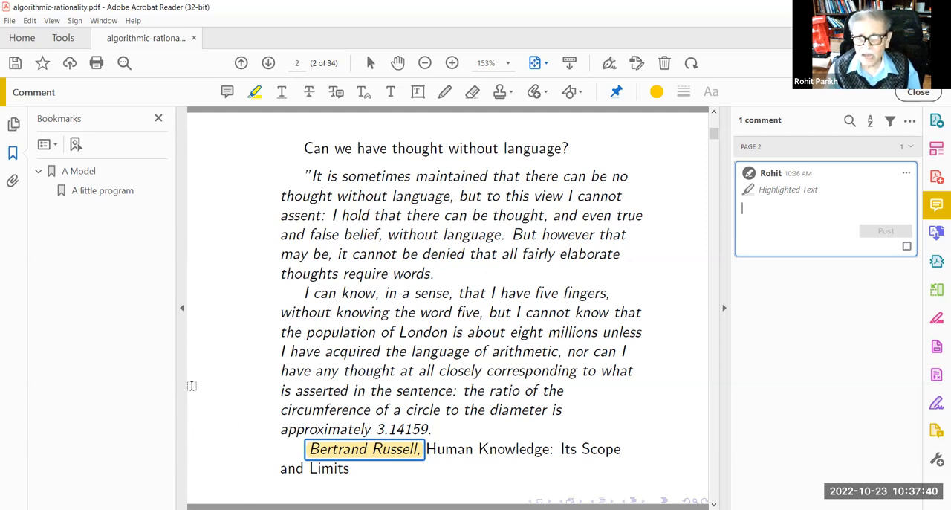
mouse_move(110, 369)
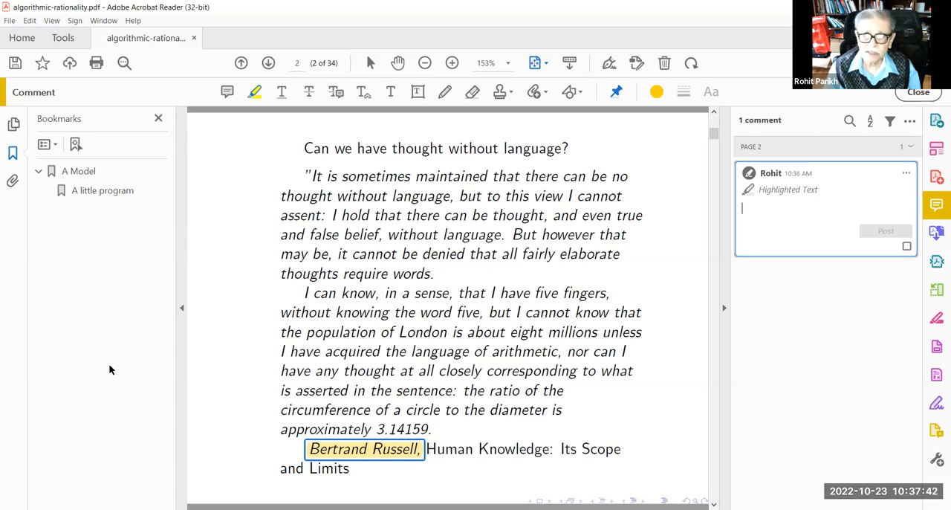
mouse_move(187, 367)
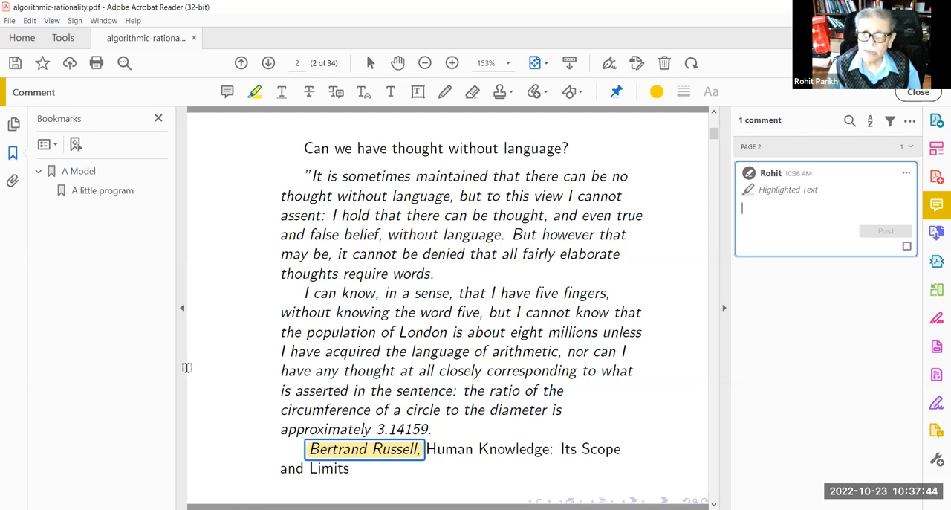
mouse_move(96, 380)
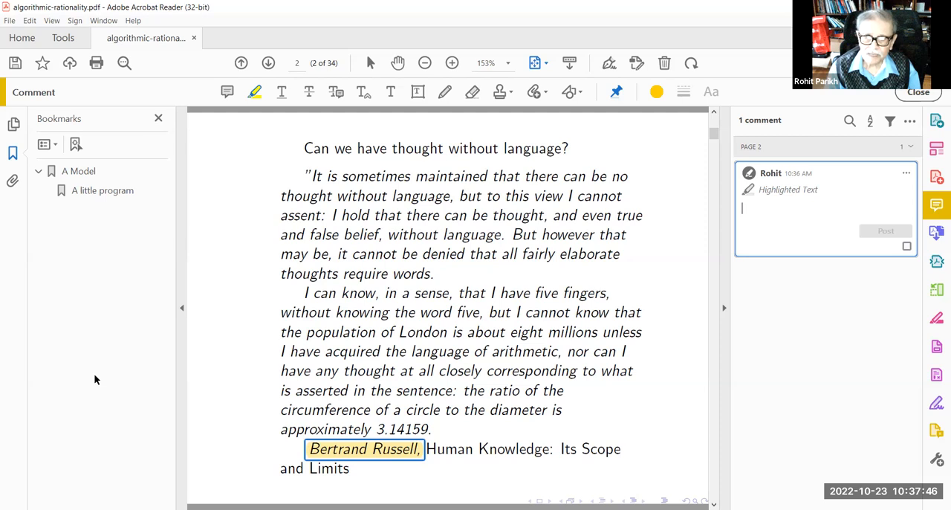
mouse_move(129, 404)
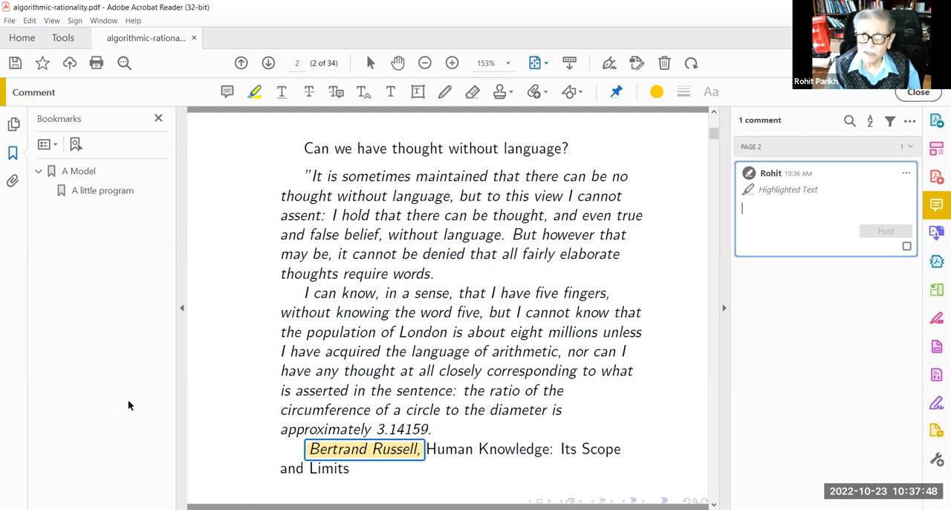
mouse_move(455, 273)
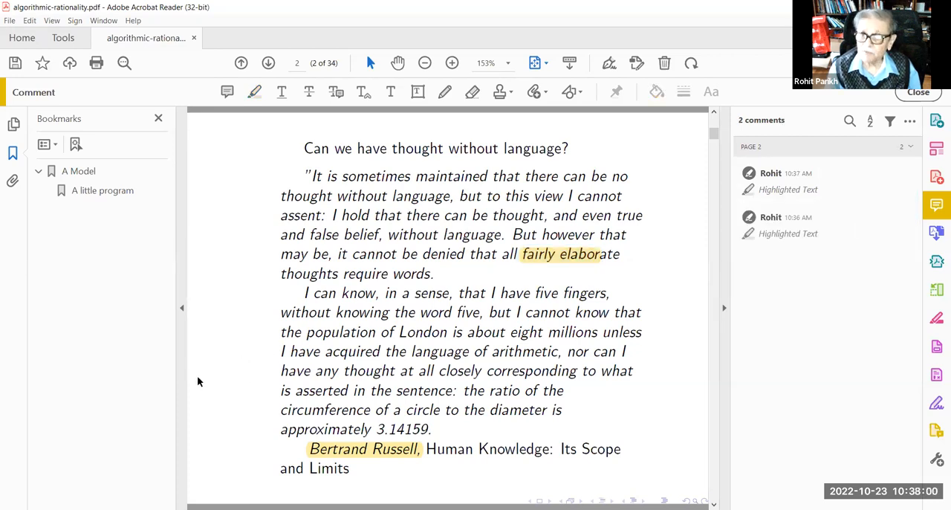
mouse_move(193, 430)
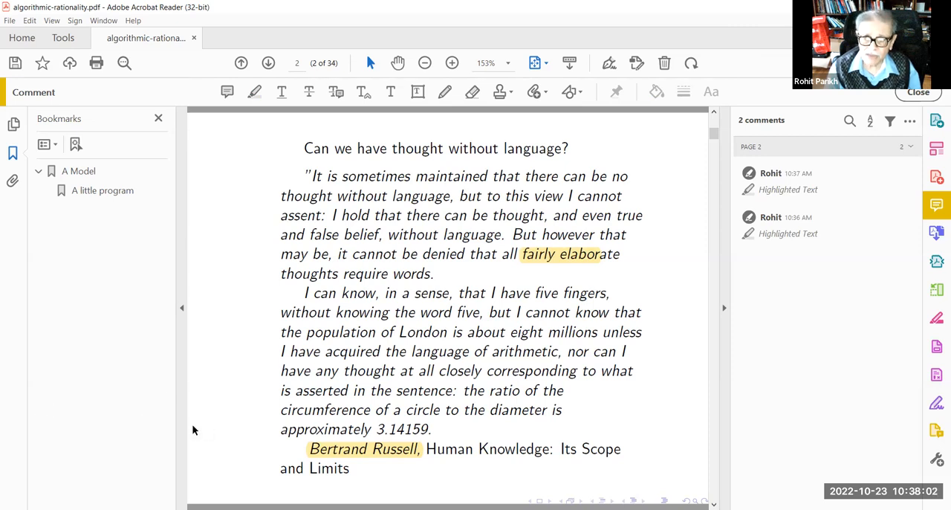
mouse_move(213, 424)
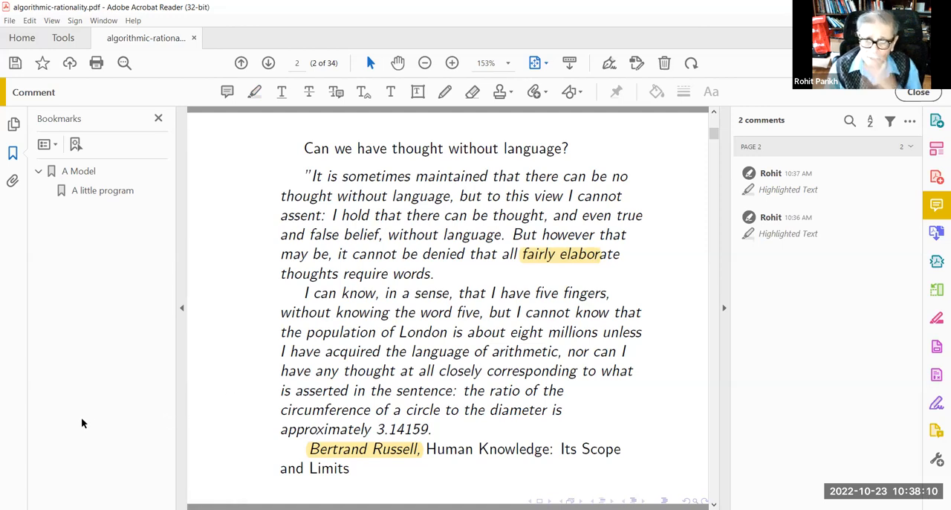
mouse_move(132, 421)
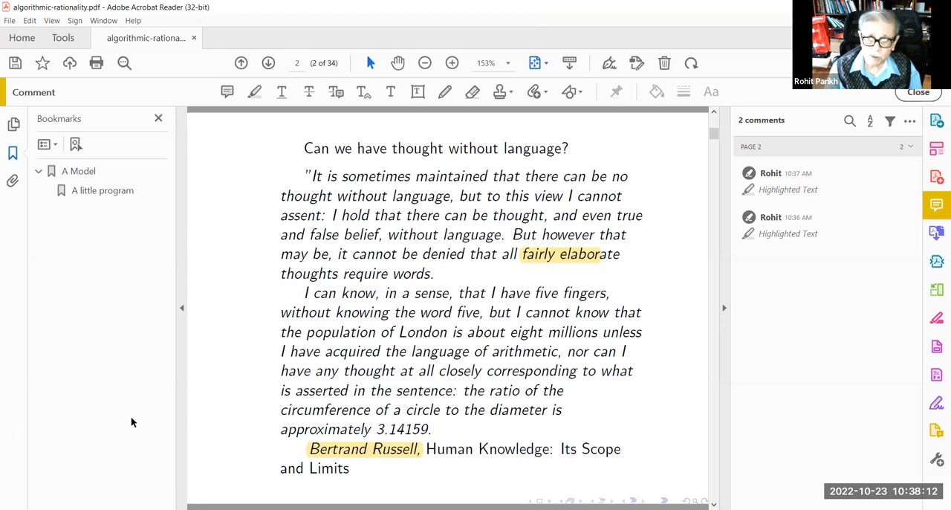
mouse_move(142, 428)
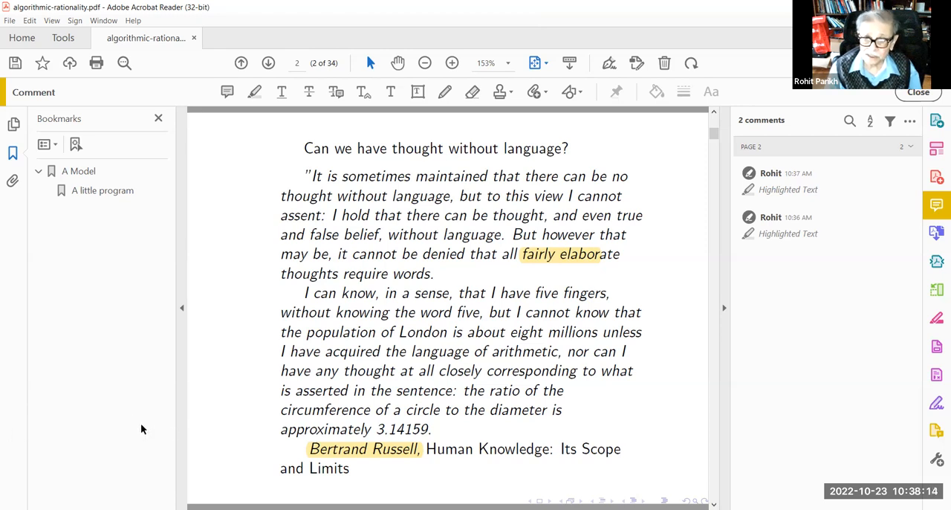
mouse_move(108, 443)
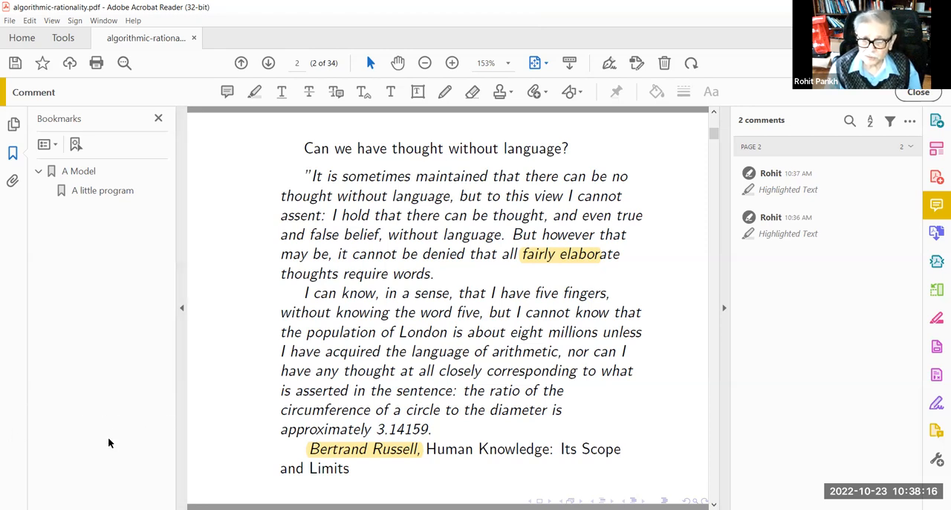
mouse_move(116, 453)
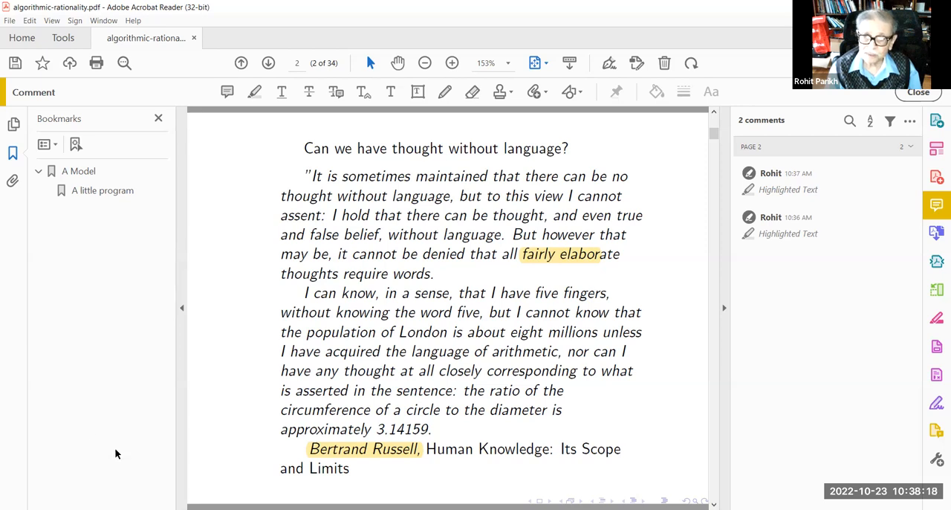
mouse_move(137, 429)
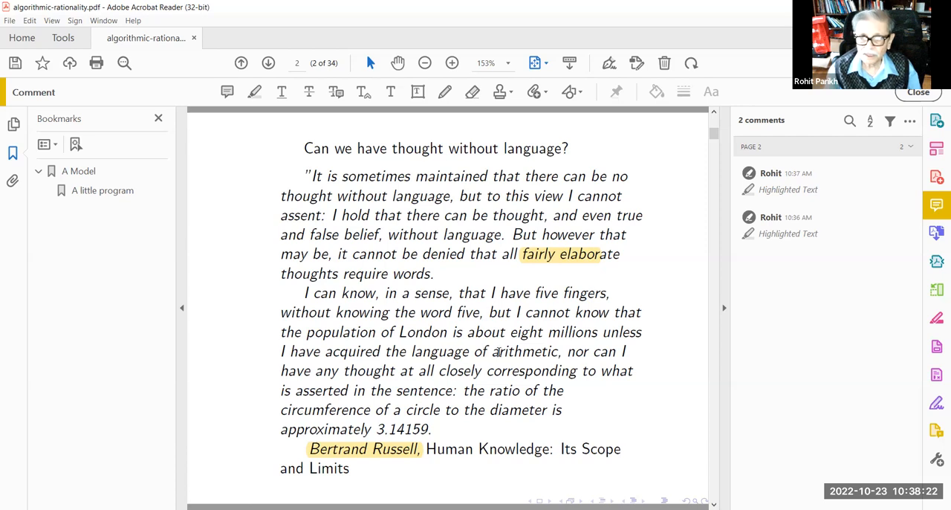
Finish the yellow highlight over the phrase 'fairly elaborate' in the Russell quote
click(559, 253)
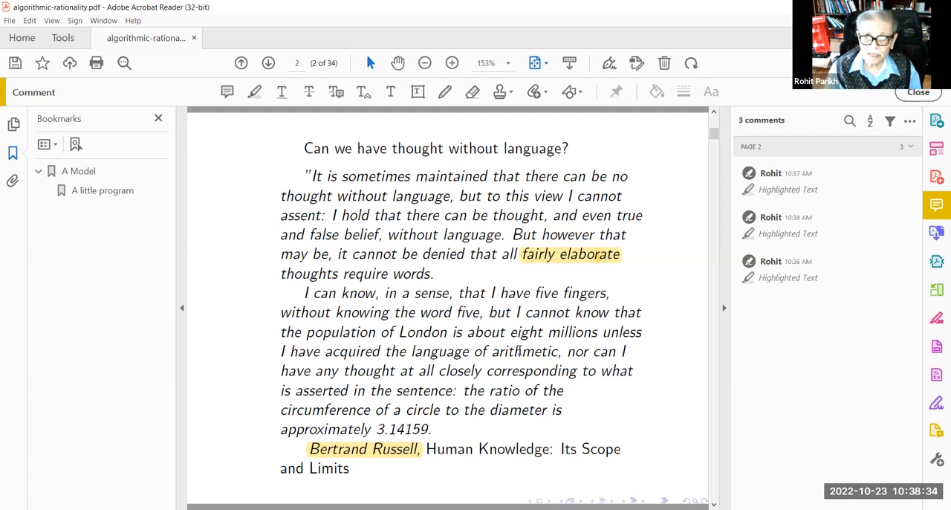
mouse_move(696, 323)
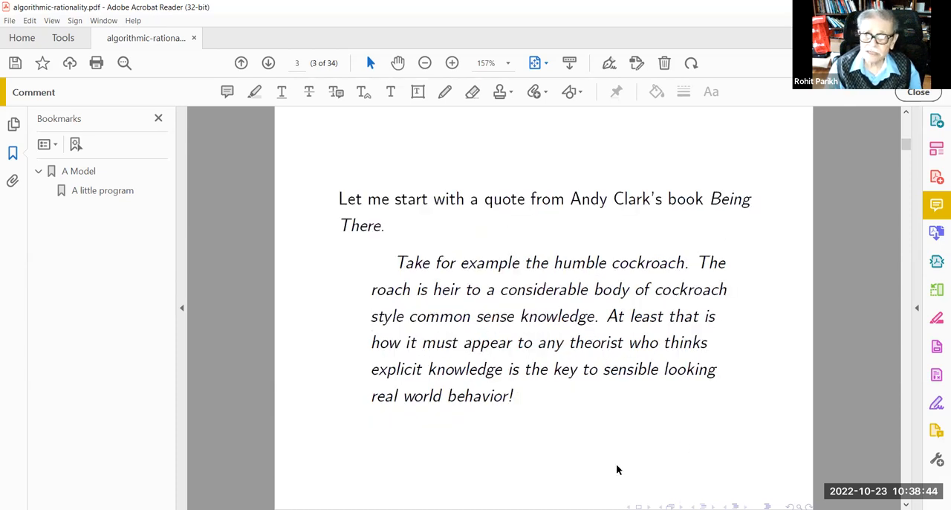
mouse_move(404, 429)
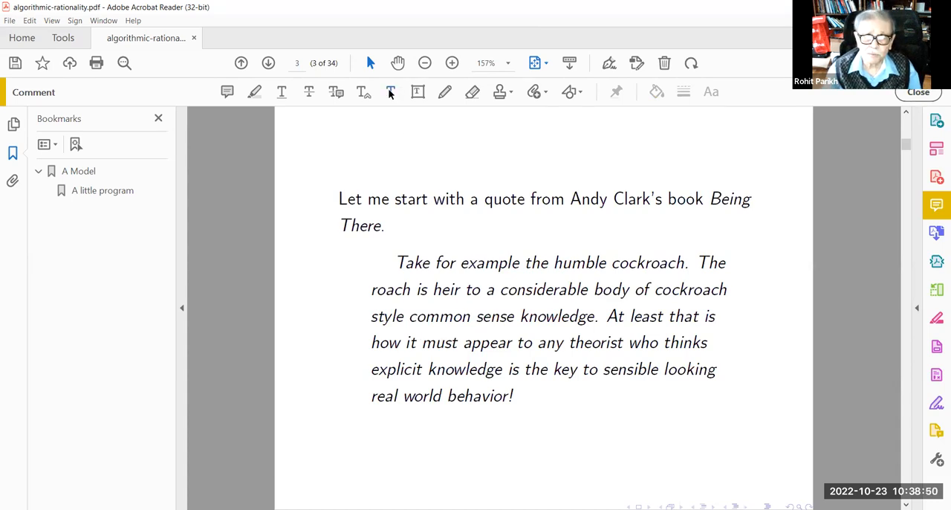
mouse_move(389, 92)
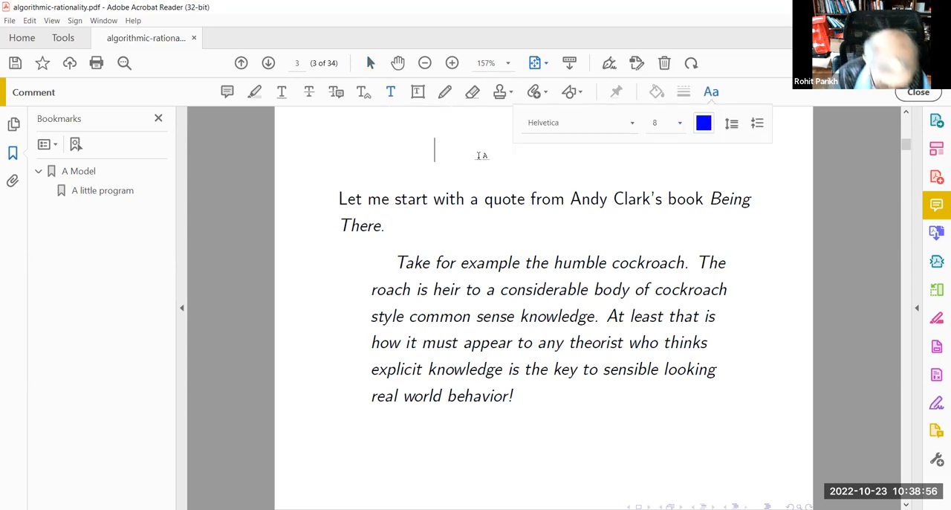
Start the blue note 'The extended mind' above the Andy Clark quotation
text(The extended mind)
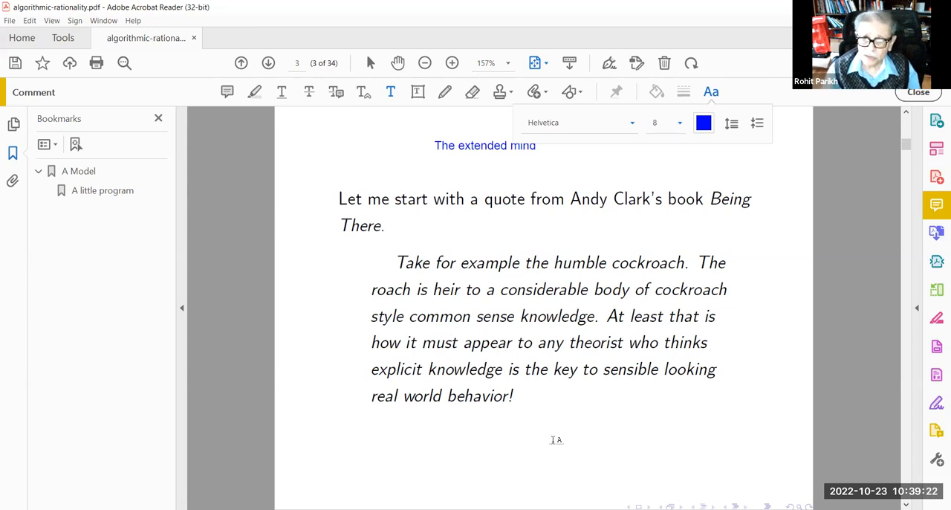
mouse_move(586, 425)
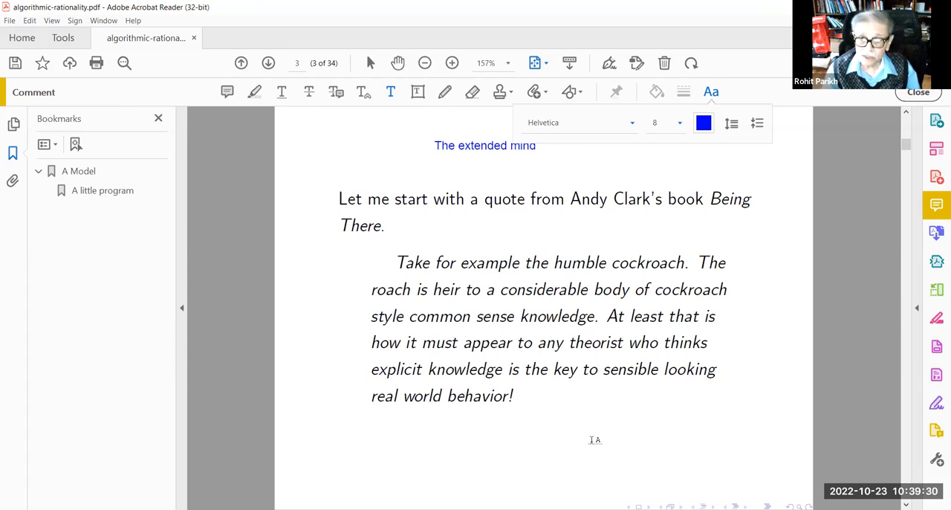
mouse_move(527, 399)
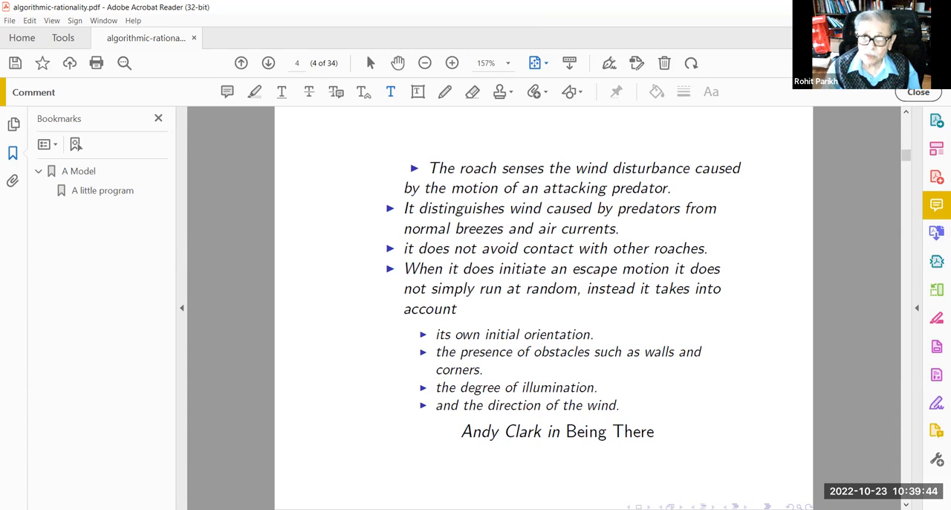
mouse_move(306, 286)
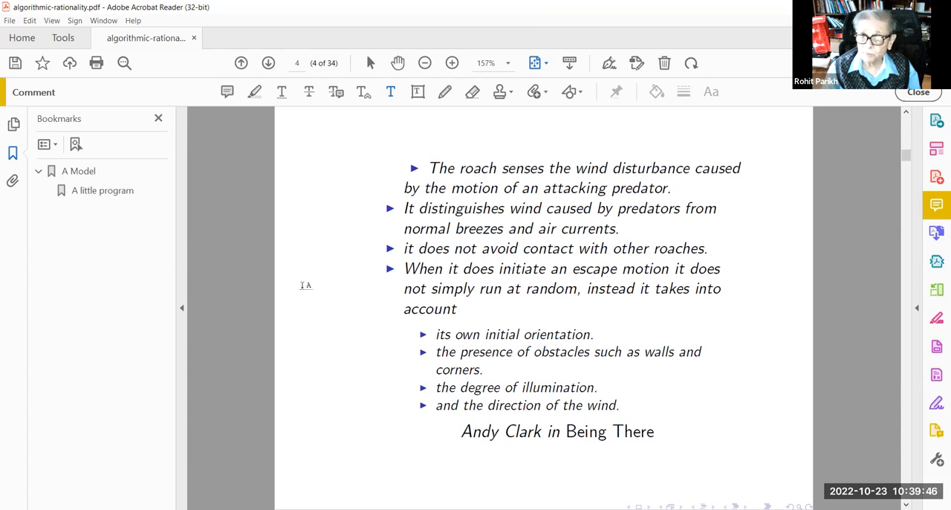
mouse_move(320, 364)
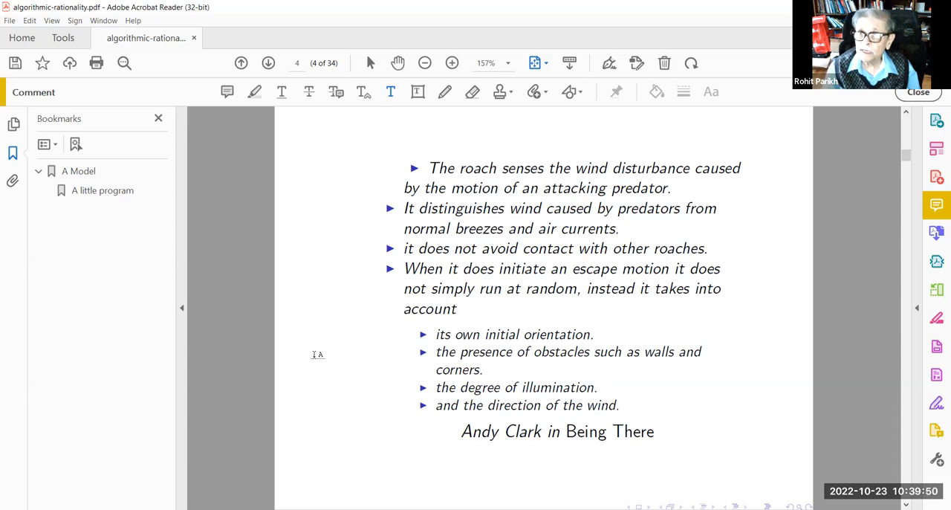
mouse_move(333, 375)
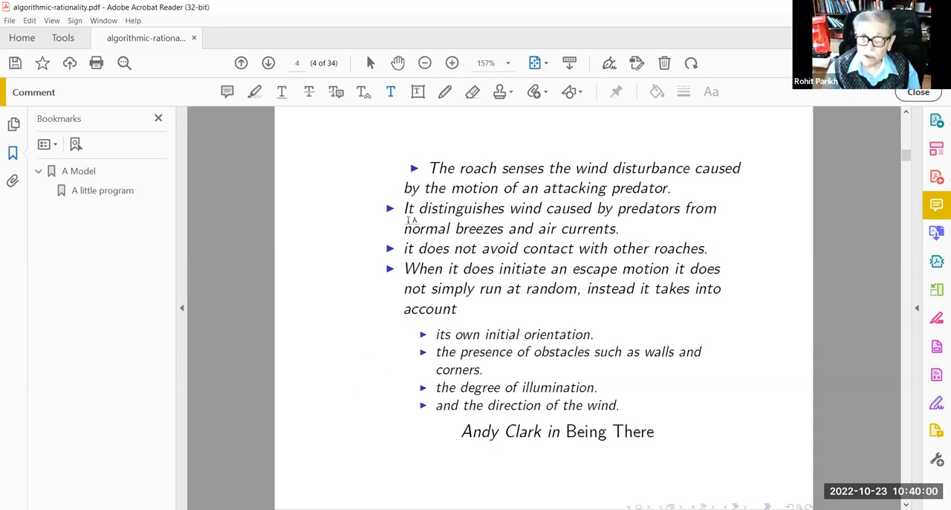
mouse_move(362, 359)
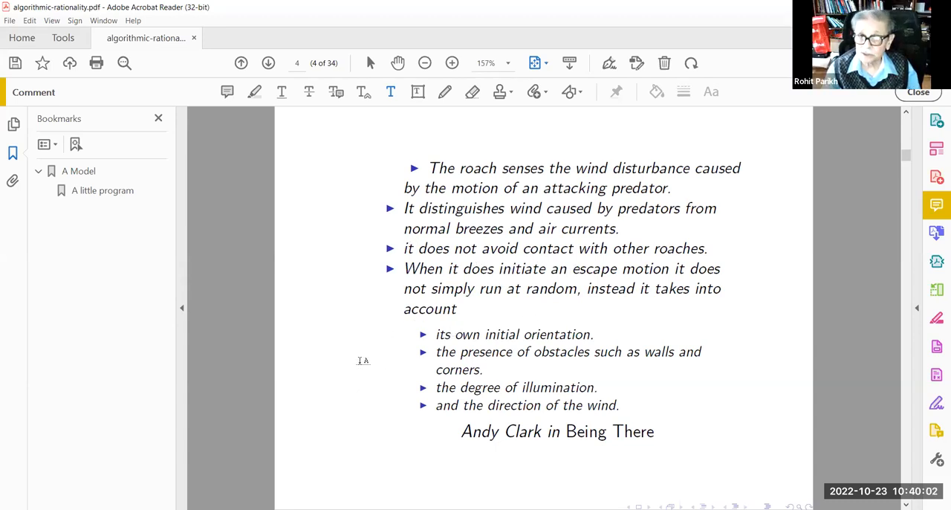
mouse_move(303, 385)
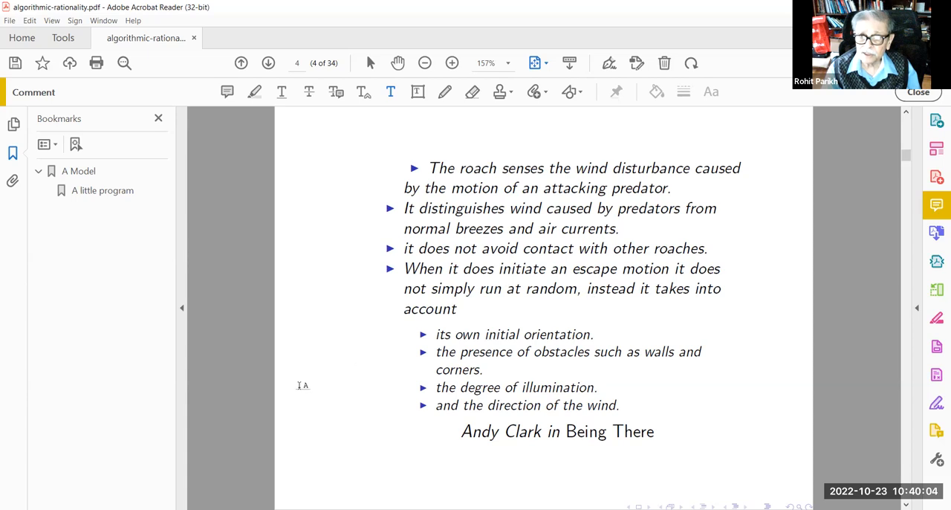
mouse_move(363, 392)
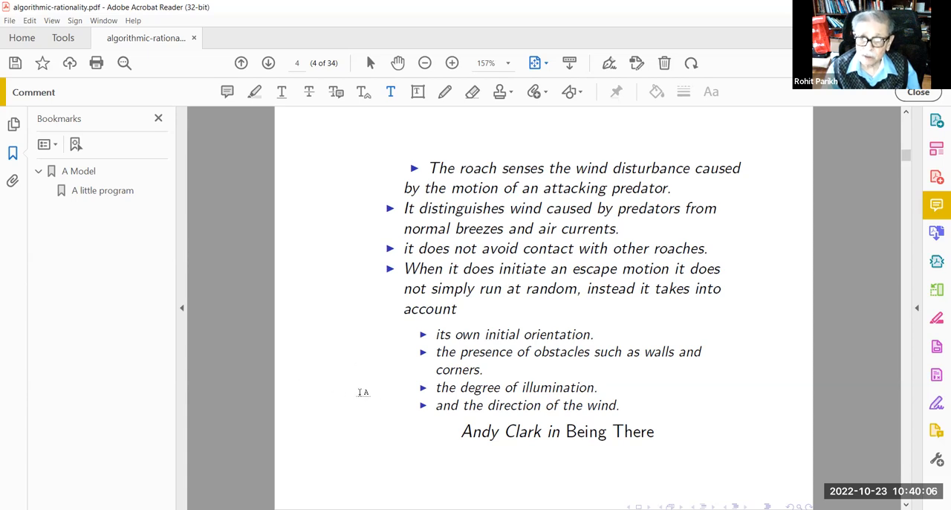
mouse_move(352, 451)
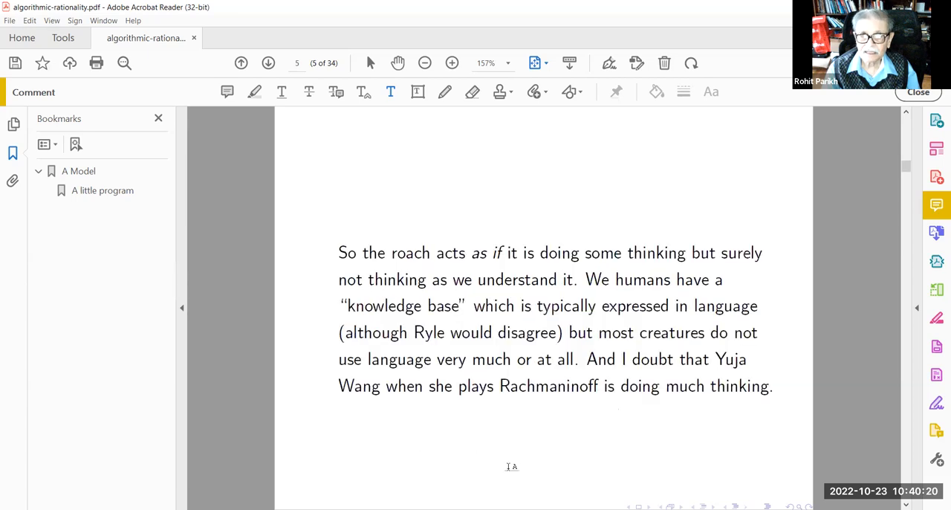
mouse_move(575, 487)
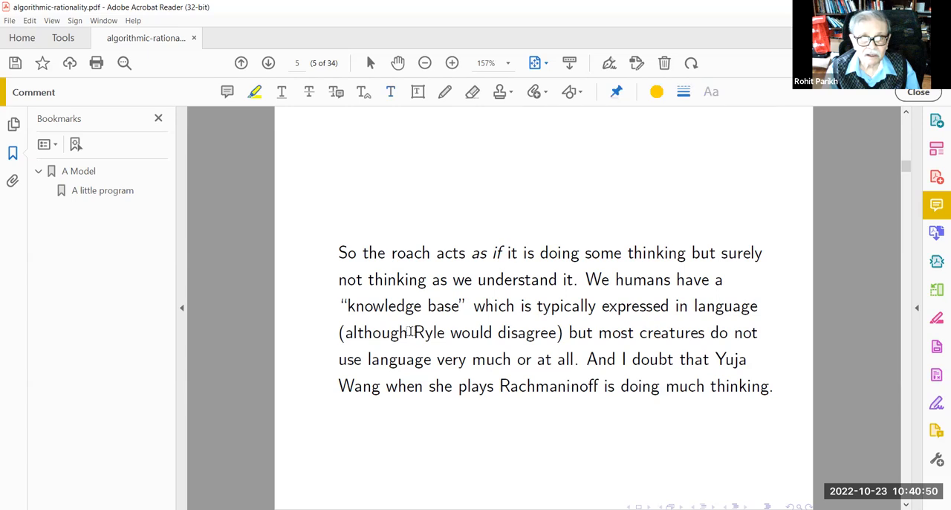
Highlight the word Ryle in yellow on page 5
double_click(428, 332)
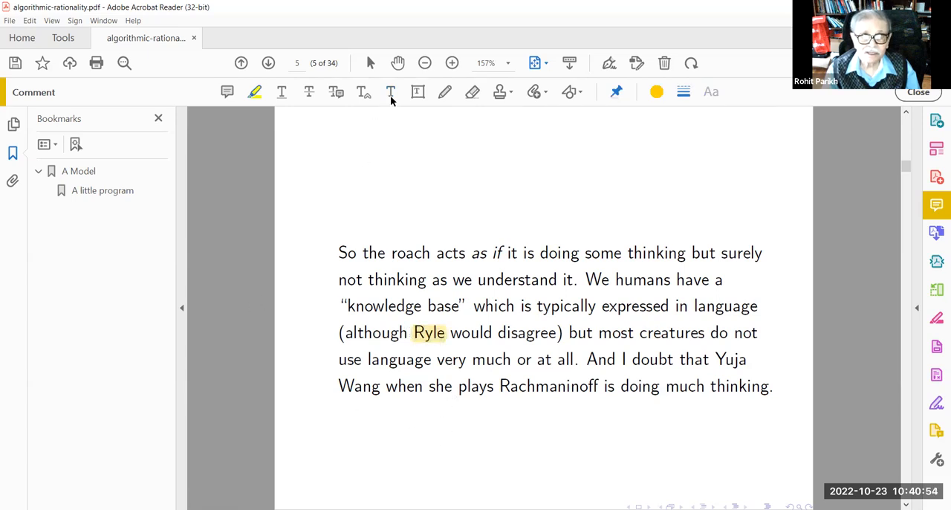
Add the blue note 'Gilbert Ryle The Concept of Mind' below the paragraph
click(389, 92)
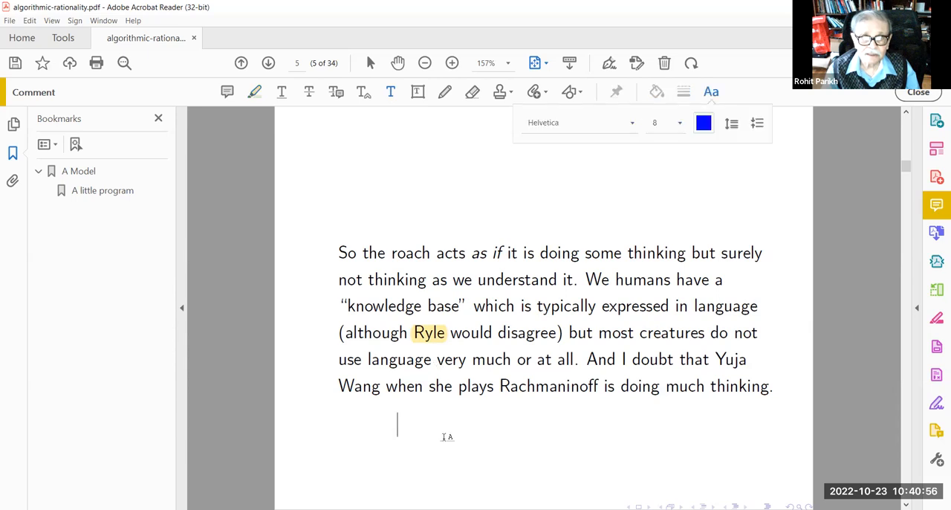
text(G)
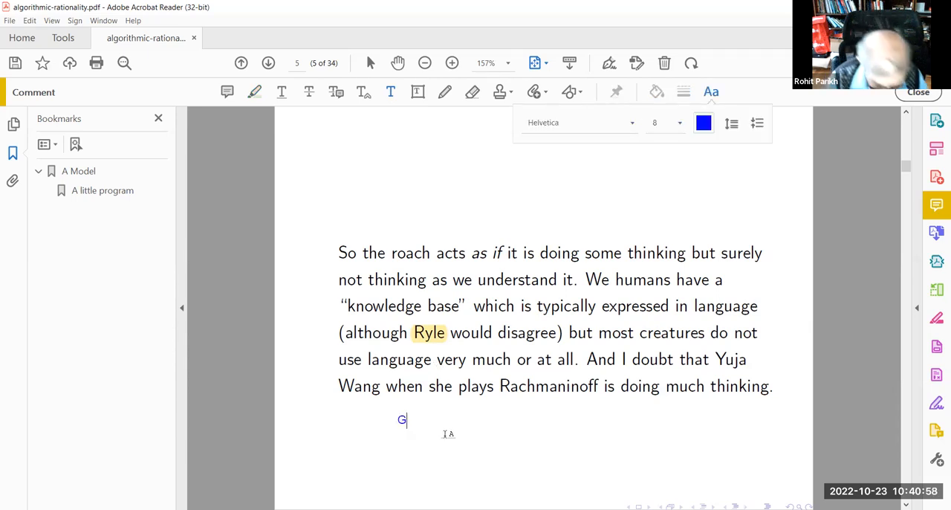
text(ilbert R)
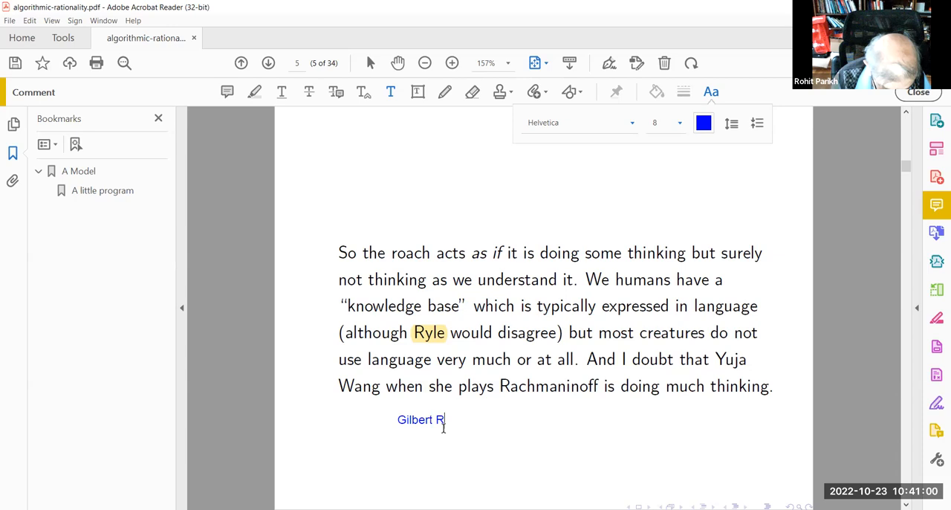
text(yle)
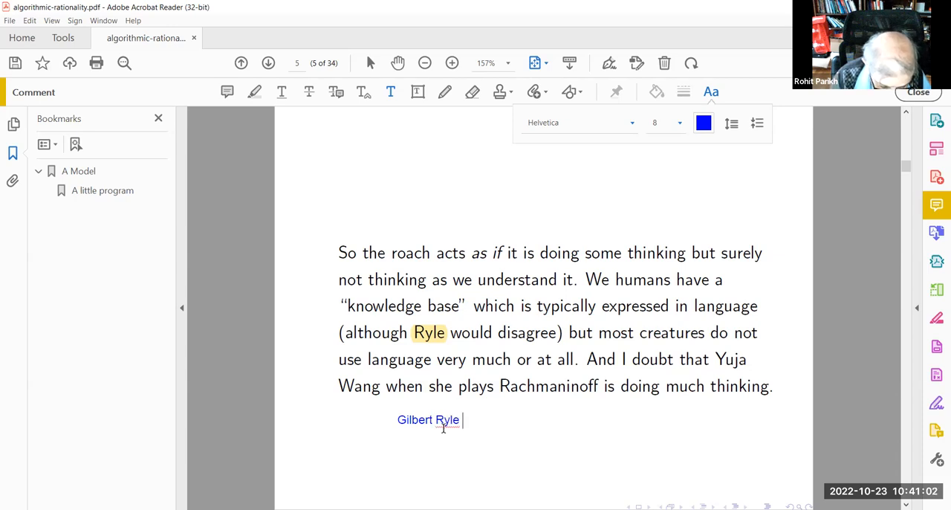
text(The)
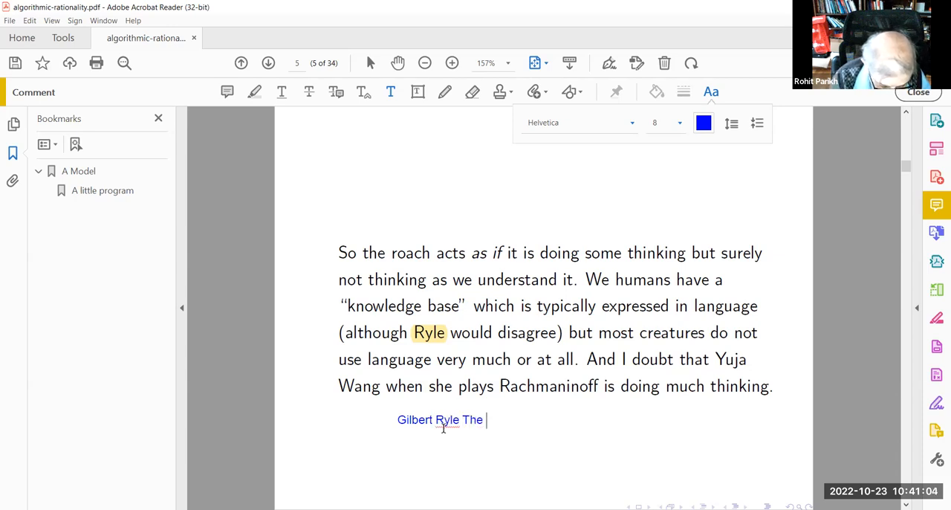
text(Oncept o)
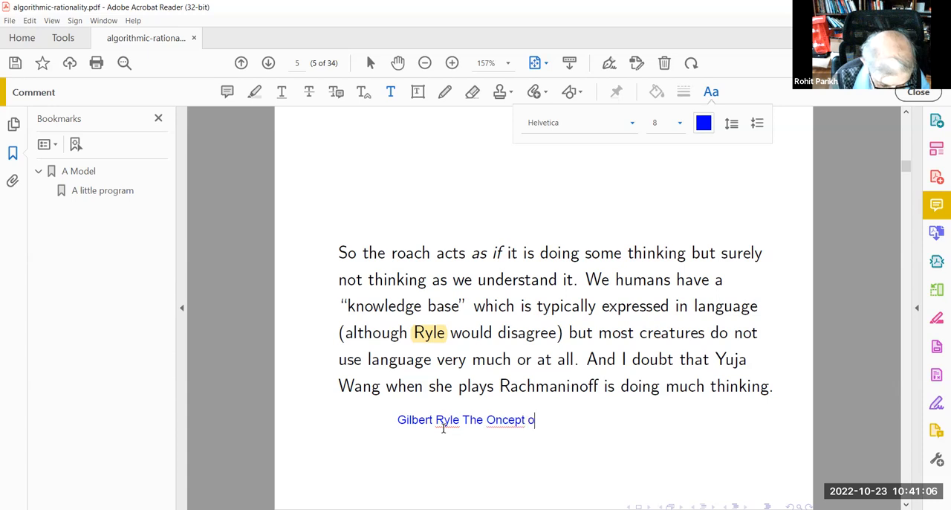
text(f Min)
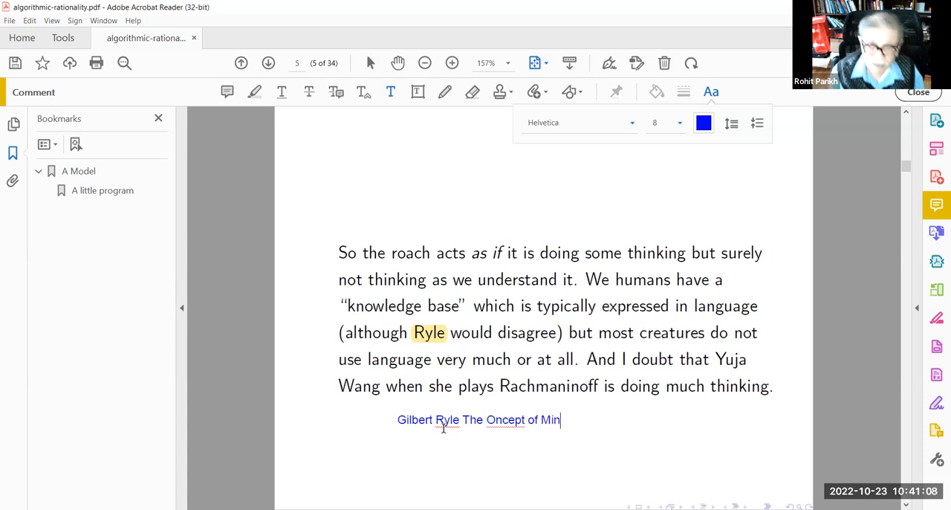
text(d)
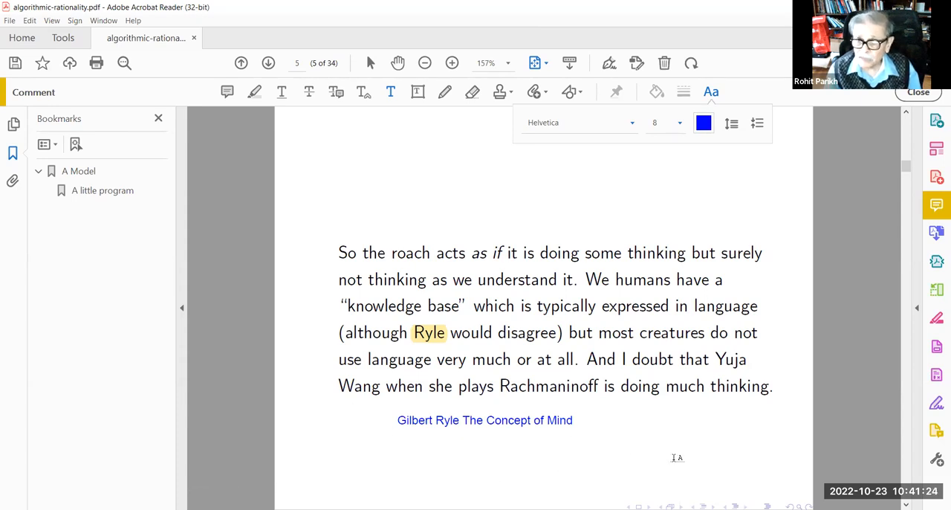
mouse_move(379, 448)
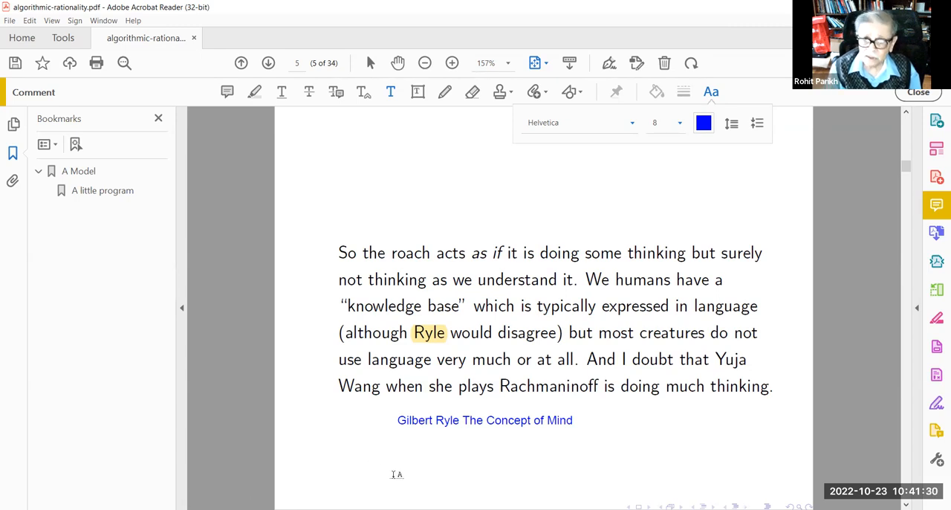
mouse_move(591, 461)
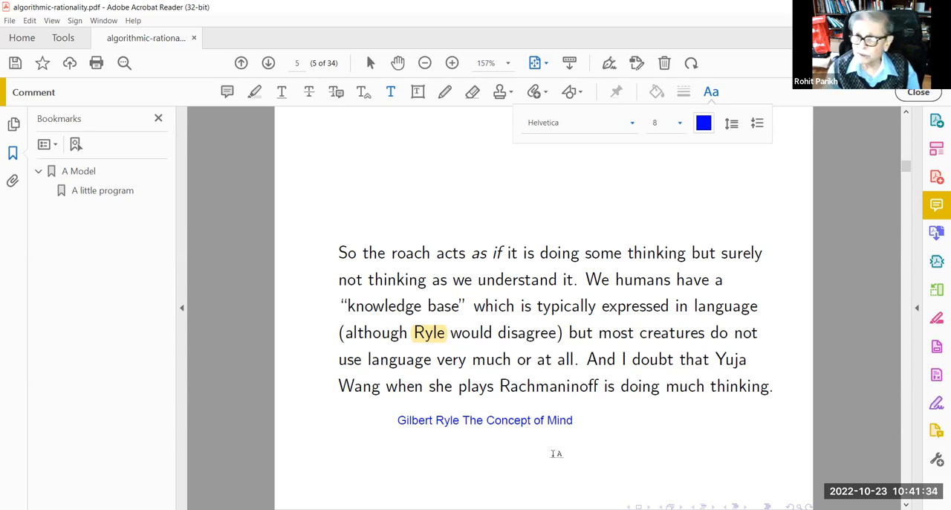
Leave the Ryle reference note and advance to page 6
click(591, 419)
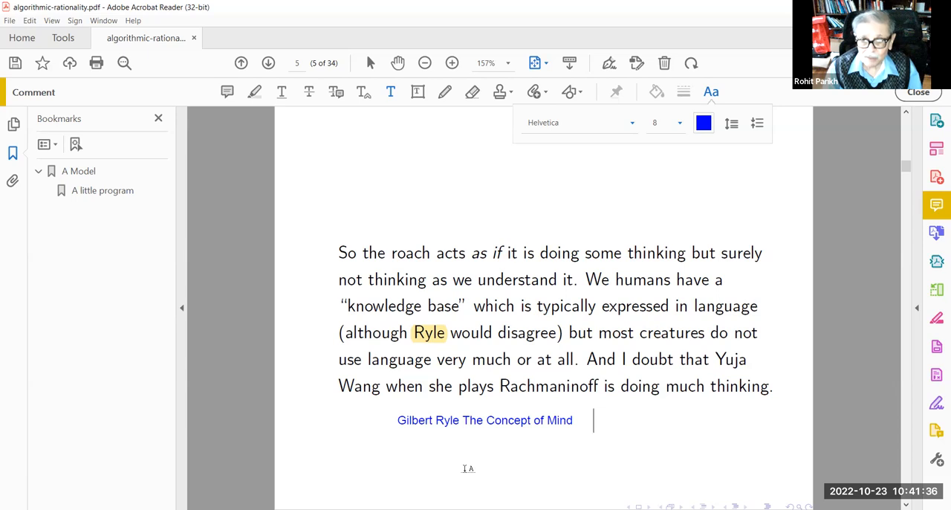
mouse_move(615, 410)
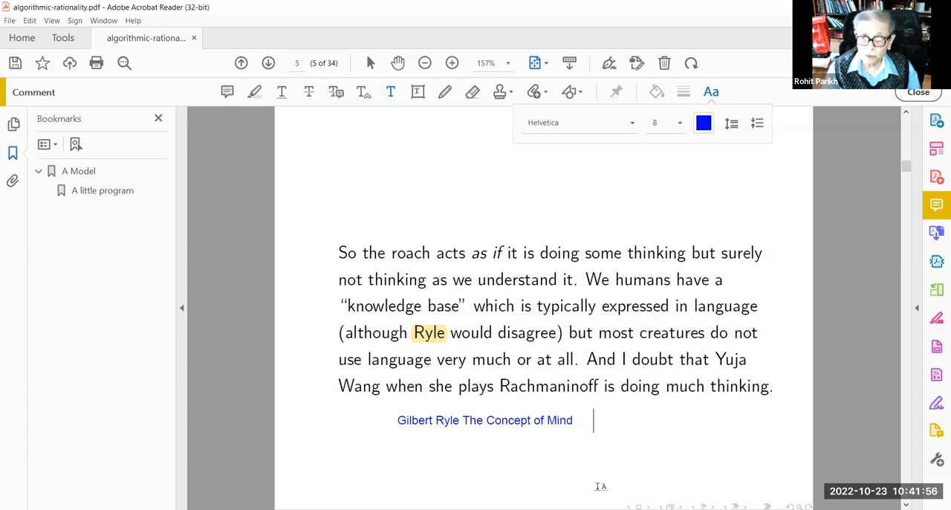
click(267, 63)
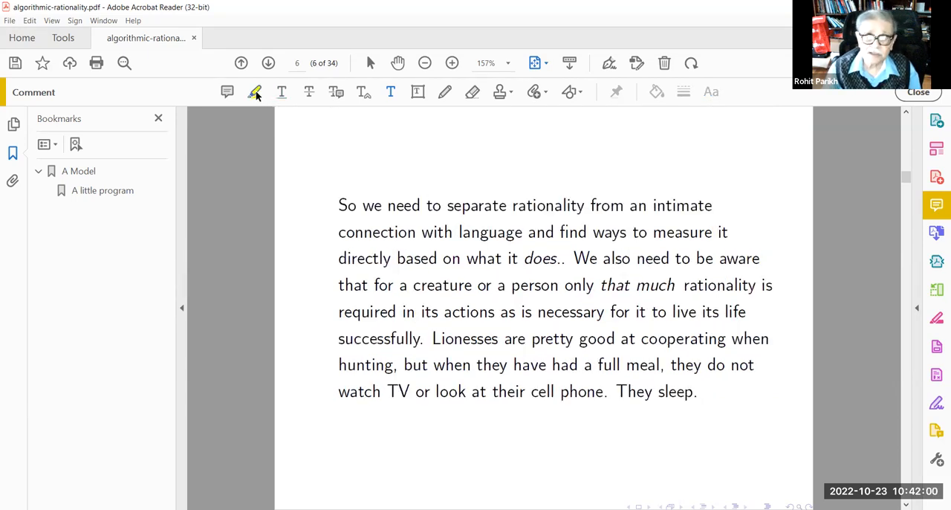
Highlight 'separate rationality' on page 6 and scroll on to page 7
click(256, 92)
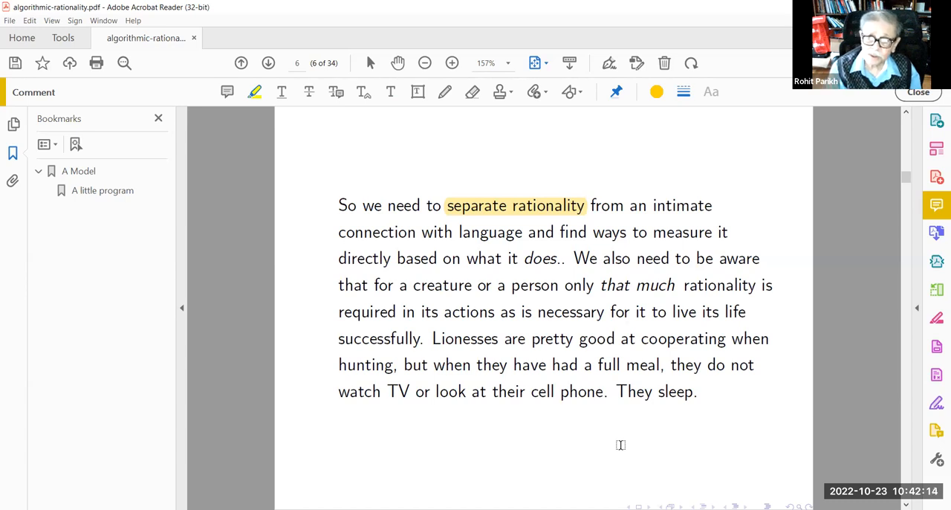
mouse_move(551, 460)
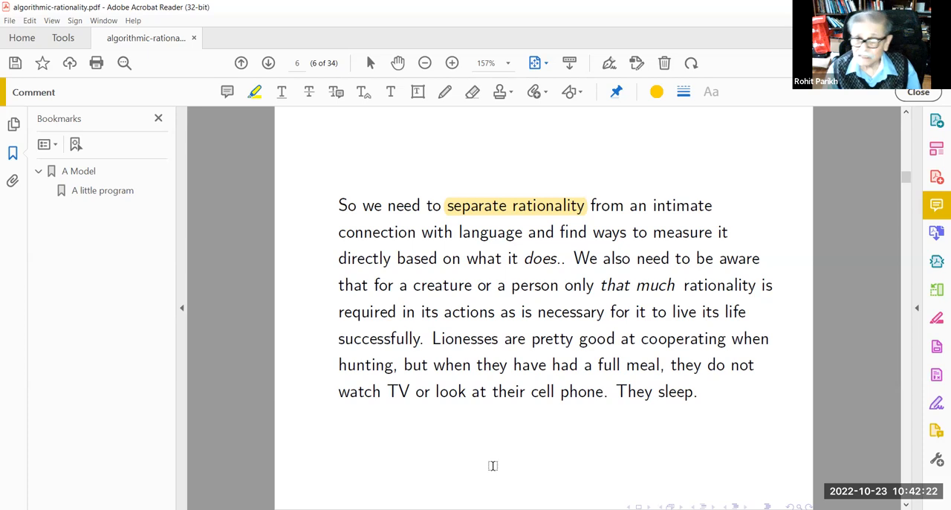
mouse_move(533, 462)
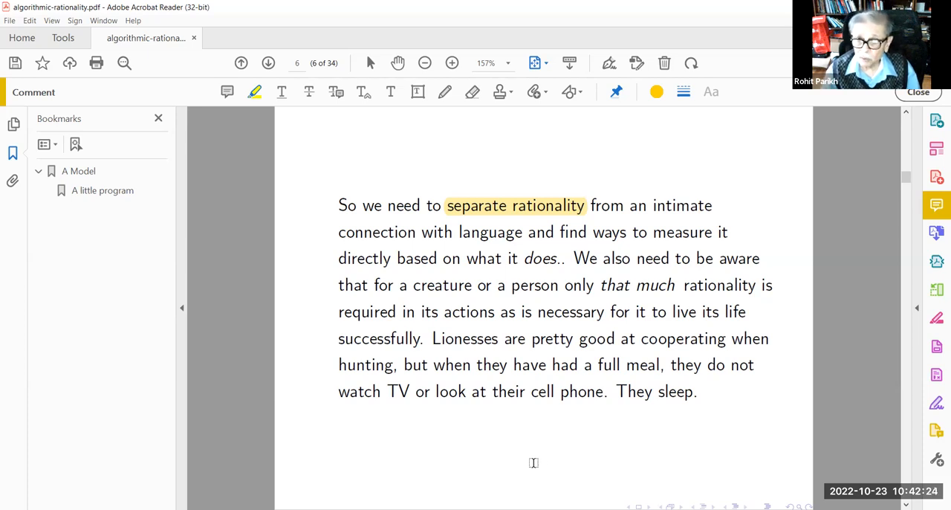
mouse_move(508, 448)
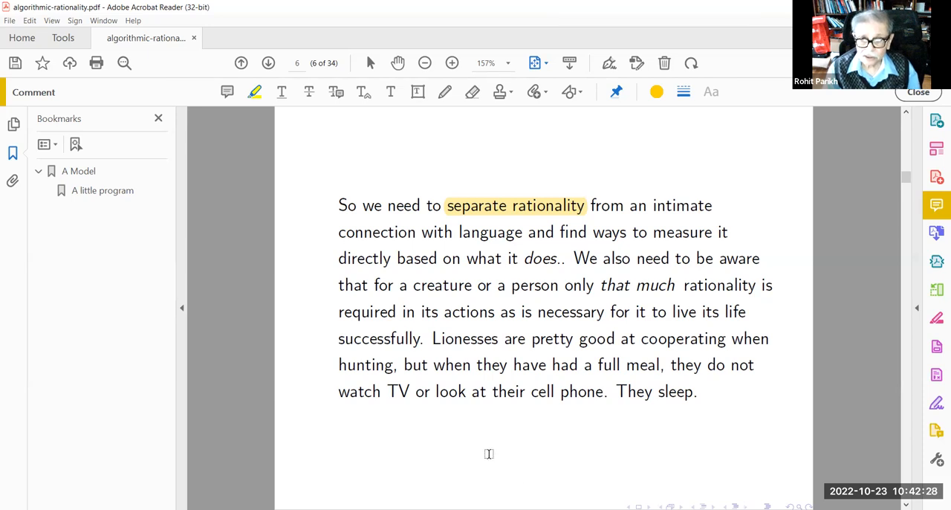
mouse_move(446, 445)
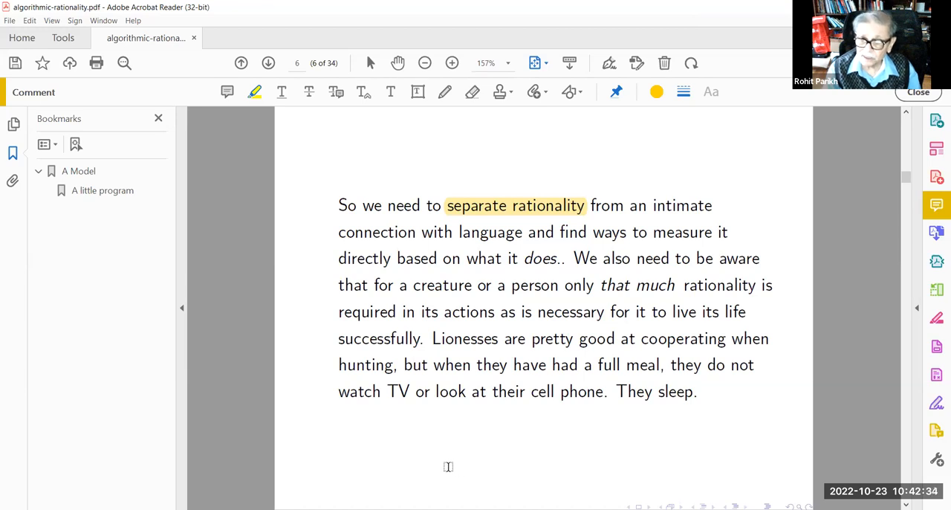
mouse_move(478, 468)
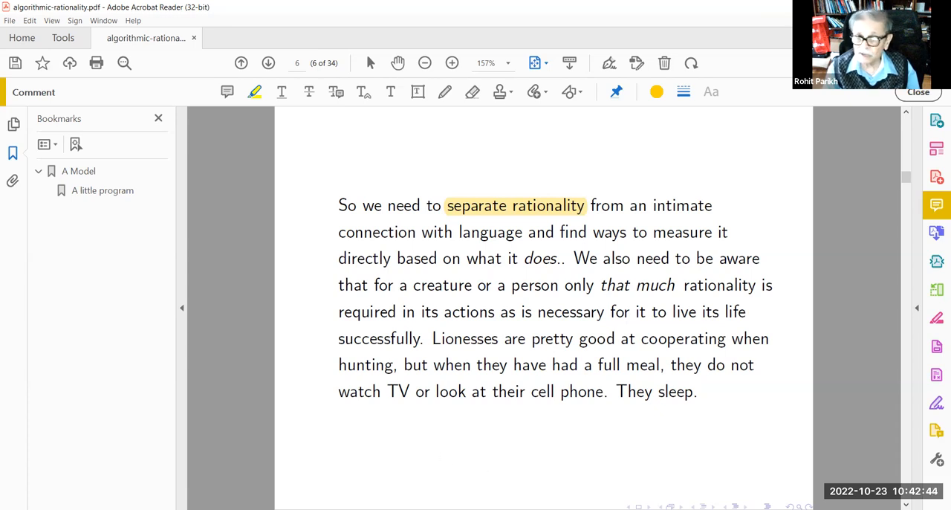
mouse_move(635, 459)
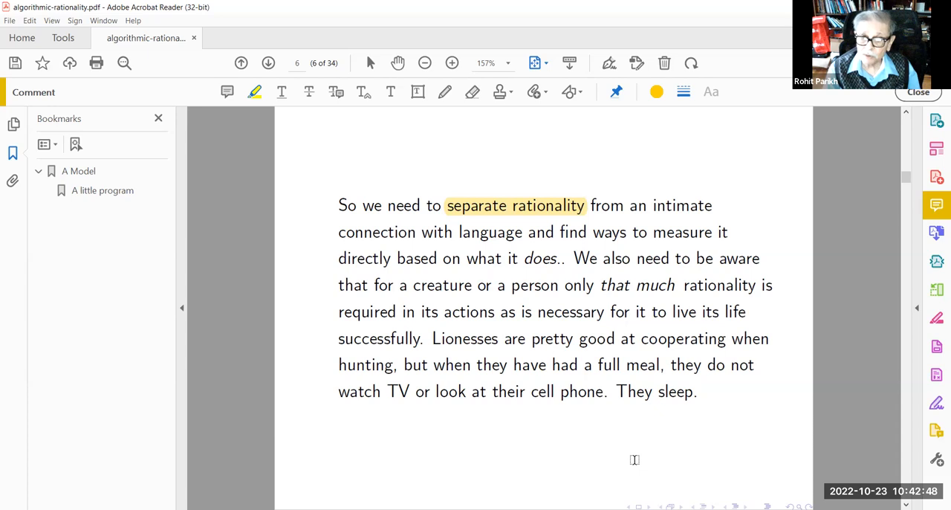
mouse_move(597, 446)
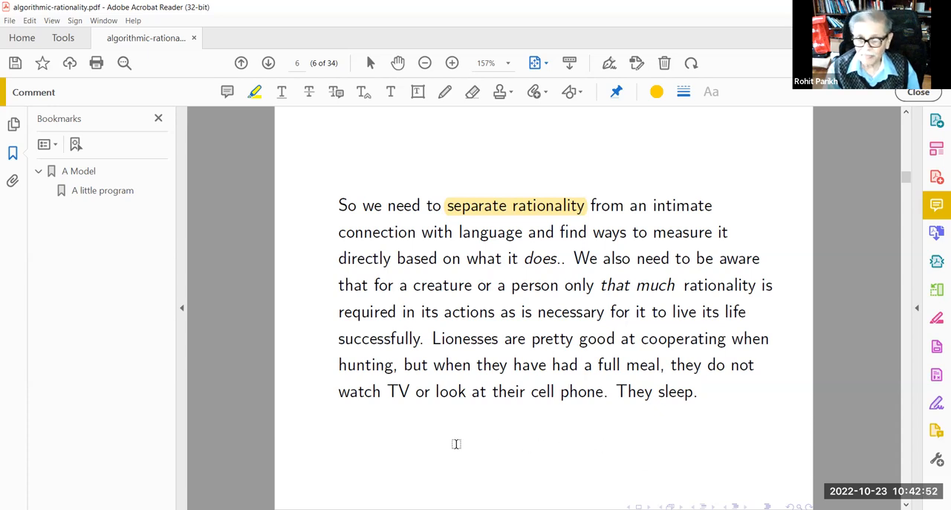
mouse_move(493, 443)
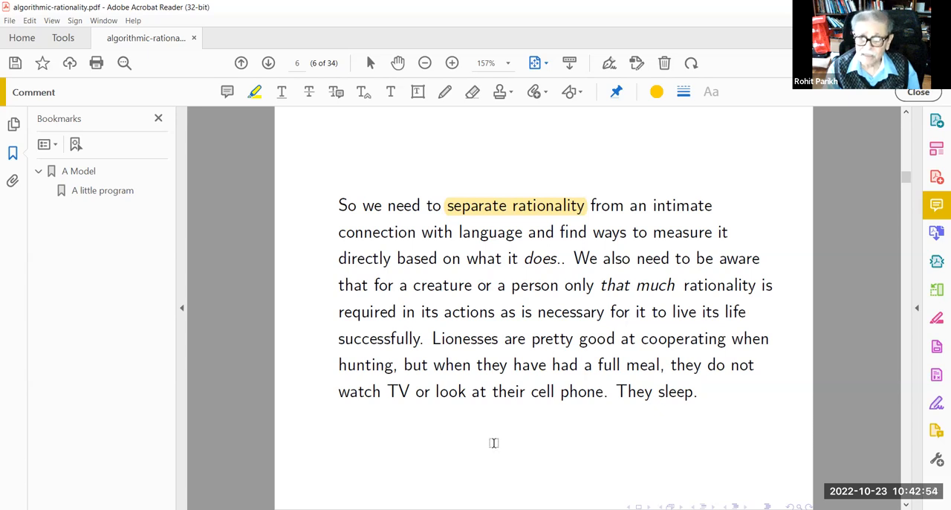
mouse_move(539, 442)
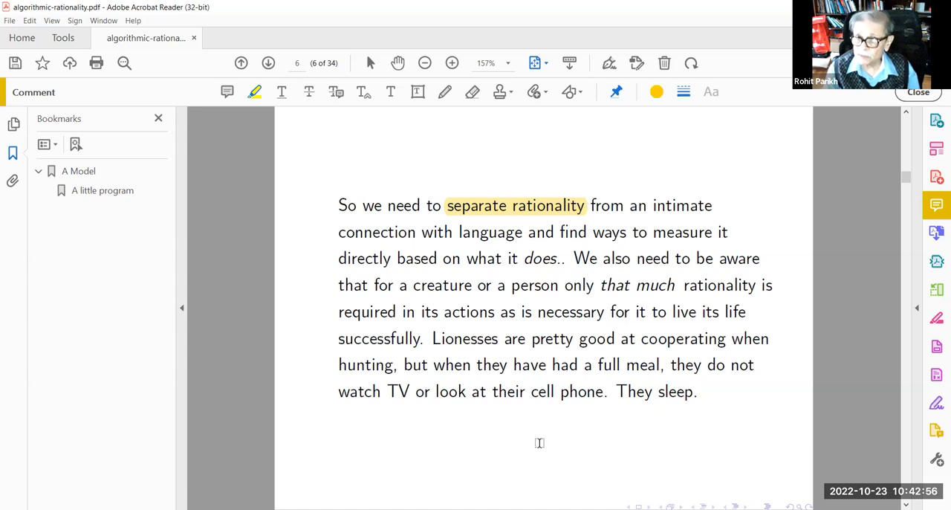
scroll(down, 3)
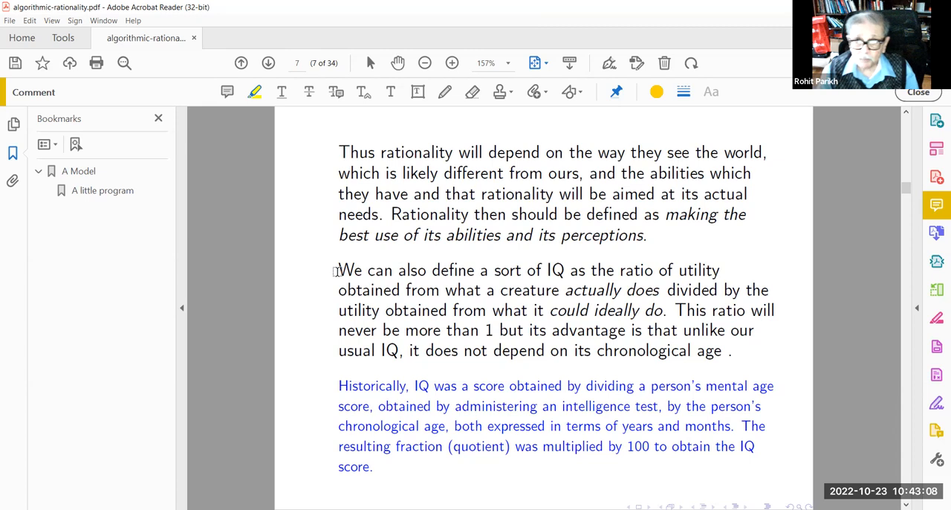
mouse_move(526, 226)
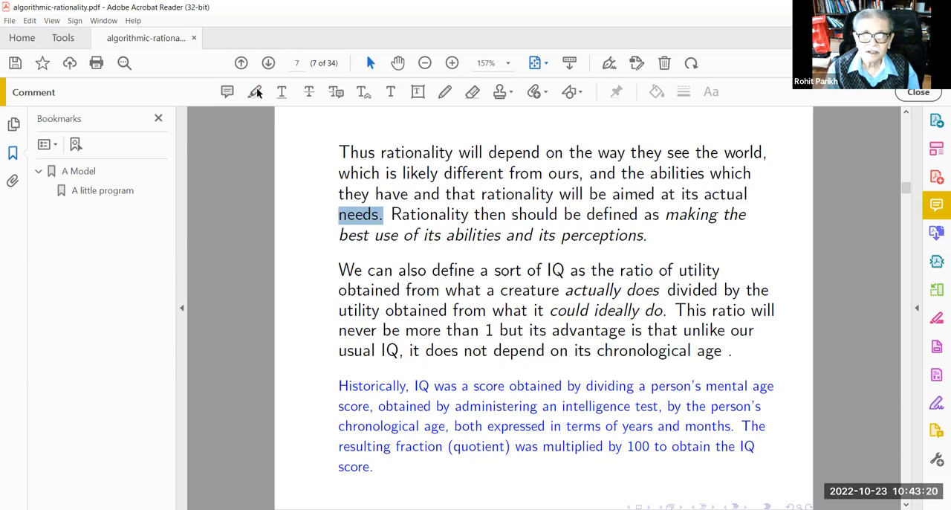
Highlight 'needs.' and 'sort of IQ' in yellow on page 7
click(255, 92)
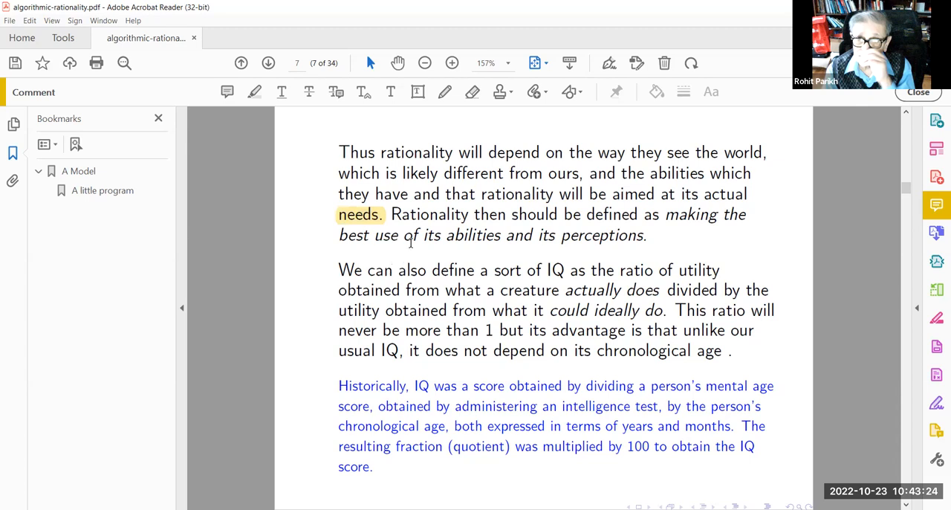
mouse_move(660, 226)
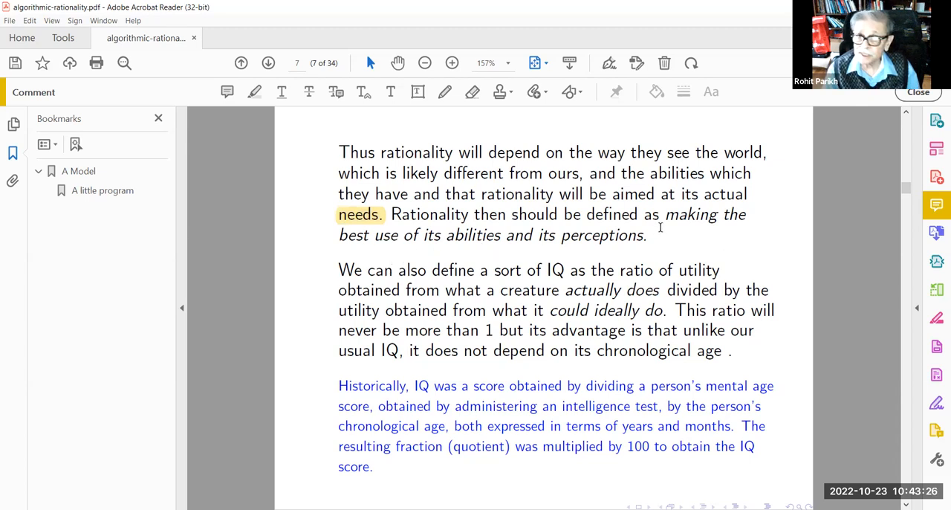
mouse_move(324, 481)
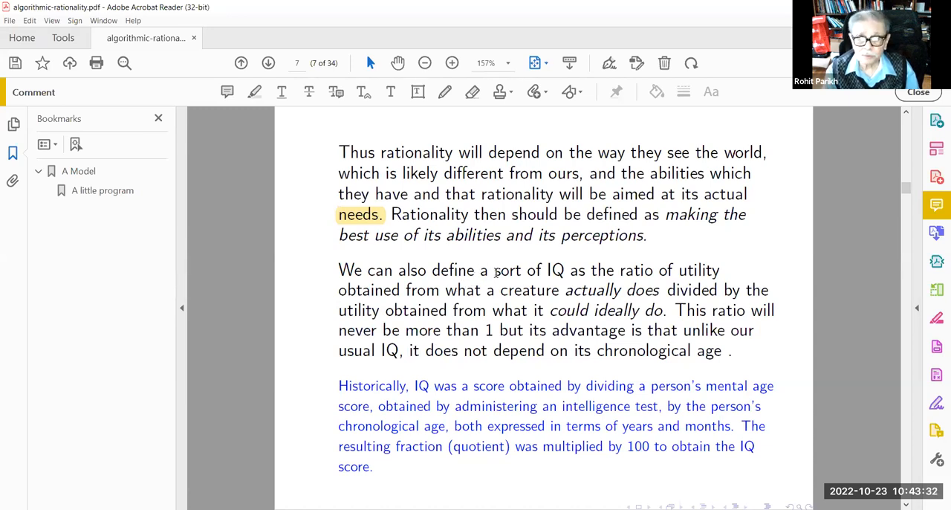
drag(495, 270, 564, 271)
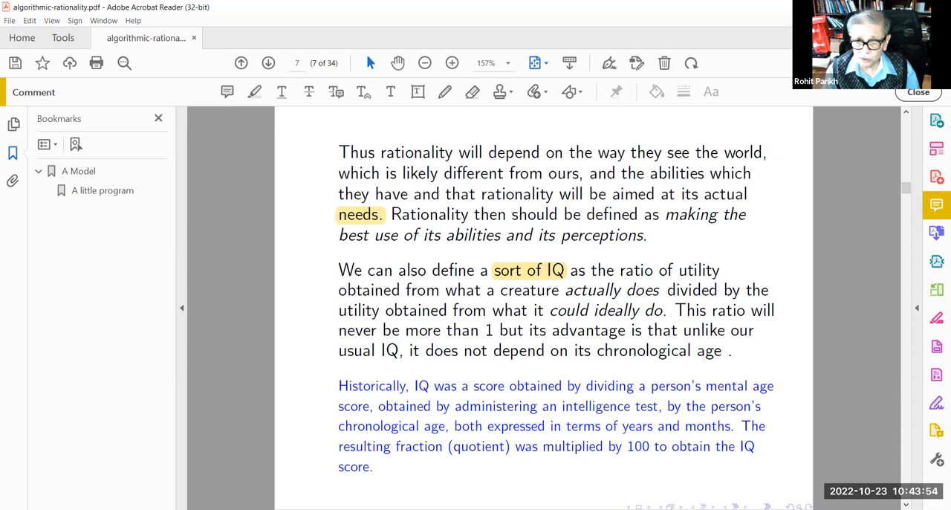
mouse_move(526, 490)
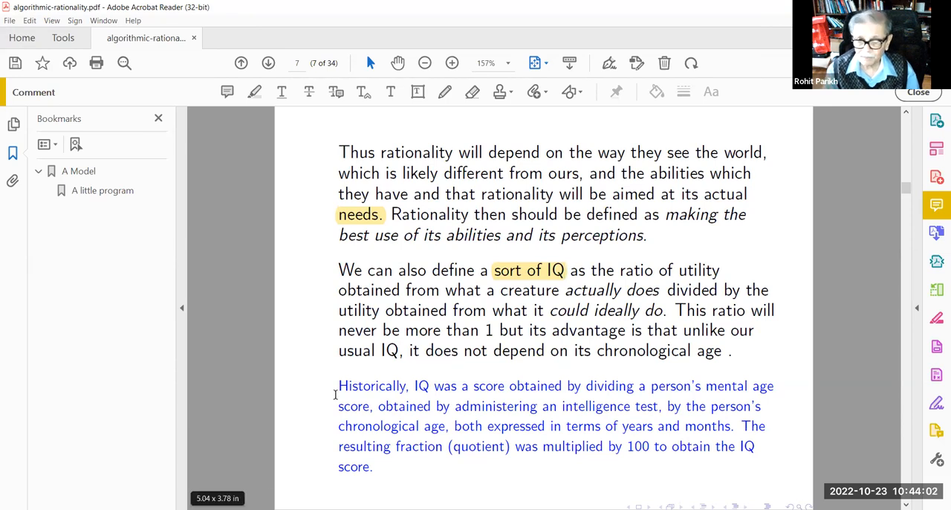
mouse_move(425, 489)
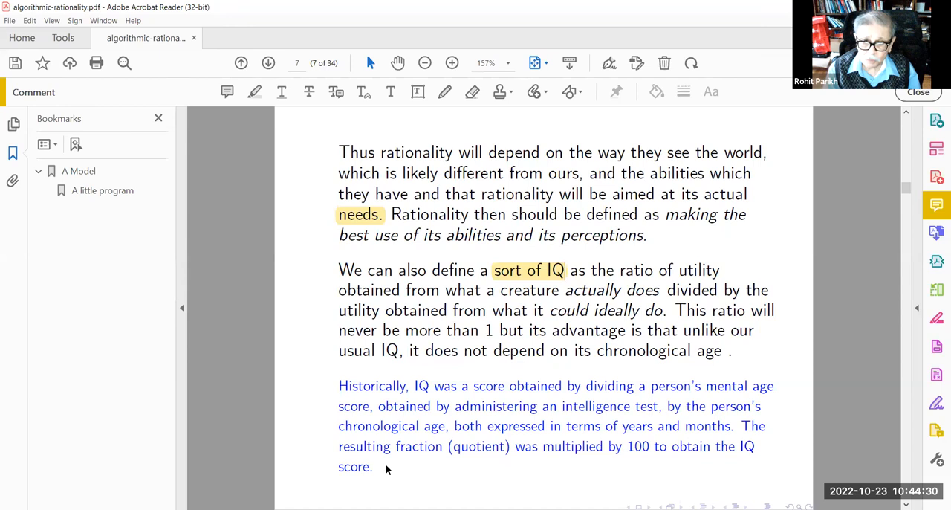
mouse_move(488, 487)
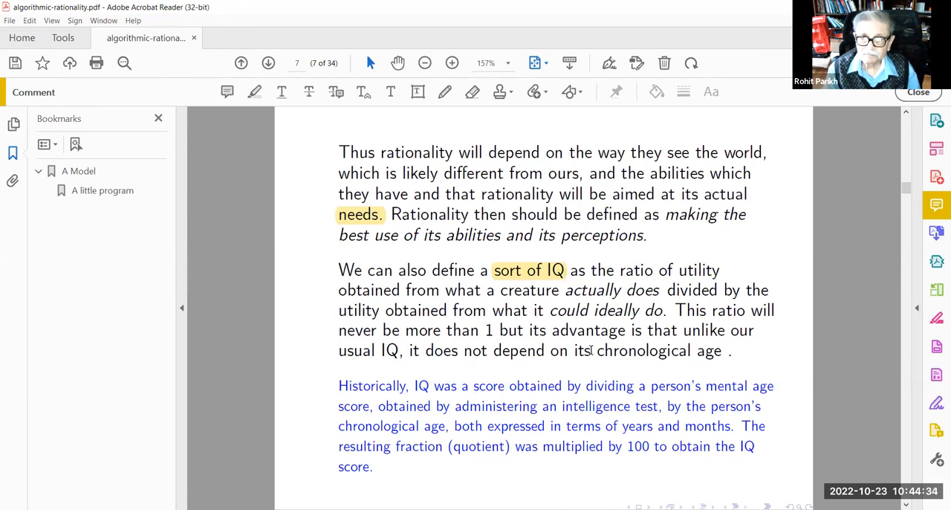
mouse_move(464, 485)
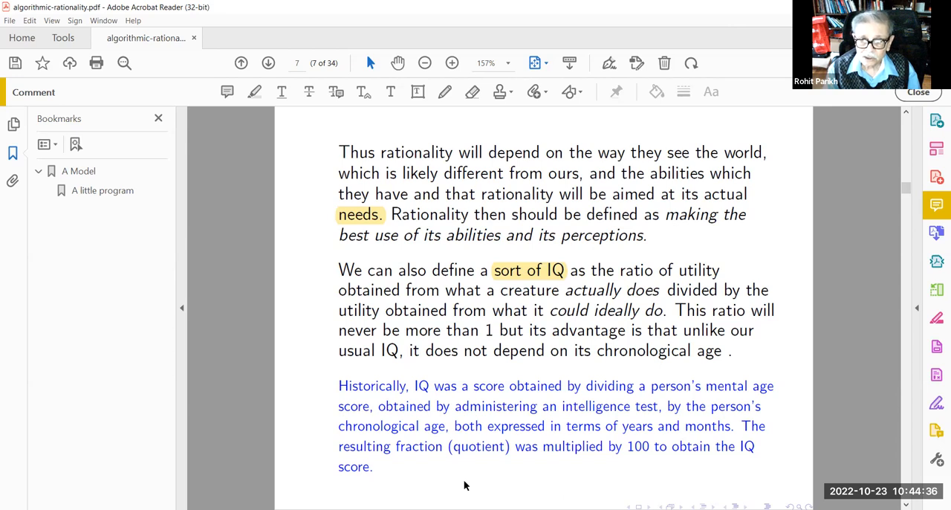
mouse_move(319, 437)
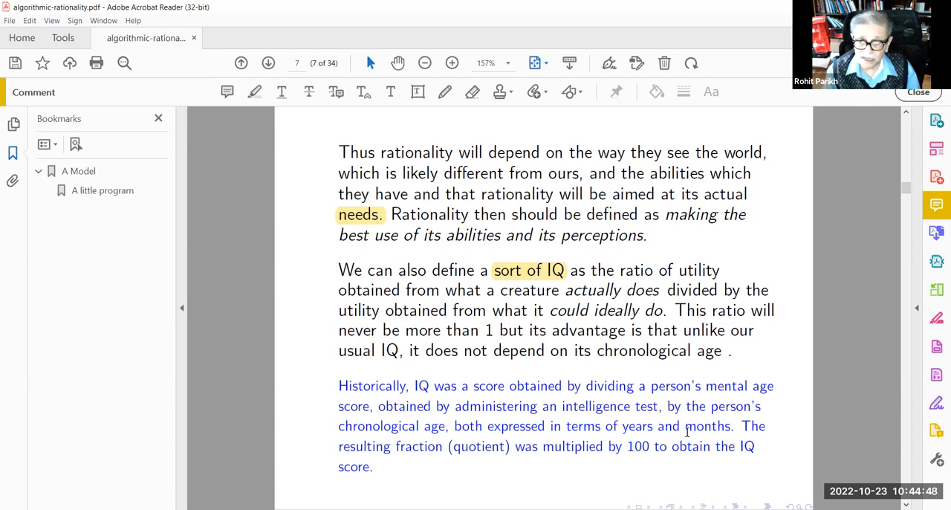
mouse_move(505, 483)
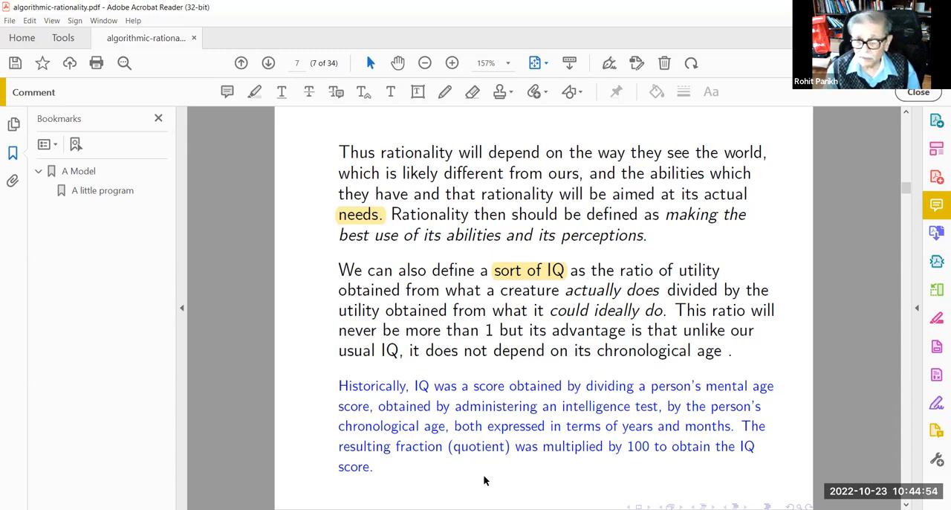
mouse_move(540, 476)
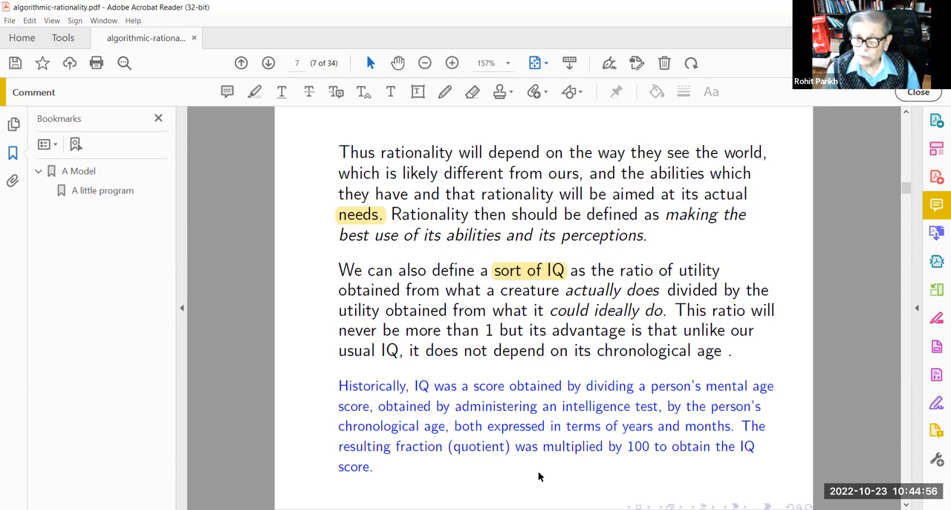
mouse_move(508, 472)
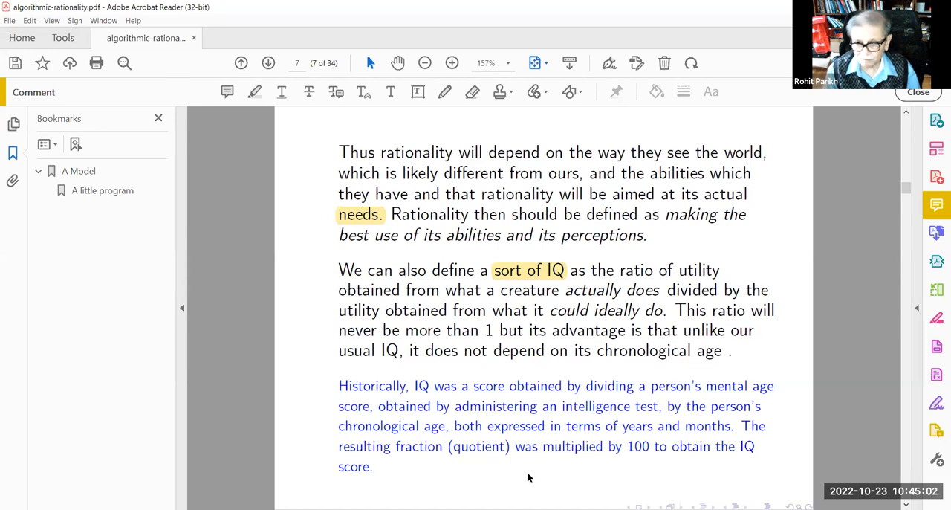
mouse_move(496, 470)
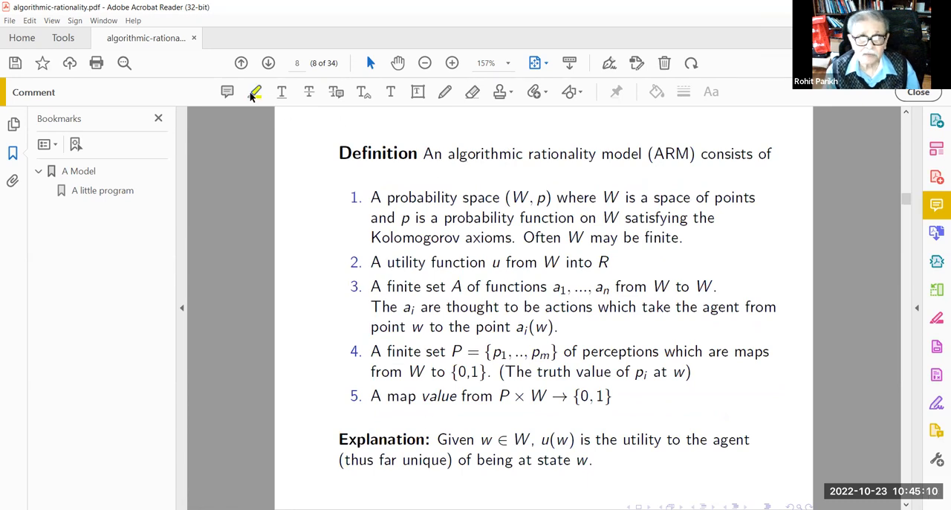
Highlight 'algorithmic rationality model' in the Definition on page 8
click(256, 92)
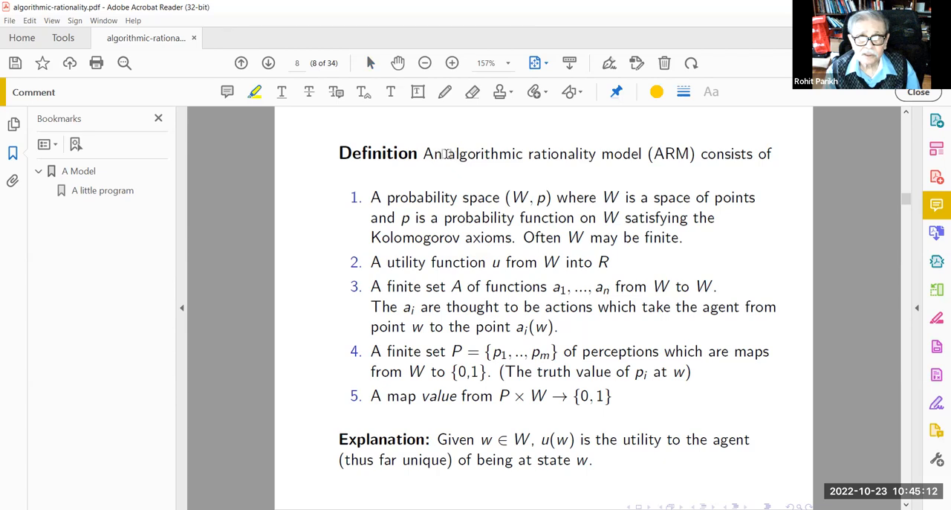
drag(445, 154, 640, 155)
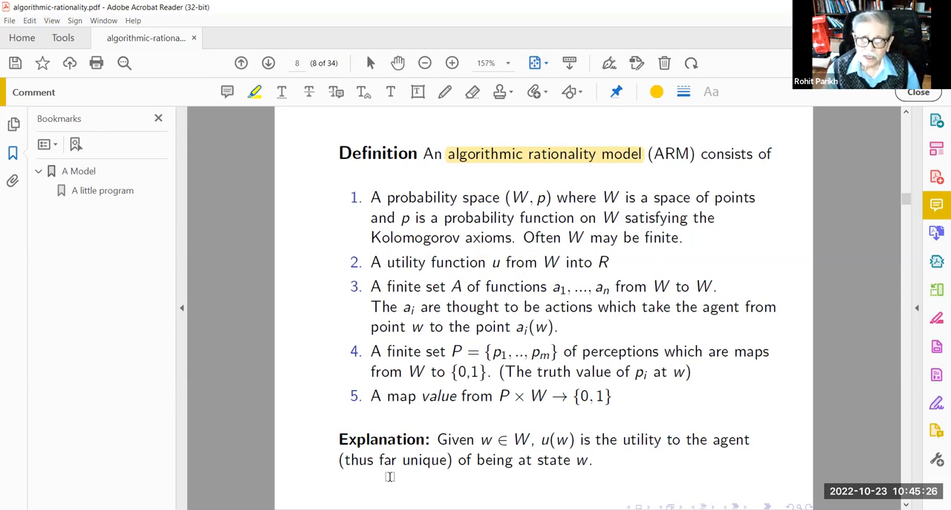
mouse_move(312, 337)
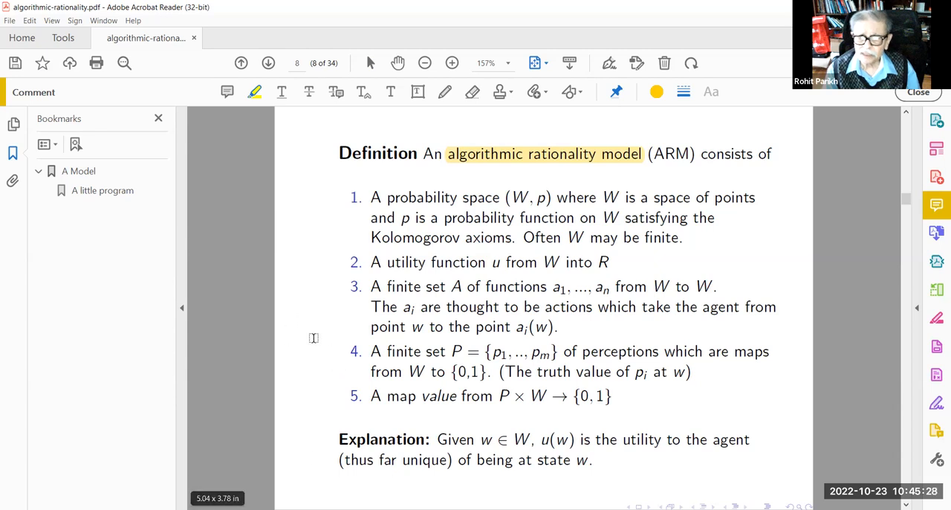
mouse_move(324, 392)
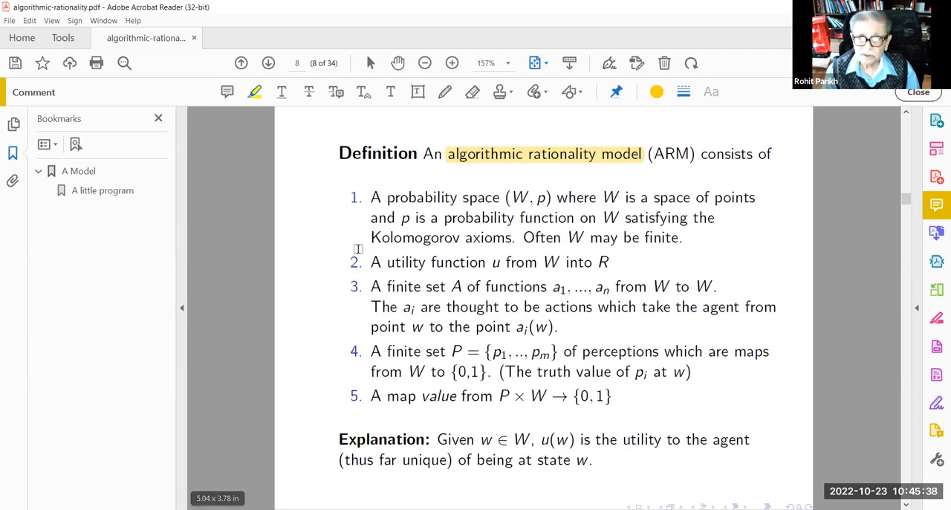
mouse_move(465, 476)
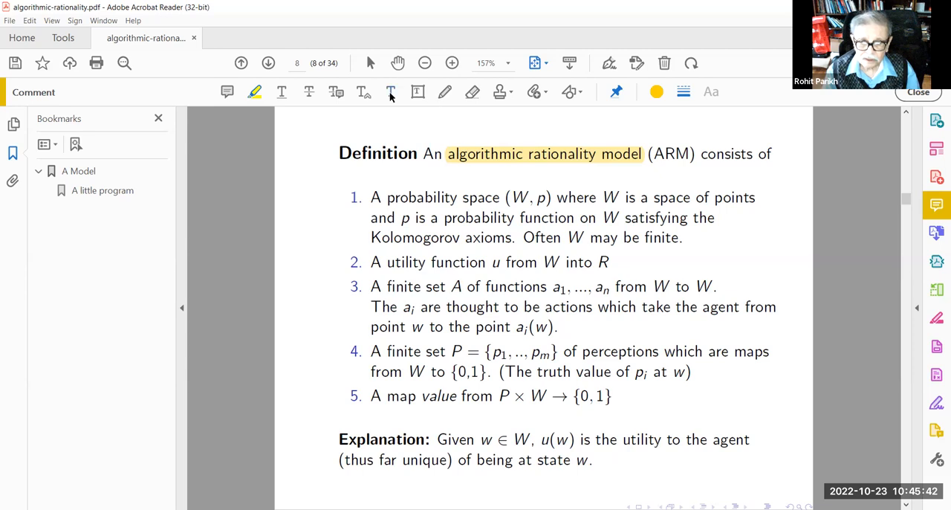
Add the blue note 'p(AUB) = p(A) + p(B) if A, B are disjoint.' under the Explanation
click(390, 93)
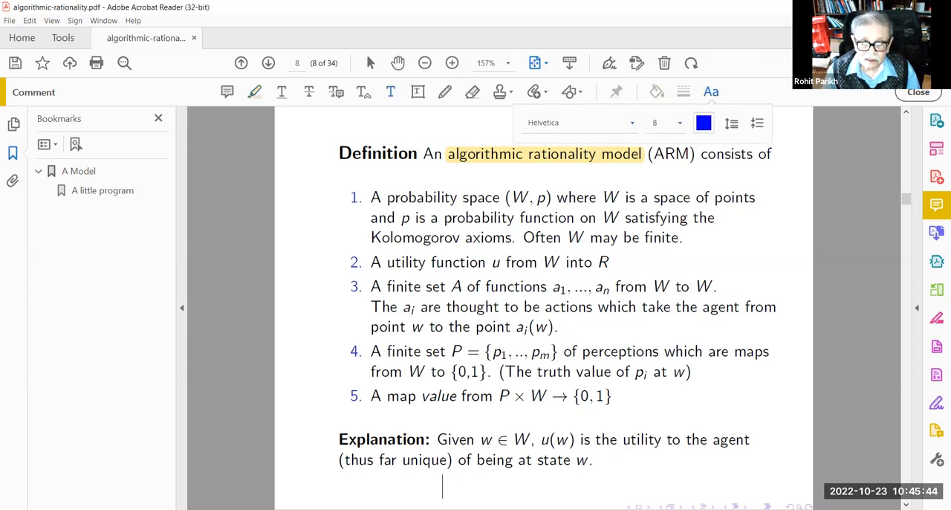
text(p)
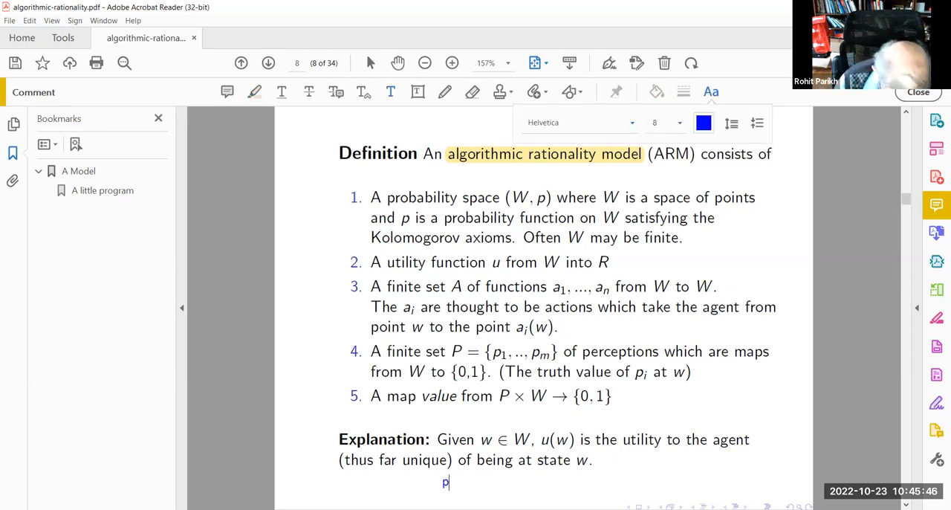
text(AUB)
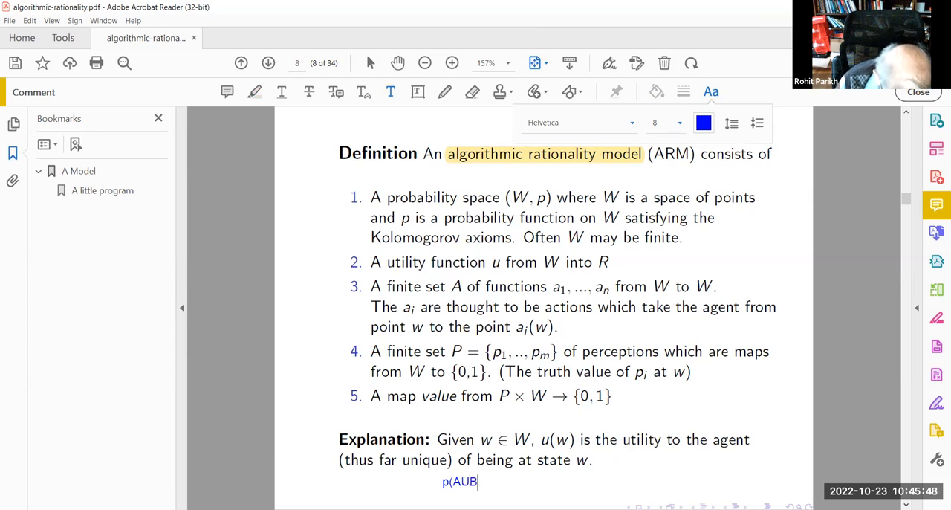
text() = p(A))
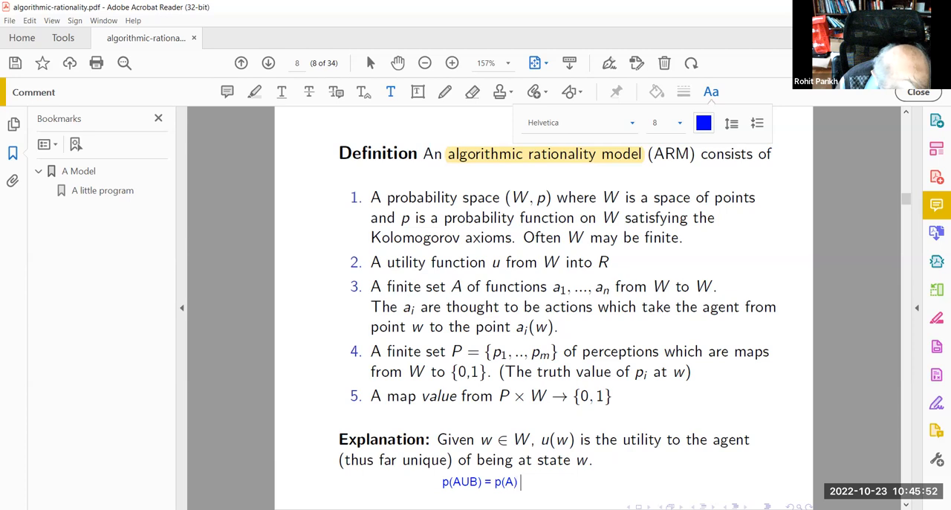
text(+ p)
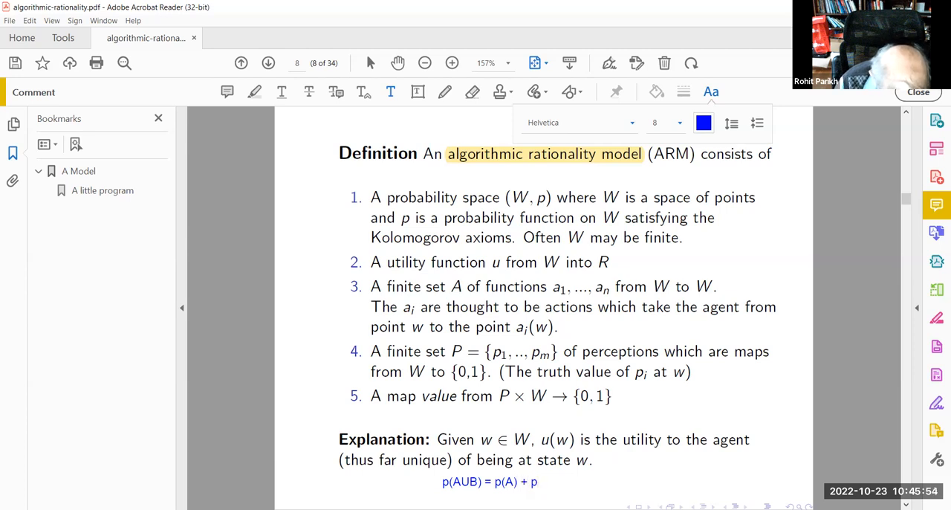
text(B))
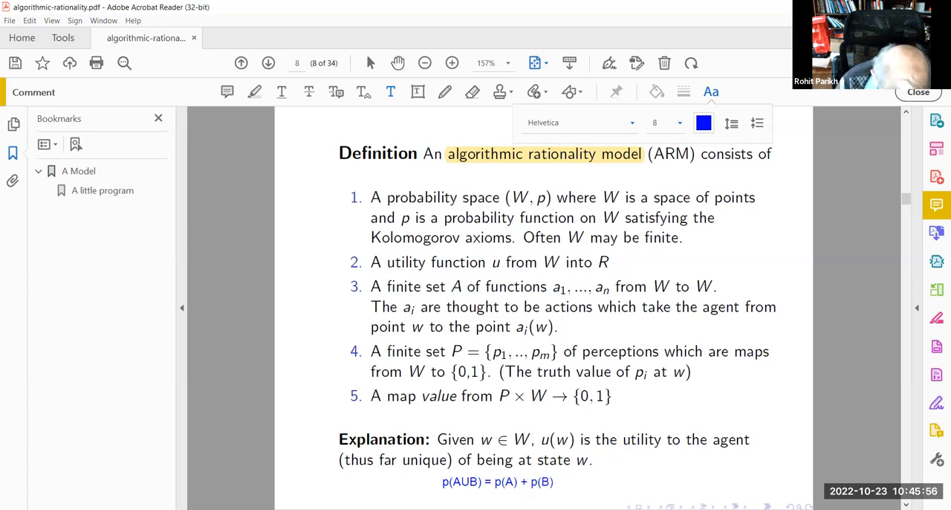
text(if)
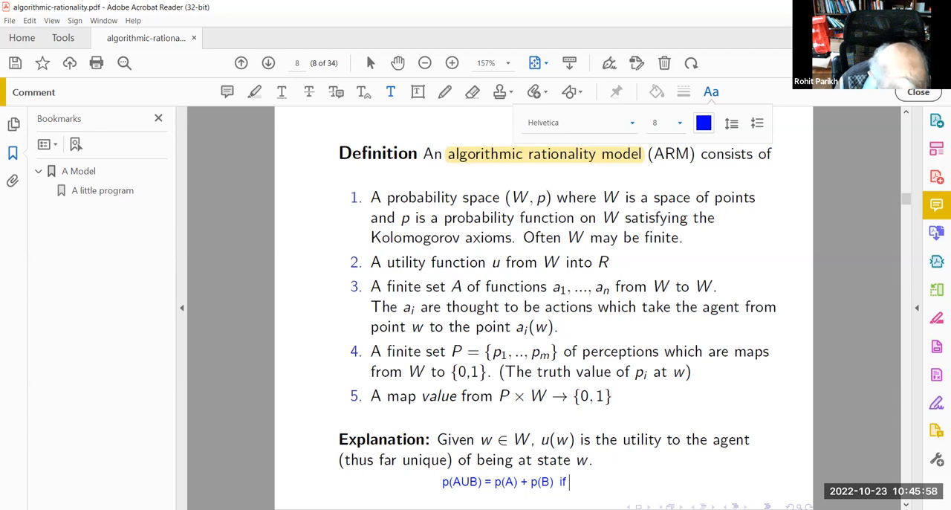
text(A, B are disjoin)
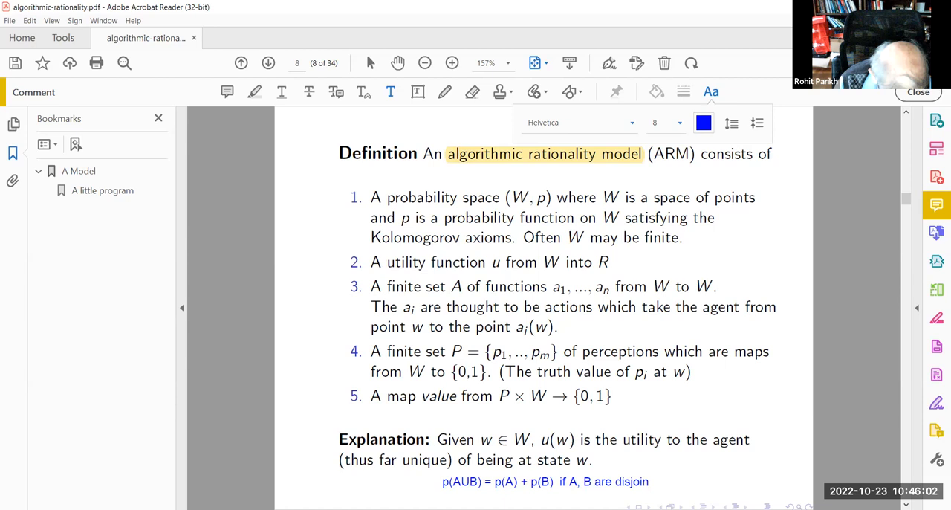
text(.)
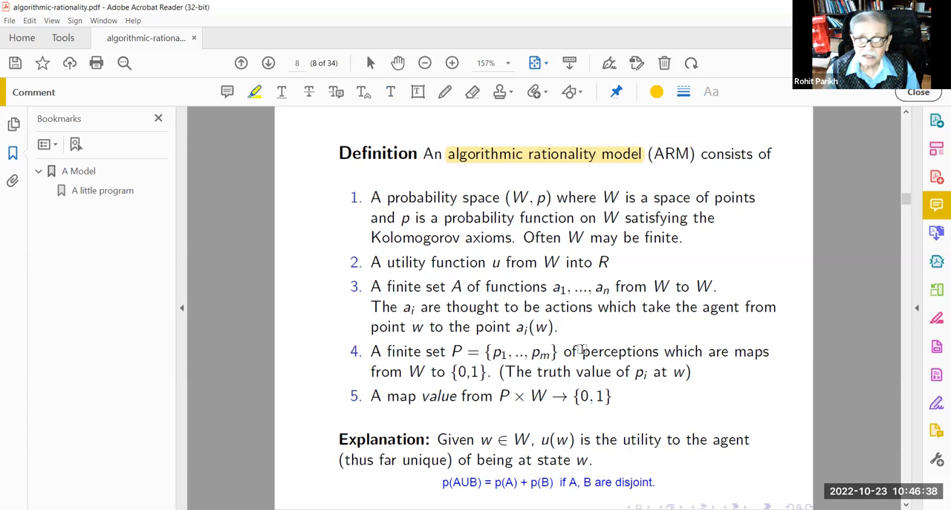
Highlight 'perceptions' in item 4 and add a blue '[0,1]' note beside its truth-value remark
double_click(619, 350)
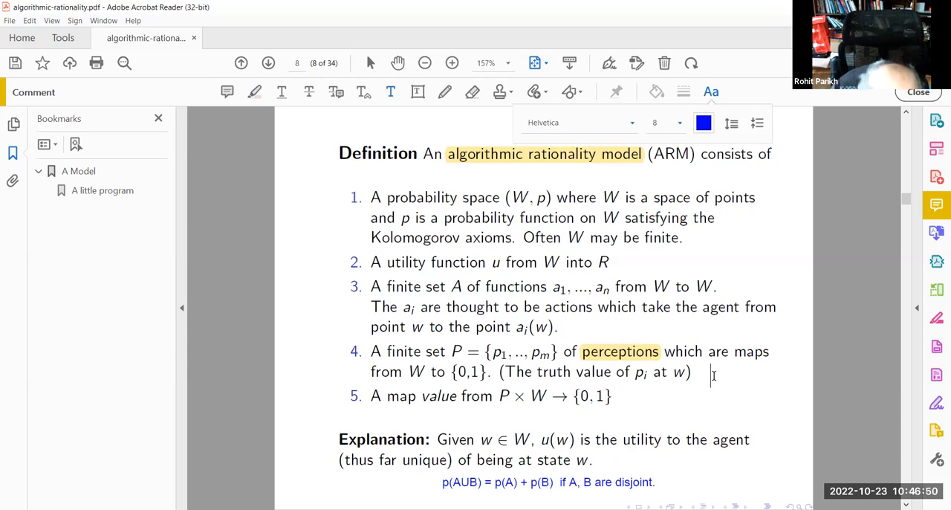
text(p)
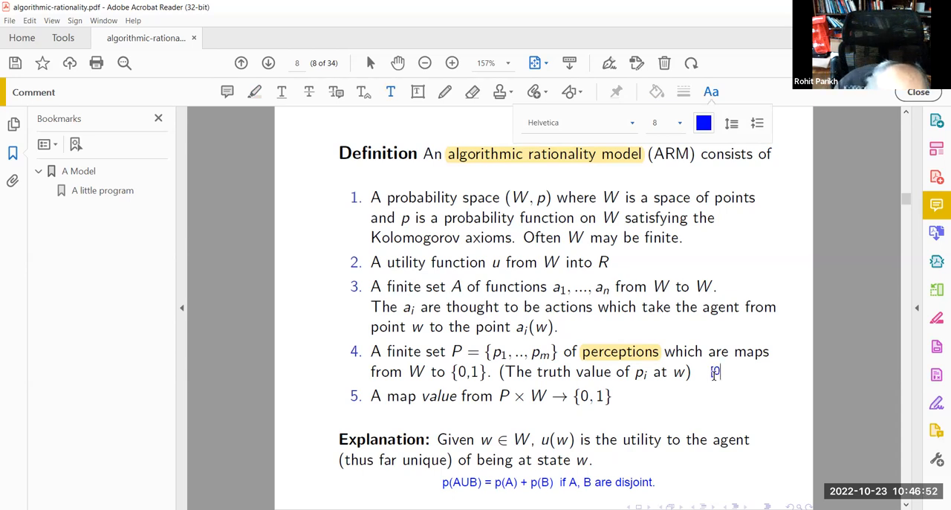
text(,1])
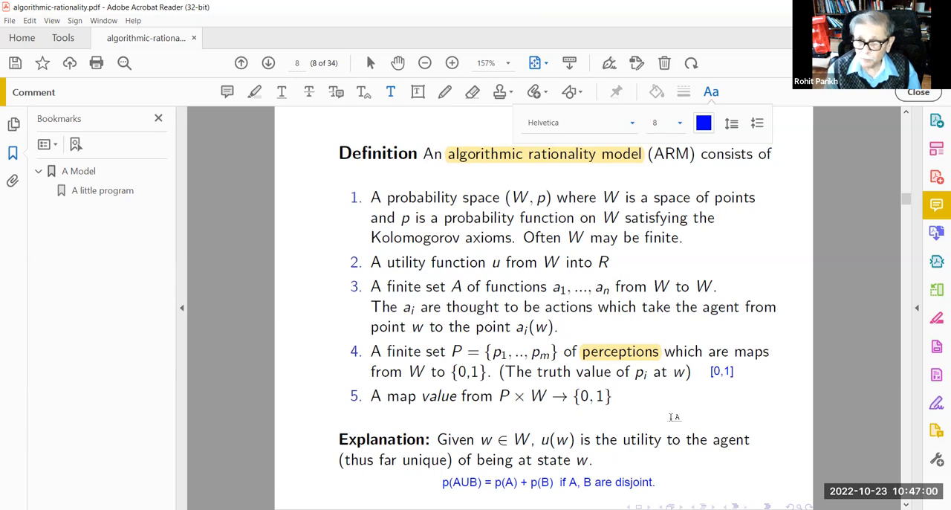
mouse_move(709, 412)
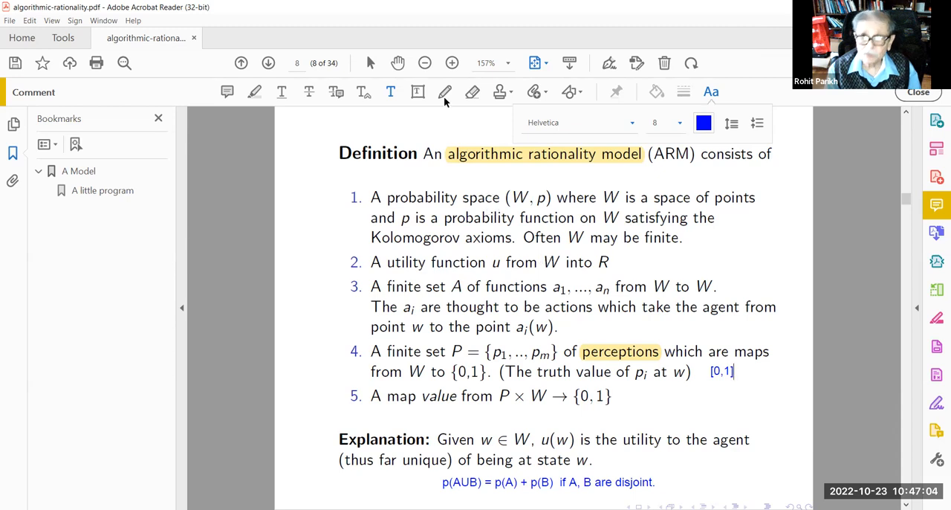
Add a blue 'Zedeh, fuzzy logic' note to the right of item 5 on page 8
click(695, 401)
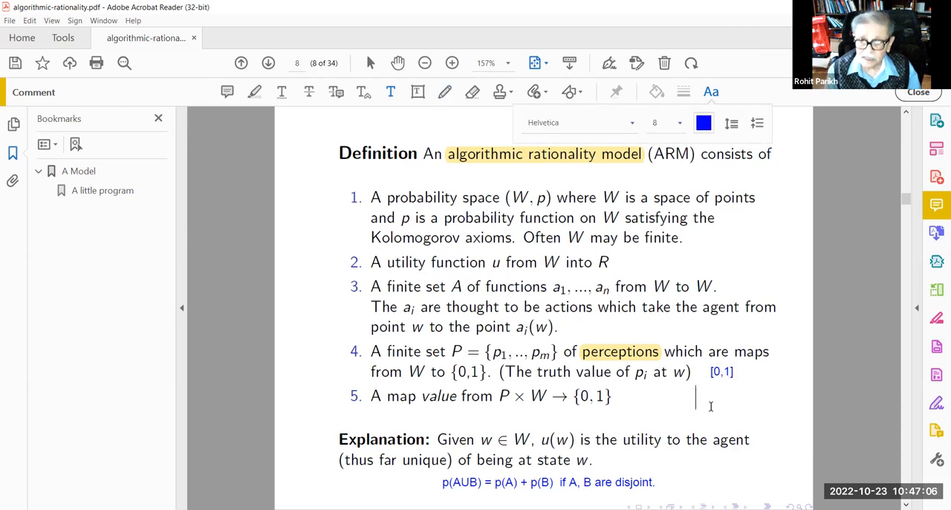
text(z)
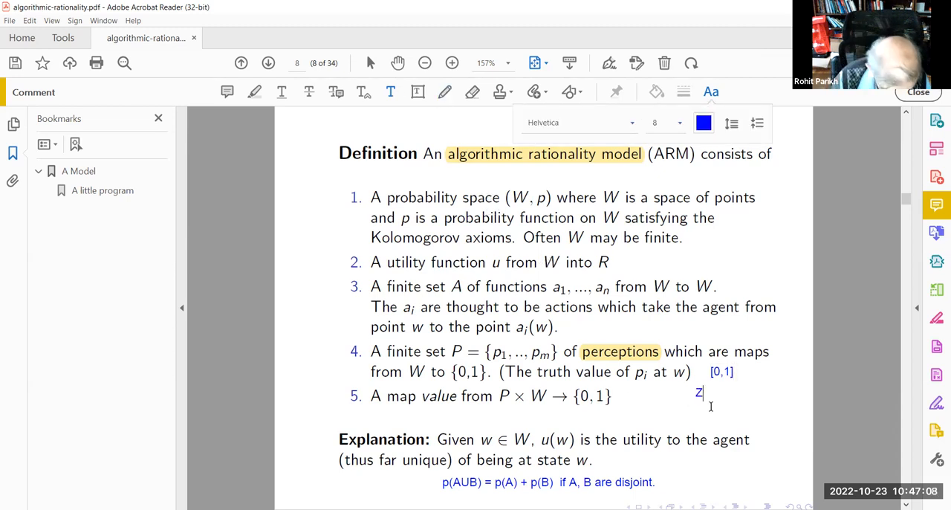
text(edeh, fuzzy lo)
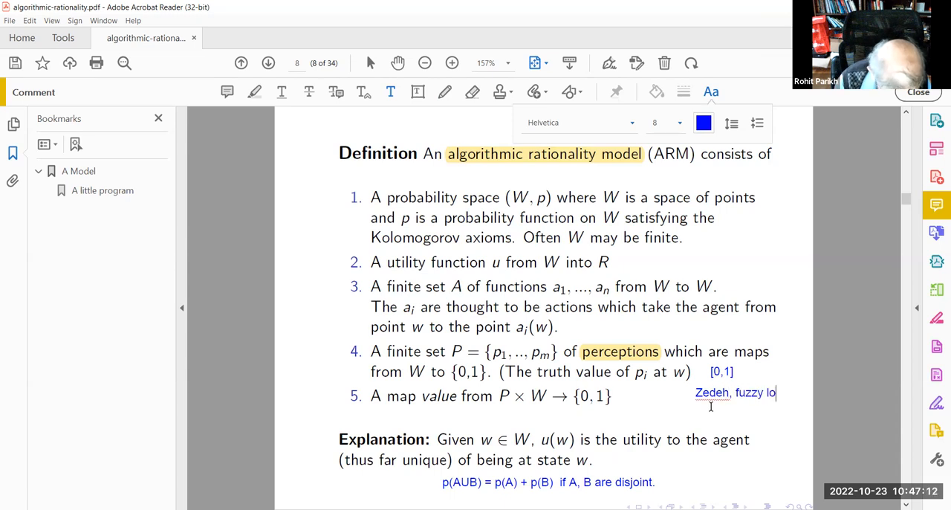
text(giv)
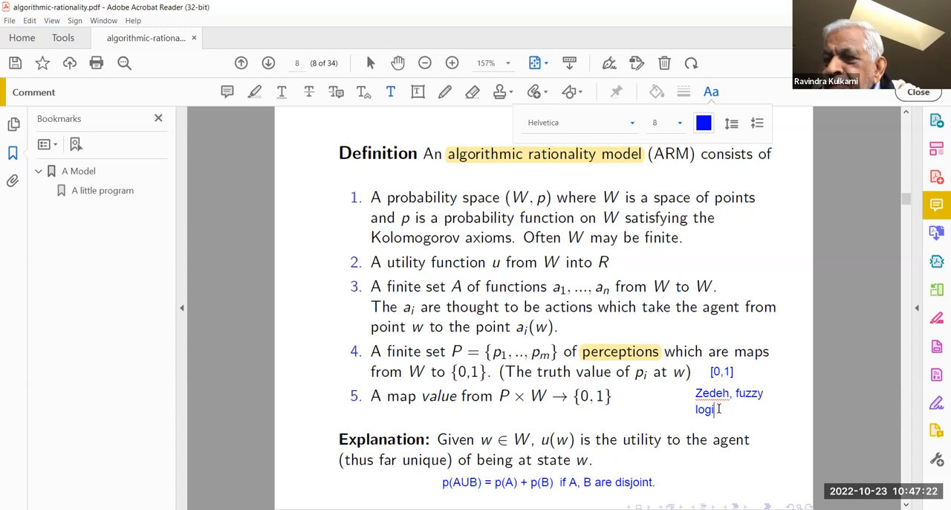
text(c)
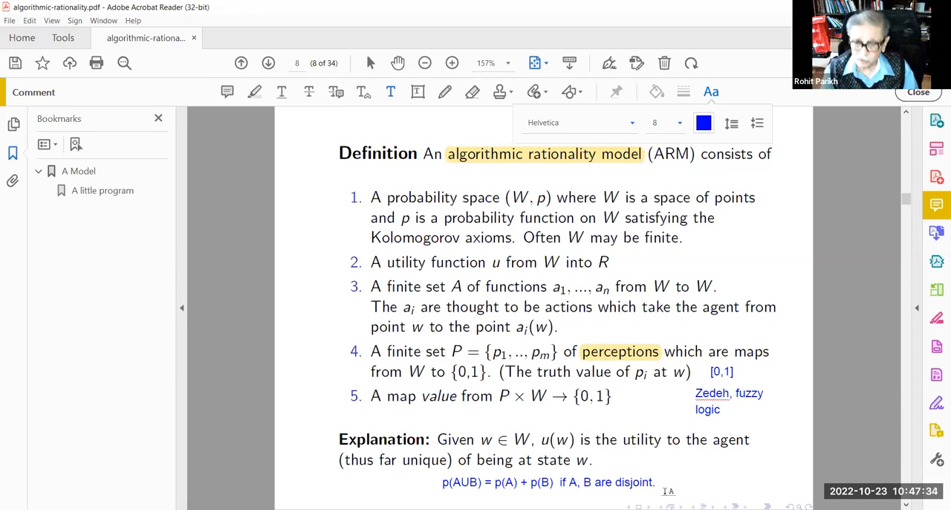
click(719, 408)
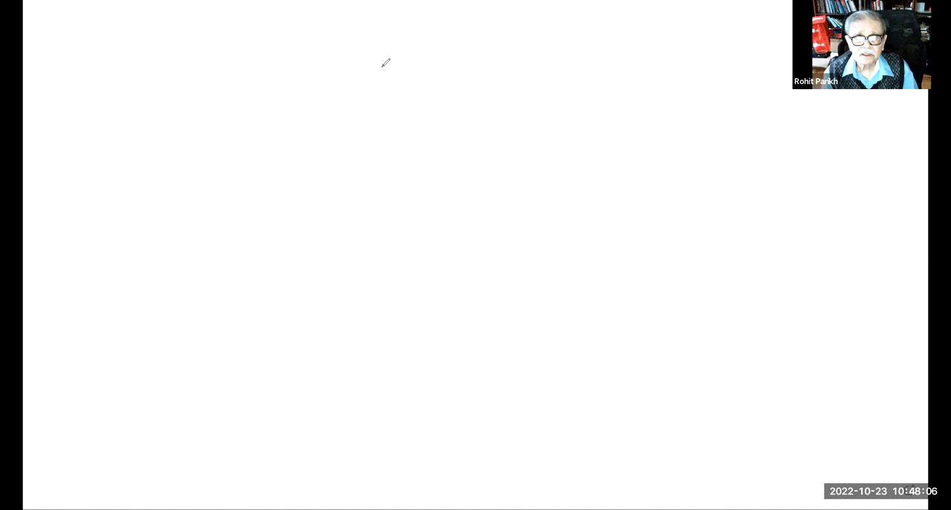
Draw a red diagonal stroke then a large closed red outline with the pen
drag(247, 145, 453, 303)
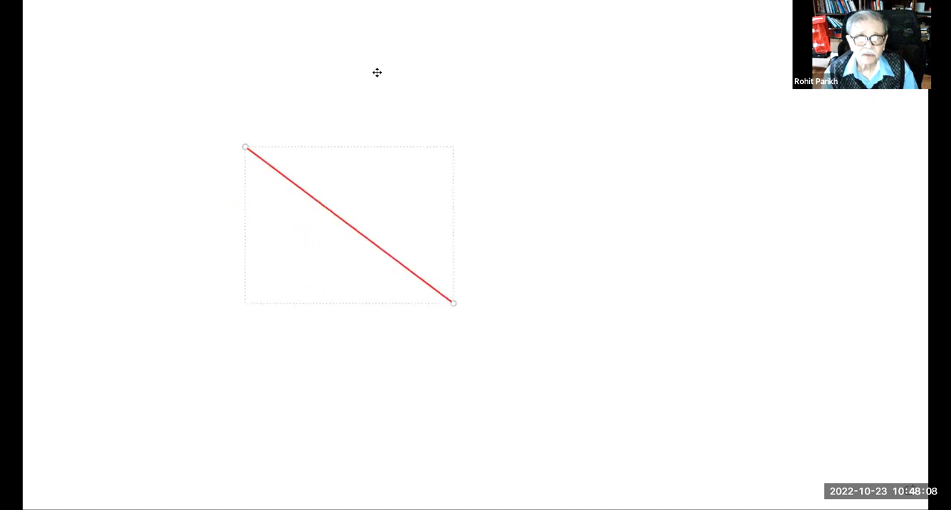
mouse_move(520, 70)
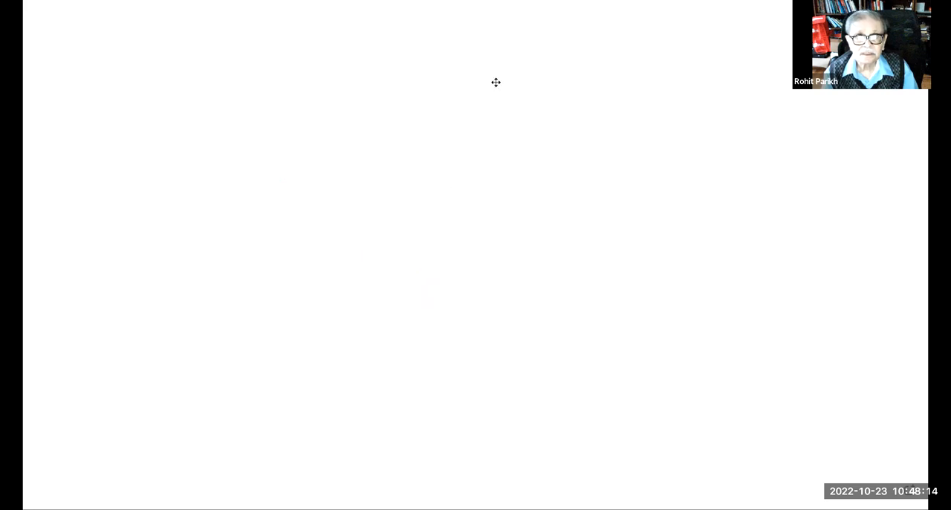
drag(254, 313, 375, 330)
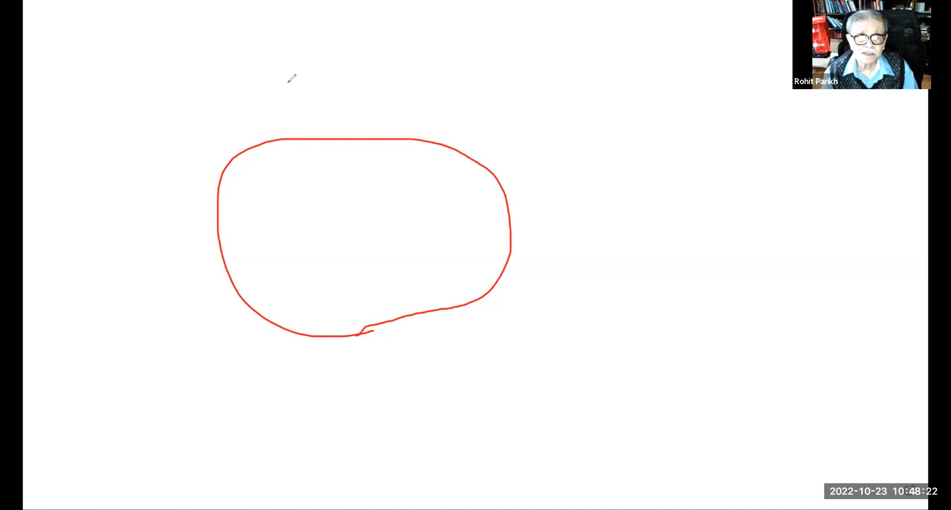
mouse_move(260, 170)
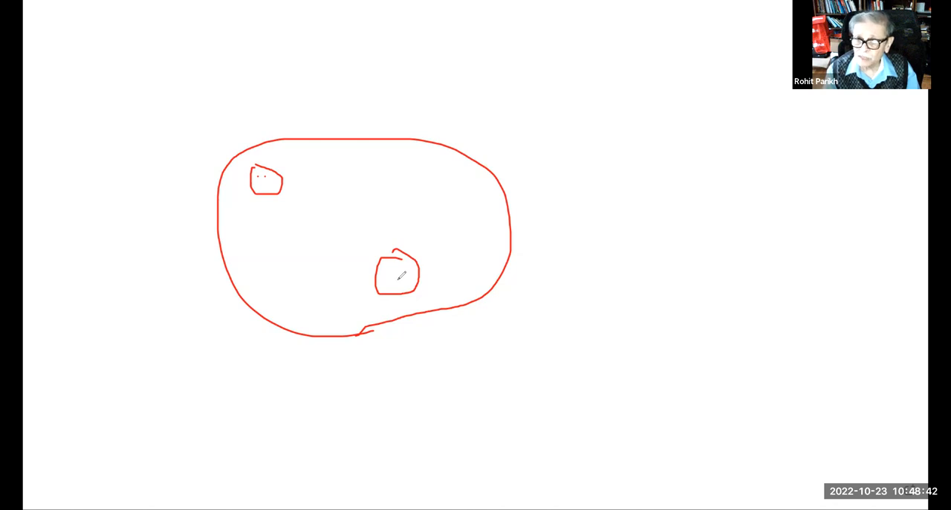
mouse_move(339, 379)
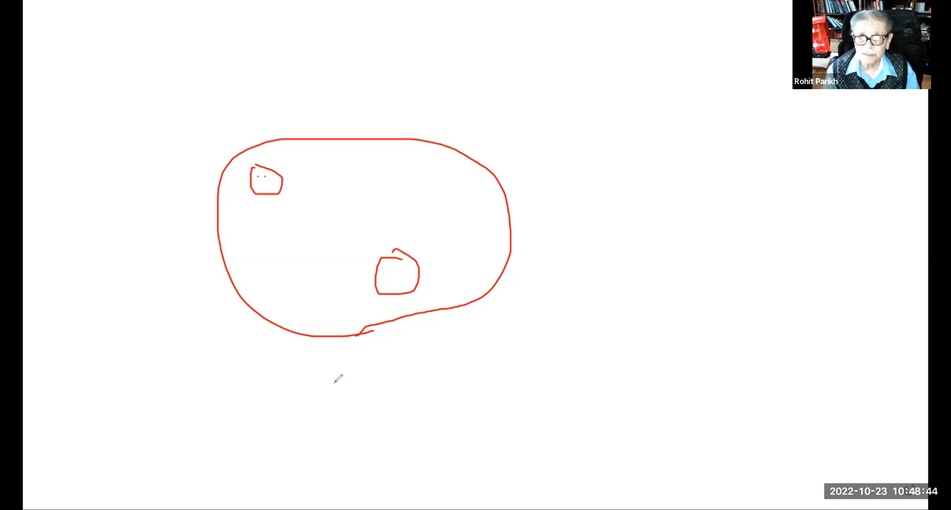
mouse_move(328, 67)
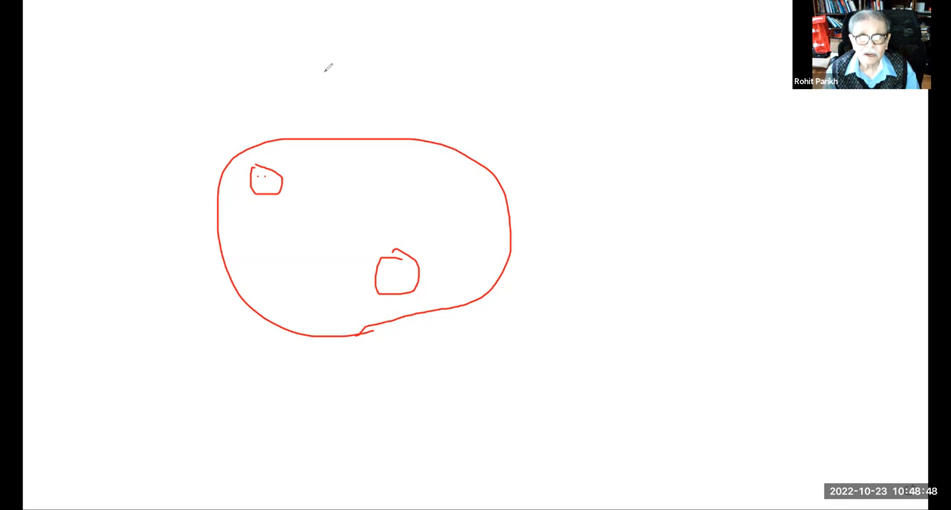
mouse_move(342, 76)
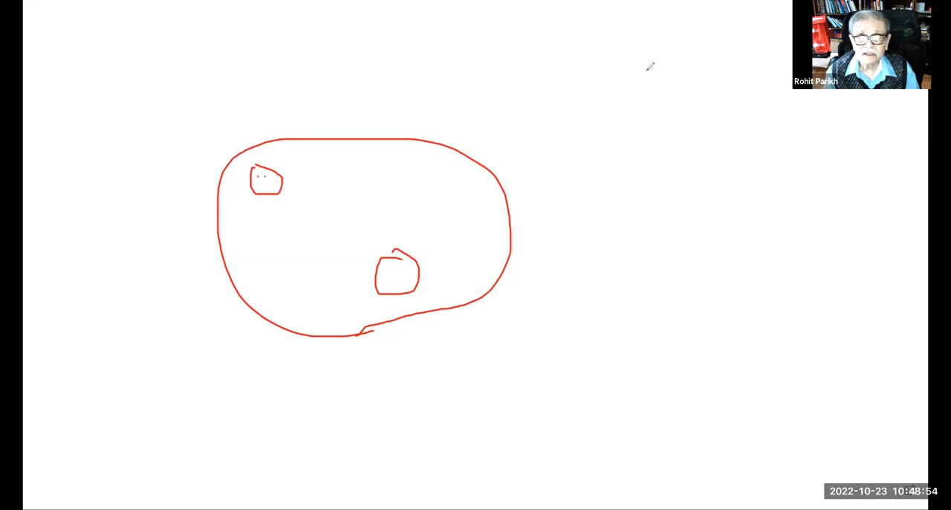
drag(286, 178, 386, 256)
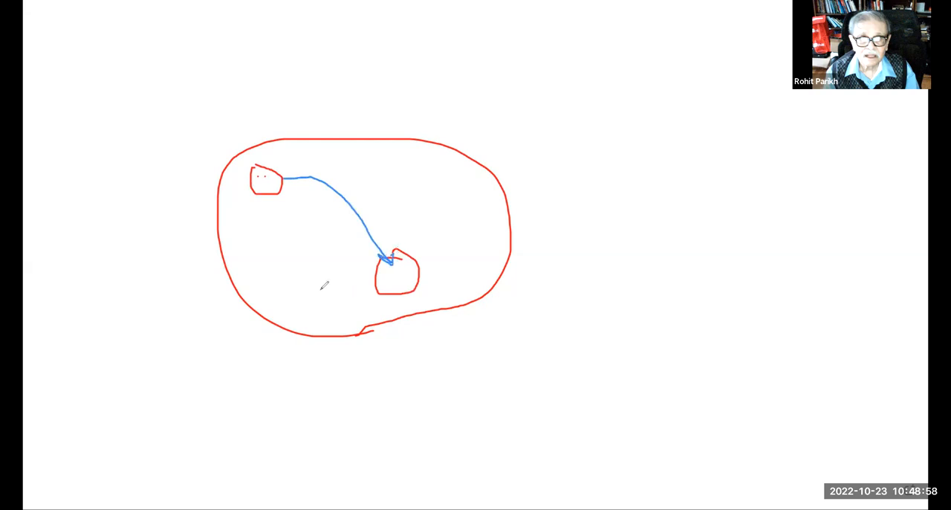
mouse_move(236, 392)
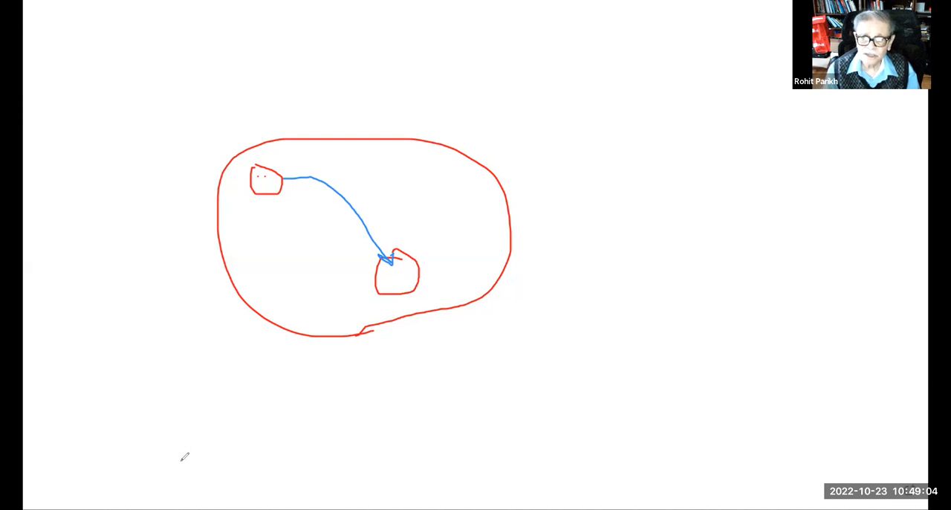
mouse_move(173, 119)
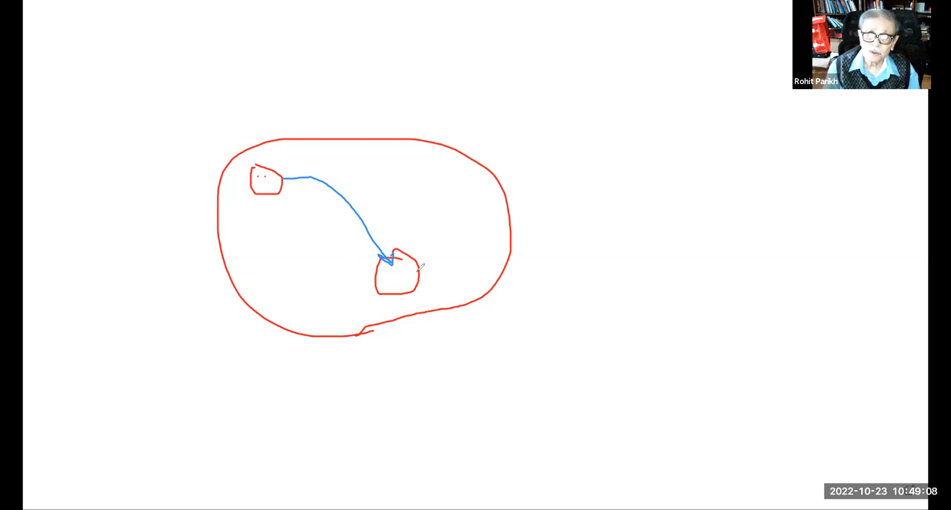
mouse_move(375, 392)
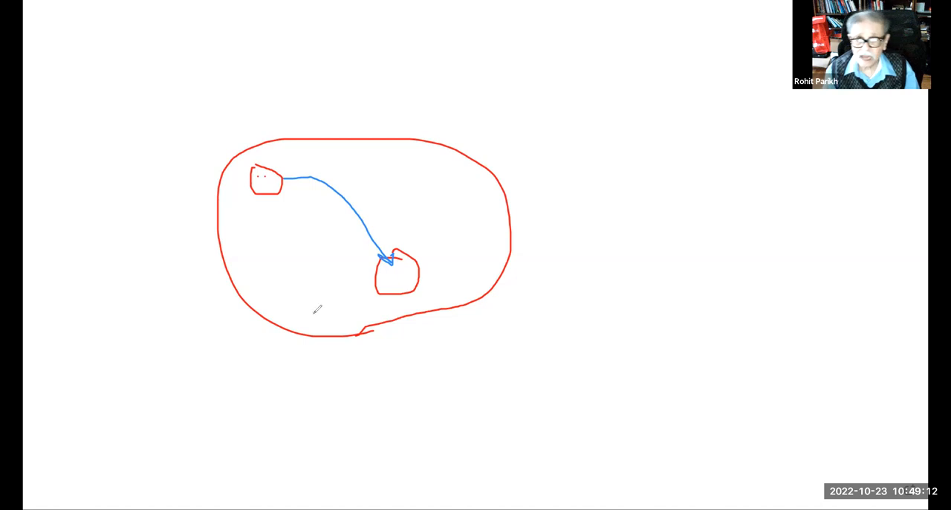
mouse_move(363, 133)
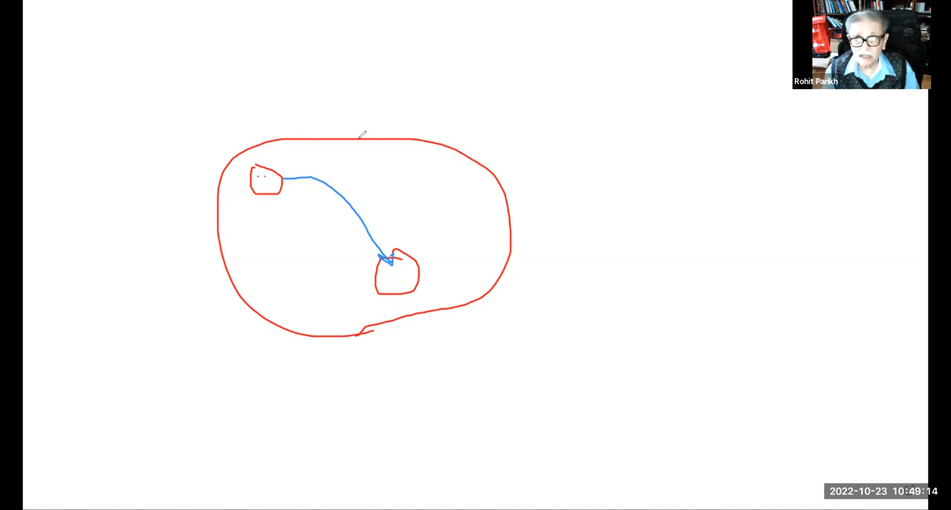
mouse_move(393, 89)
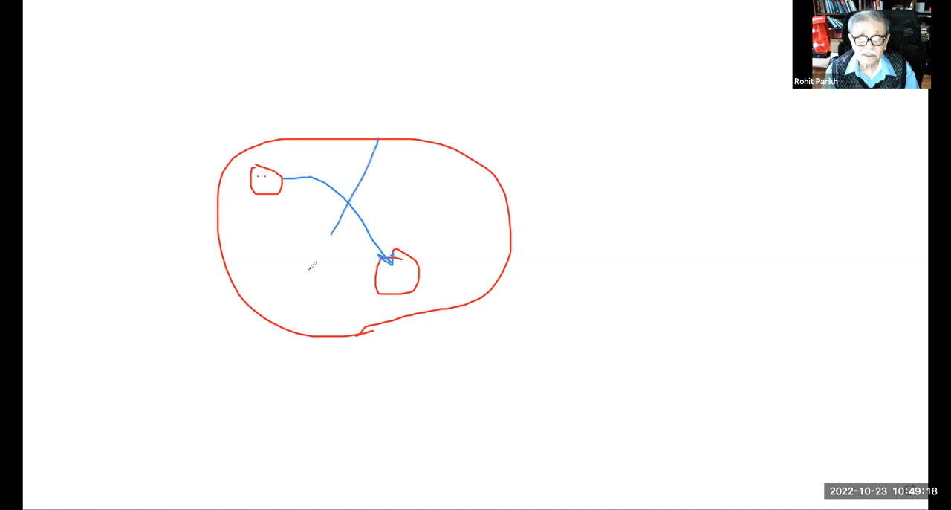
drag(335, 237, 285, 327)
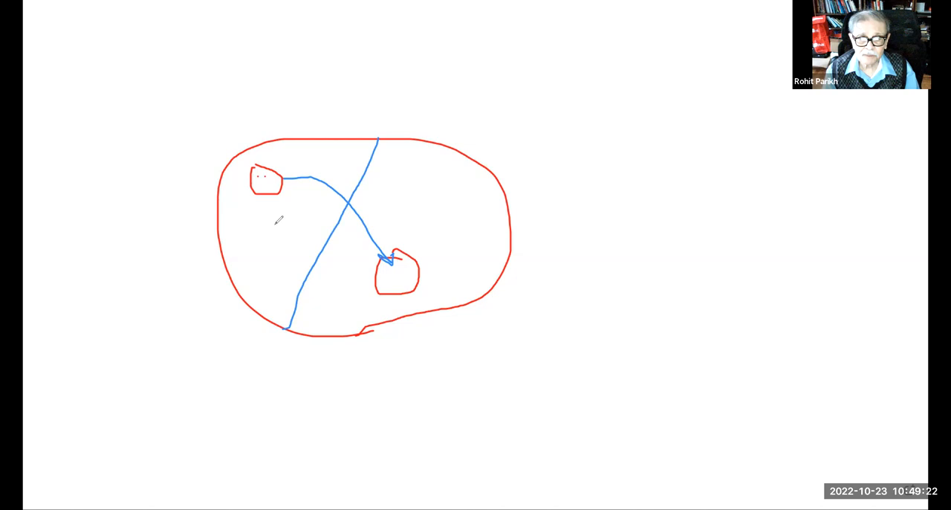
mouse_move(425, 231)
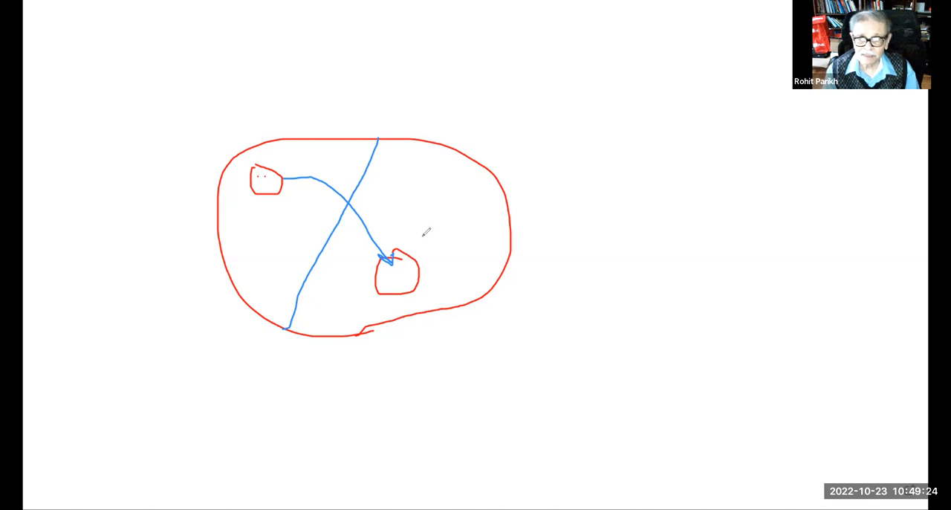
mouse_move(376, 364)
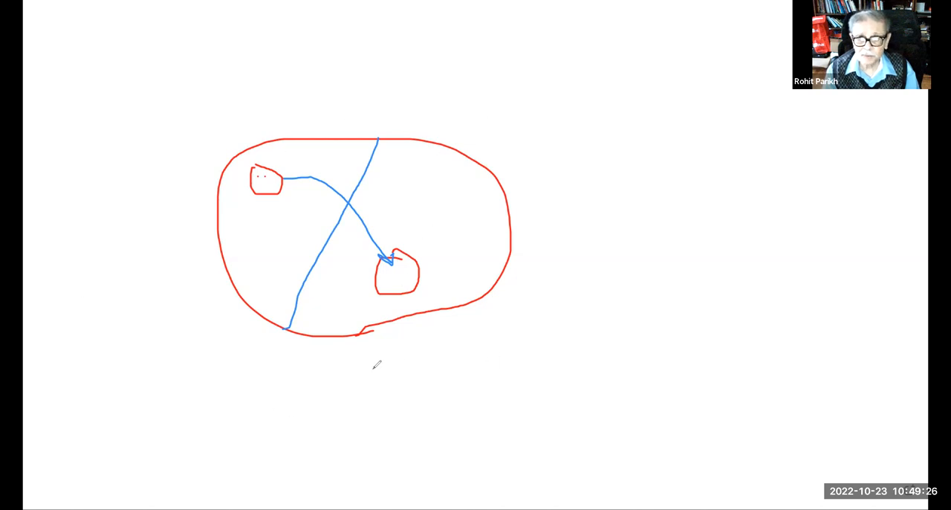
mouse_move(600, 377)
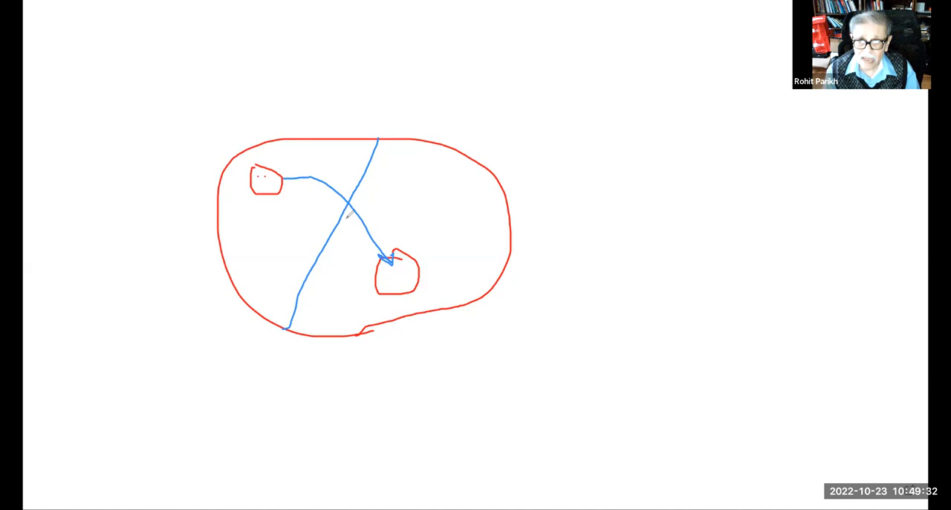
mouse_move(233, 348)
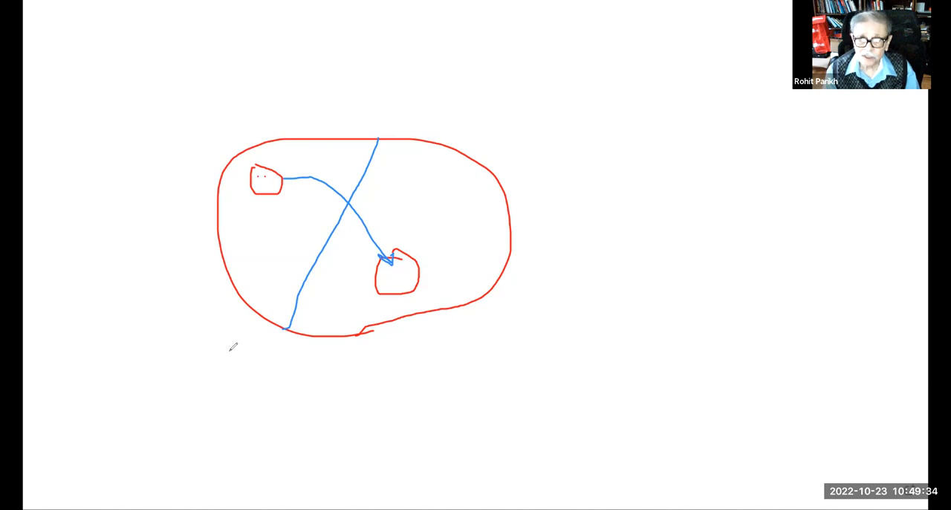
mouse_move(233, 466)
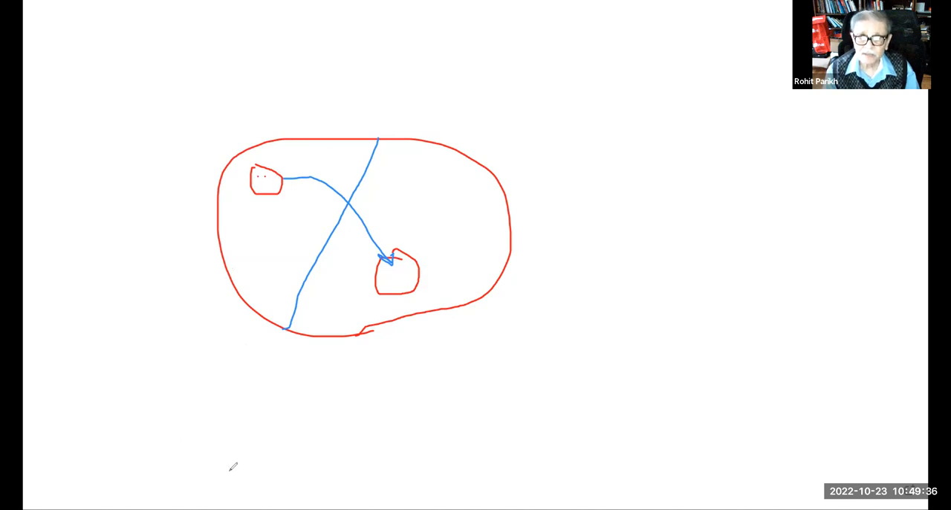
mouse_move(511, 359)
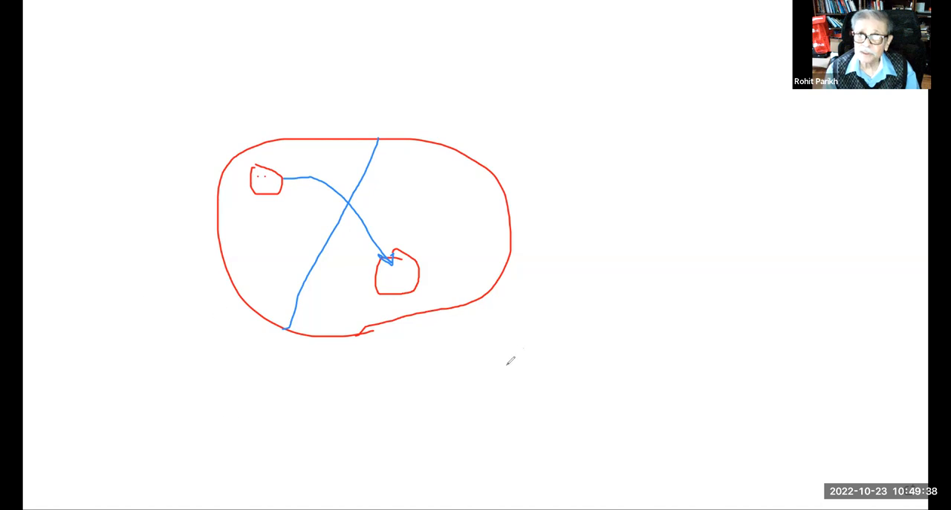
mouse_move(464, 98)
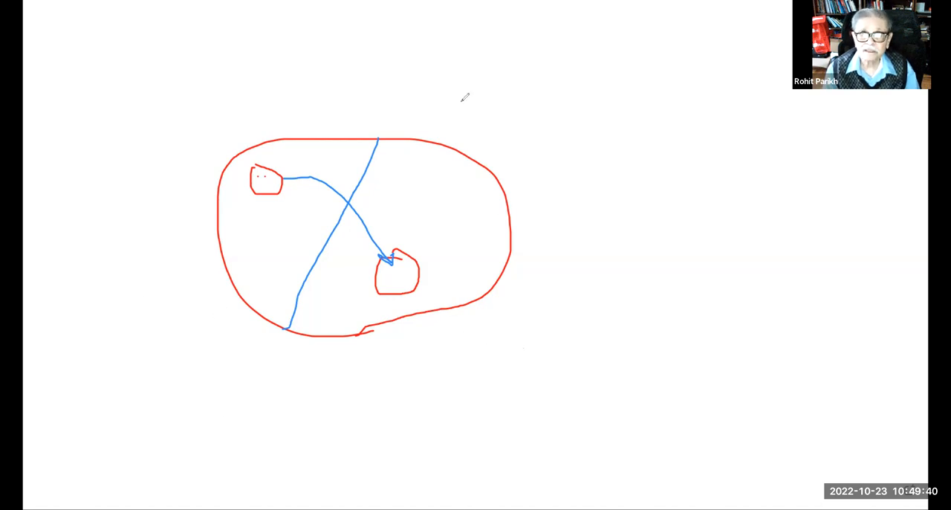
mouse_move(259, 410)
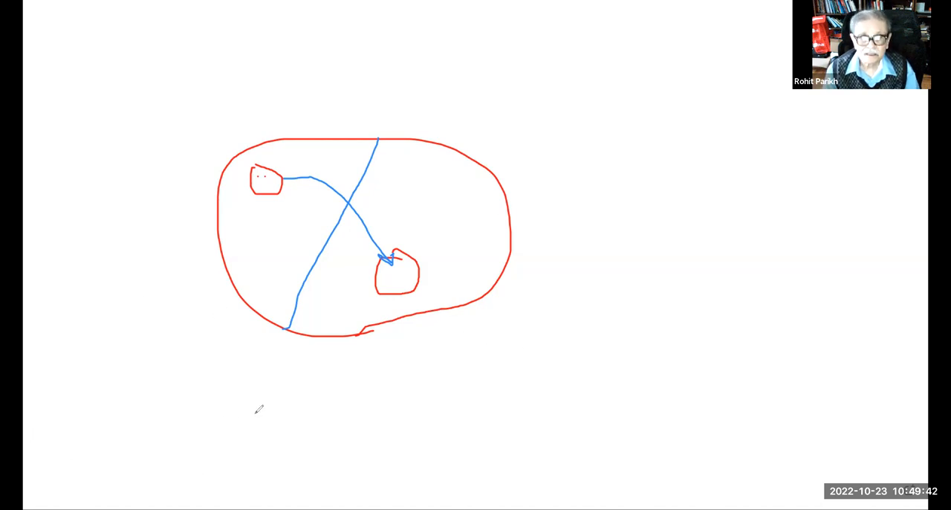
mouse_move(706, 420)
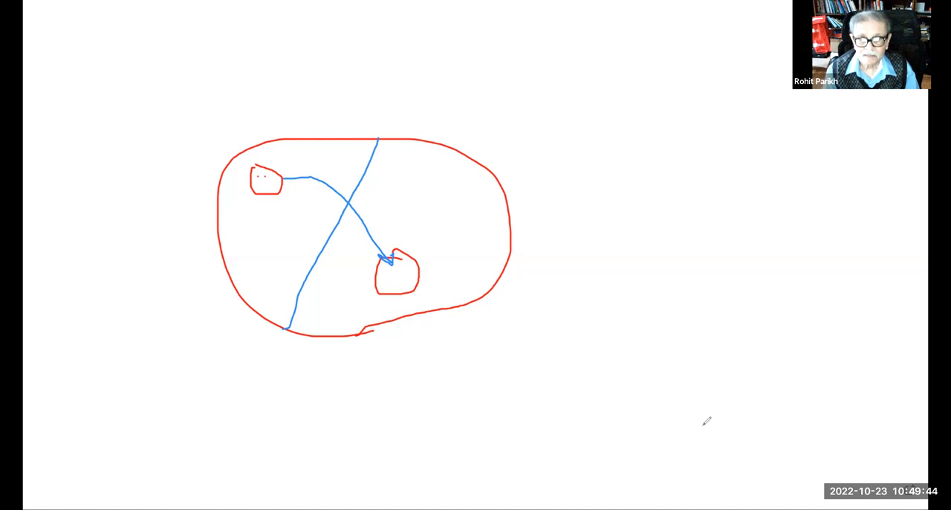
mouse_move(719, 388)
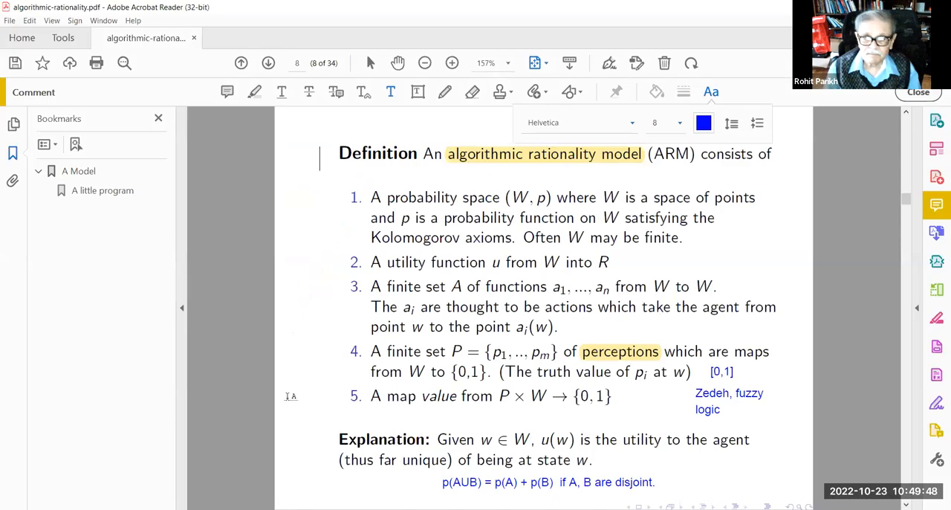
mouse_move(426, 401)
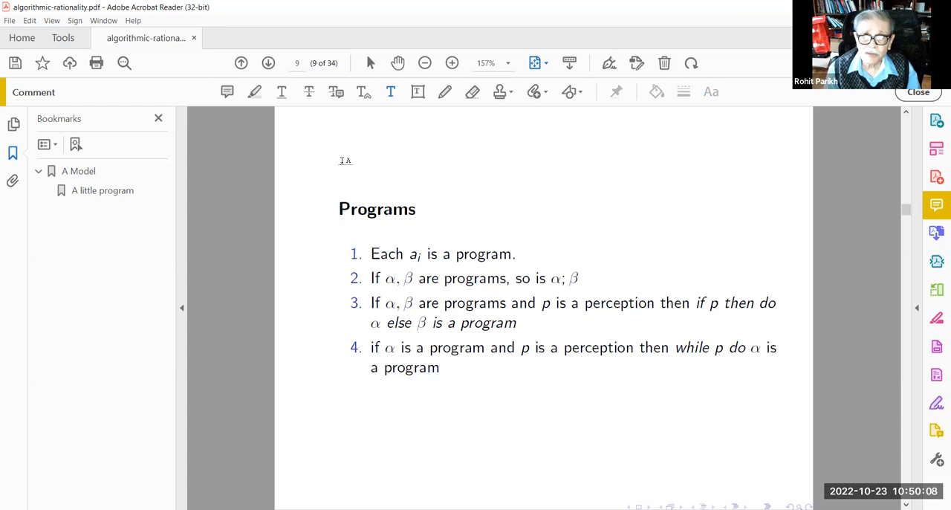
mouse_move(569, 428)
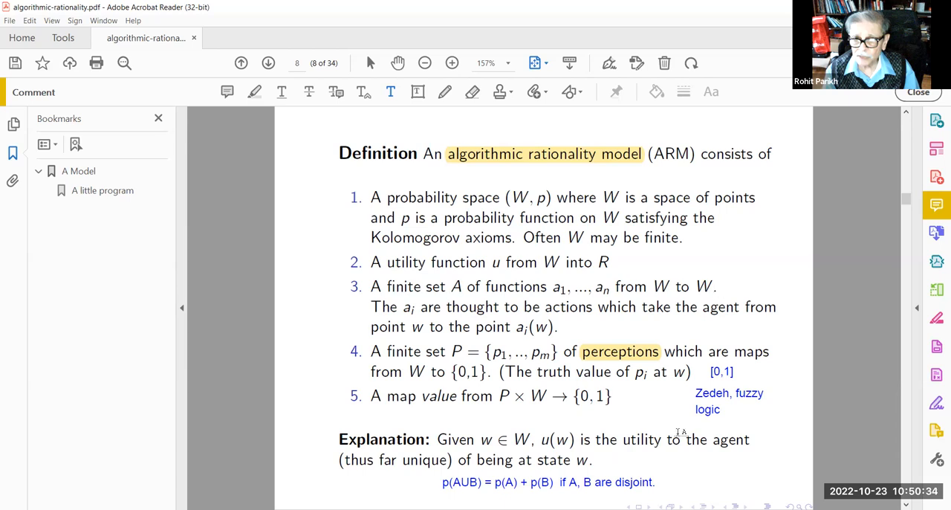
mouse_move(710, 476)
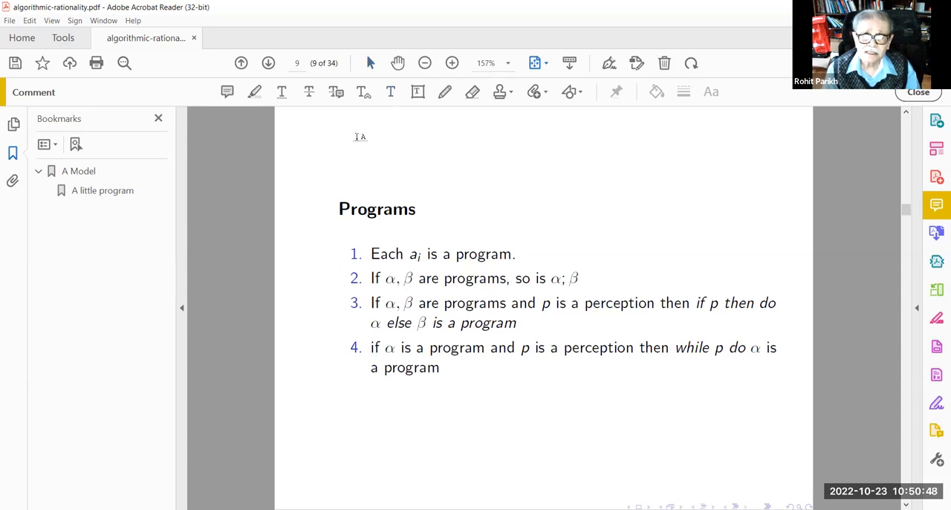
Add the blue note 'Syntactic objects or having meaning.' above the Programs heading on page 9
click(710, 92)
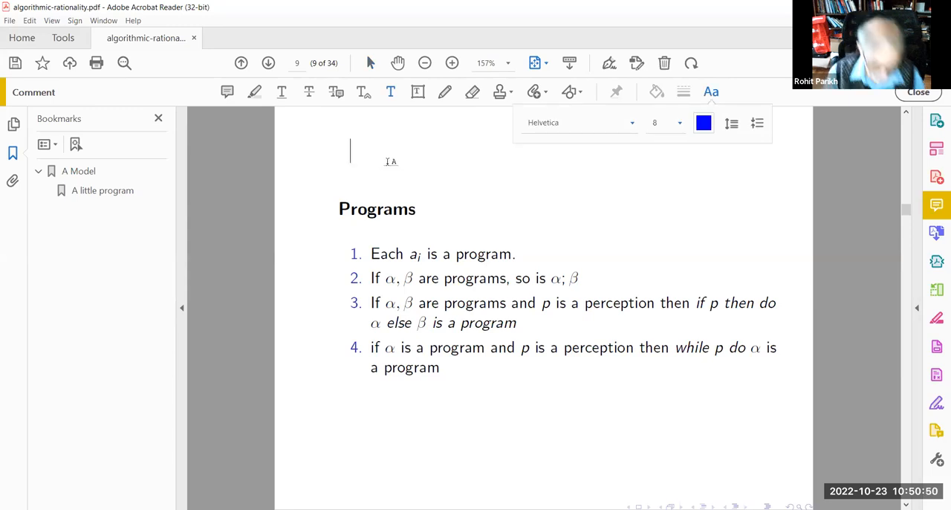
text(Synt)
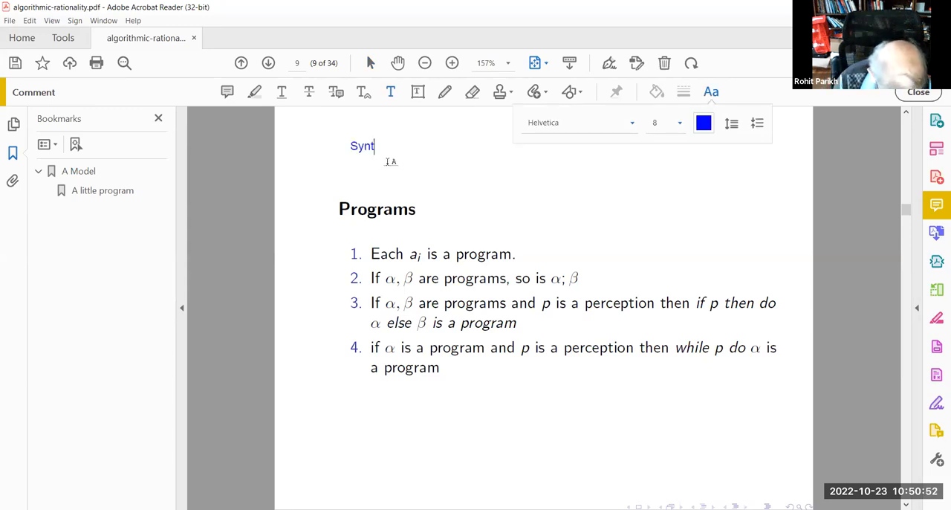
text(act)
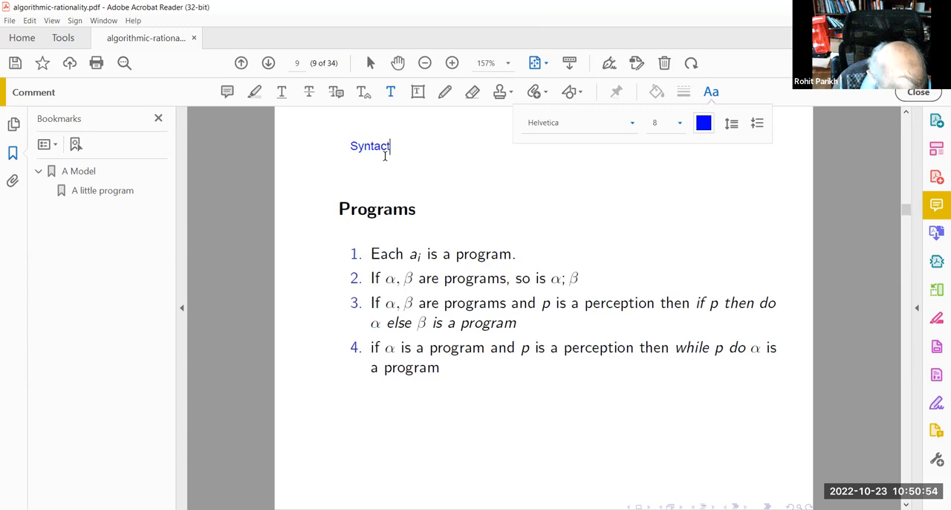
text(ic objects)
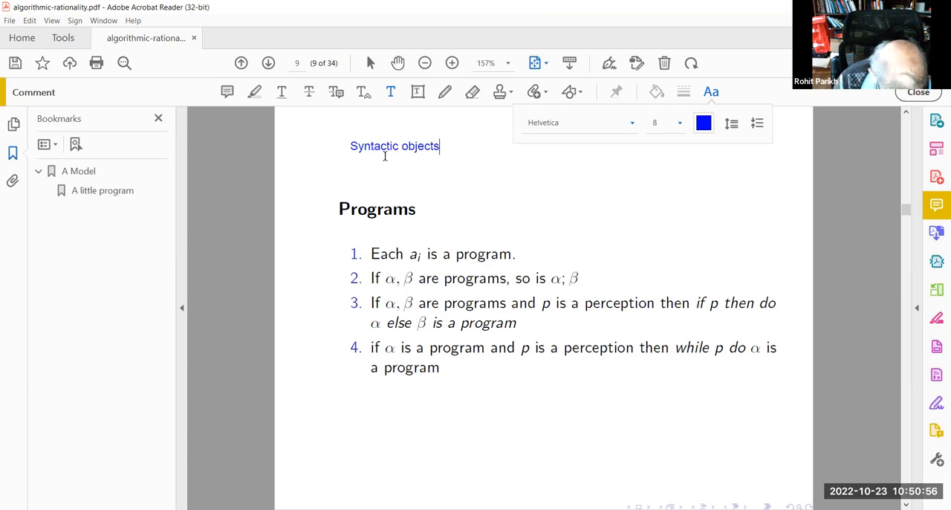
text(or having)
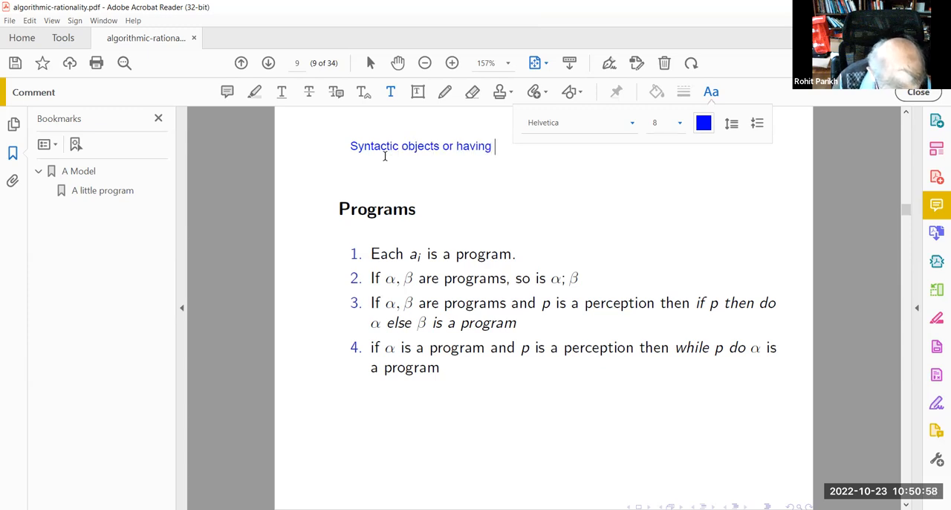
text(meaning.)
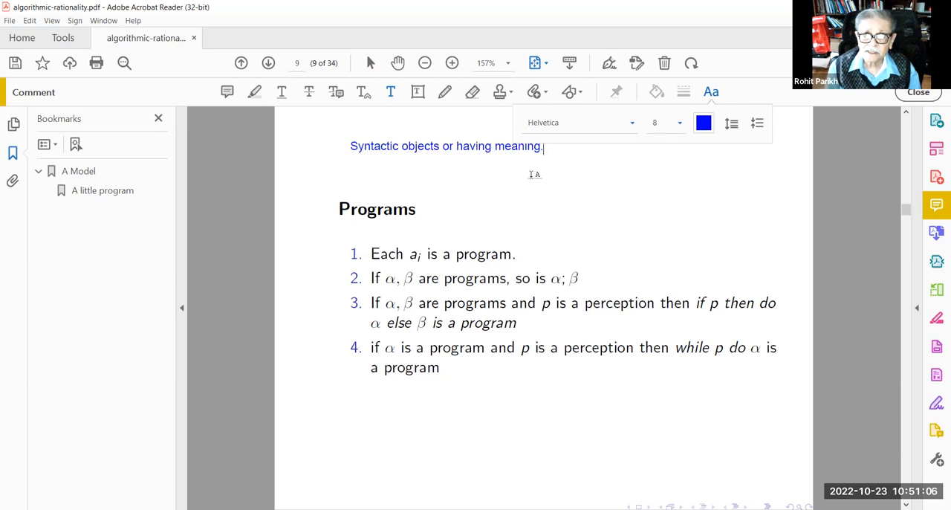
mouse_move(667, 186)
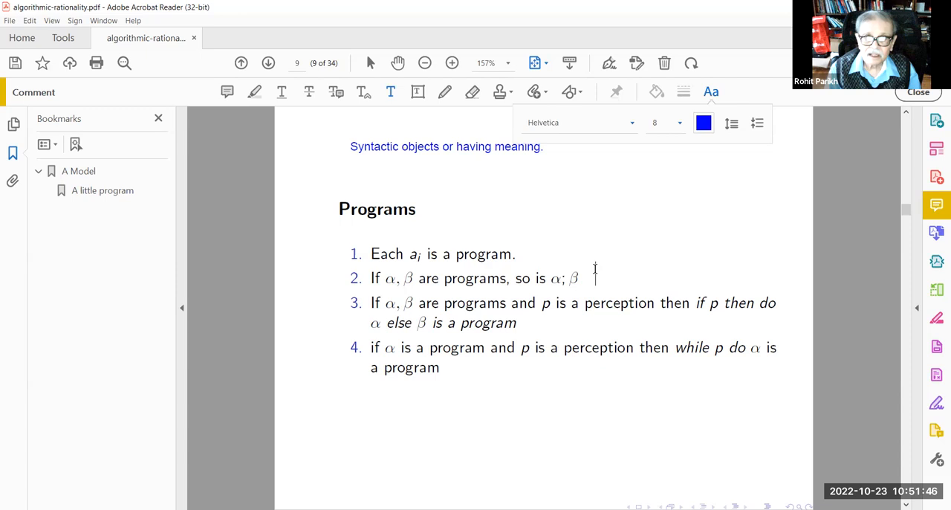
Type the blue note 'First one and then the other' beside item 2 of the Programs list
text(Firsst)
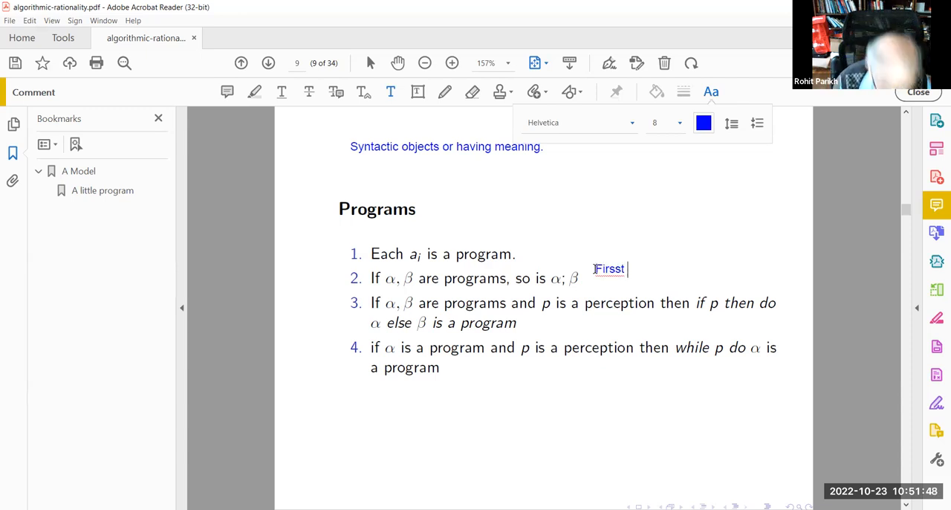
text(one and then the other)
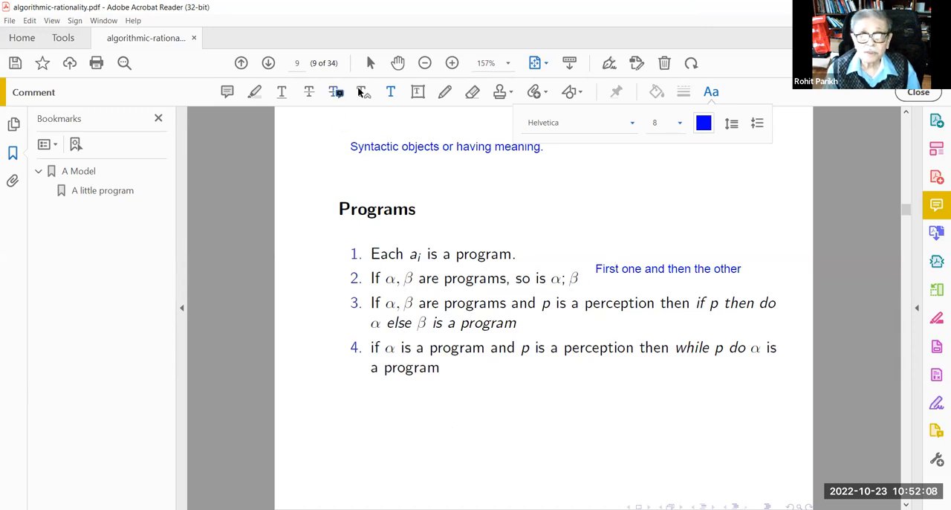
mouse_move(374, 83)
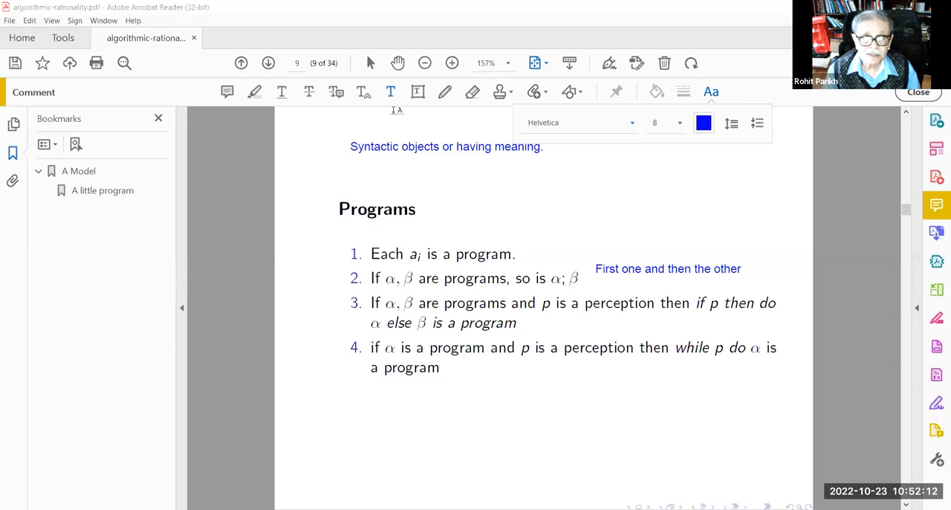
mouse_move(169, 214)
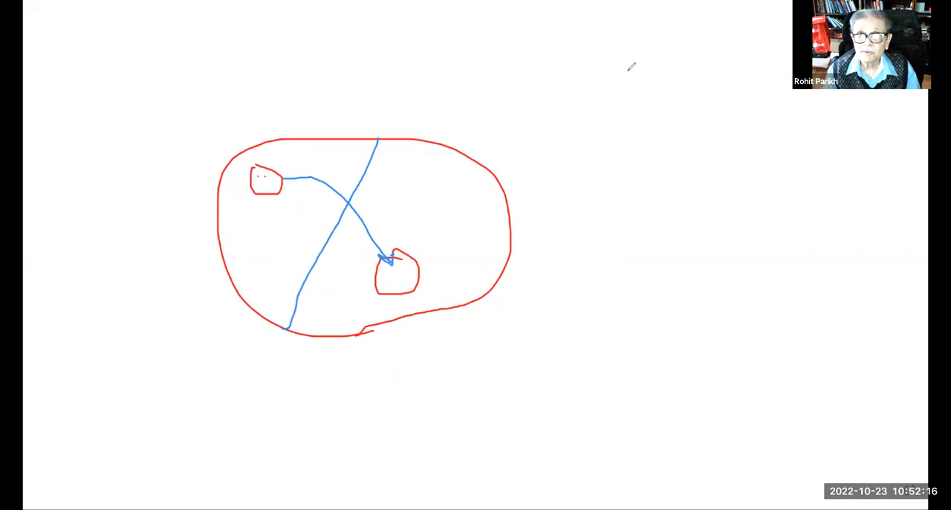
mouse_move(685, 156)
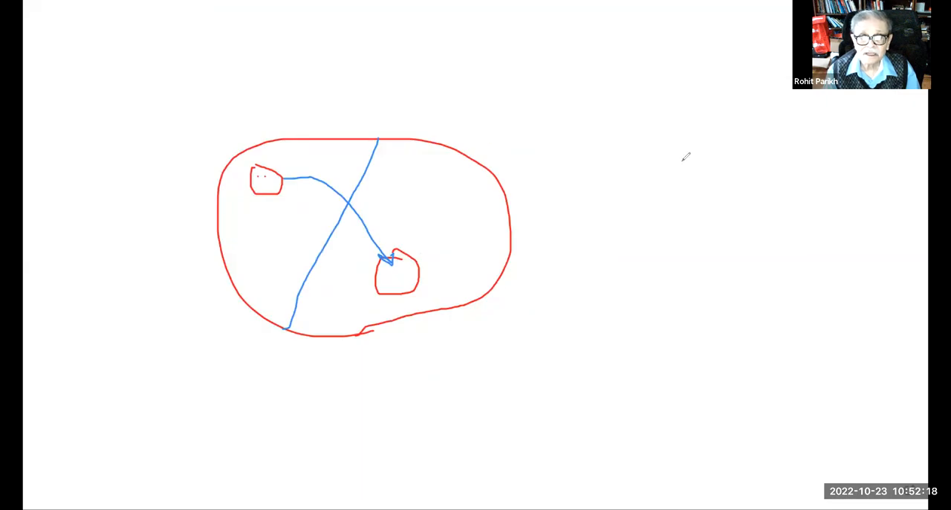
mouse_move(631, 63)
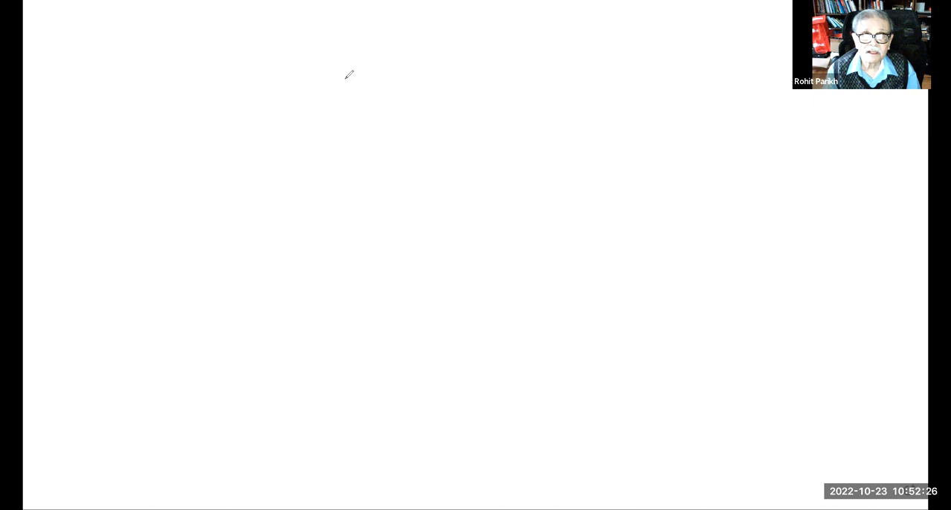
Draw a blue arrow from a small loop toward the upper right with a circle at its tip
drag(241, 251, 476, 172)
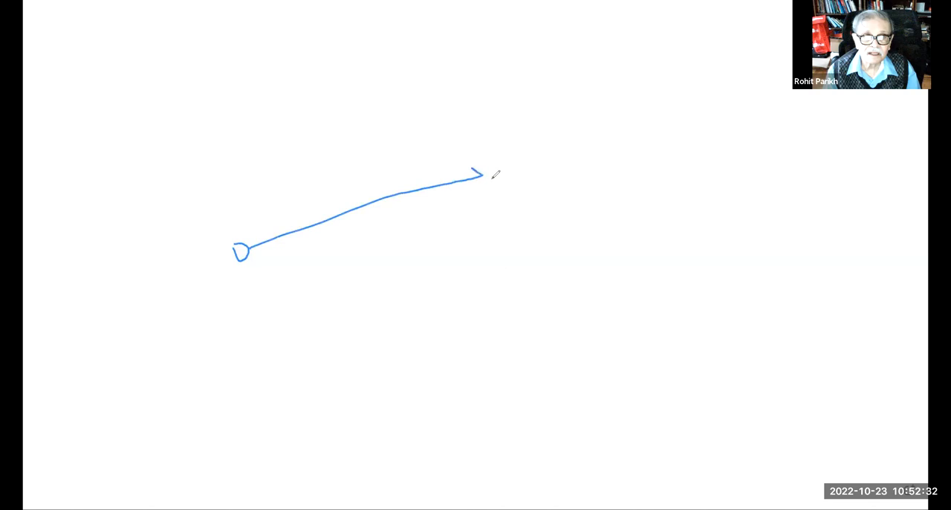
drag(245, 255, 309, 290)
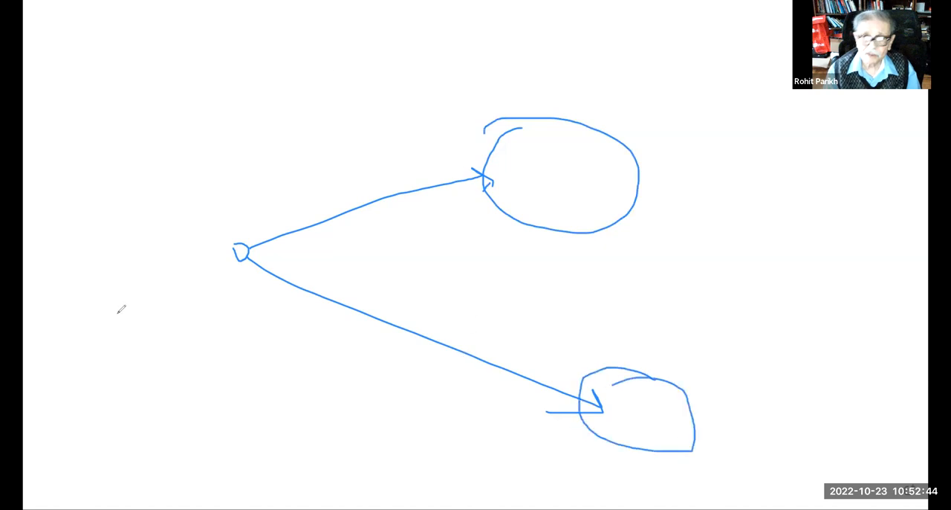
mouse_move(80, 238)
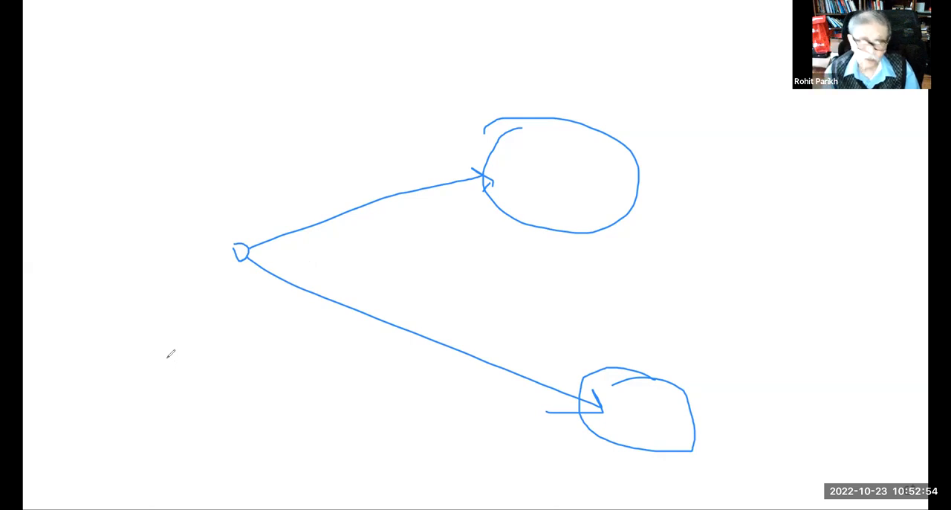
mouse_move(385, 74)
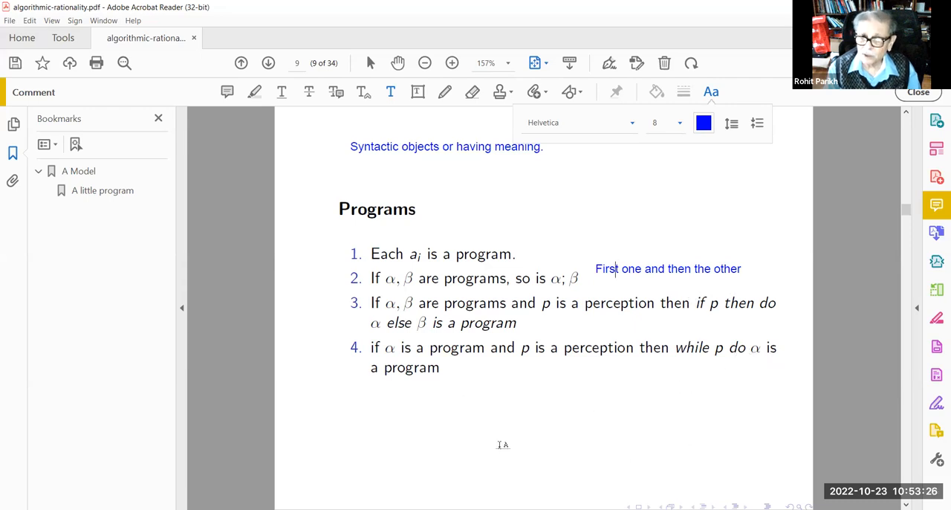
mouse_move(481, 452)
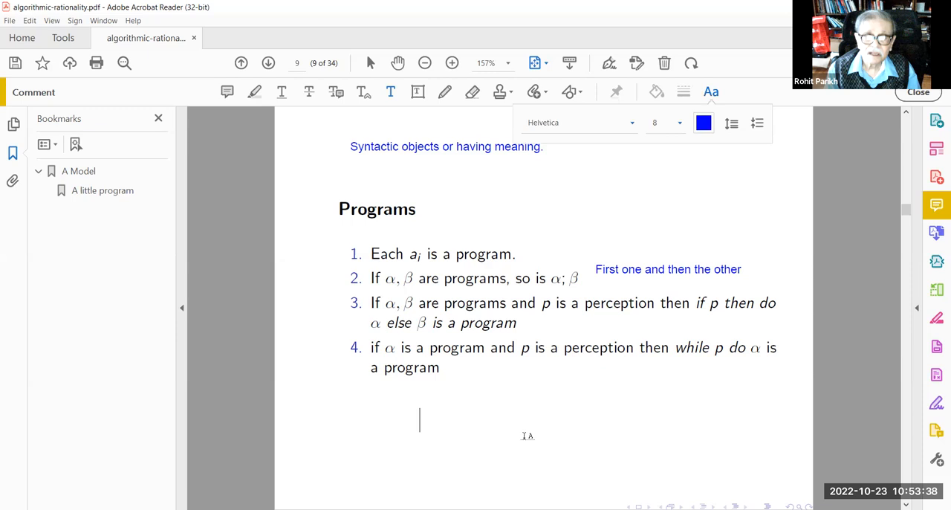
Add a blue note 'Tony Hoare on logic of programs' below the Programs list
text(T)
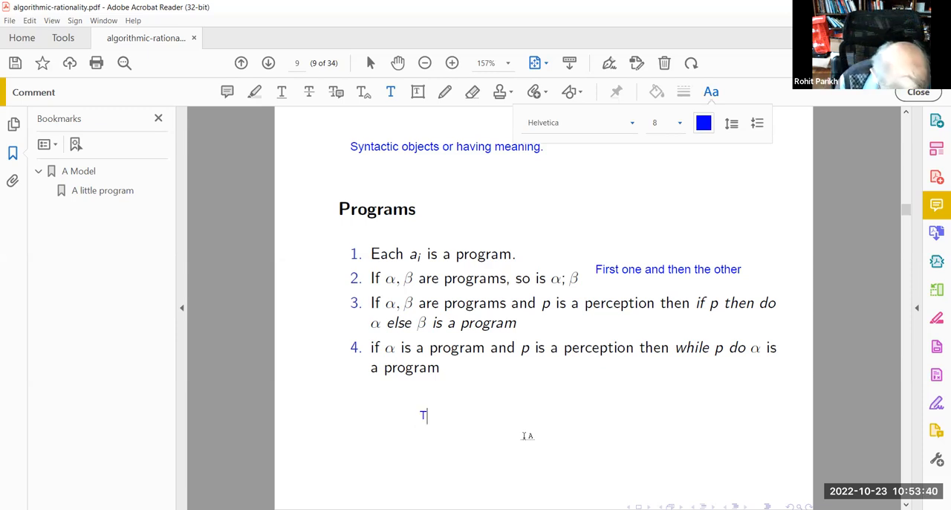
text(ony HOa)
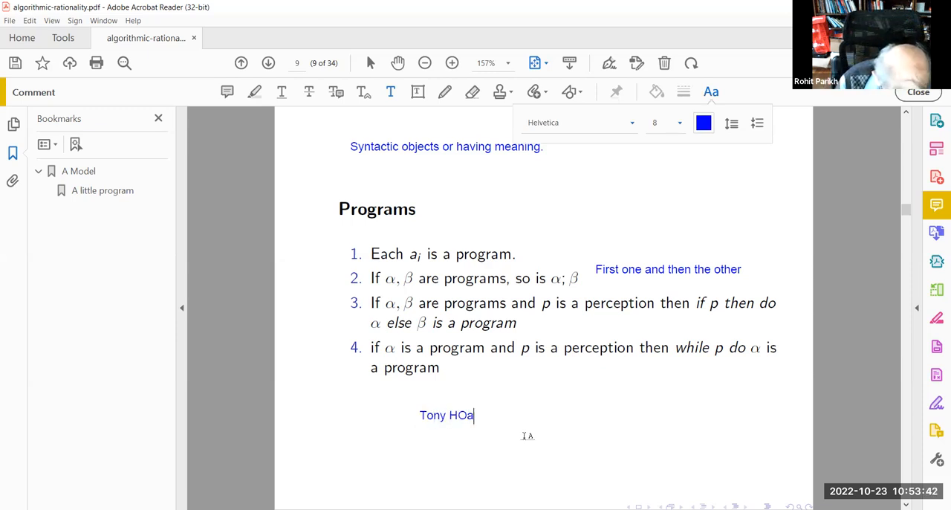
text(re on)
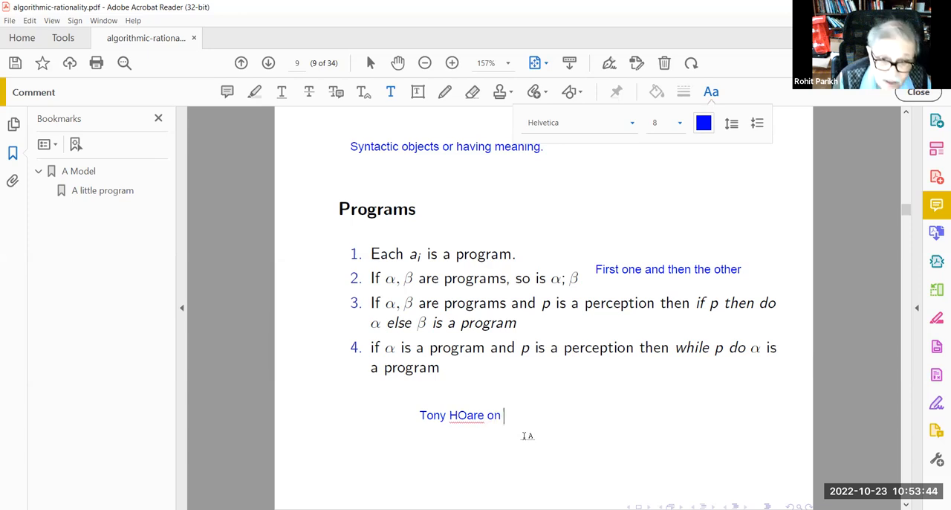
text(logiv)
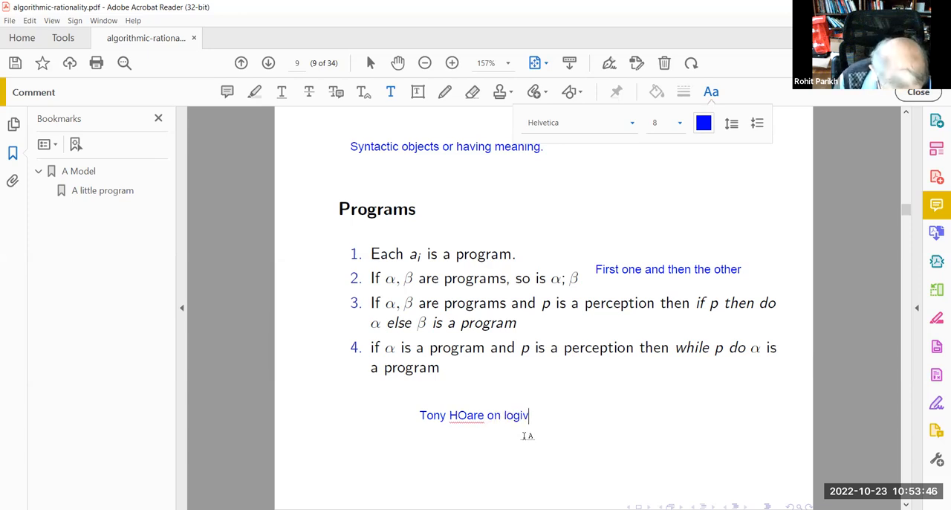
key(backspace)
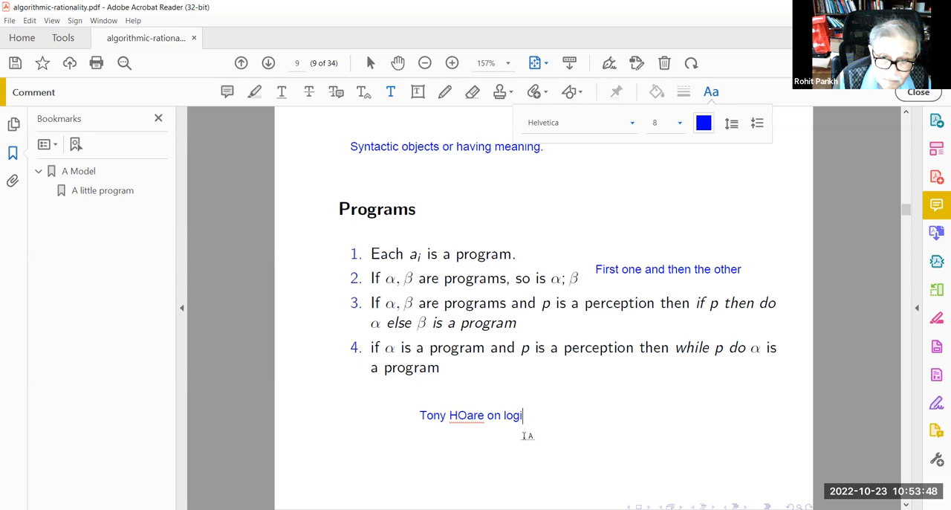
text(c of prog)
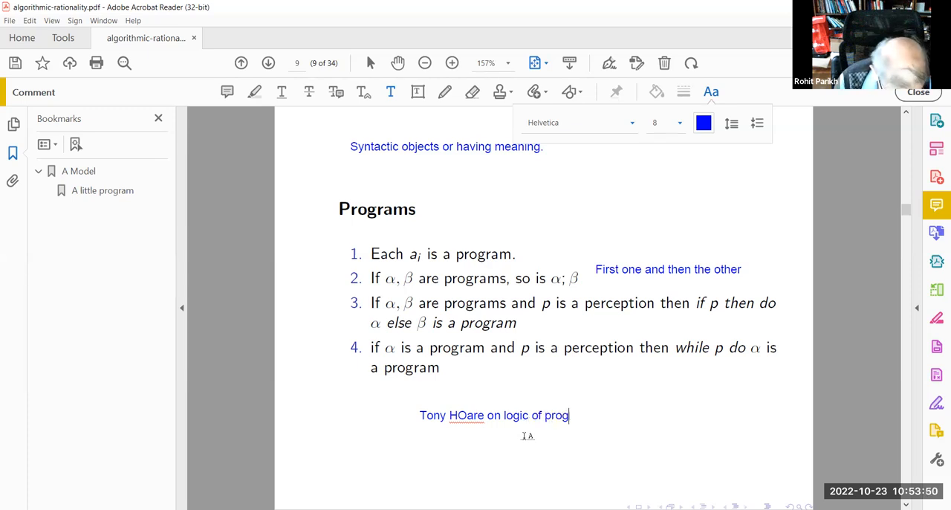
text(rams)
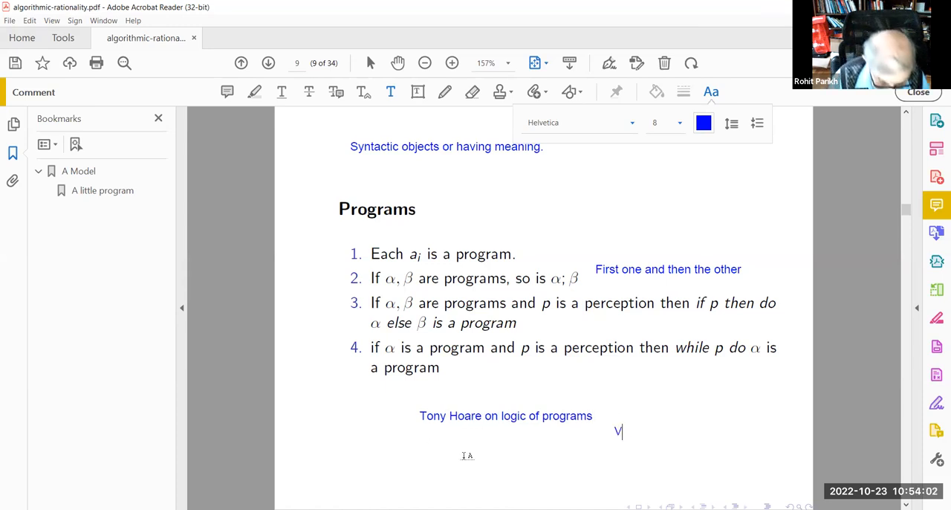
Add blue notes citing Vaughan Pratt's Dynamic Logic and the book by David Harel
text(Vaughan Pratt, D)
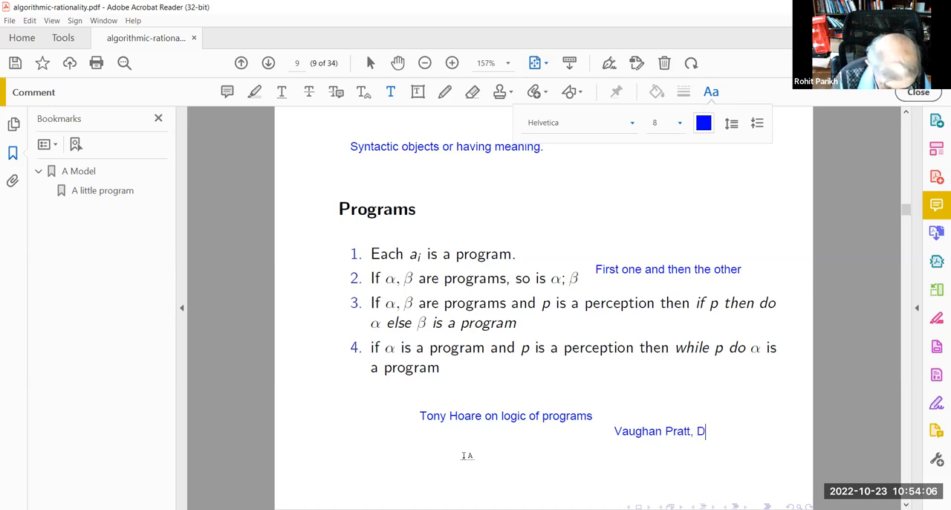
text(ynamic Logic)
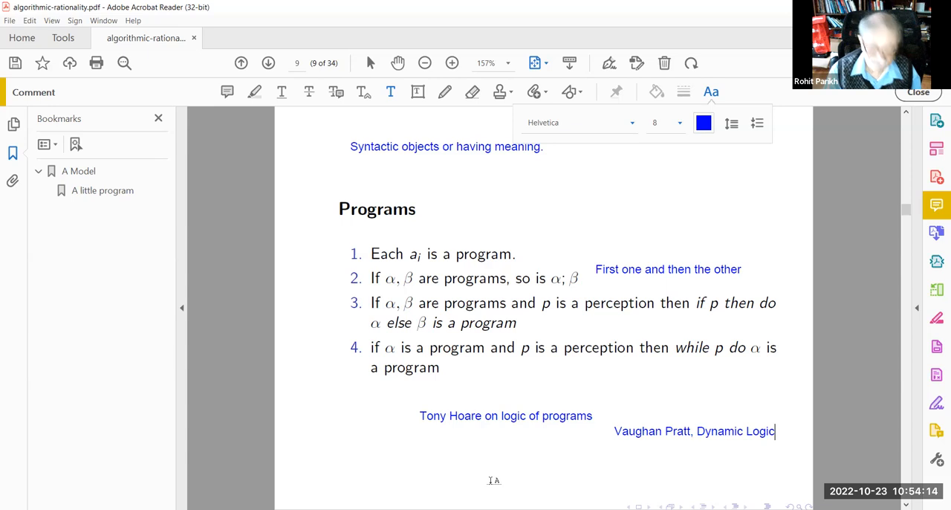
text(Book by)
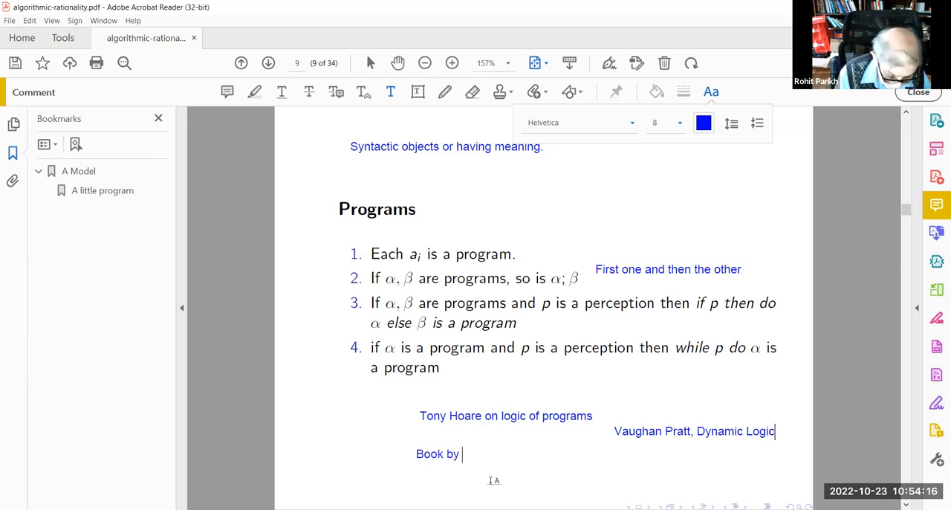
text(david Hare)
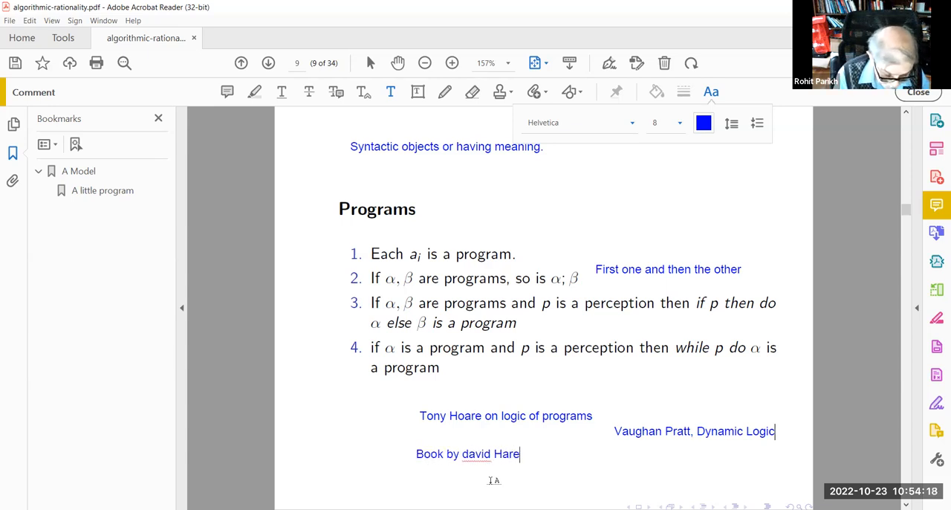
text(l)
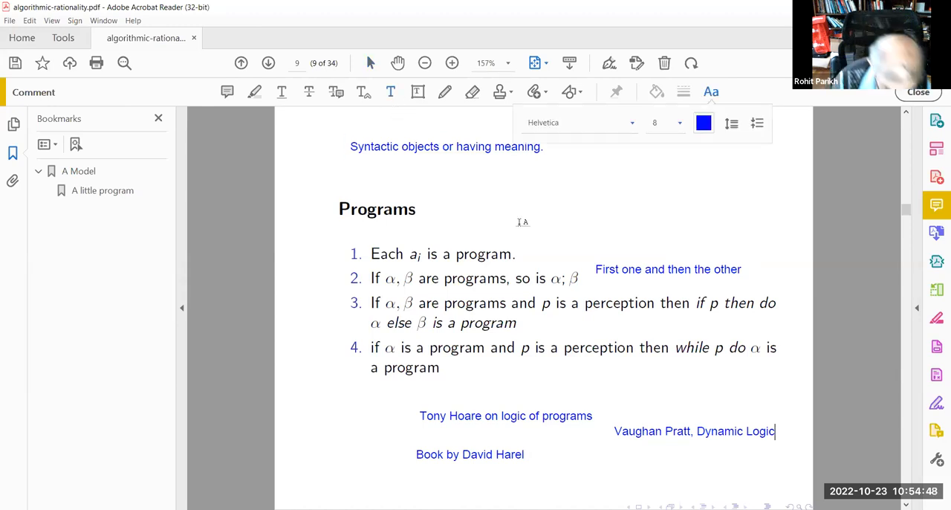
Add the blue note 'Insects carry out complex programs!' under the top line of the Programs slide
text(Insects carry out comple)
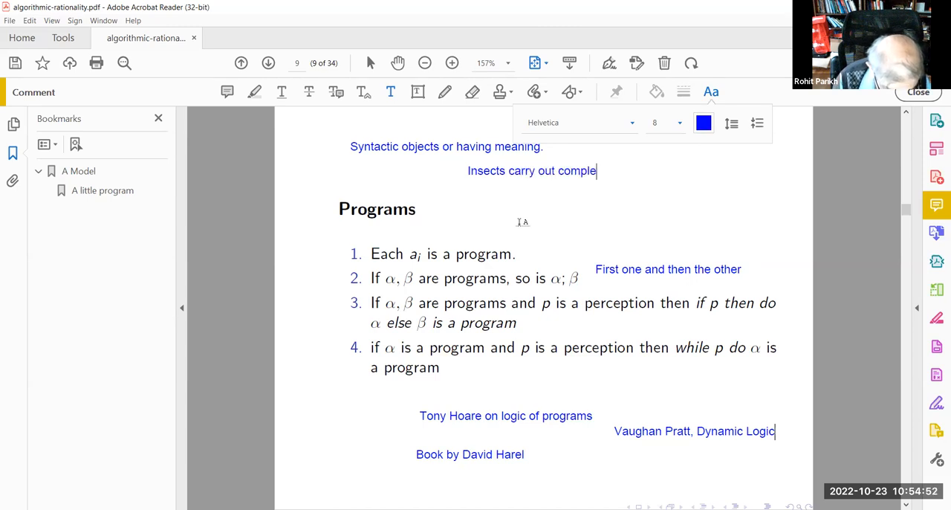
text(x programs)
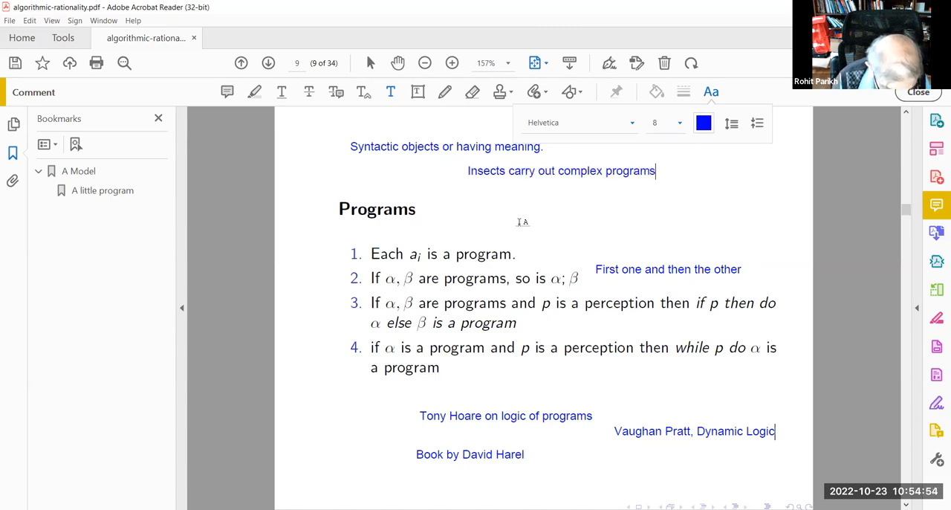
text(!)
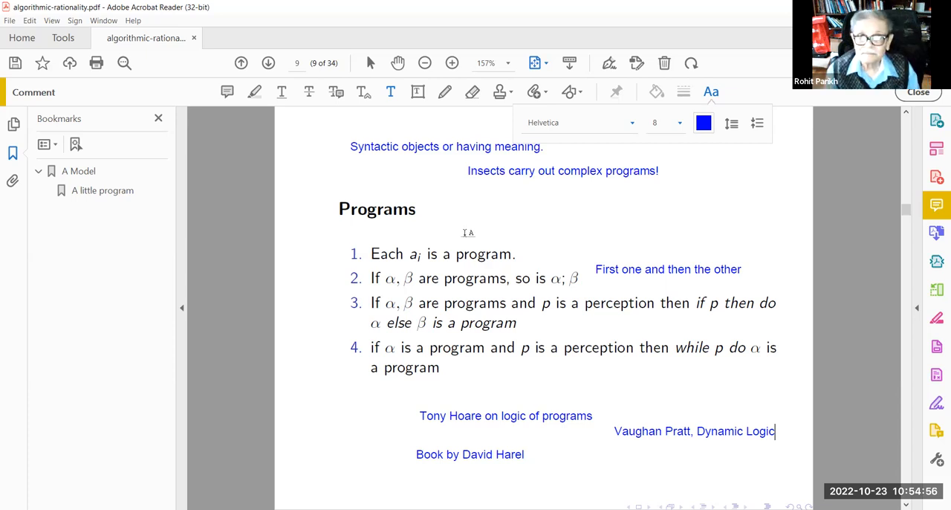
click(266, 62)
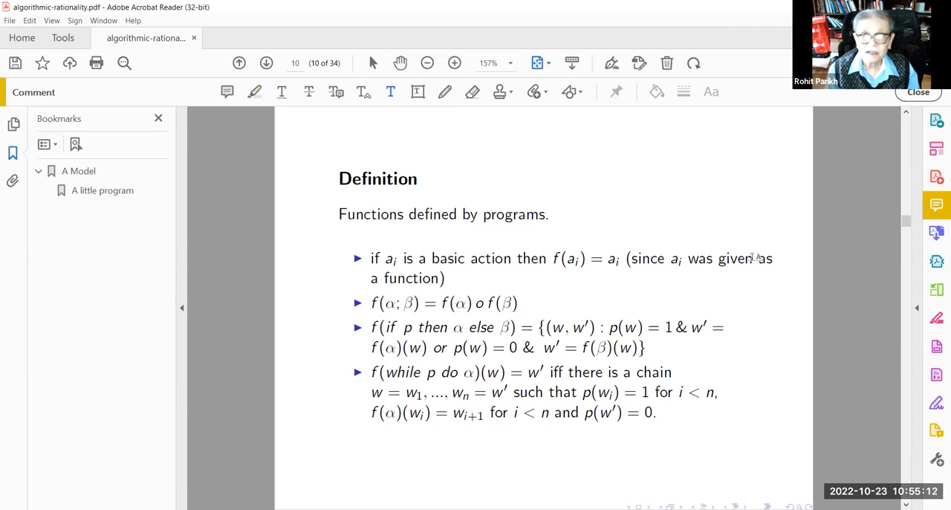
Choose the Highlight Text tool to mark 'given' in page 10's first Definition bullet
click(710, 92)
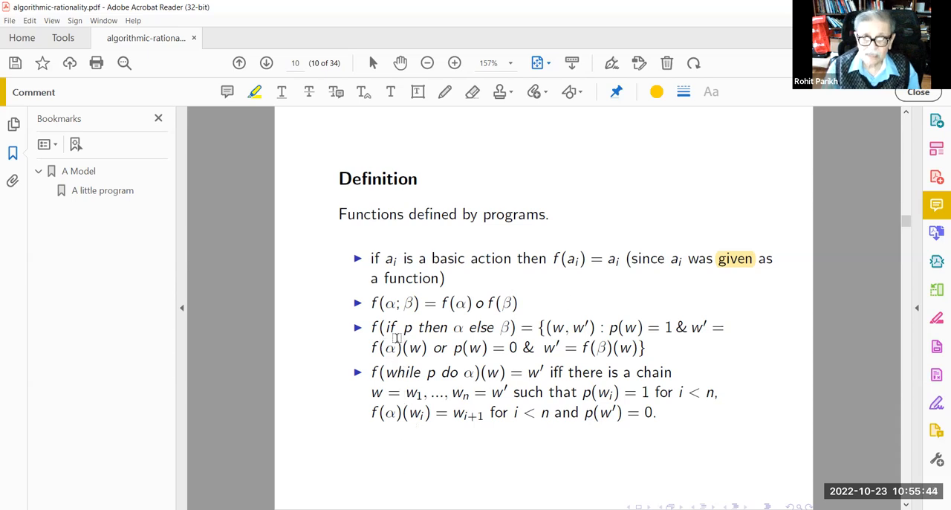
mouse_move(464, 475)
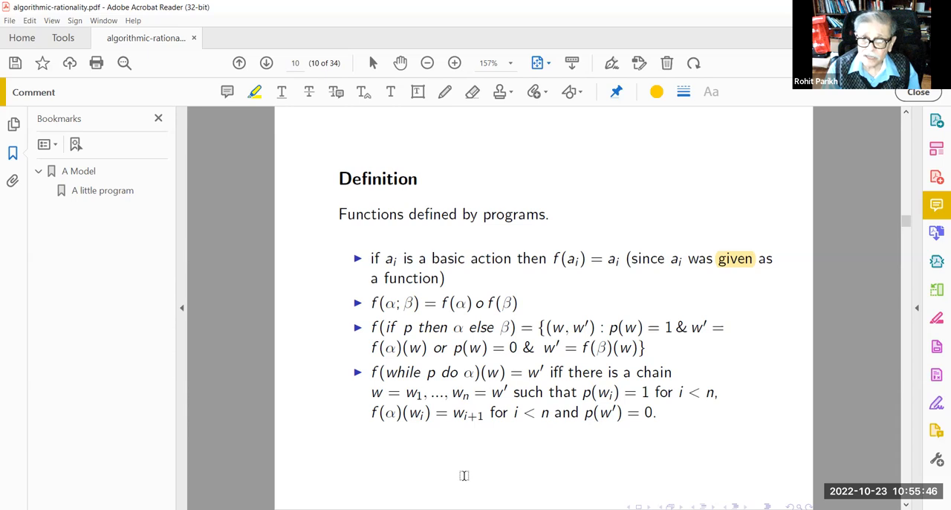
mouse_move(553, 339)
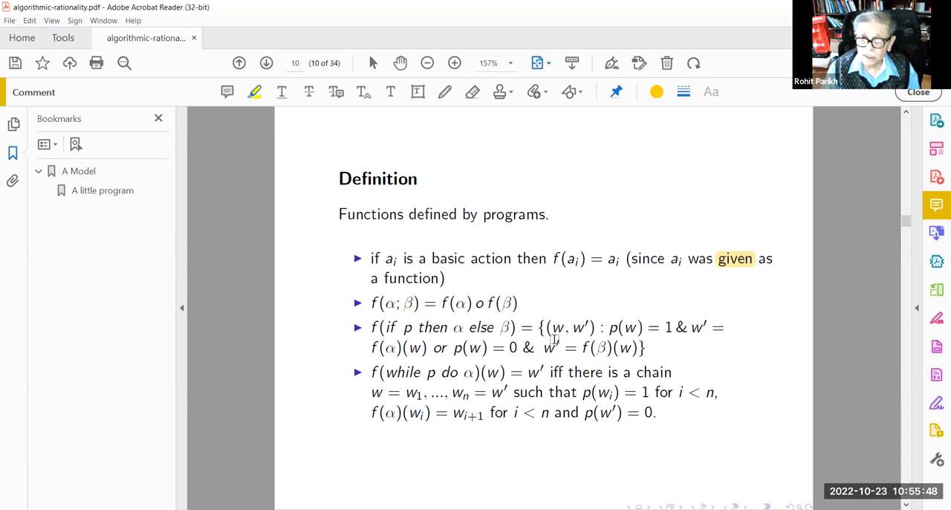
mouse_move(582, 333)
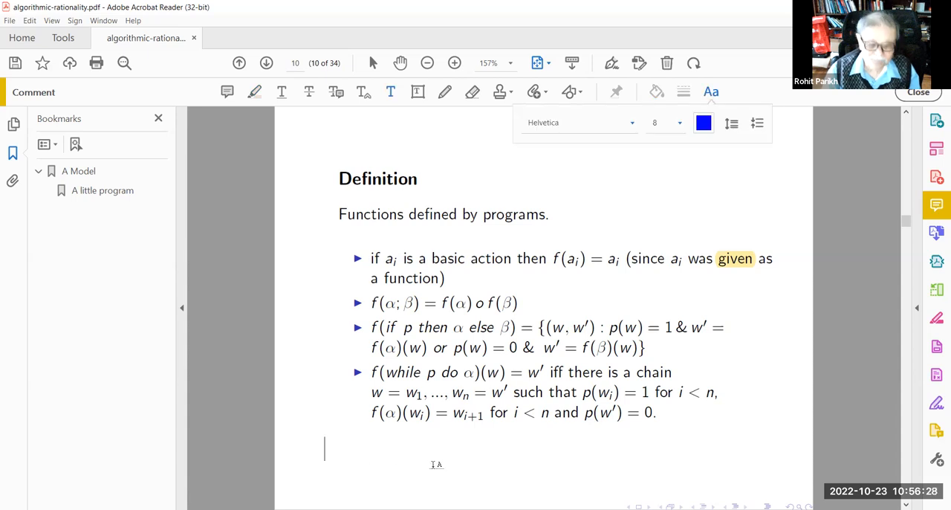
Add a blue 'Milkha Singh famous' runner note below the Definition bullets on page 10
text(Milkha Singh)
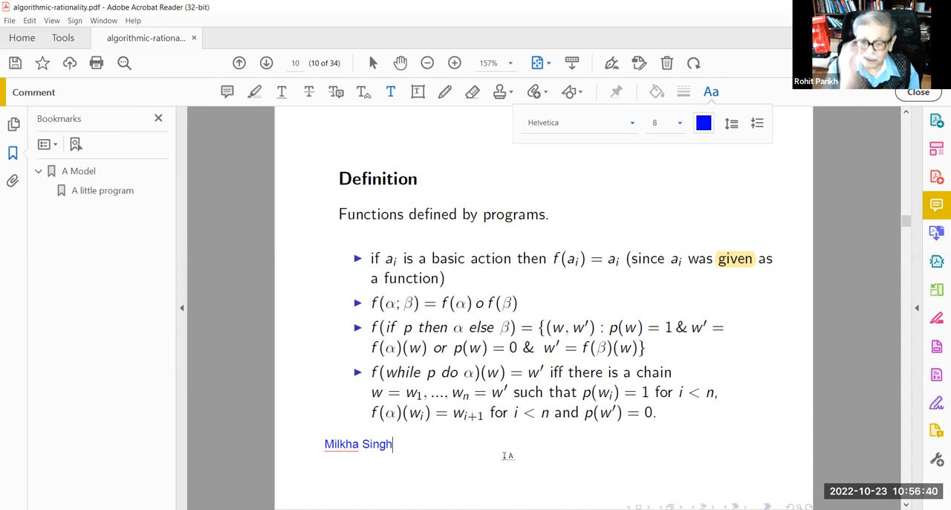
text(" ")
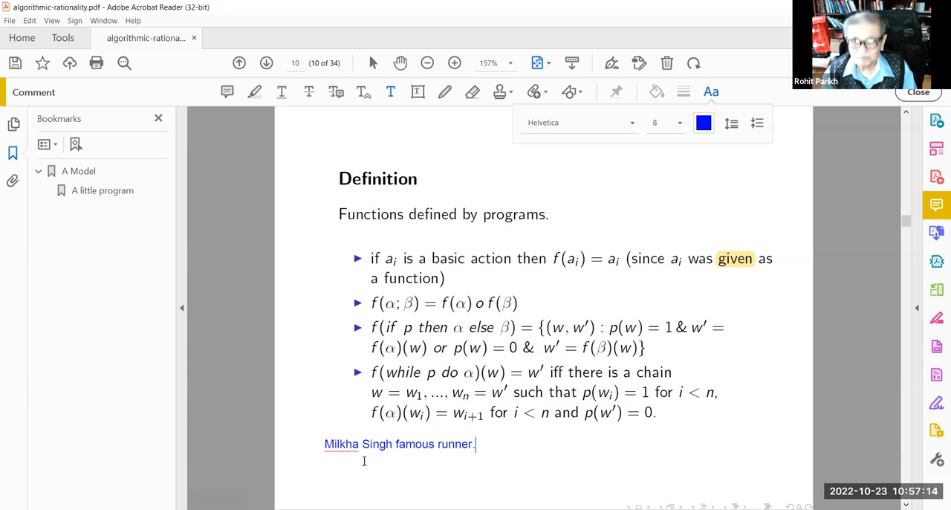
mouse_move(502, 460)
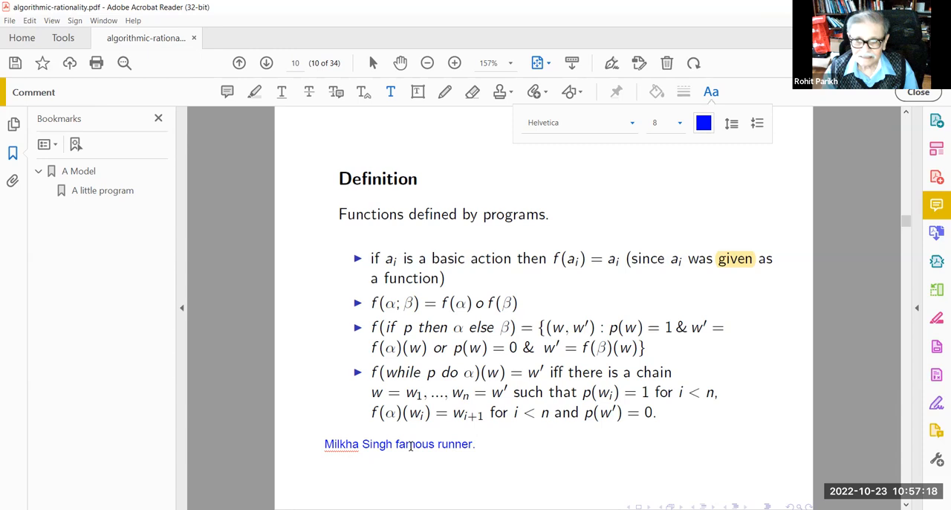
right_click(407, 443)
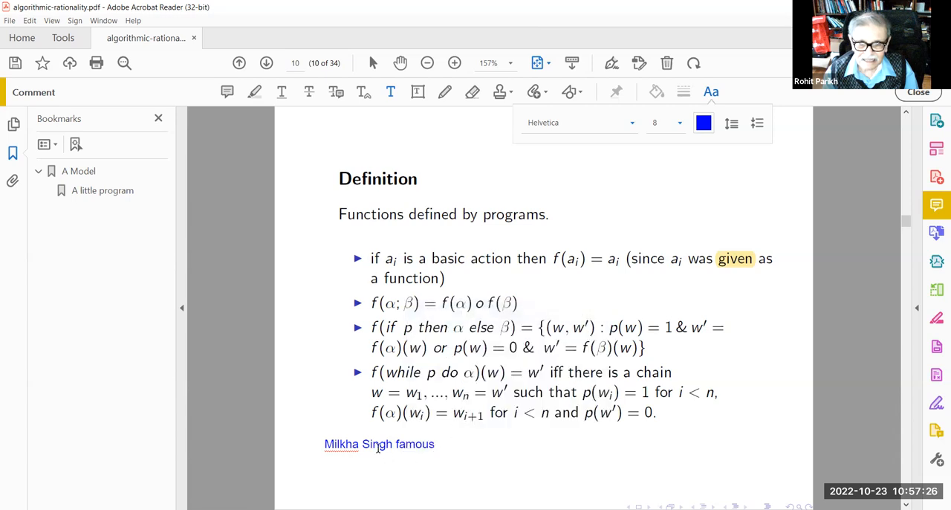
click(266, 62)
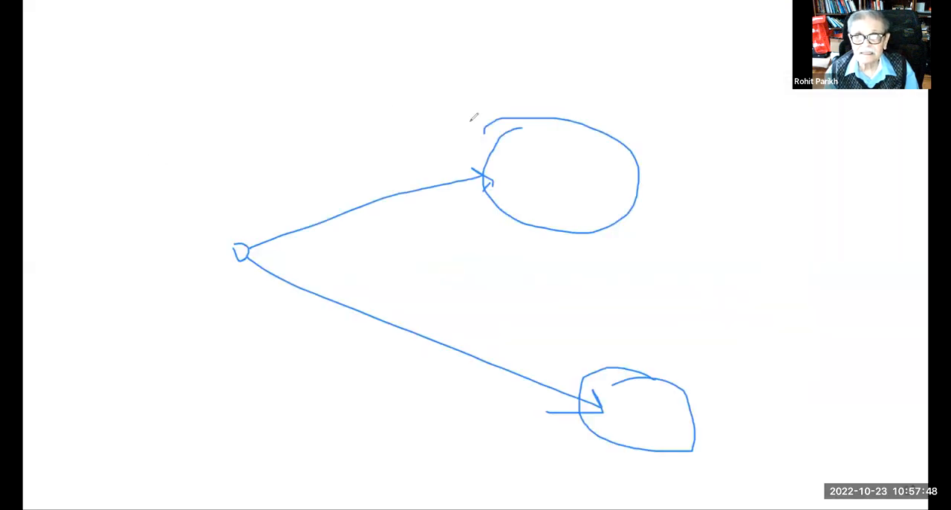
mouse_move(357, 186)
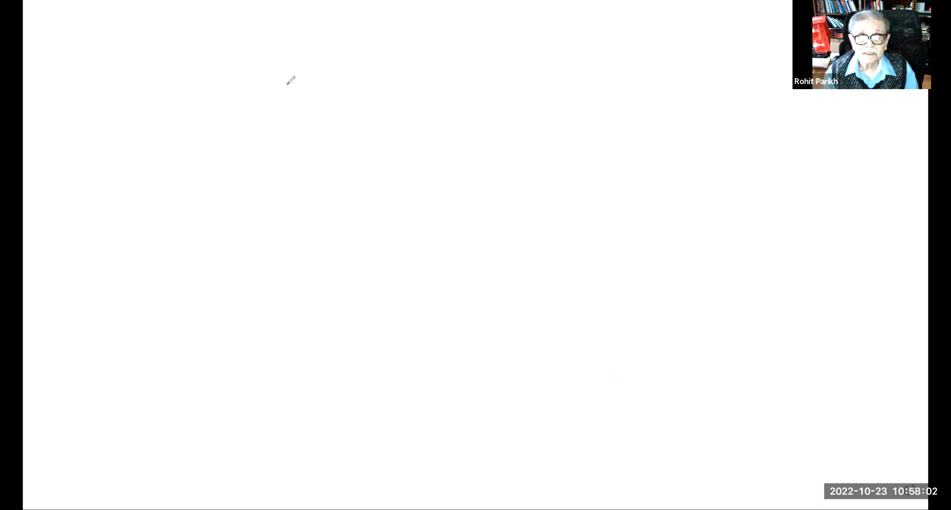
Draw a wavy curve from w to w' on the whiteboard and label it f
drag(201, 241, 473, 240)
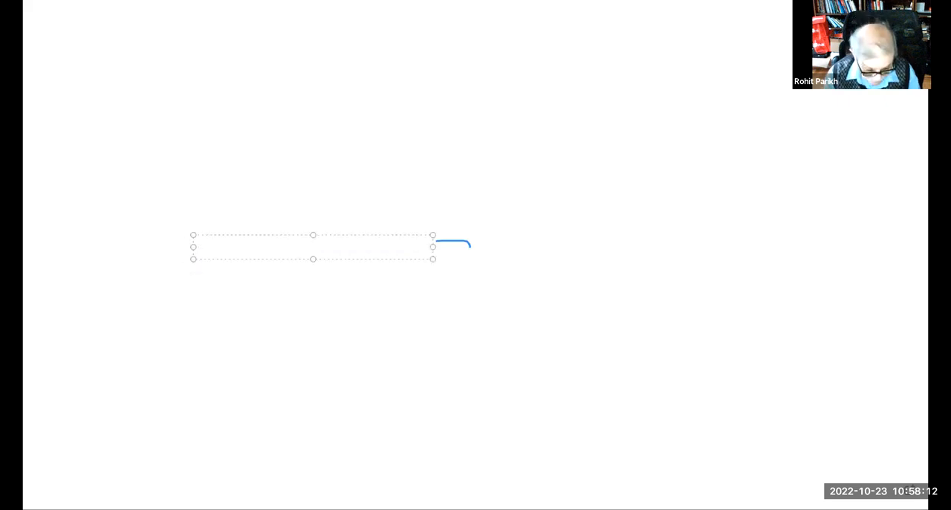
text(W)
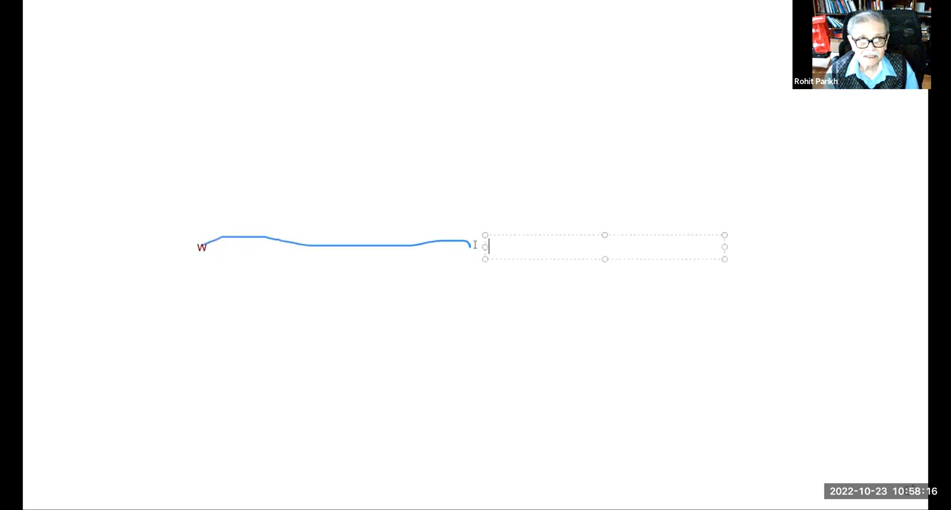
text(W)
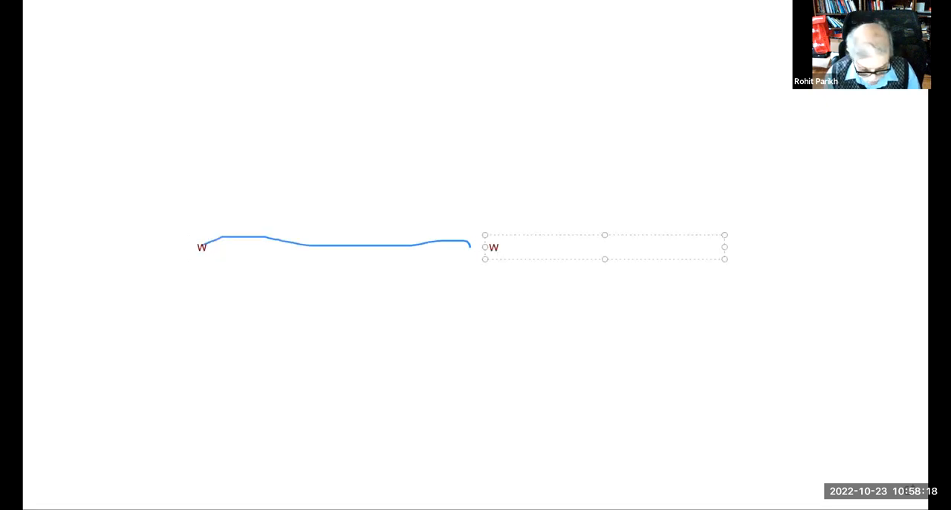
text(')
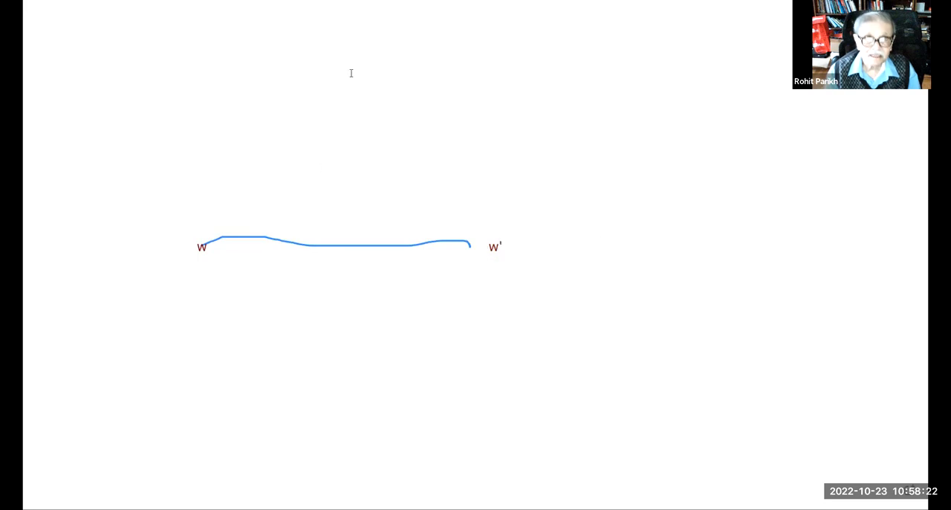
mouse_move(296, 224)
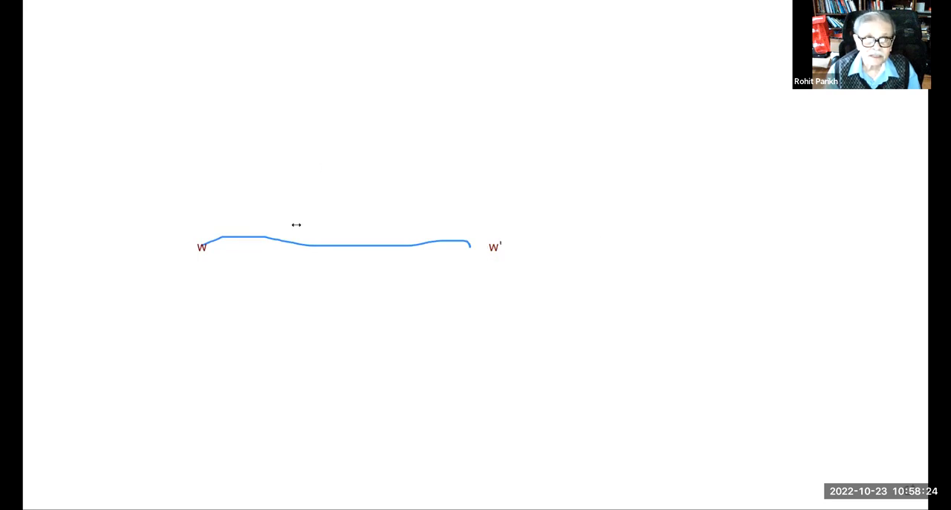
text(f)
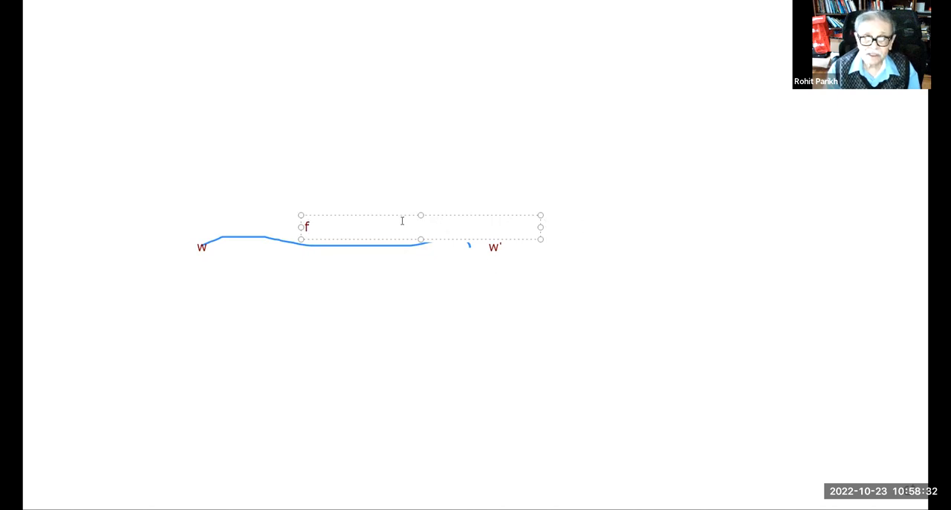
mouse_move(419, 214)
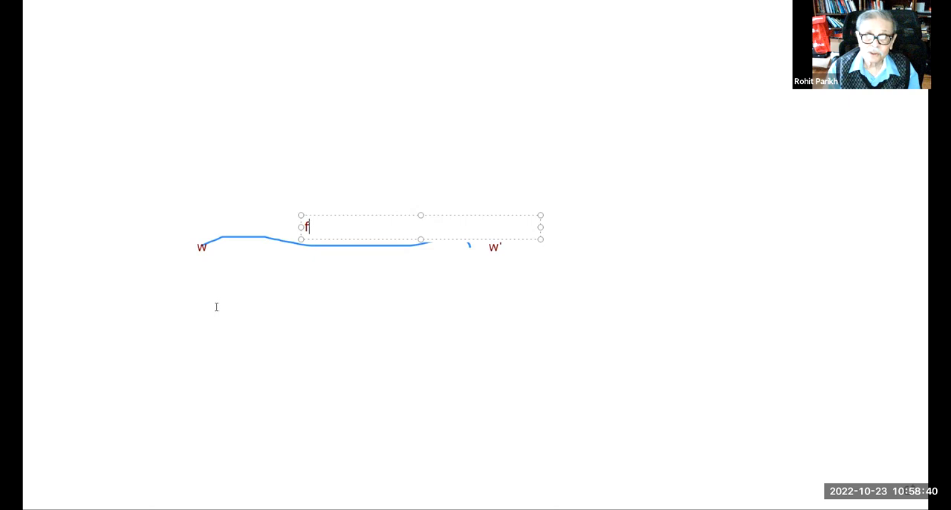
mouse_move(455, 288)
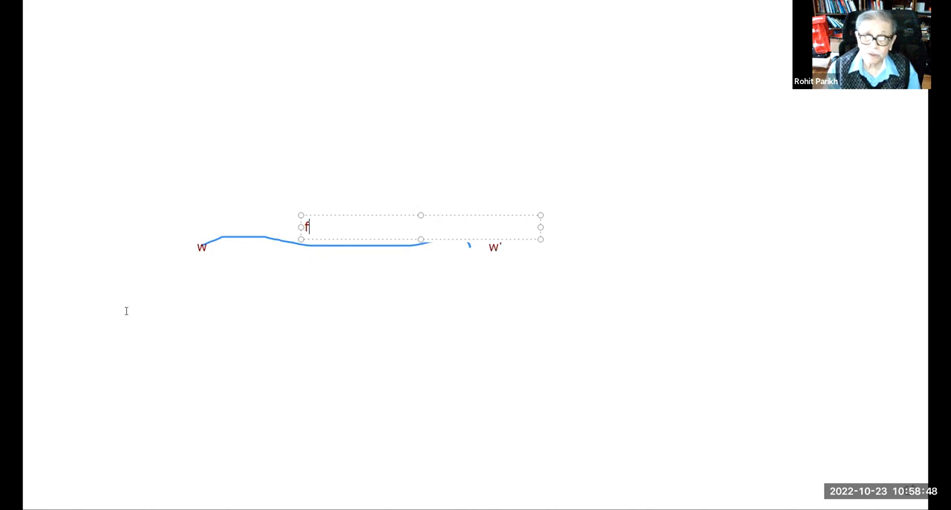
mouse_move(478, 230)
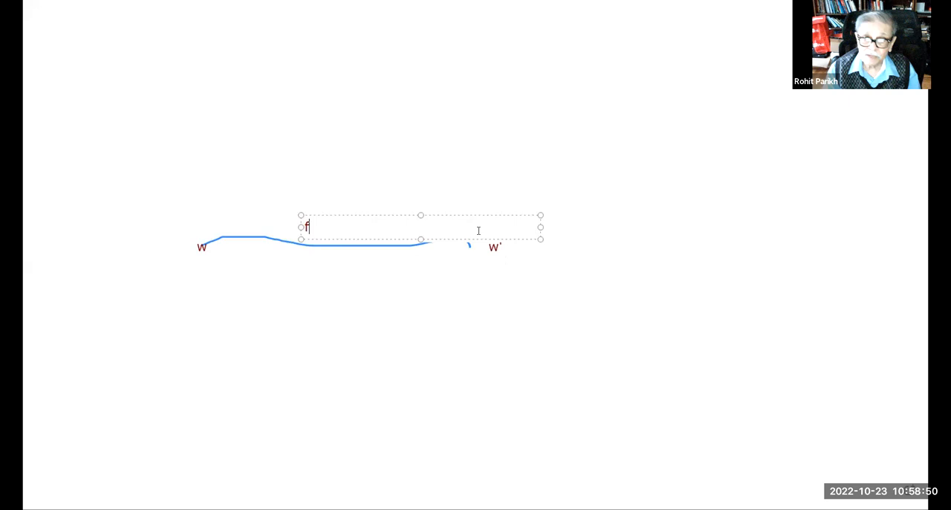
mouse_move(148, 348)
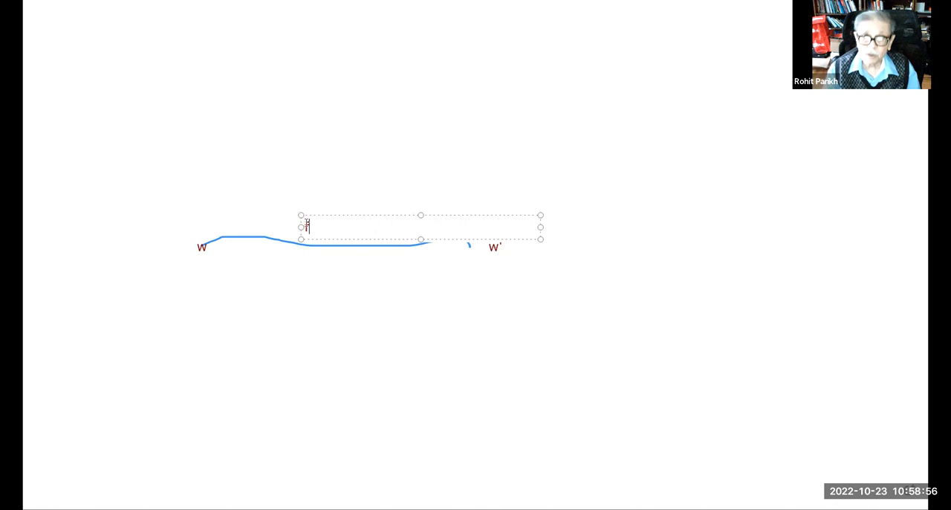
text(f)
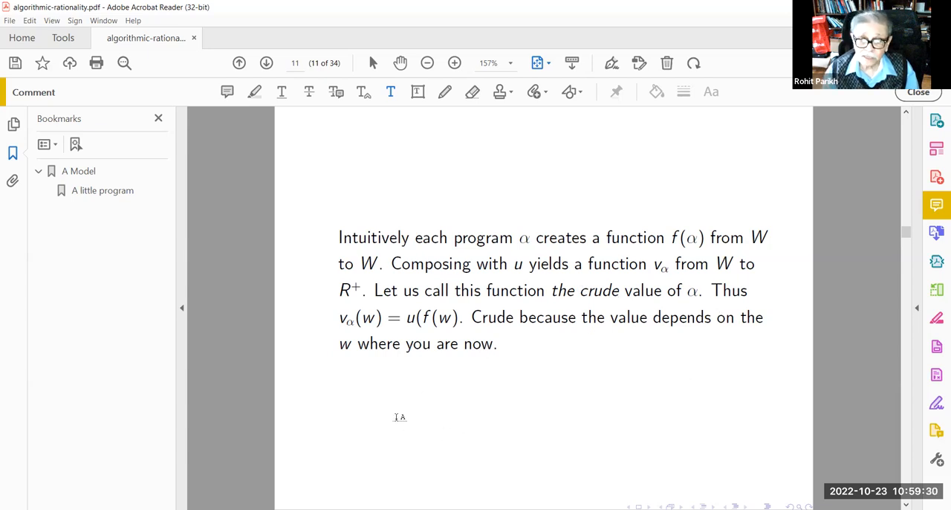
mouse_move(490, 449)
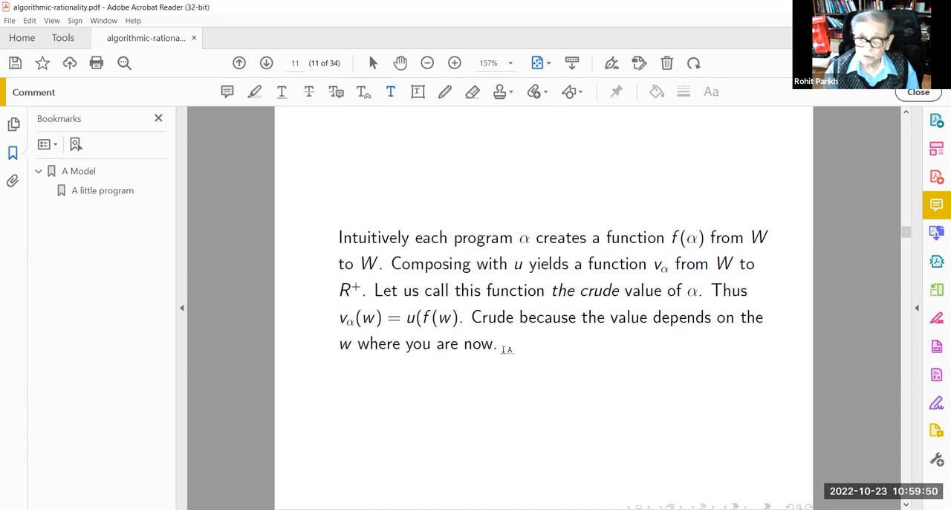
mouse_move(524, 431)
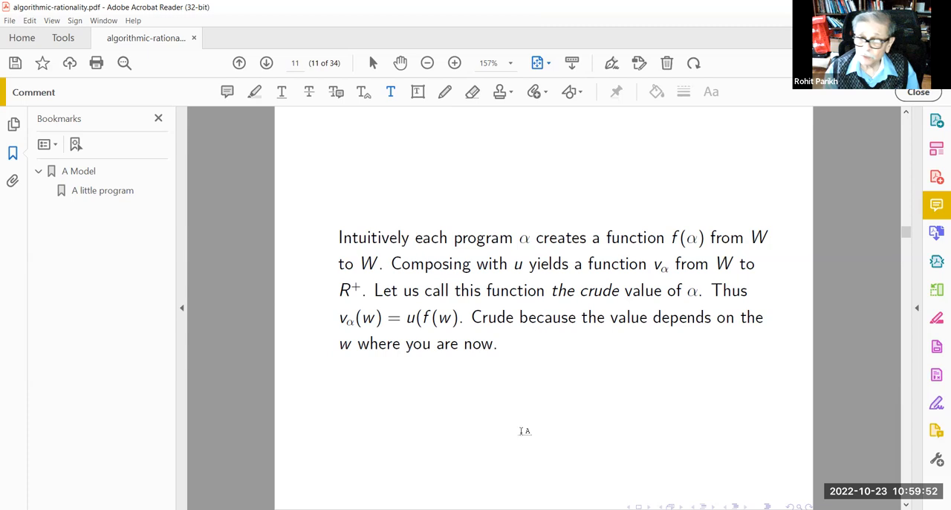
mouse_move(463, 427)
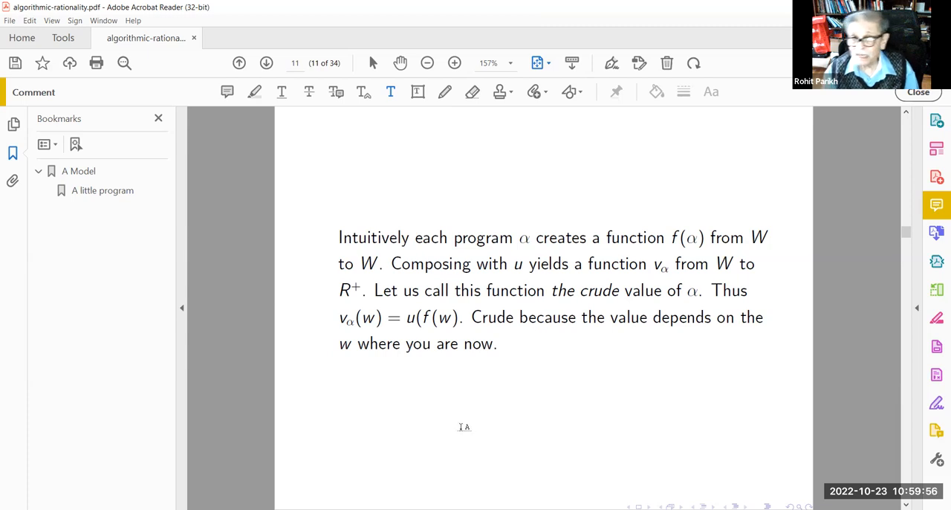
mouse_move(493, 407)
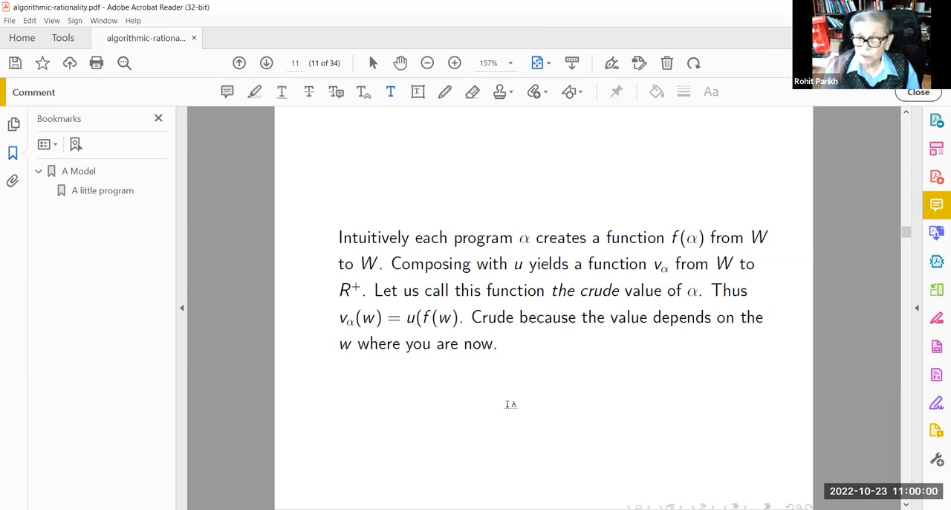
mouse_move(511, 422)
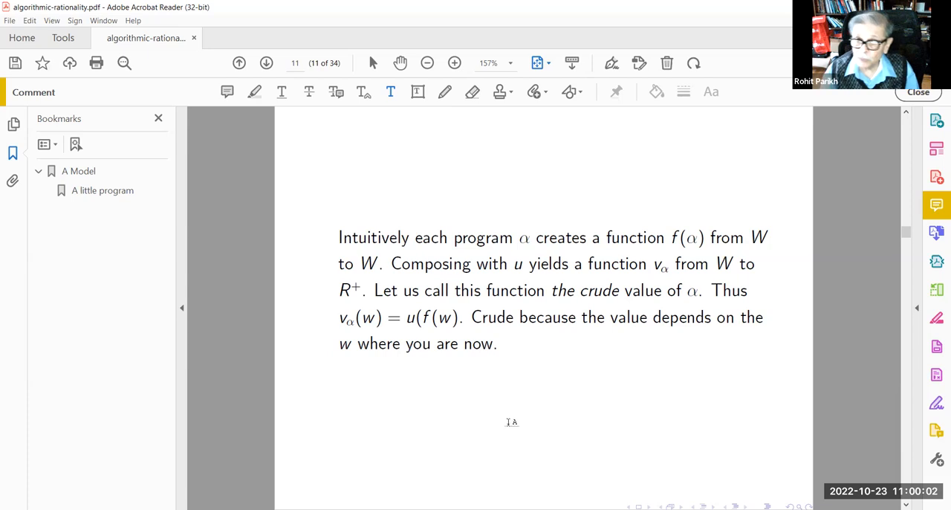
mouse_move(737, 184)
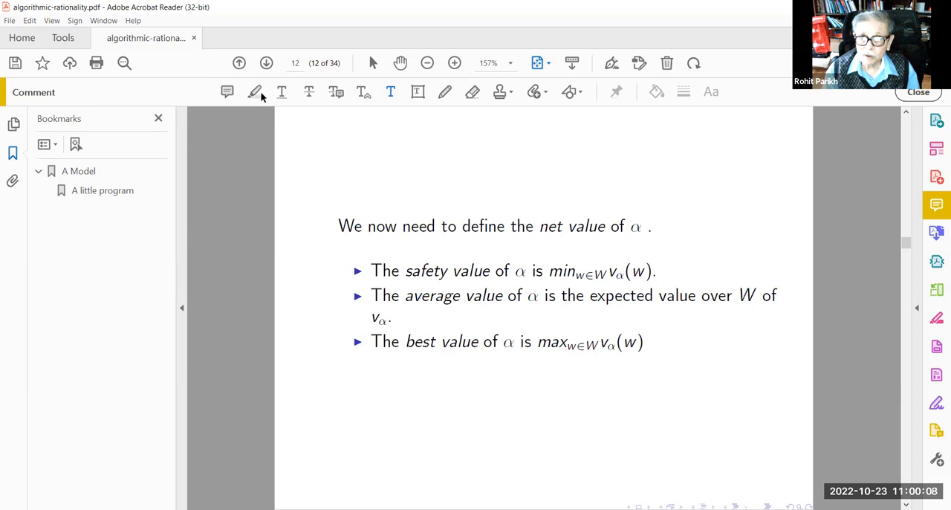
Highlight the phrase 'net value' in yellow on slide 12
click(256, 92)
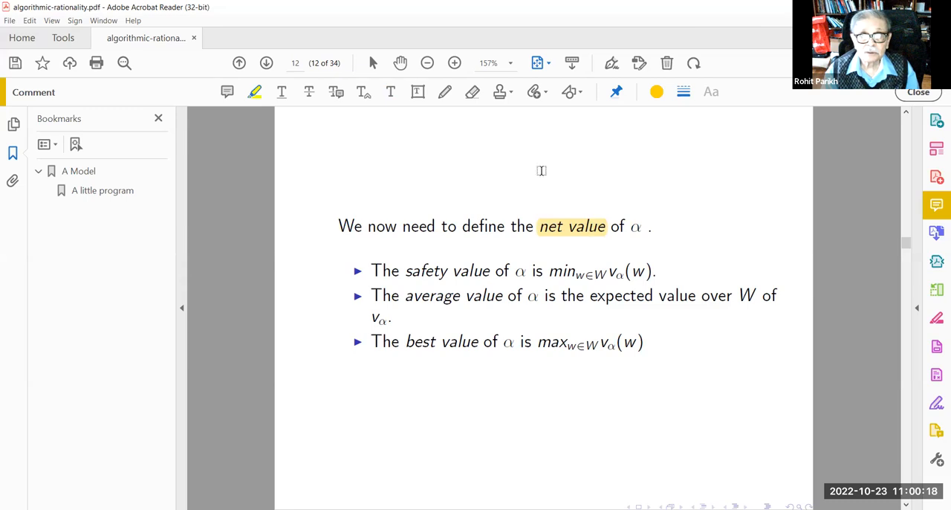
mouse_move(469, 140)
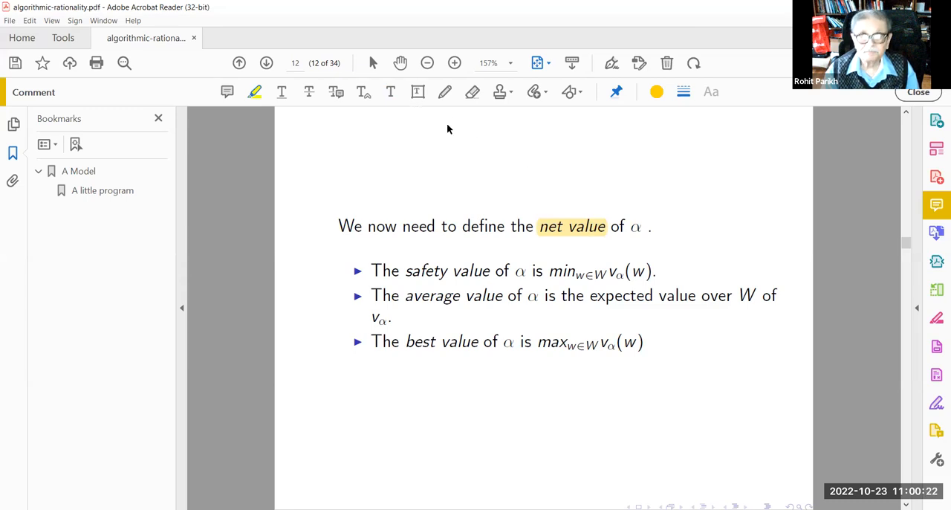
mouse_move(407, 98)
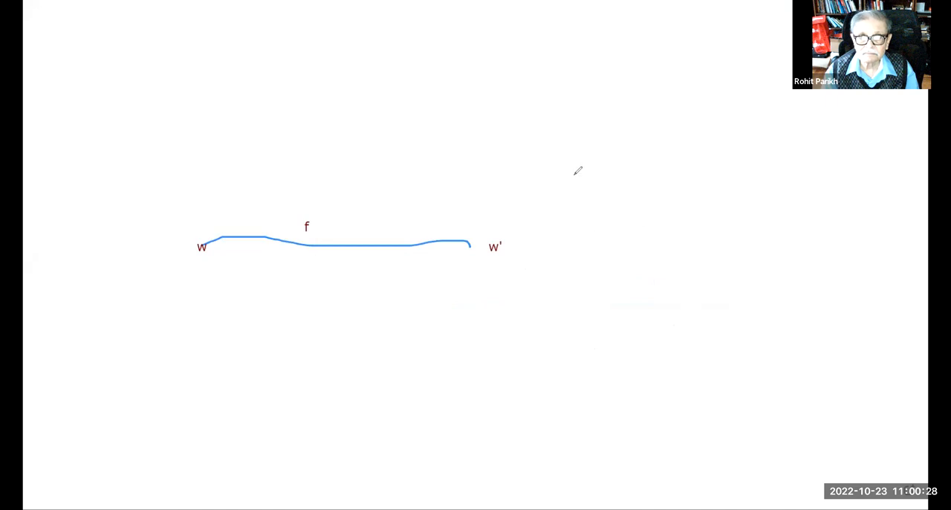
mouse_move(615, 56)
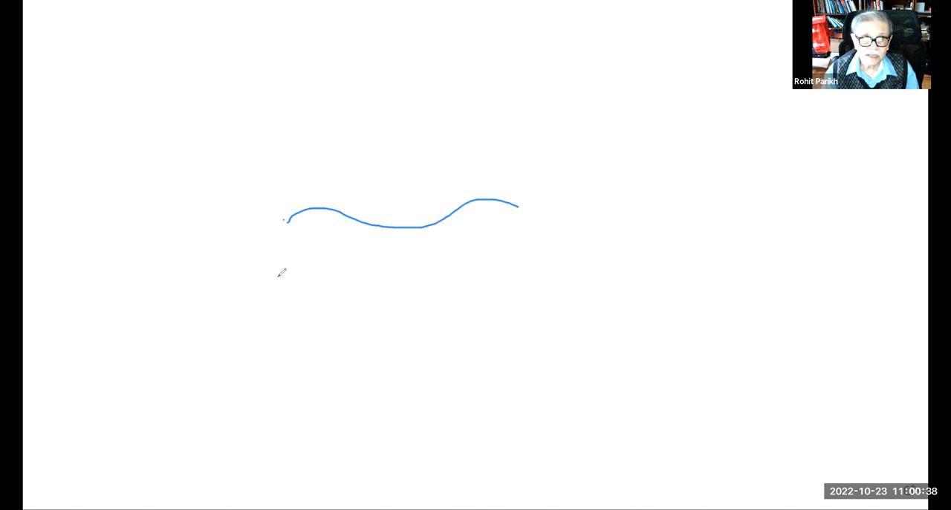
Draw a second wavy blue line beneath the first on the cleared whiteboard
drag(279, 280, 564, 349)
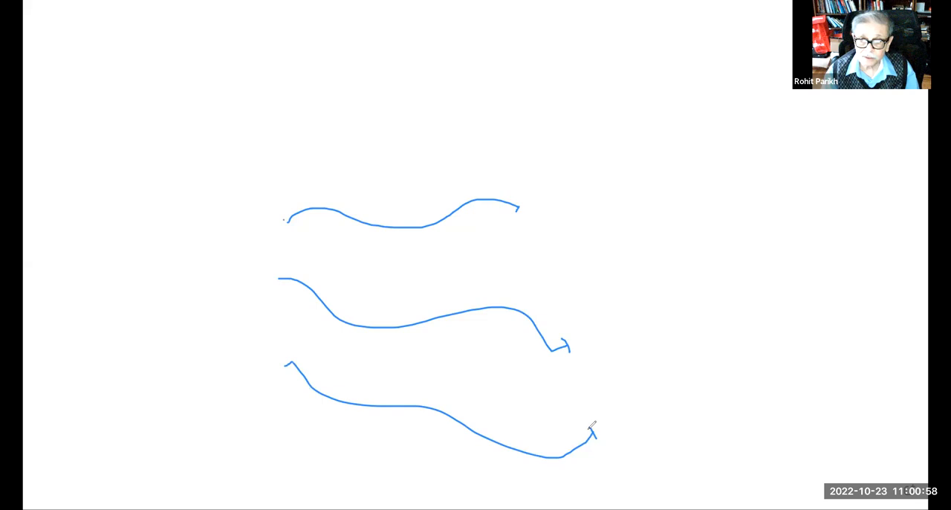
mouse_move(660, 448)
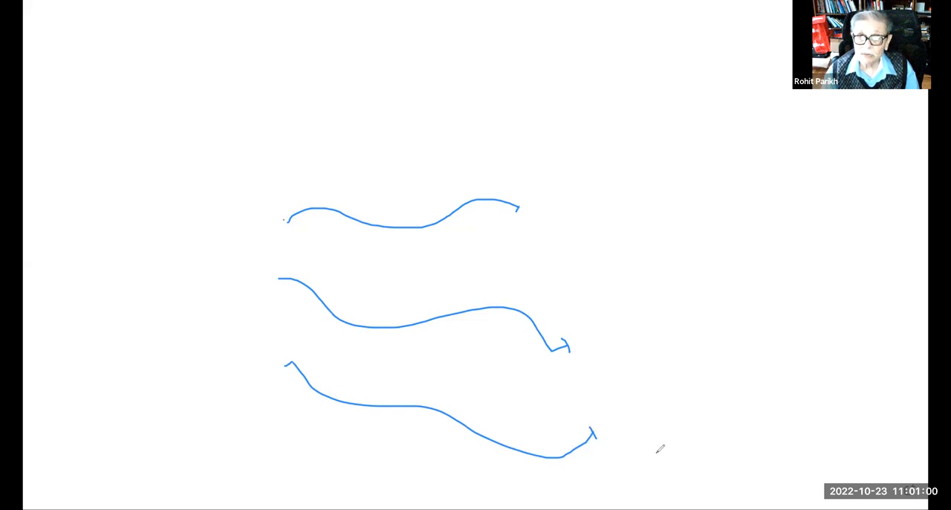
mouse_move(419, 152)
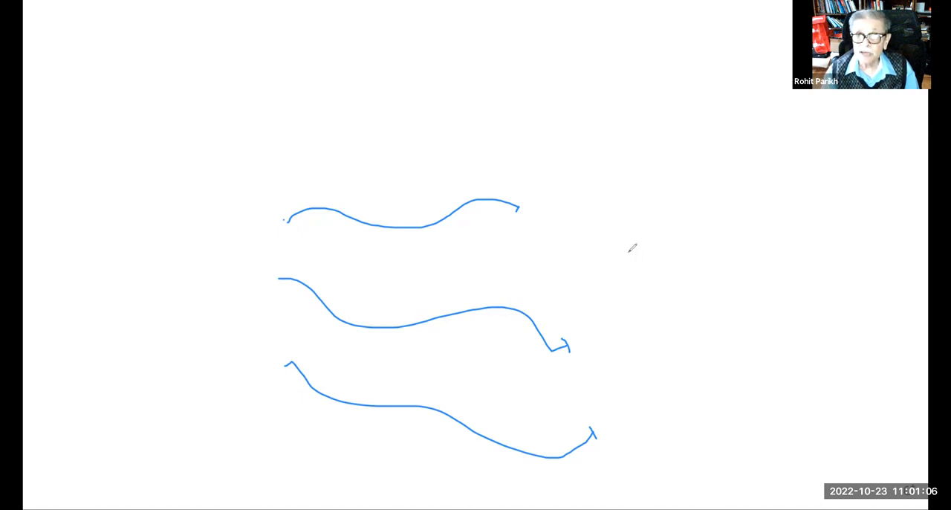
mouse_move(442, 205)
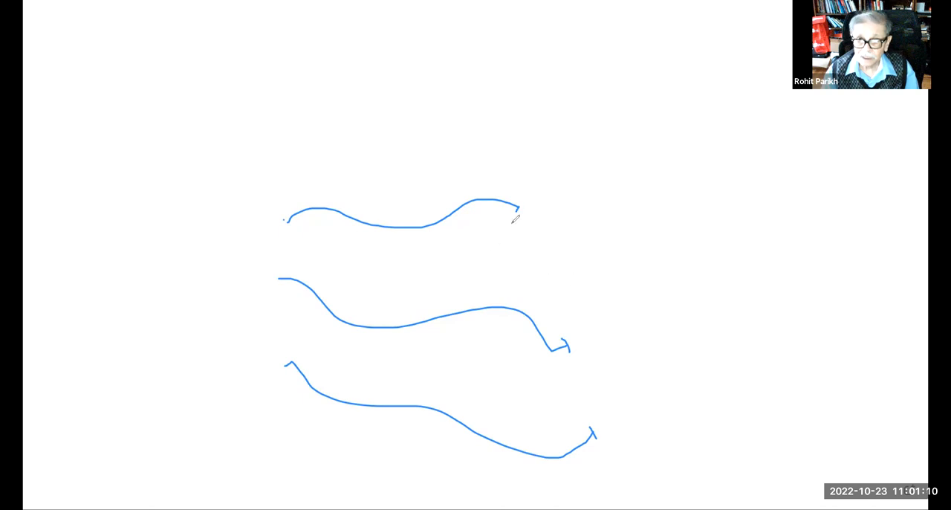
mouse_move(265, 247)
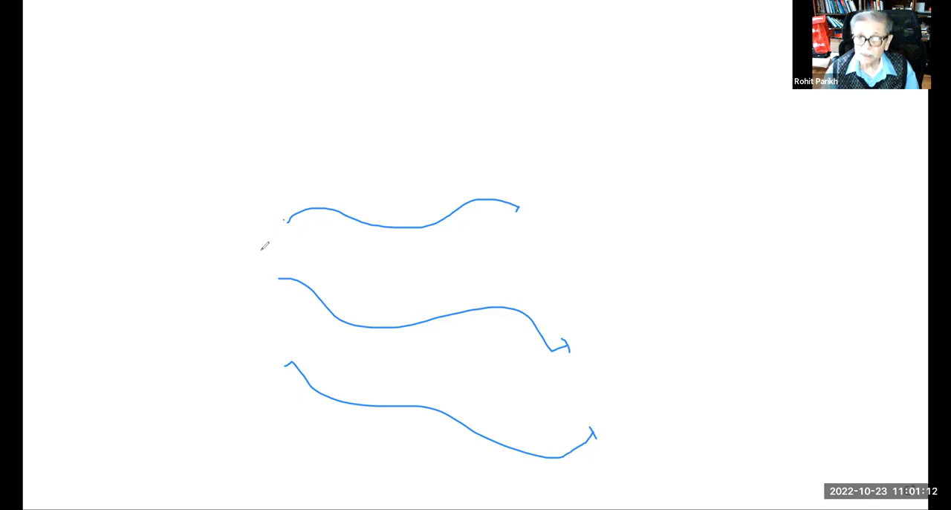
mouse_move(126, 176)
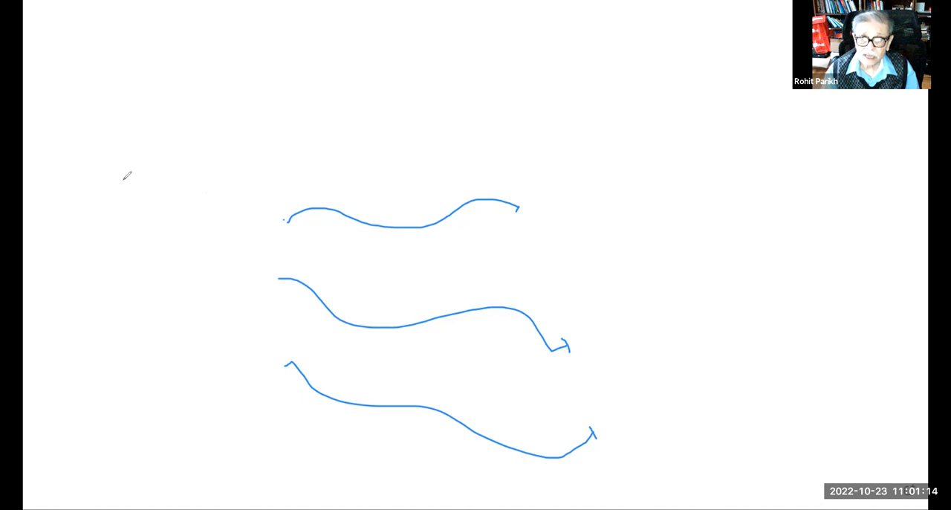
mouse_move(532, 284)
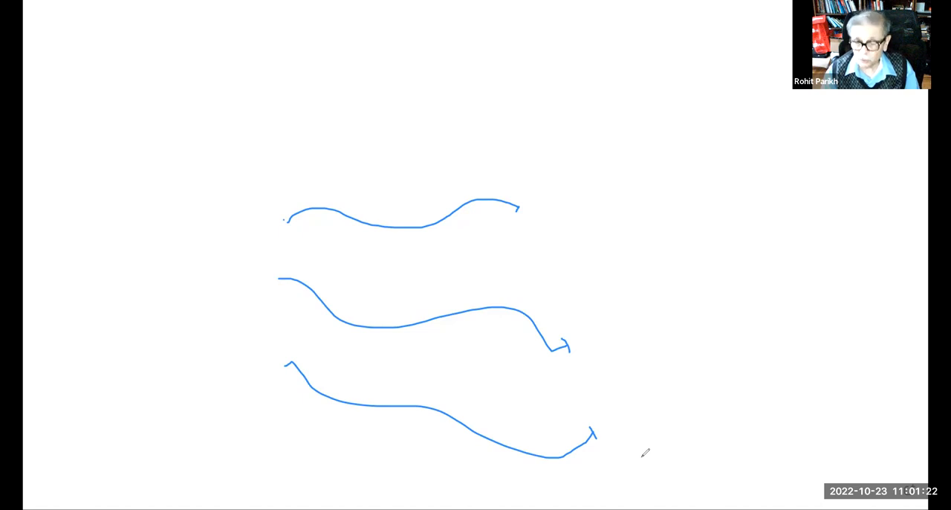
mouse_move(620, 272)
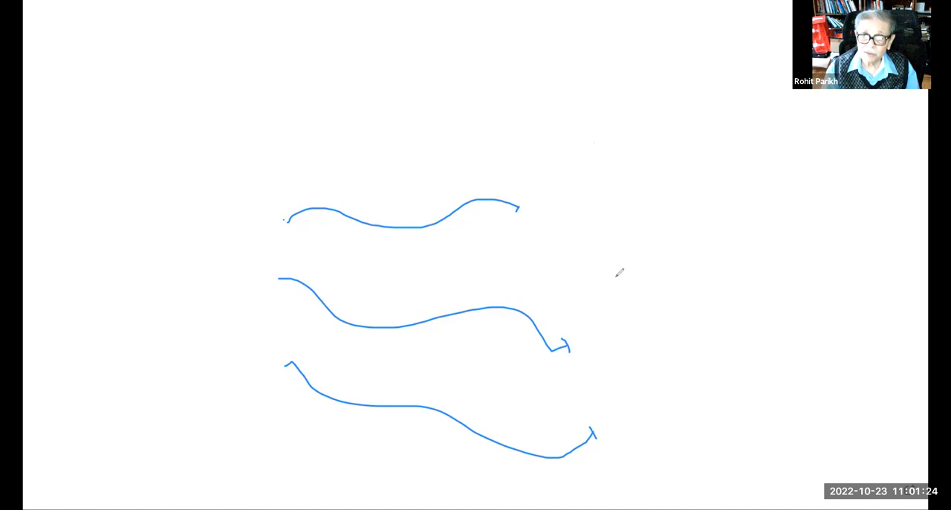
mouse_move(663, 434)
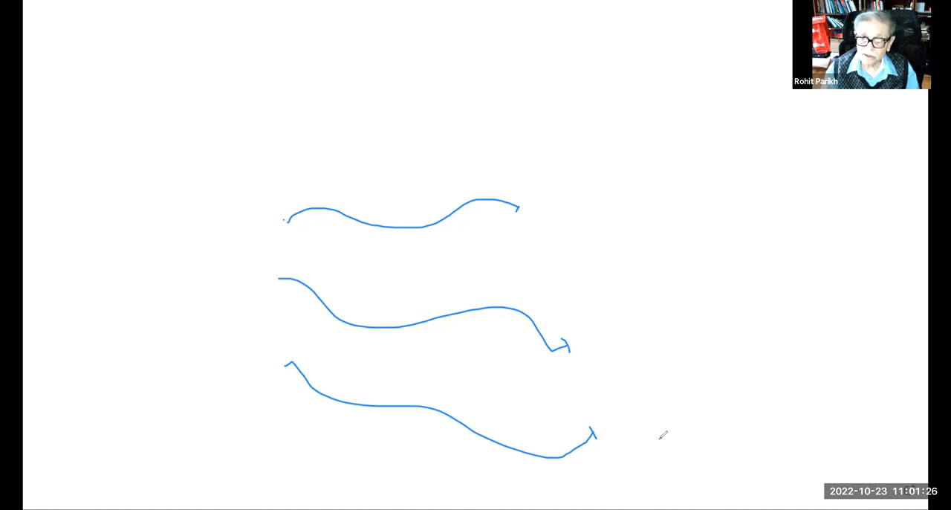
mouse_move(508, 426)
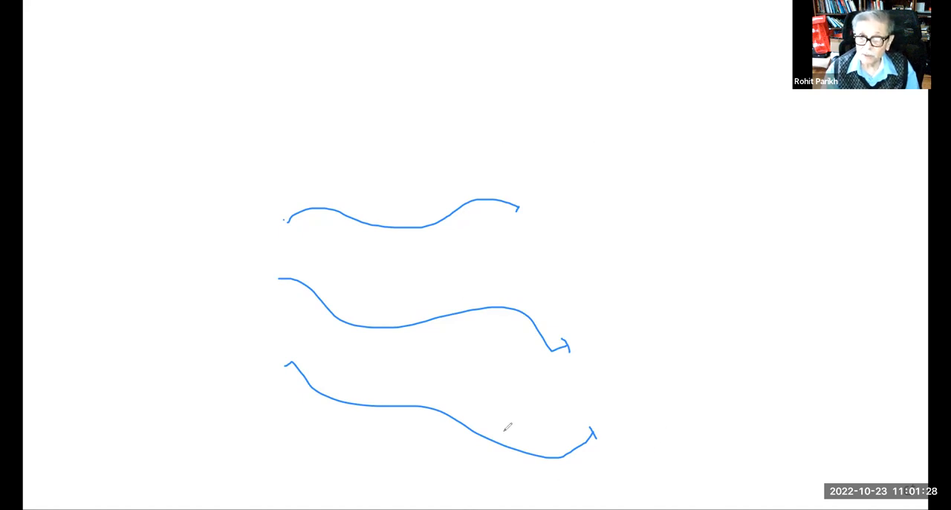
mouse_move(643, 437)
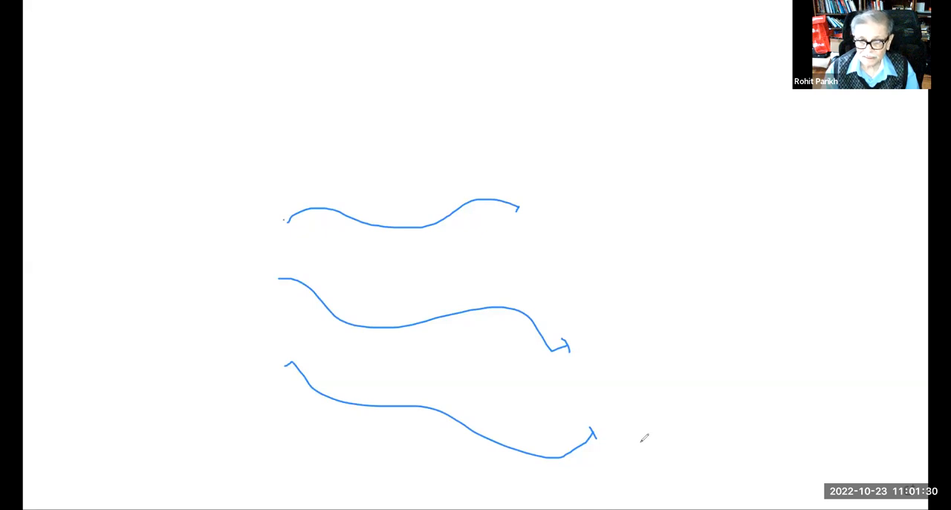
mouse_move(444, 168)
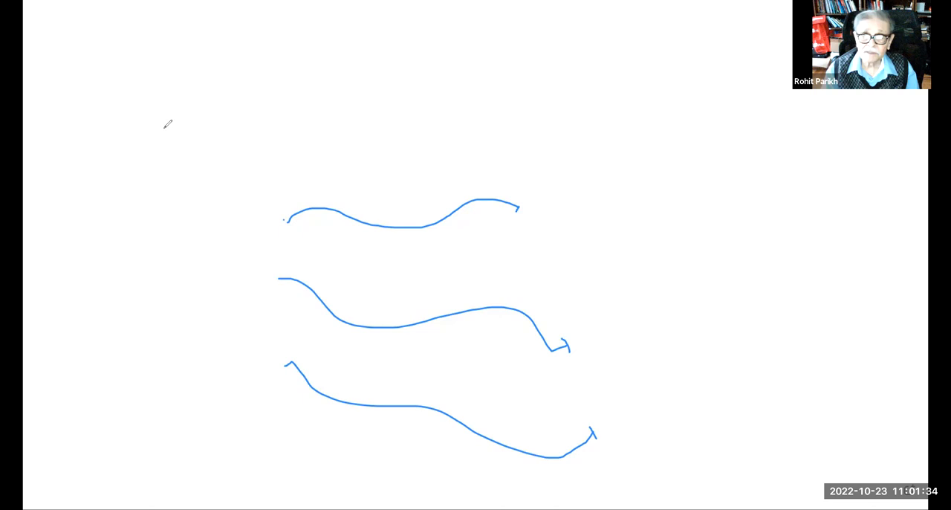
mouse_move(258, 64)
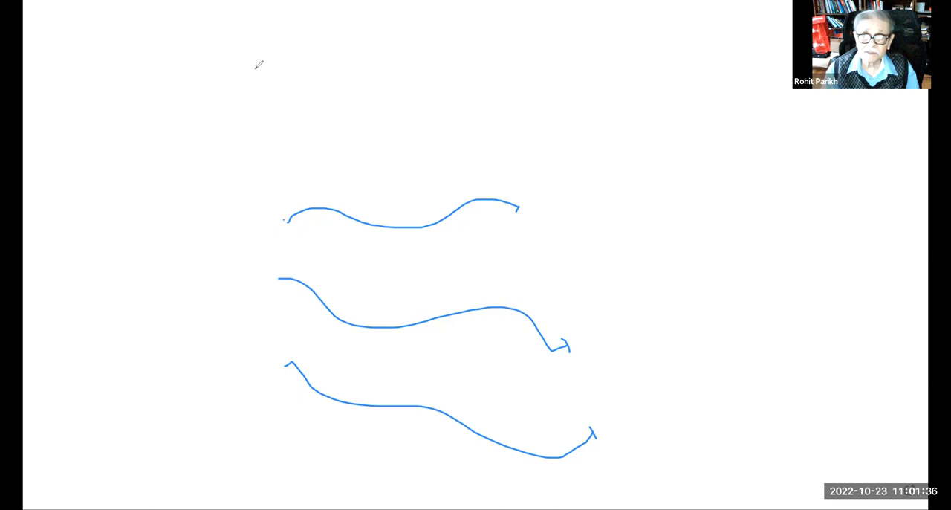
Write the lottery line: 1000 tickets, $5 cost and $500 prize
text(1000)
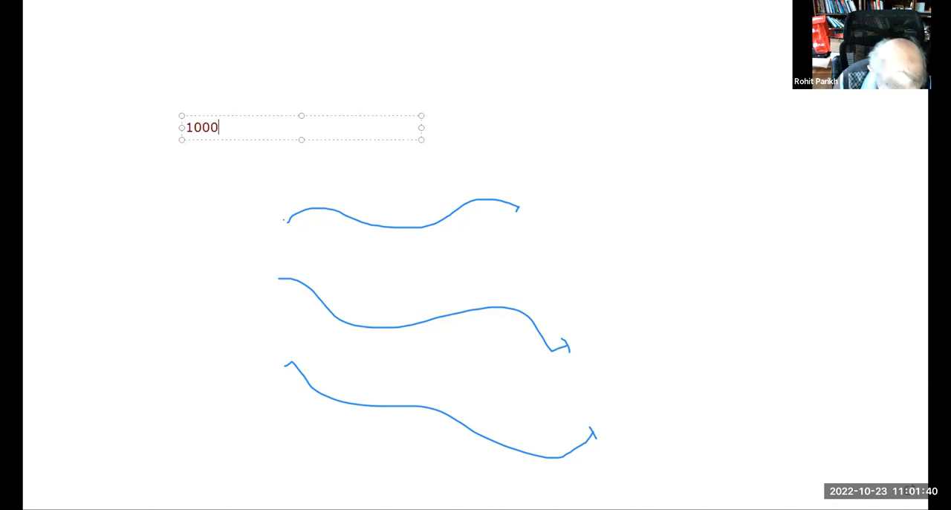
text(ticketsd)
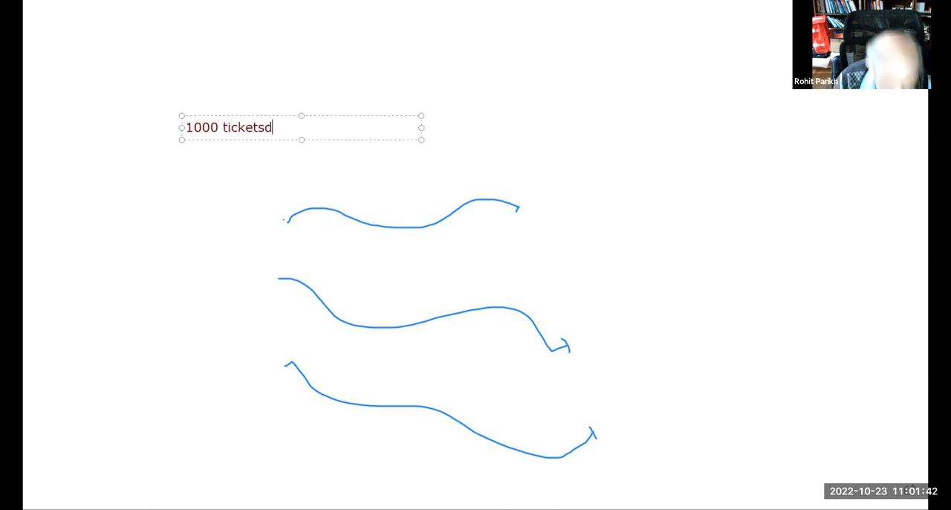
key(BackSpace)
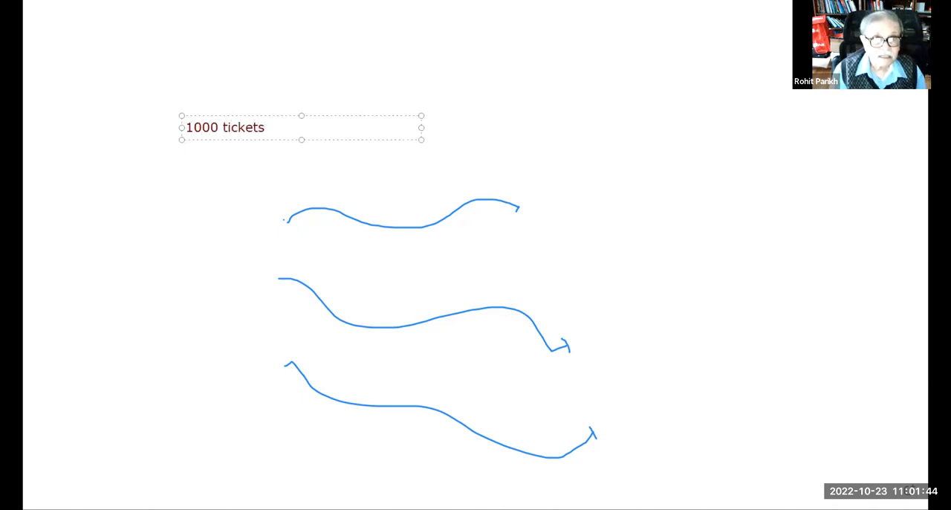
text($)
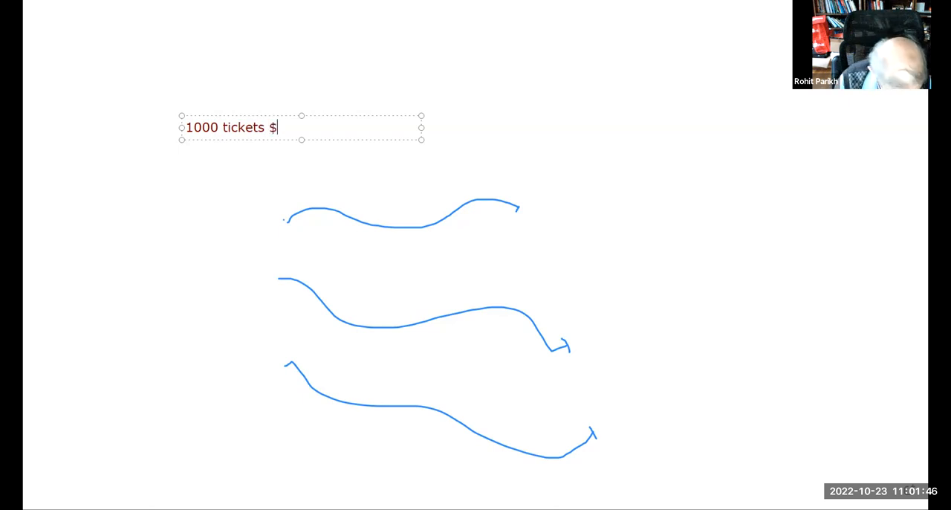
text(5 cos)
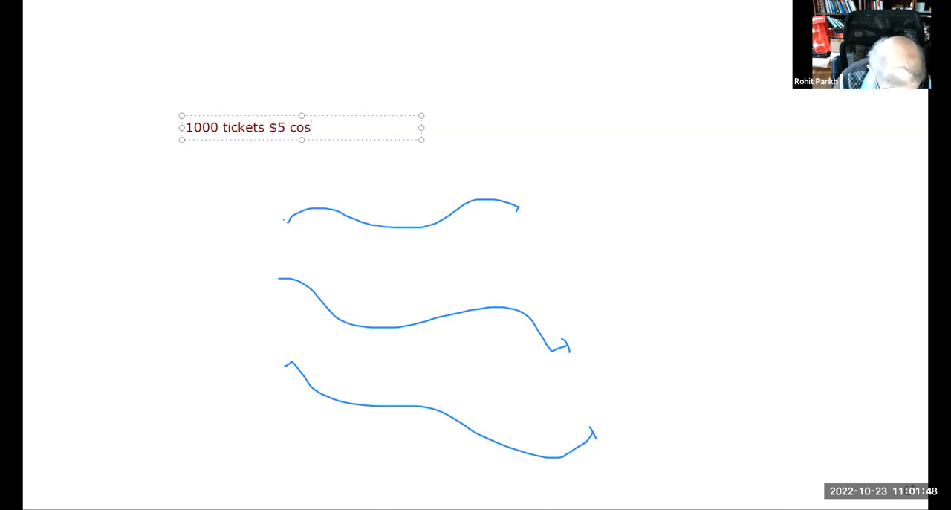
text(t and)
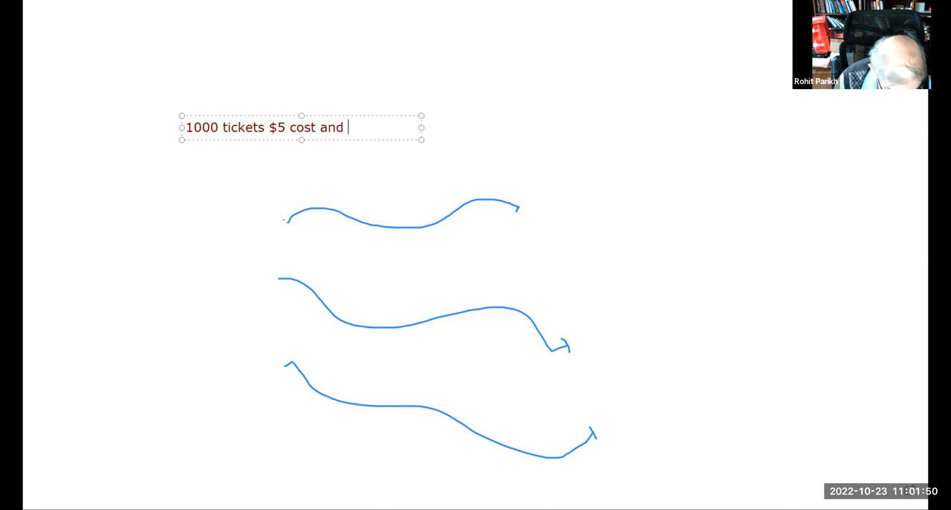
text($)
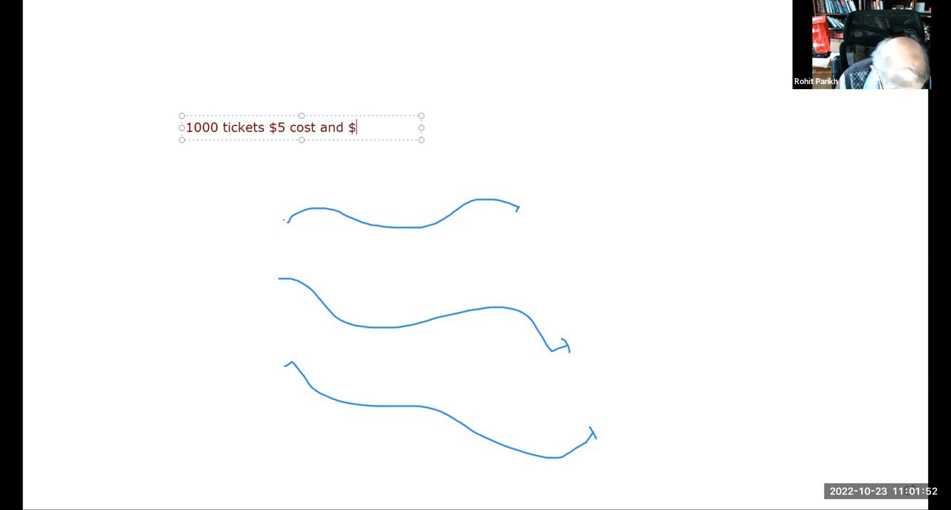
text(500 pri)
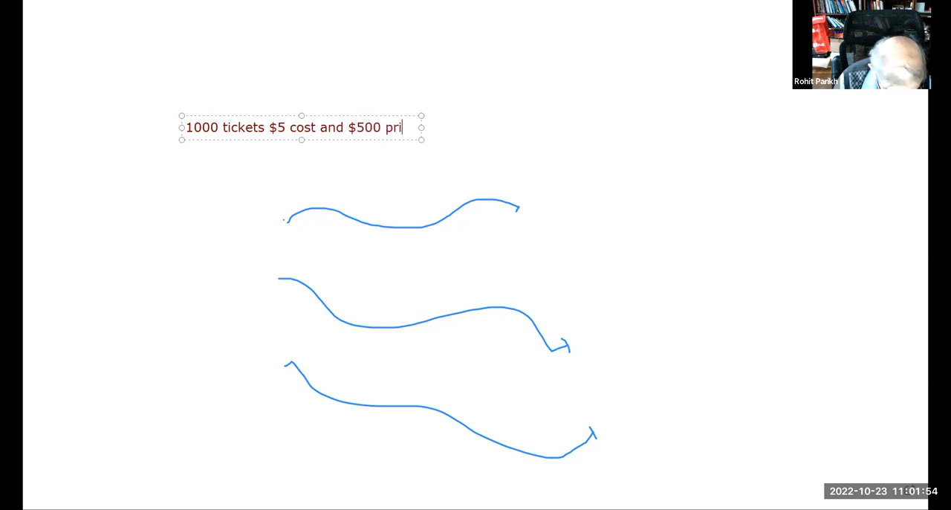
text(ze)
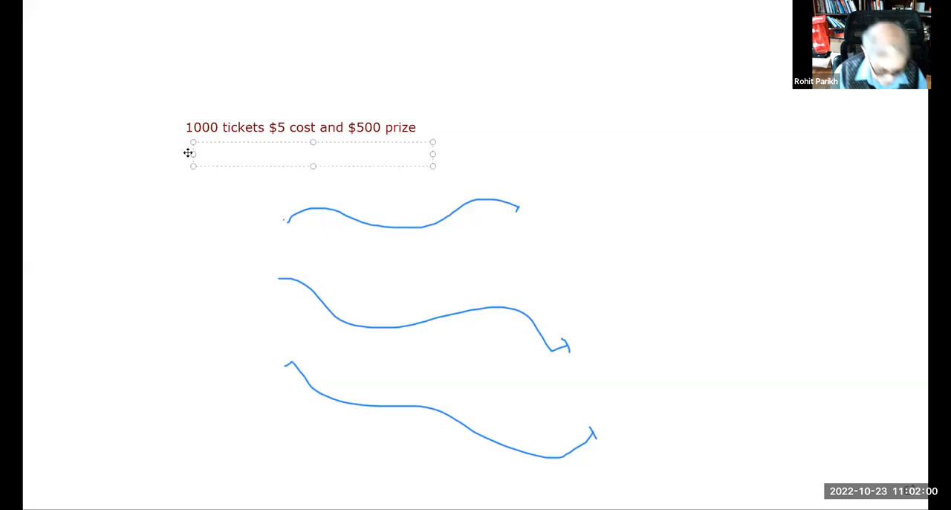
Note beneath it that the safety is -$5, the best $500 and the average 50 cents
text(The sa)
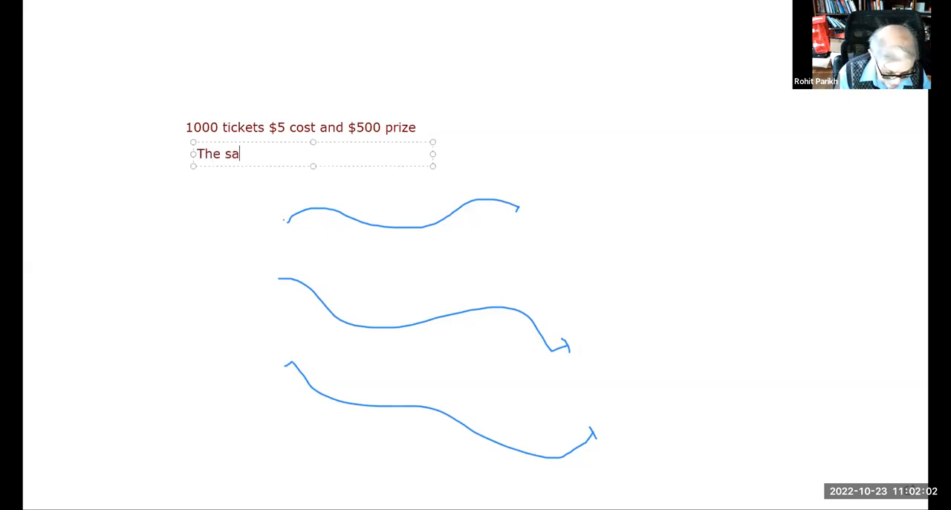
text(fety is)
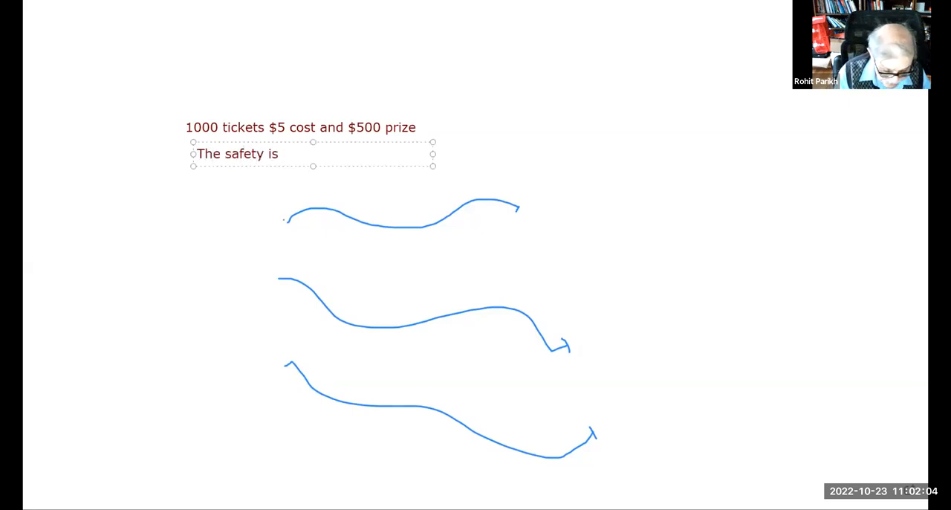
text(-$5)
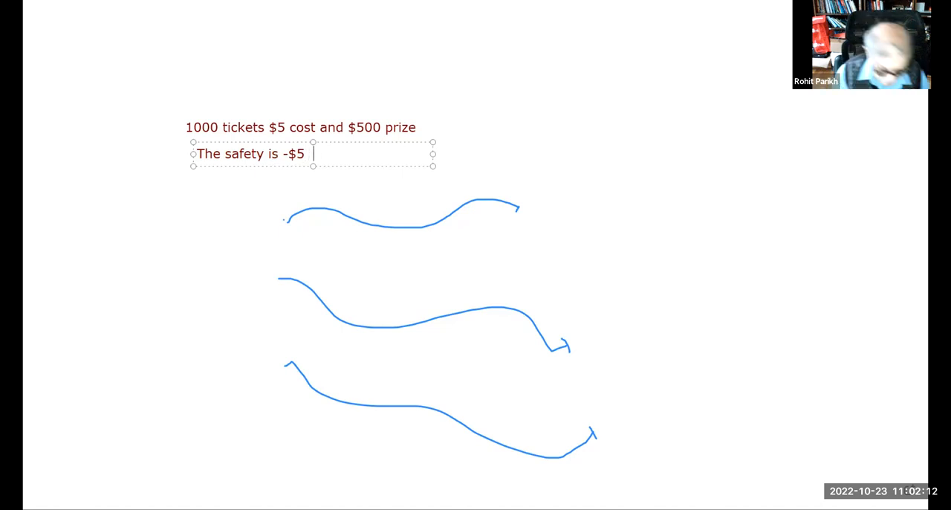
text(T)
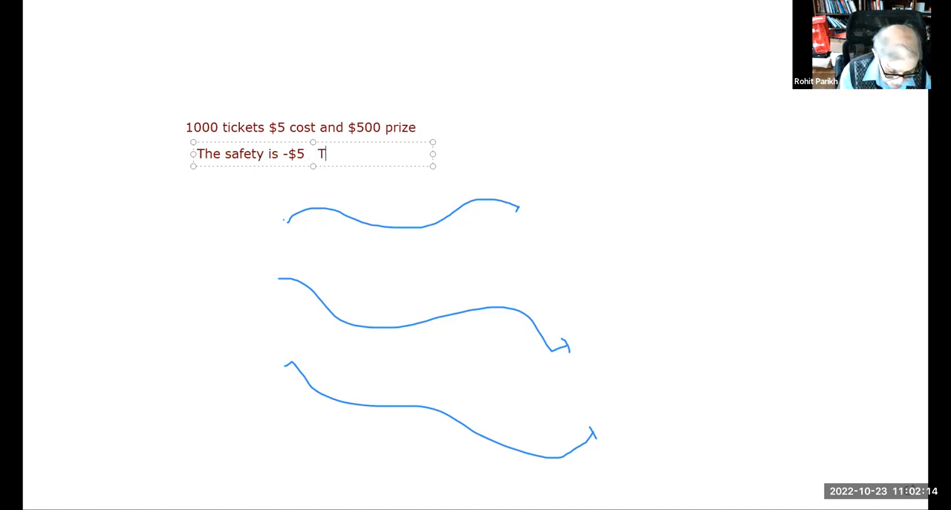
text(he bst is $)
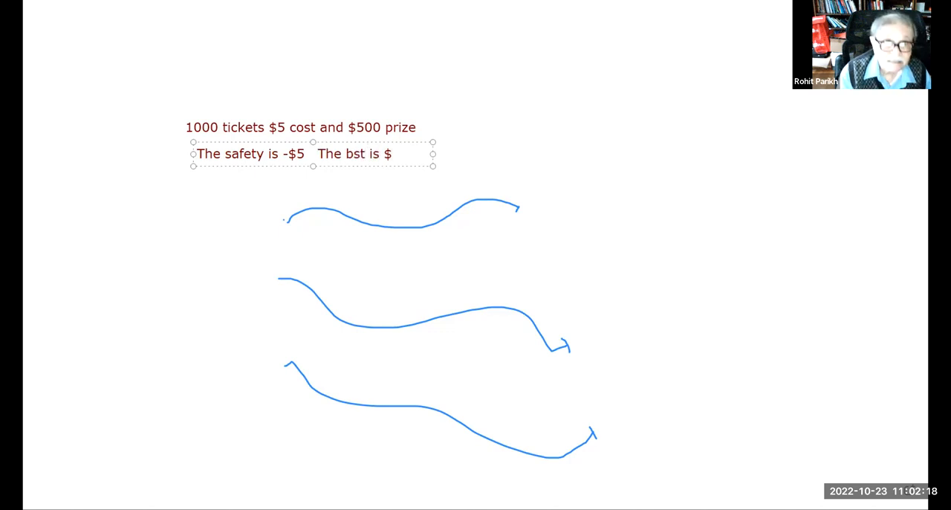
text(5)
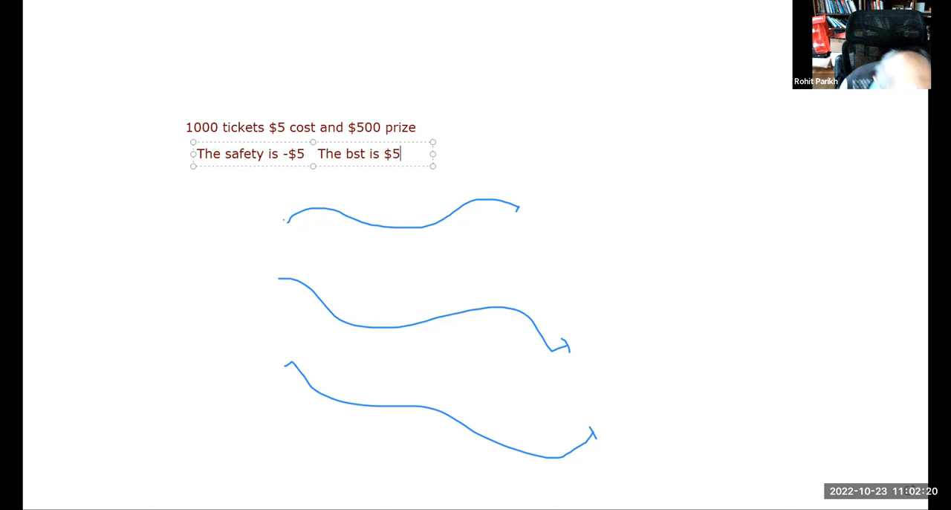
text(00)
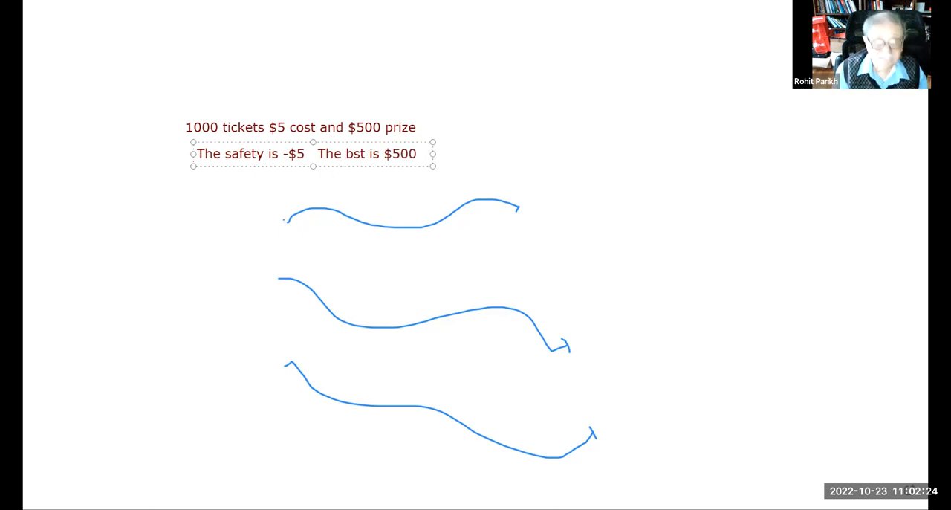
text(Average)
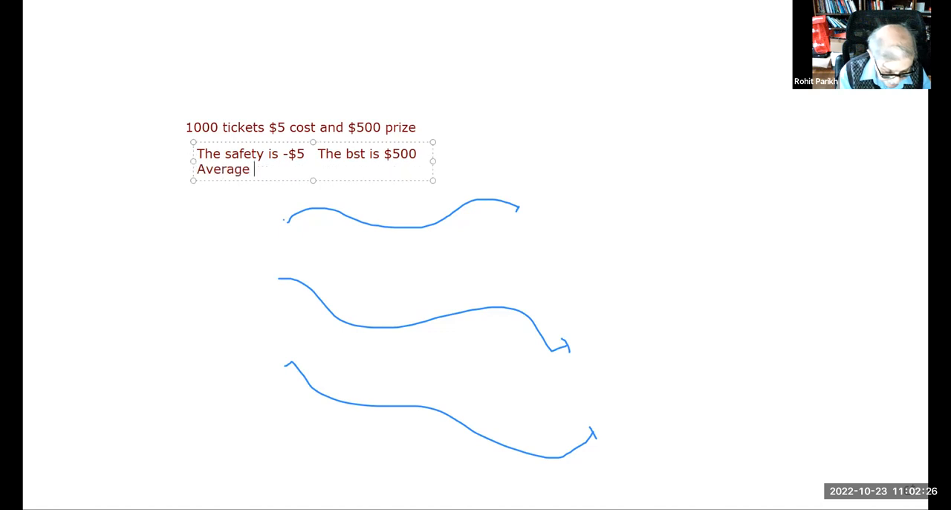
text(is 50)
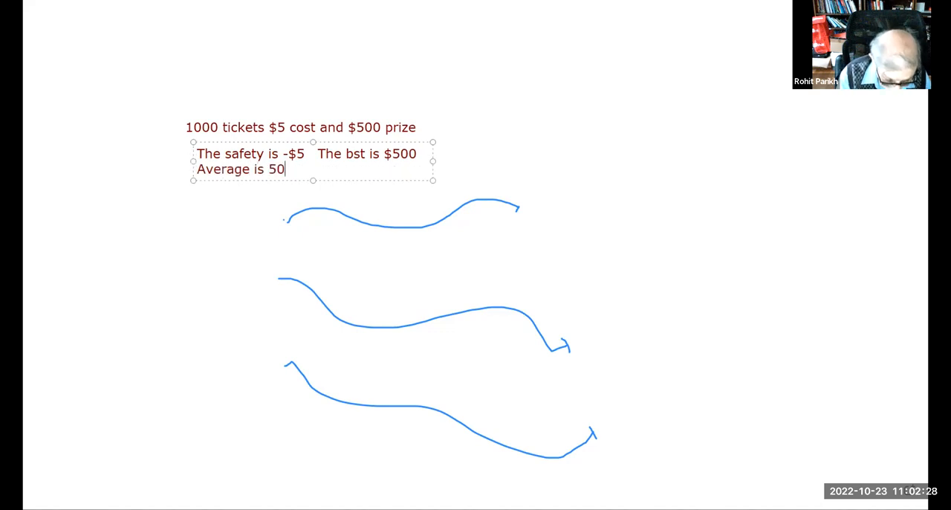
text(cents)
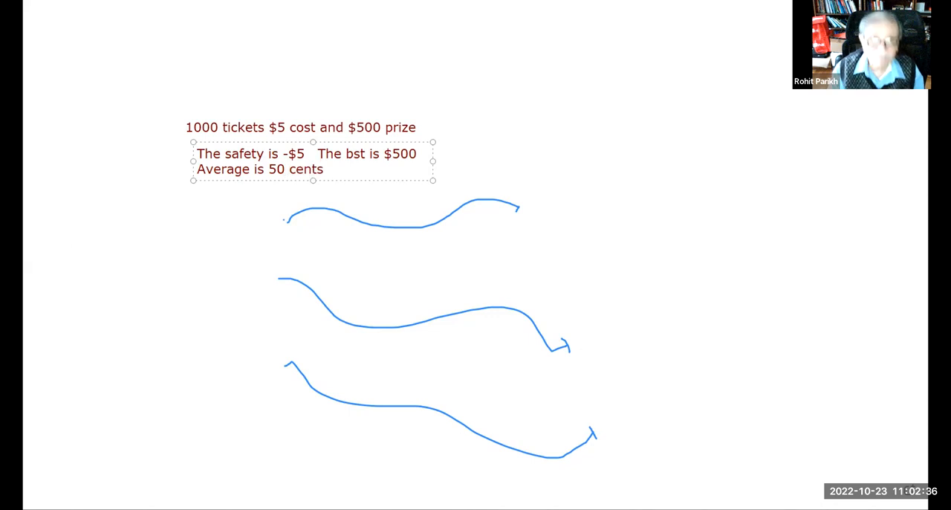
mouse_move(428, 291)
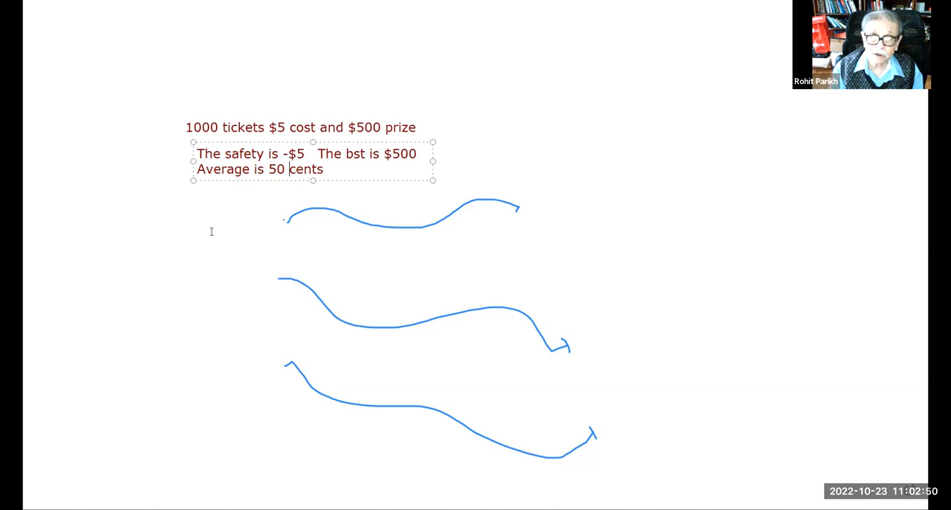
mouse_move(589, 201)
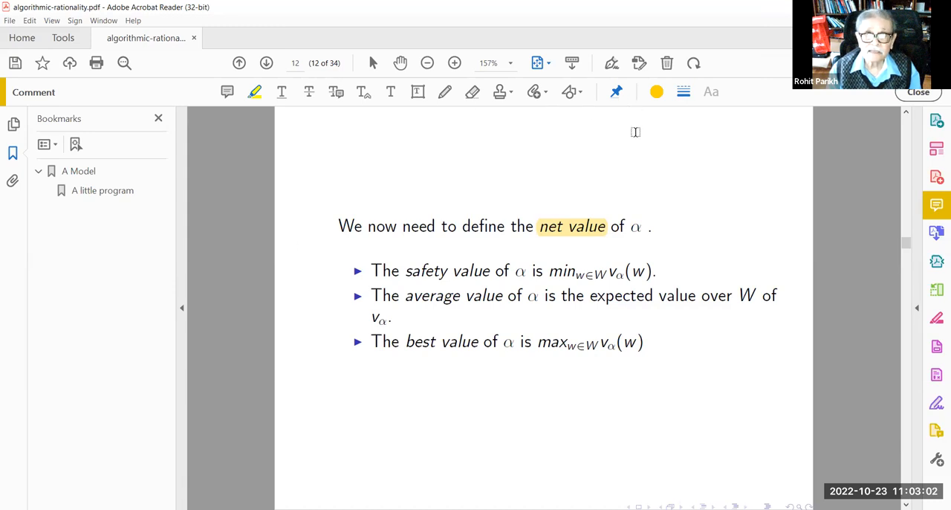
mouse_move(464, 140)
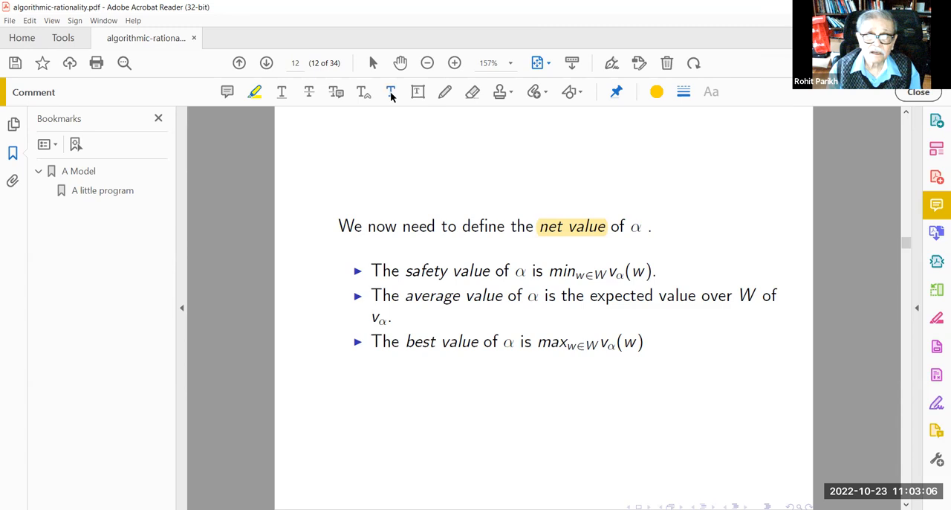
Add a blue note below the net value bullets naming a participant and Bank of America
click(390, 92)
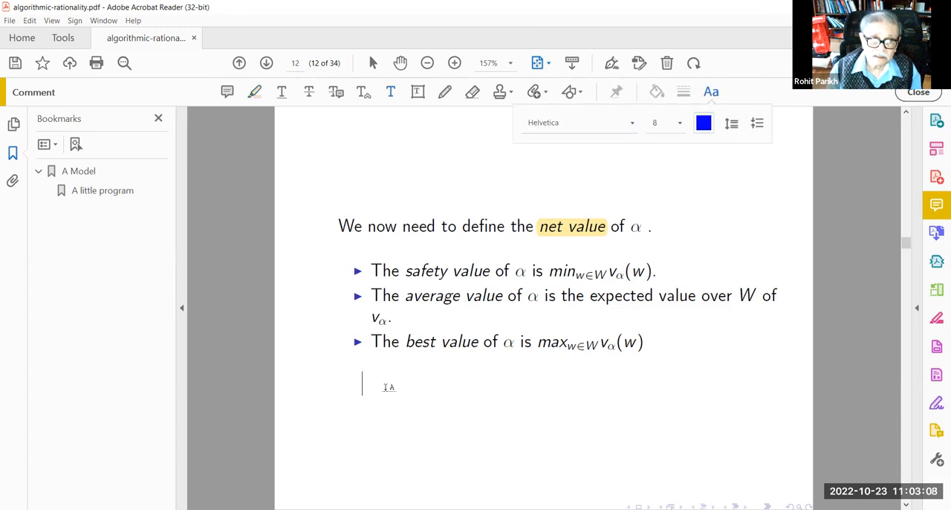
text(Cg)
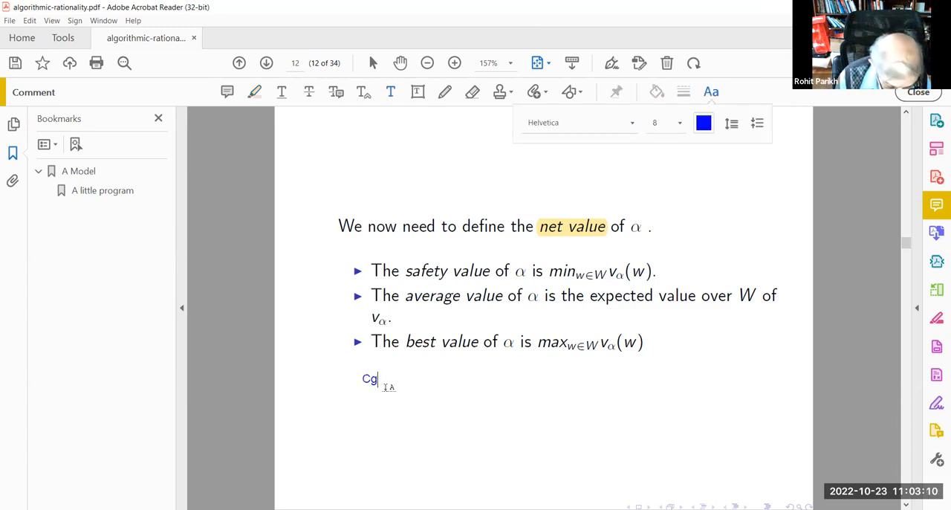
text(=agil Tasdemir)
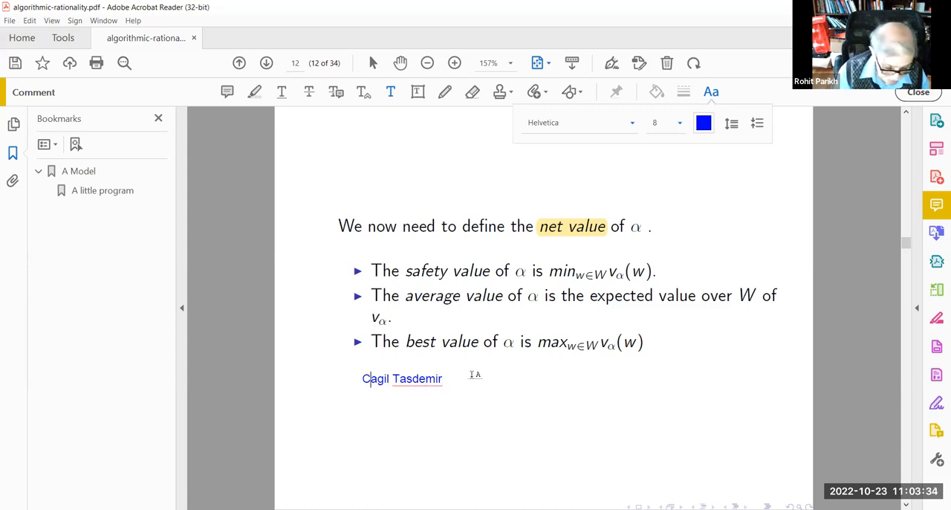
text(Bank of A)
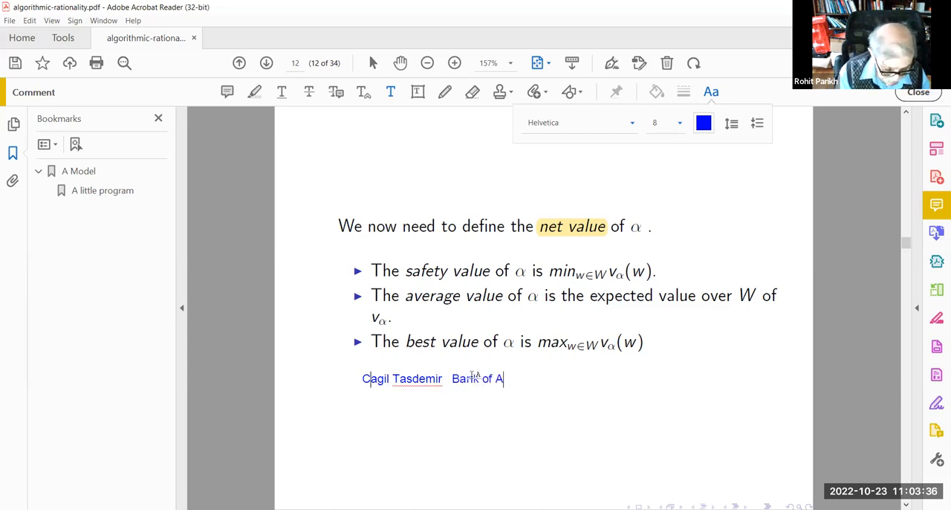
text(merica)
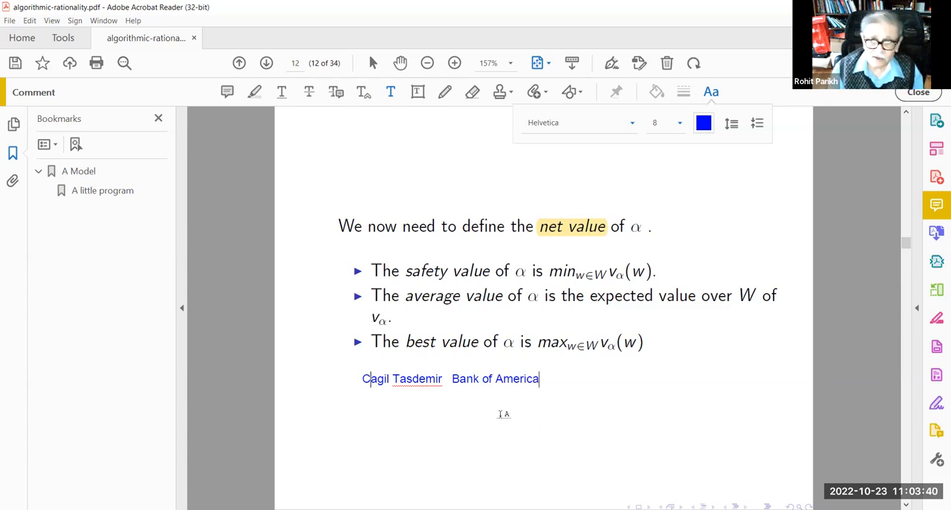
mouse_move(471, 425)
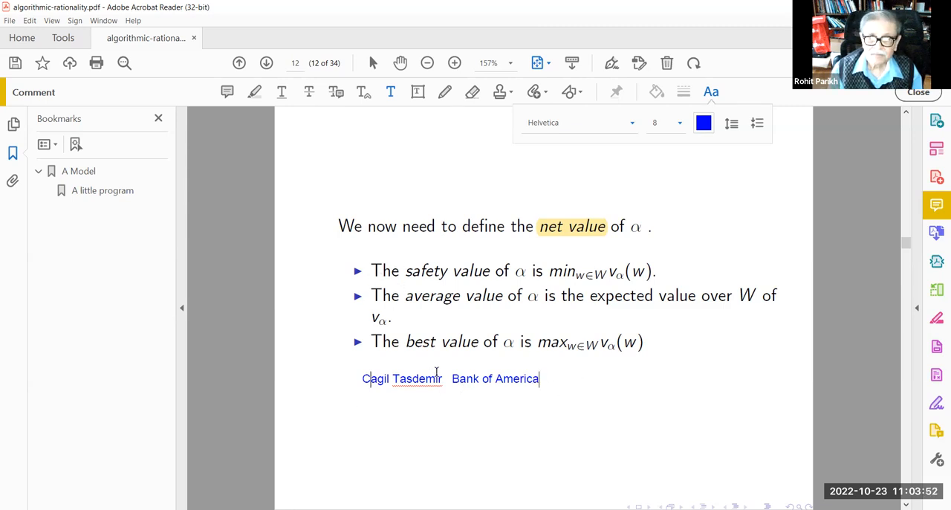
mouse_move(601, 446)
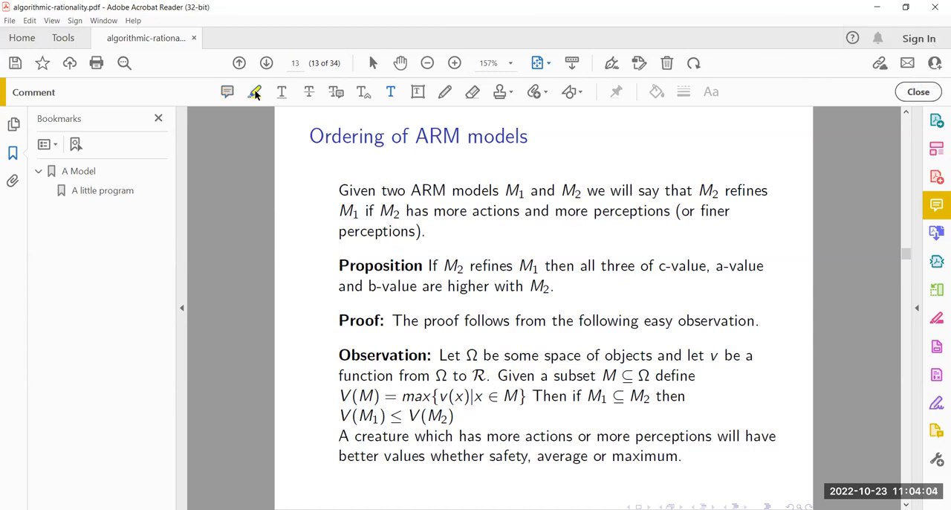
Highlight the word 'finer' in yellow on the Ordering of ARM models slide
click(256, 92)
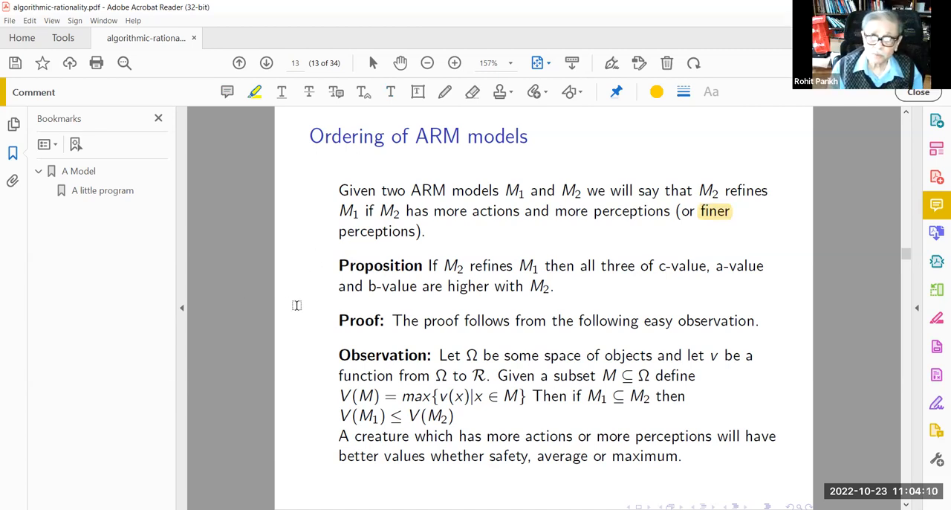
mouse_move(523, 273)
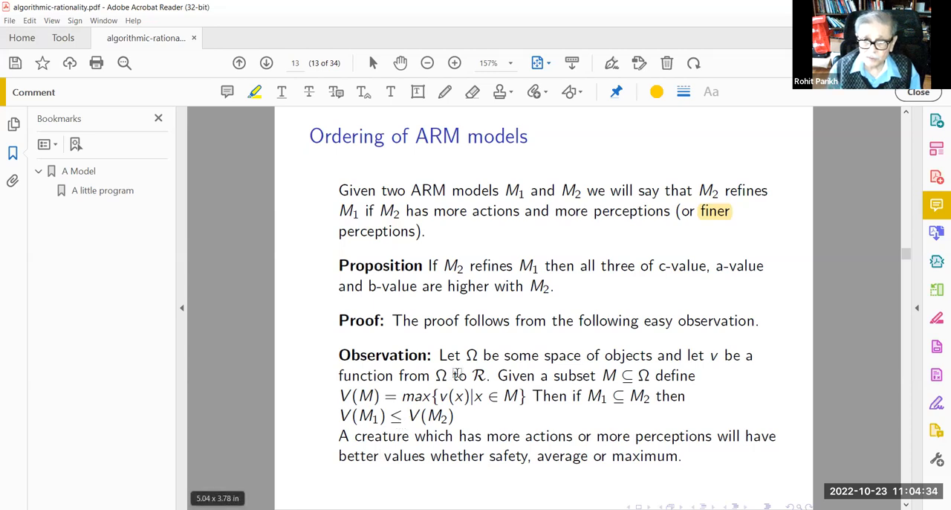
mouse_move(523, 482)
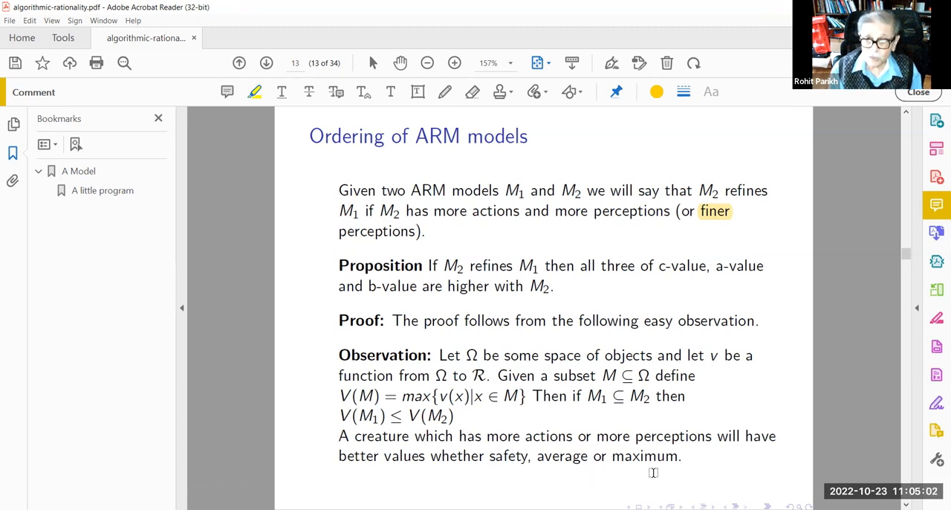
mouse_move(459, 472)
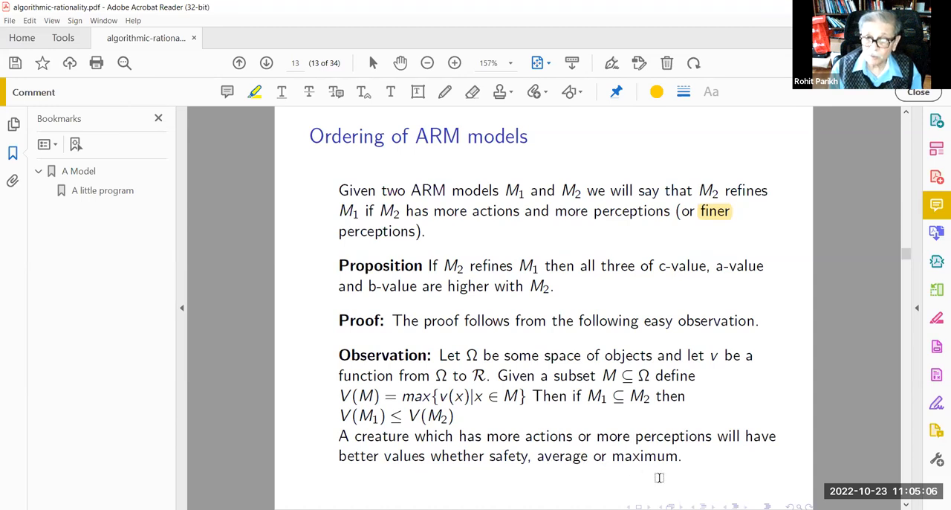
mouse_move(321, 303)
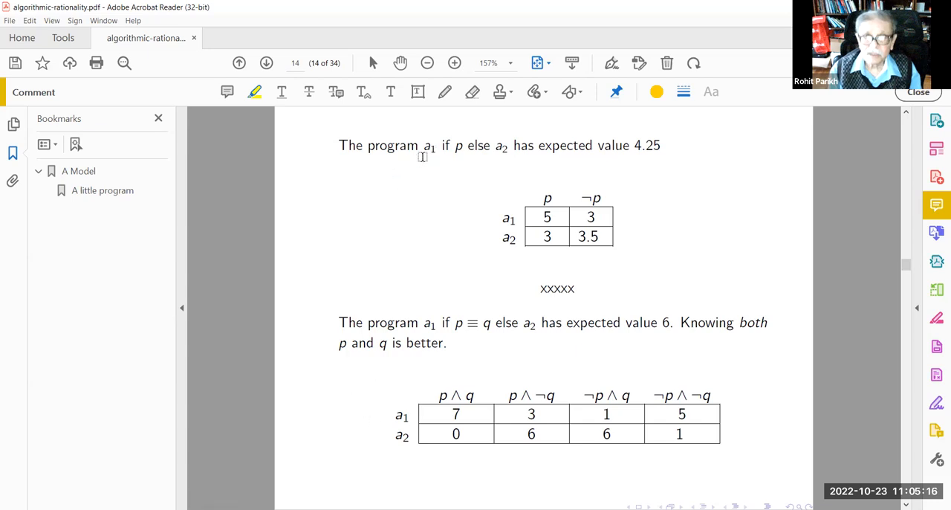
mouse_move(457, 163)
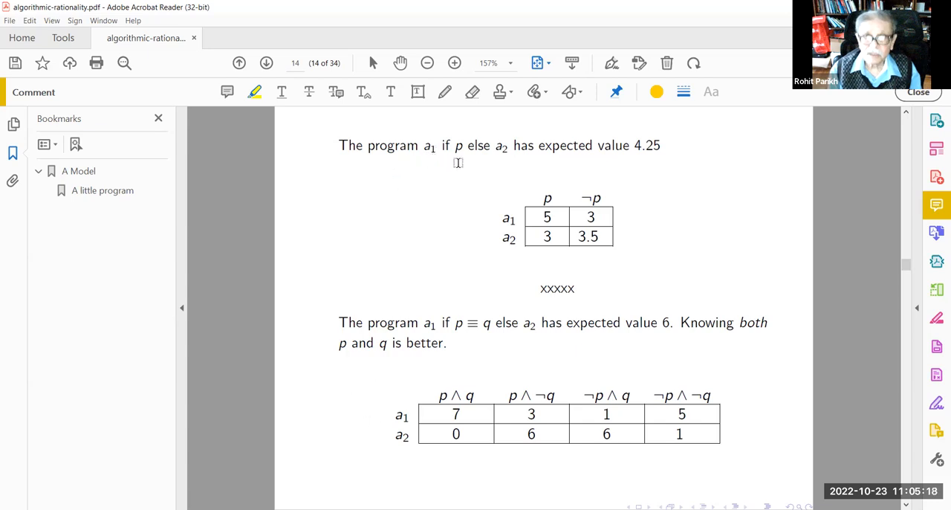
mouse_move(434, 159)
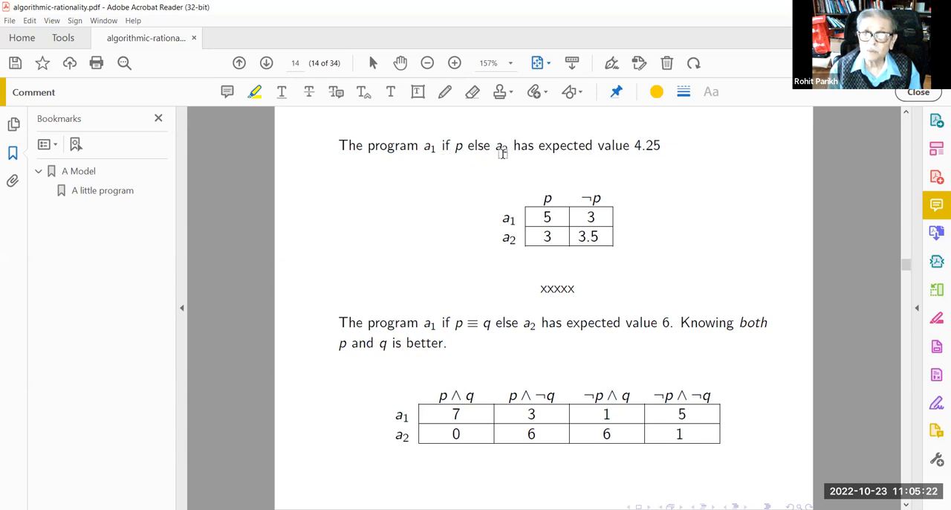
mouse_move(642, 148)
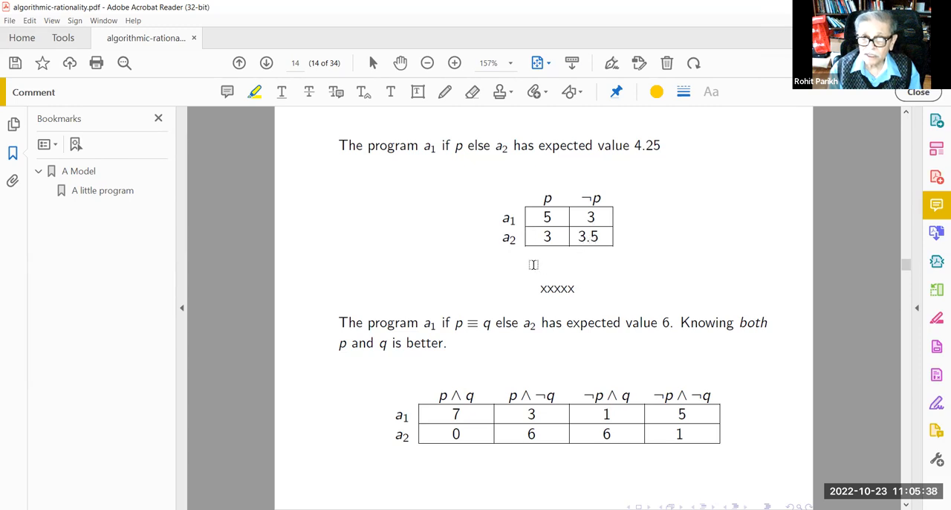
mouse_move(630, 151)
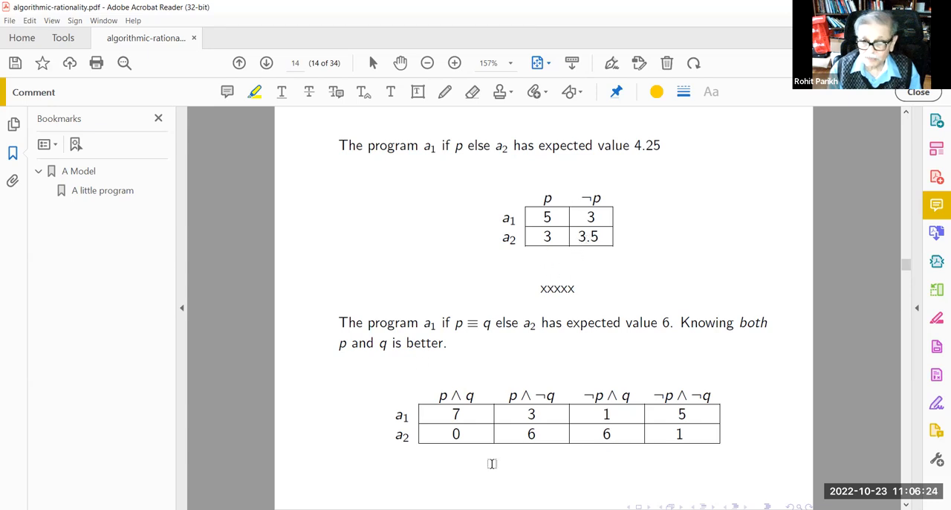
mouse_move(508, 470)
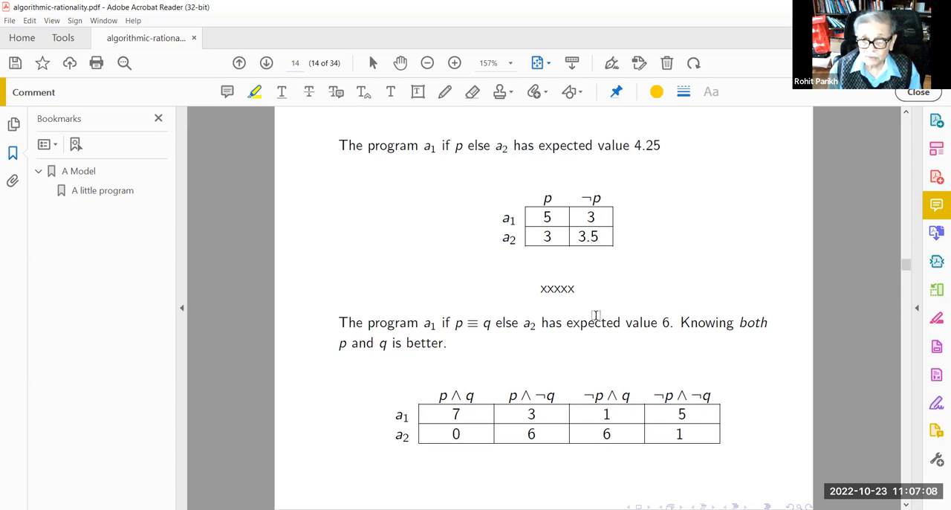
mouse_move(680, 333)
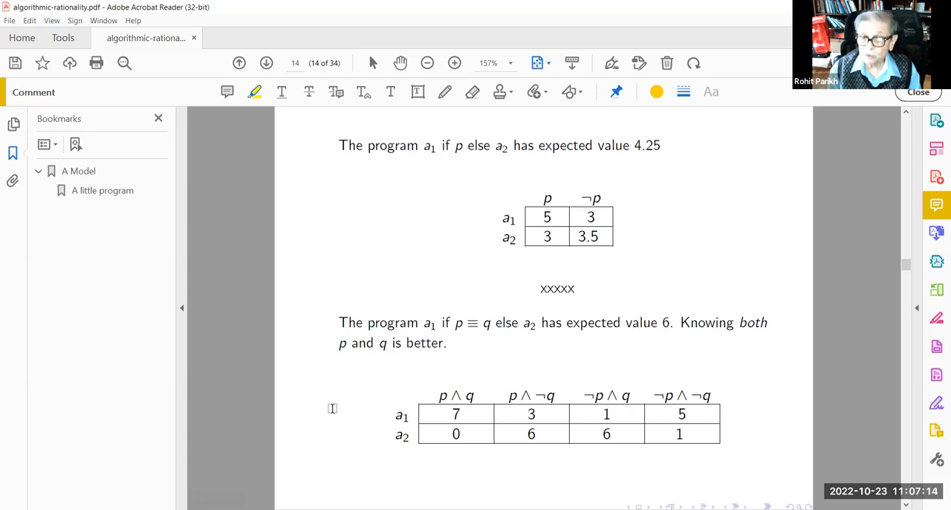
mouse_move(441, 226)
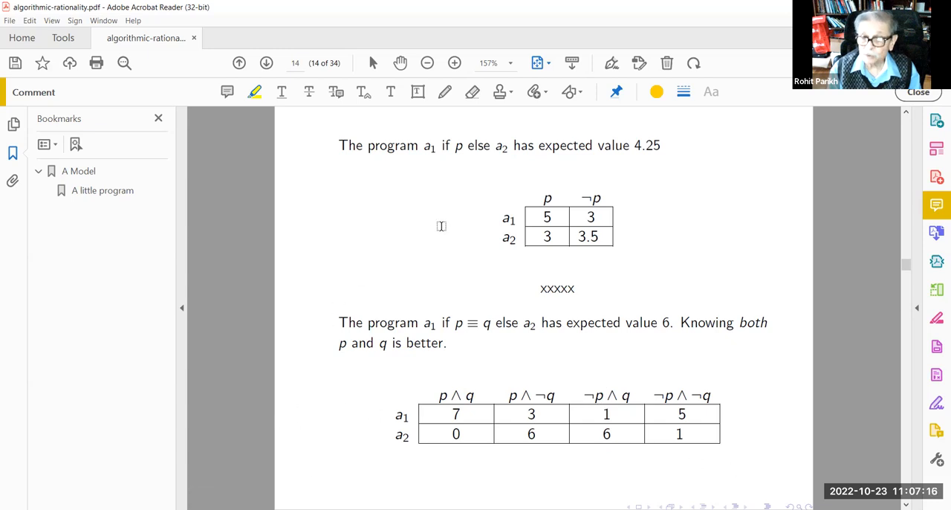
mouse_move(415, 241)
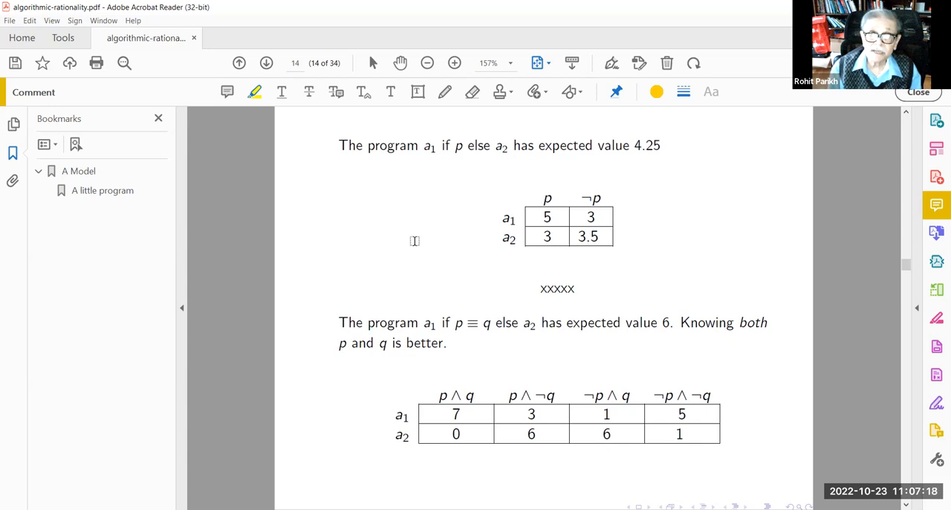
mouse_move(390, 92)
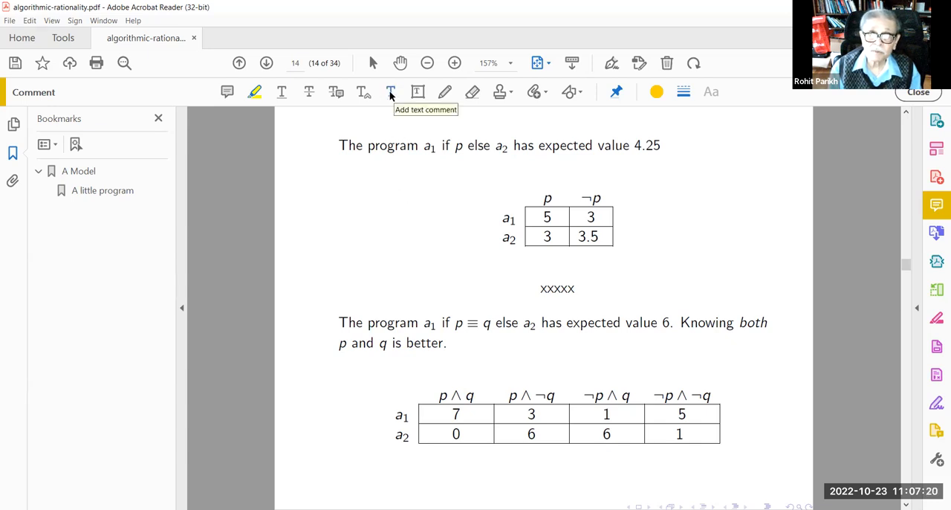
Add a blue note under the table citing van Rooij and 'value of questions.'
click(390, 92)
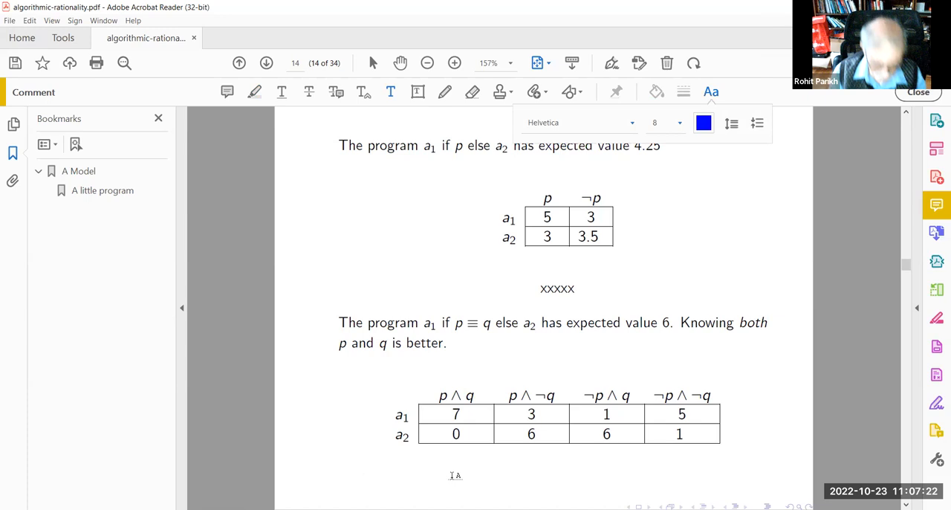
text(Robrtt)
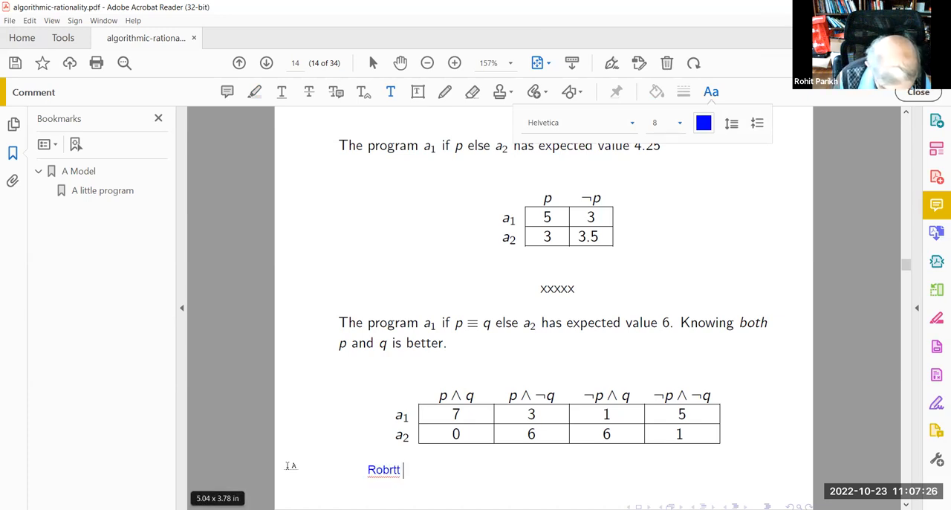
key(BackSpace)
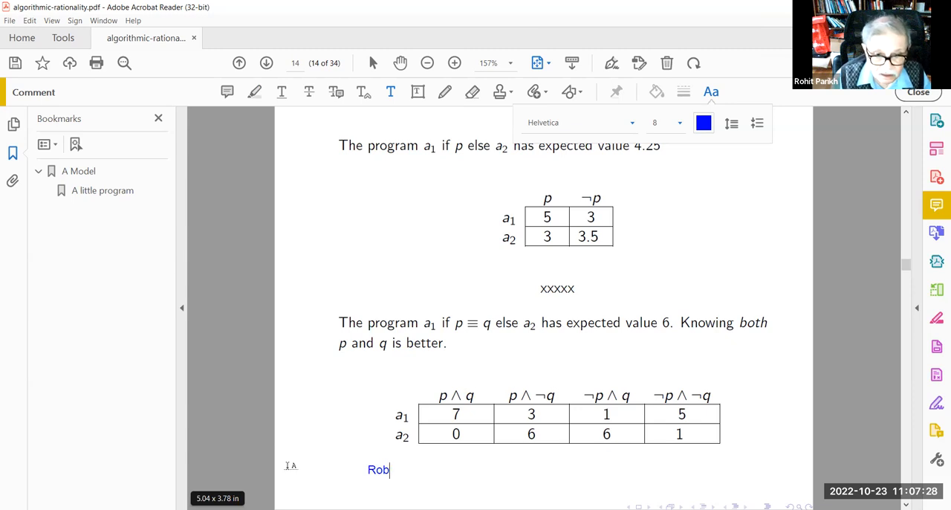
text(rt)
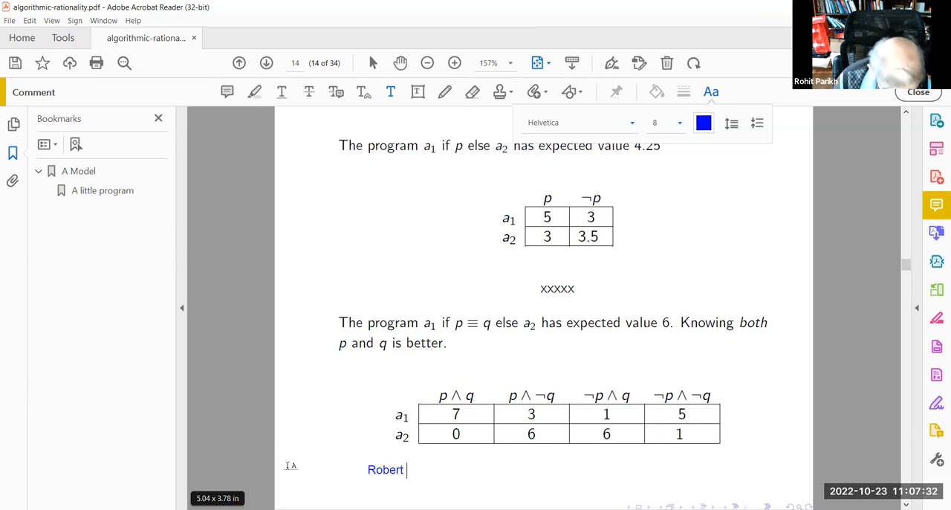
text(van)
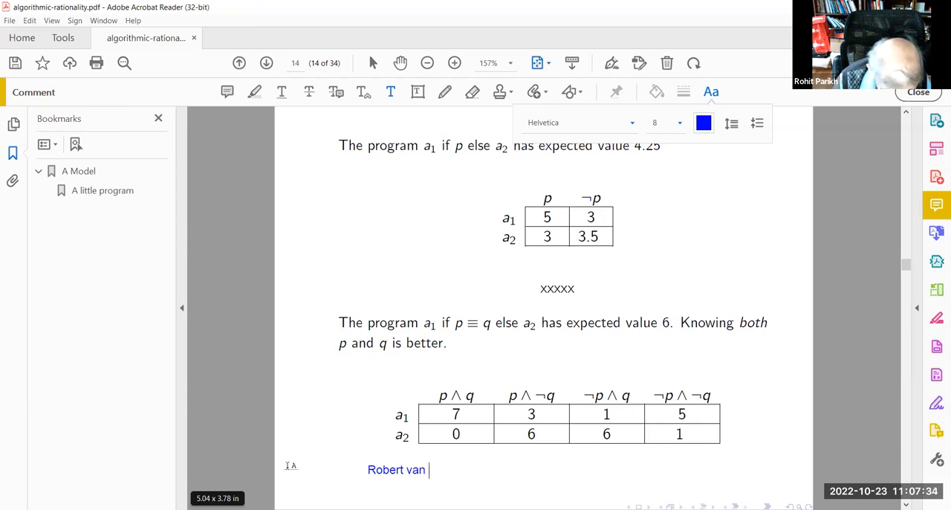
text(Tooij)
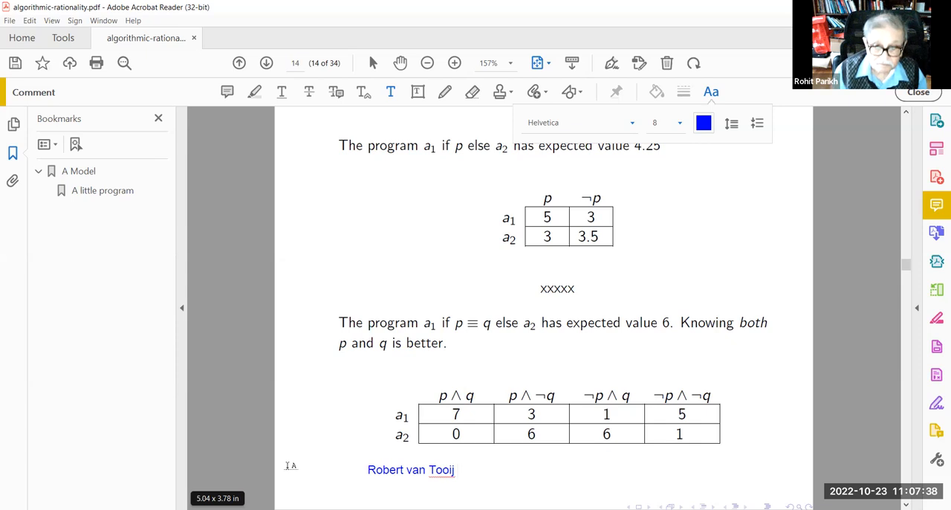
mouse_move(434, 472)
text(R)
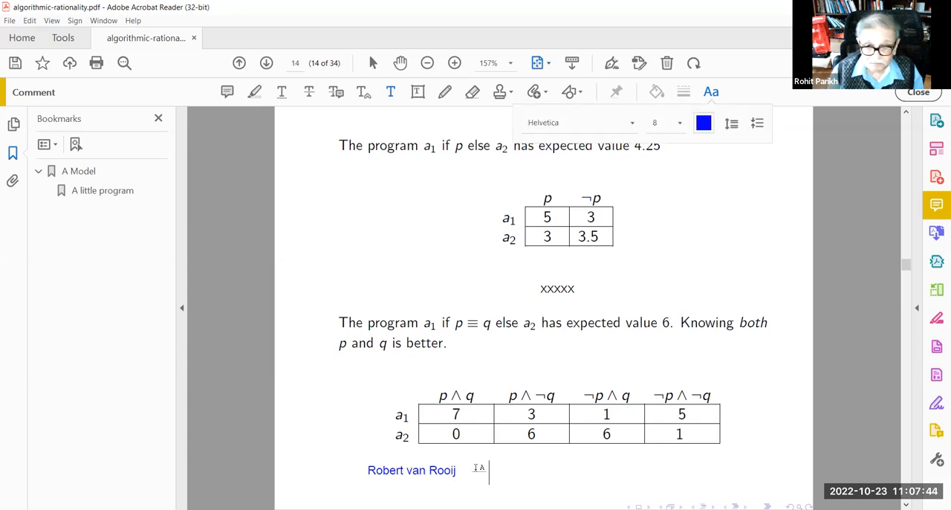
text(v)
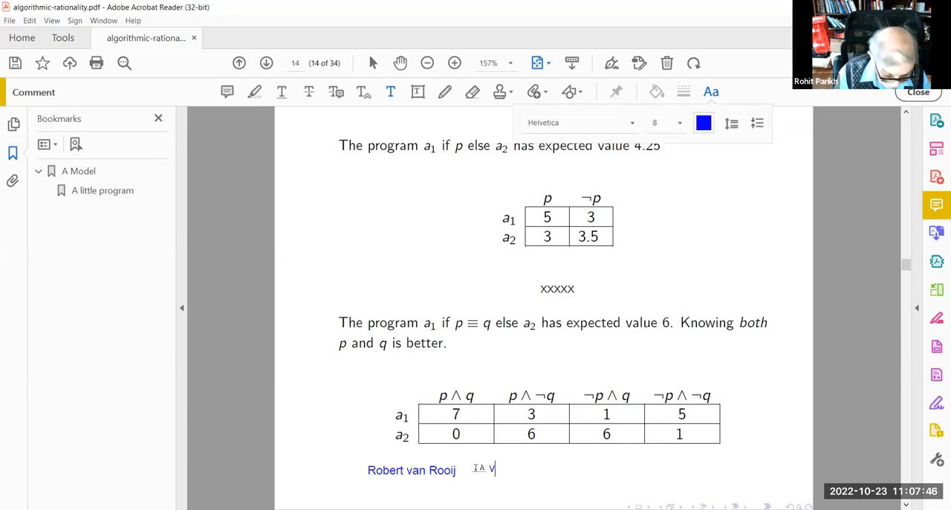
text(alue of quest)
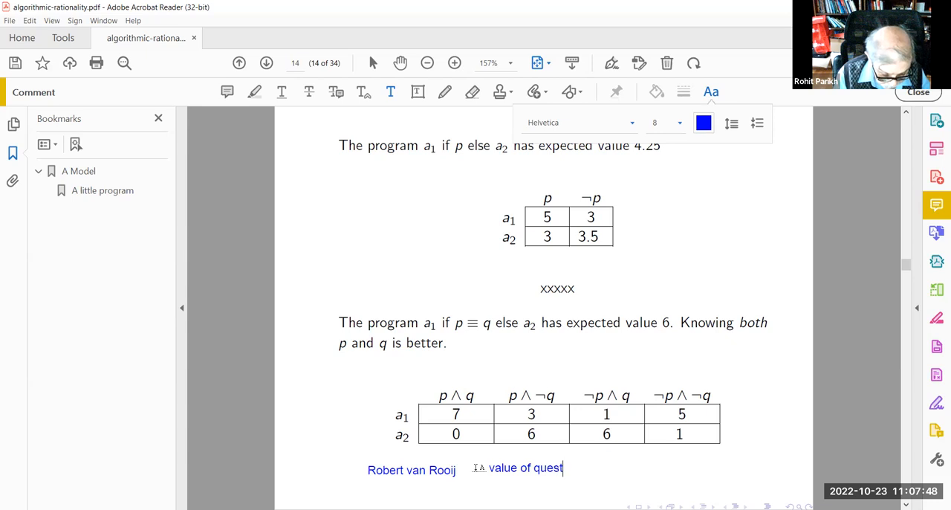
text(ions.)
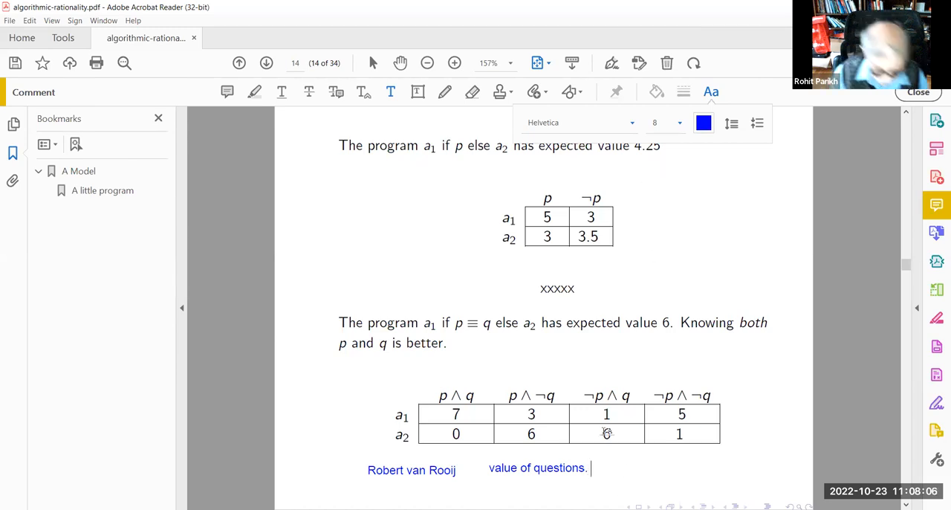
Continue the note: Value of q is 1.75 = 6 - 4.25
text(Value of)
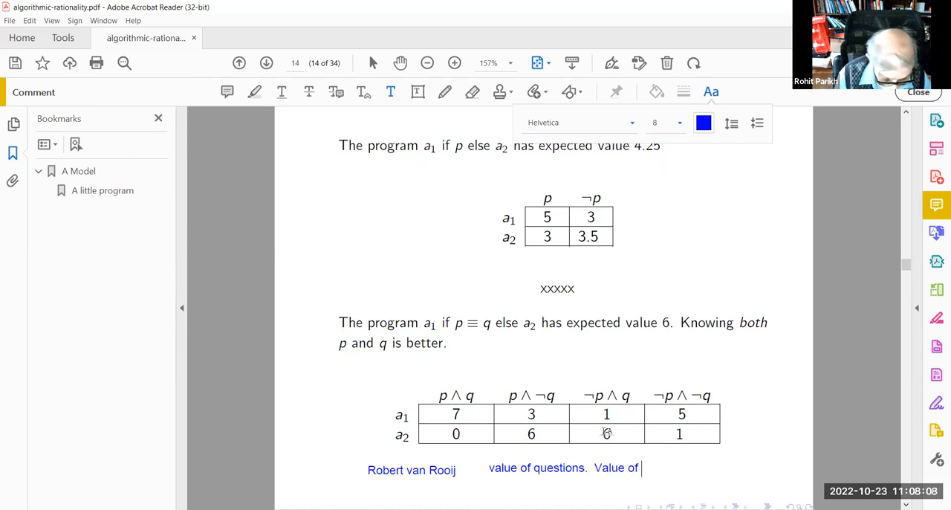
text(q is 1)
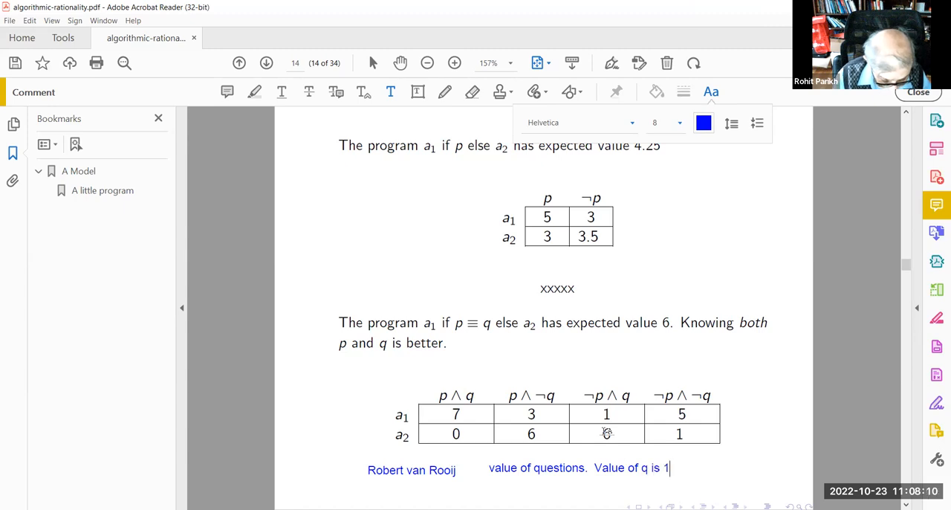
text(.75)
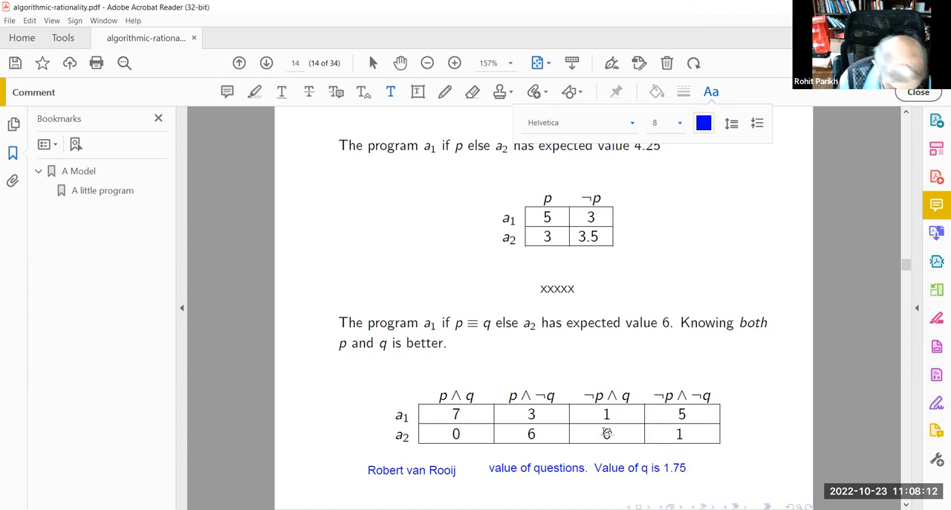
text(=)
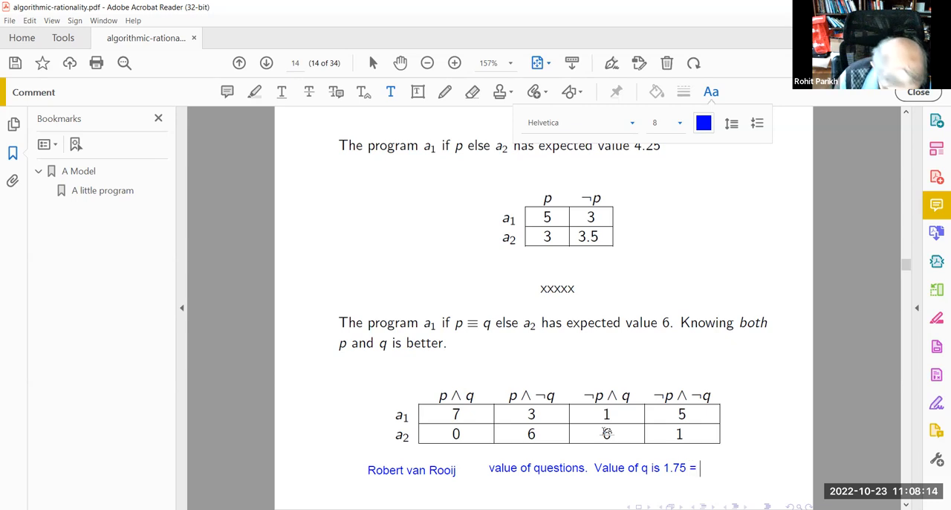
text(6 - 4.25)
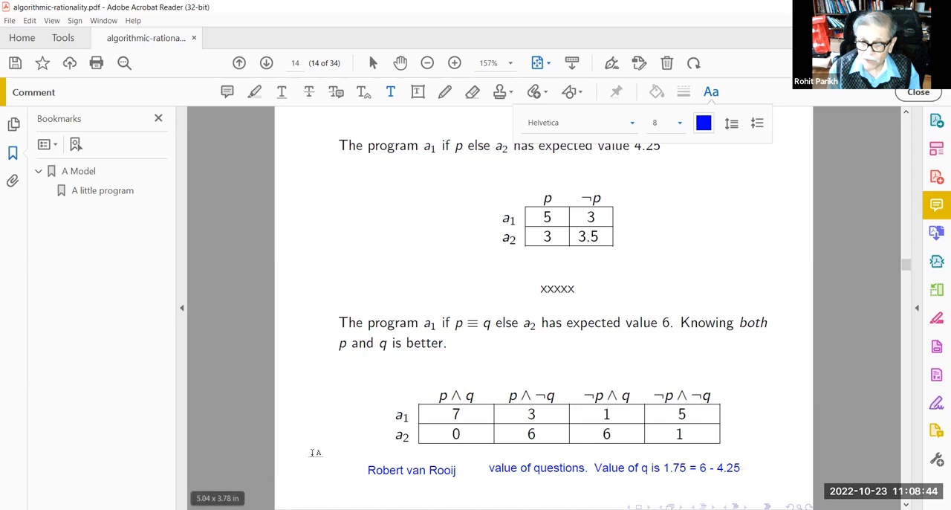
mouse_move(385, 467)
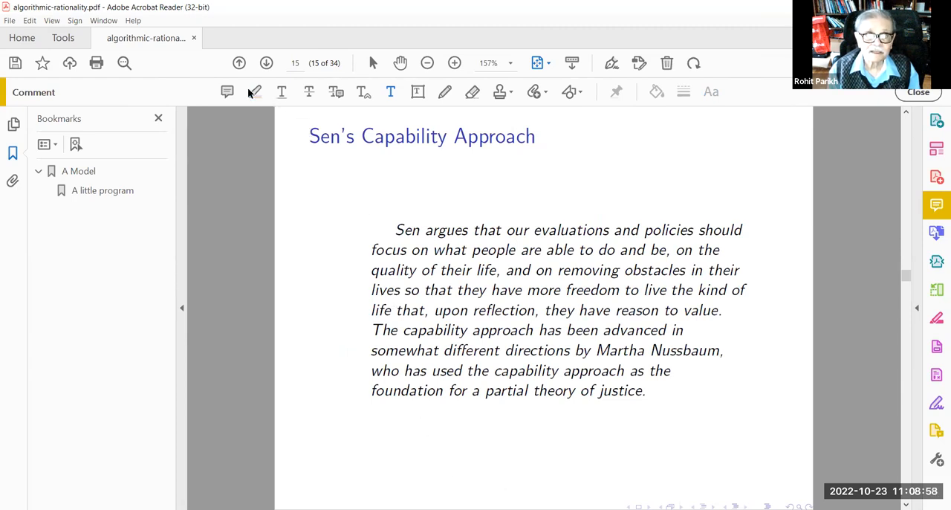
Highlight the slide title and the phrase 'partial theory of justice' in yellow
click(254, 92)
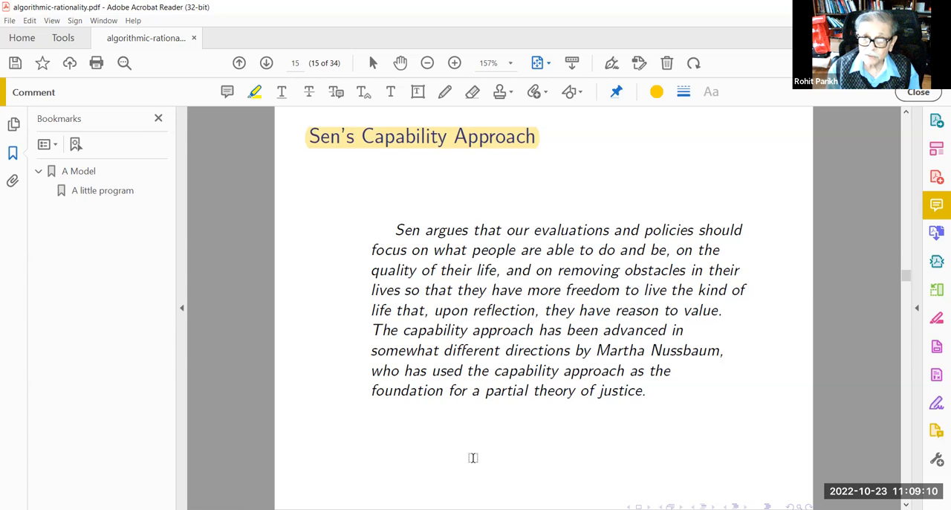
mouse_move(386, 288)
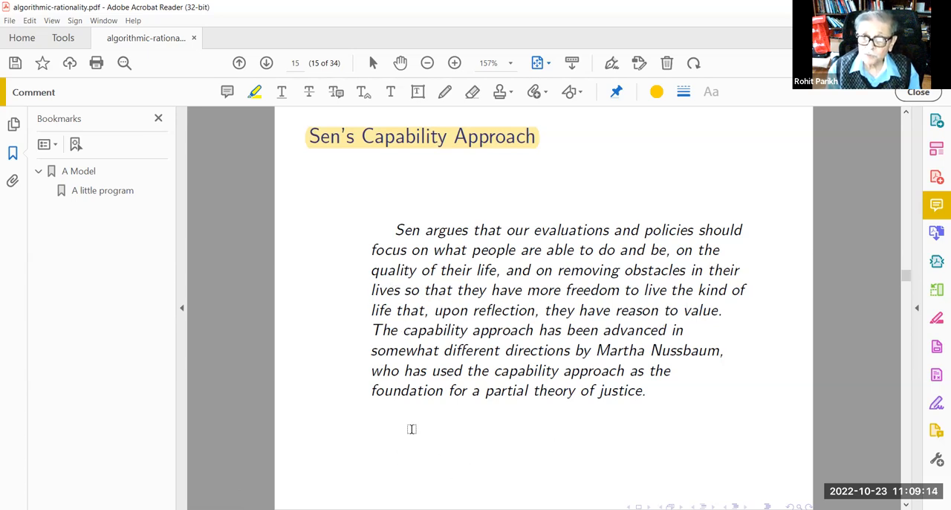
mouse_move(389, 396)
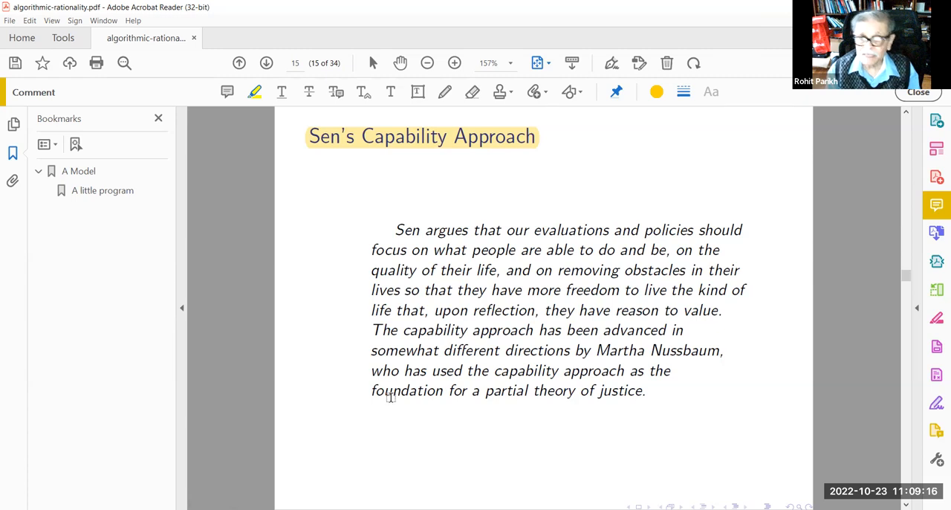
mouse_move(563, 422)
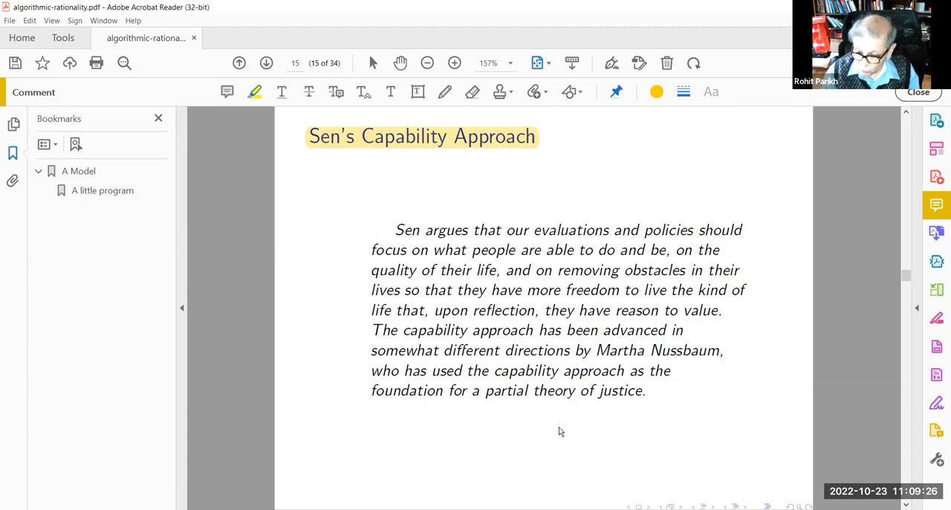
right_click(562, 431)
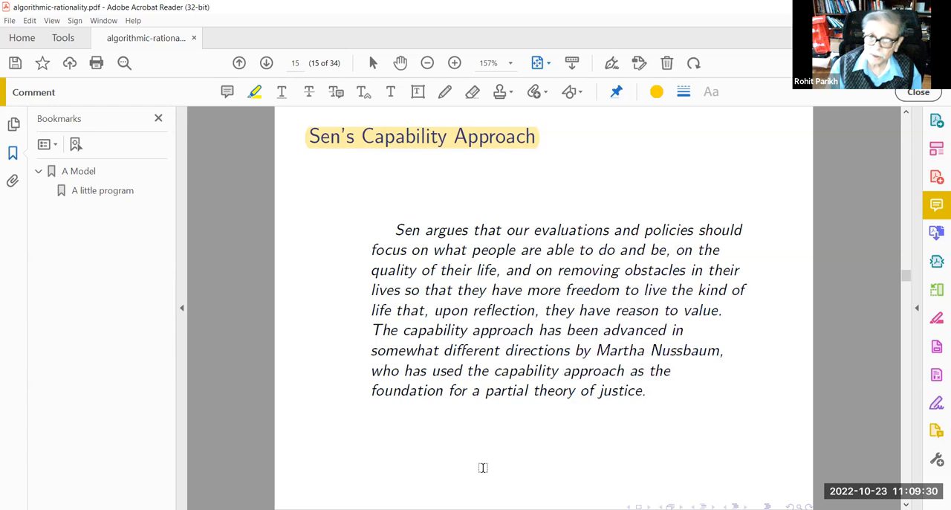
mouse_move(478, 467)
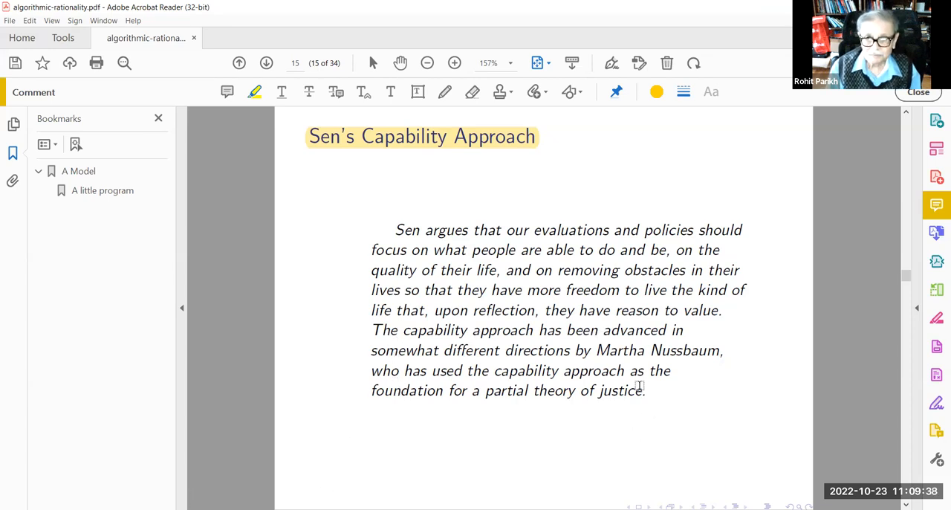
mouse_move(616, 454)
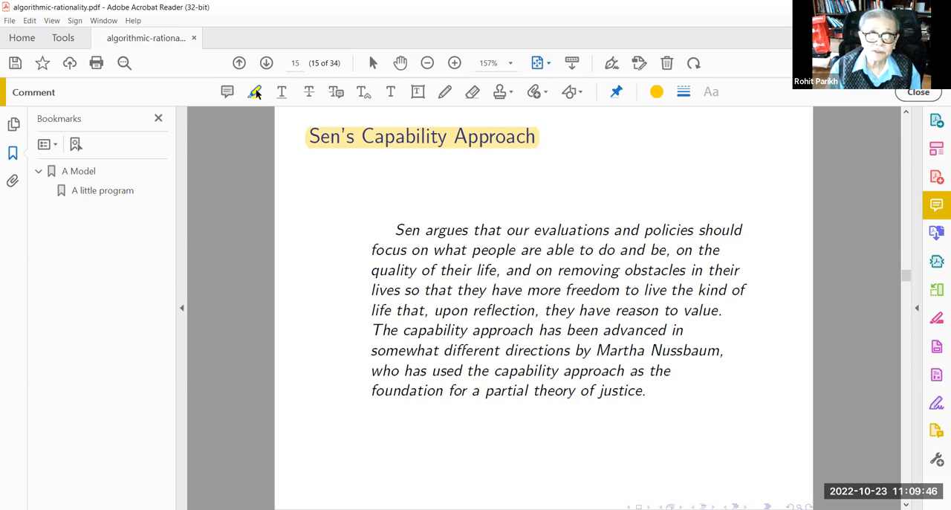
drag(485, 389, 644, 390)
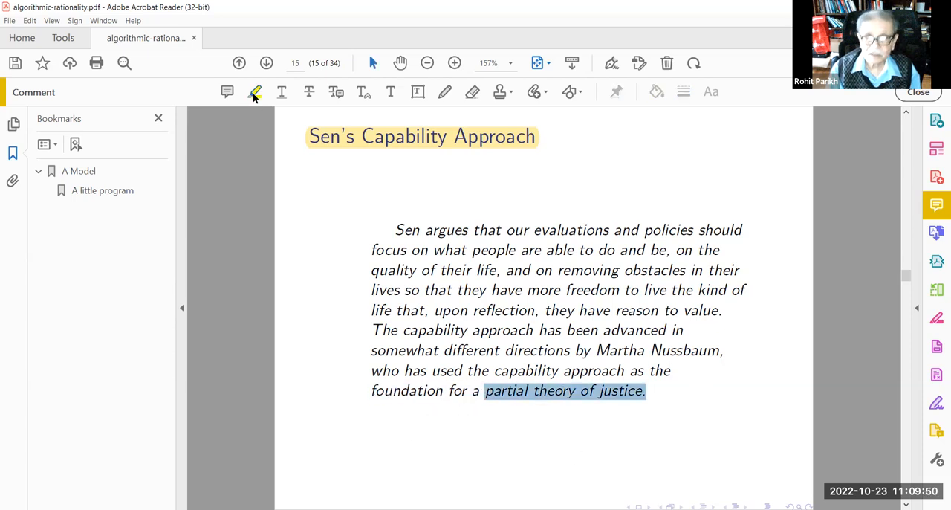
click(256, 92)
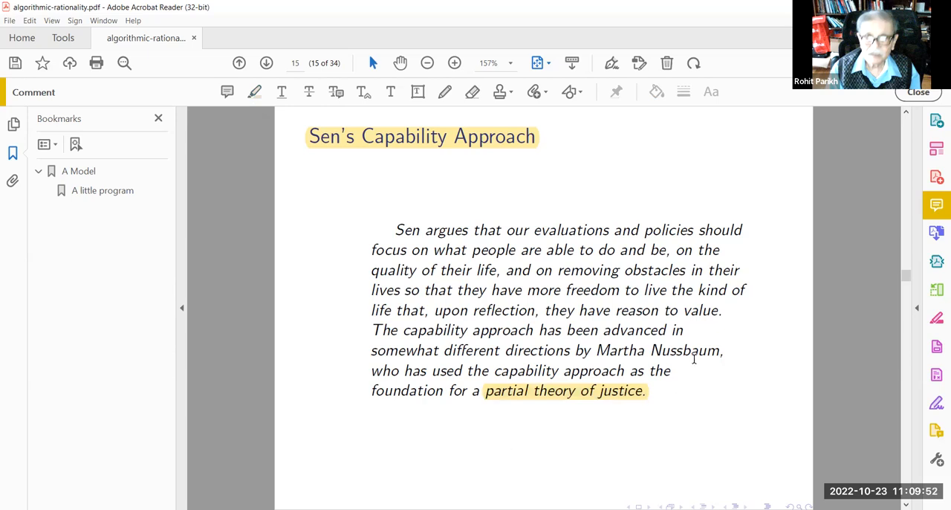
mouse_move(414, 217)
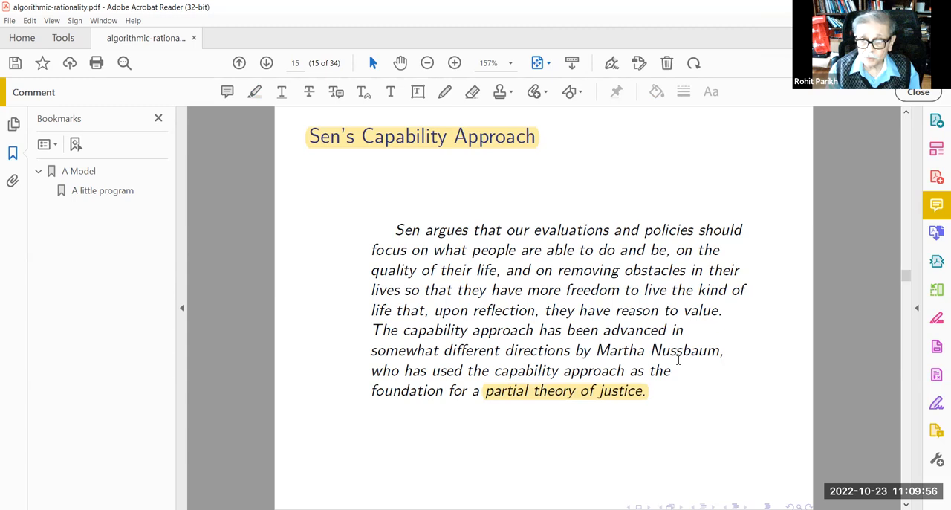
mouse_move(624, 205)
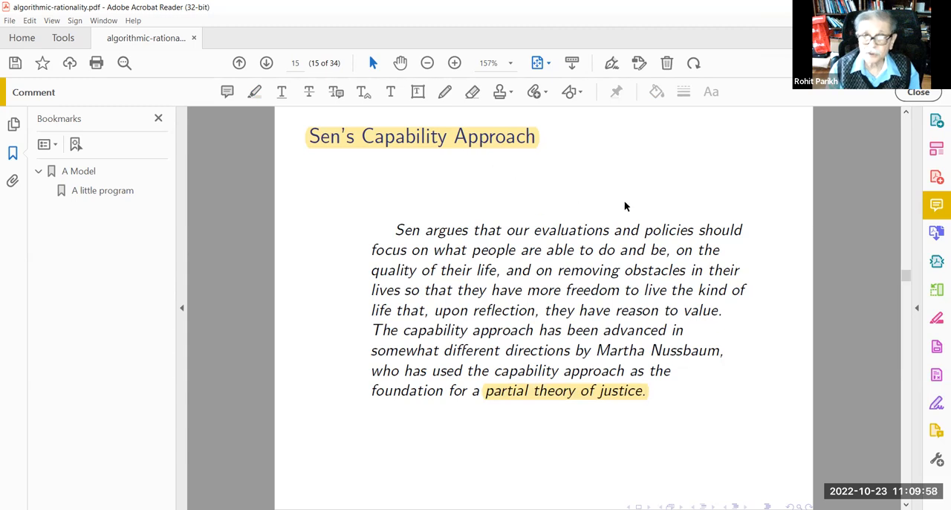
Move from the Robeyns 2005 quotation on page 16 to slide 17 on increasing capabilities
scroll(down, 3)
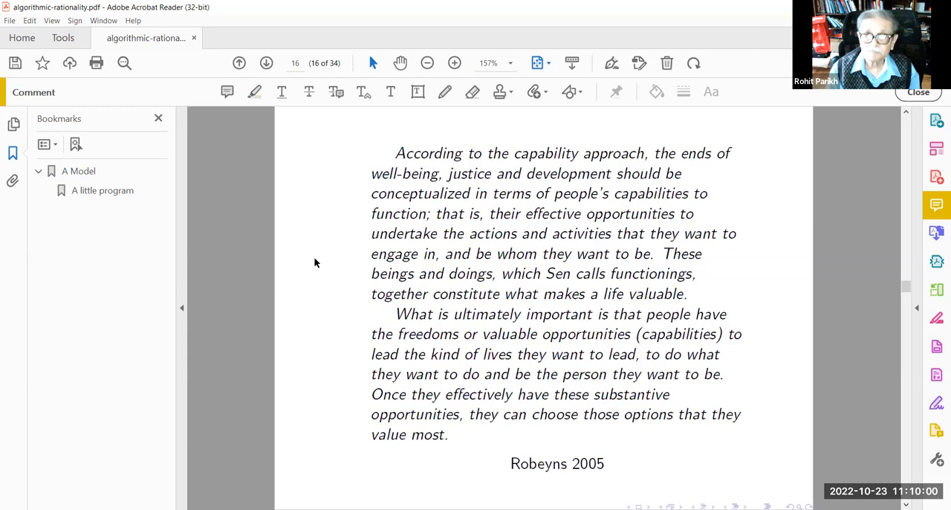
mouse_move(517, 471)
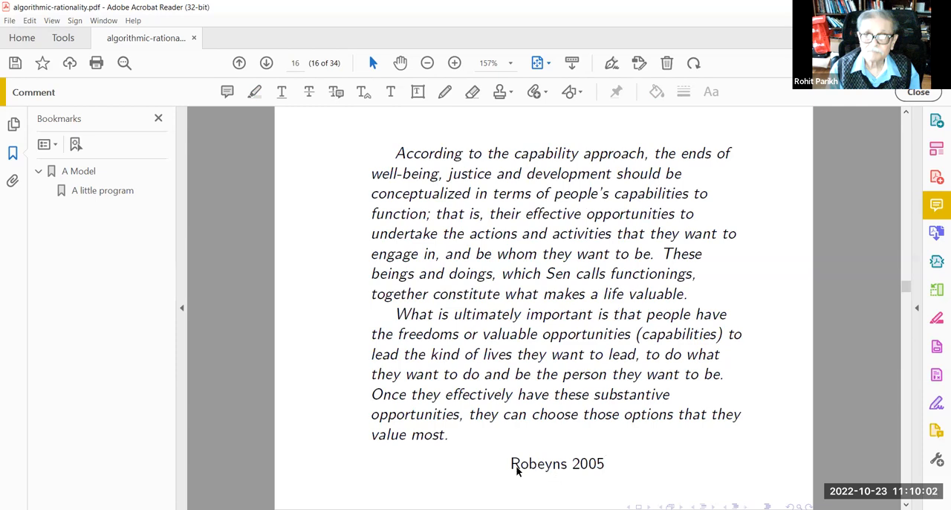
mouse_move(492, 461)
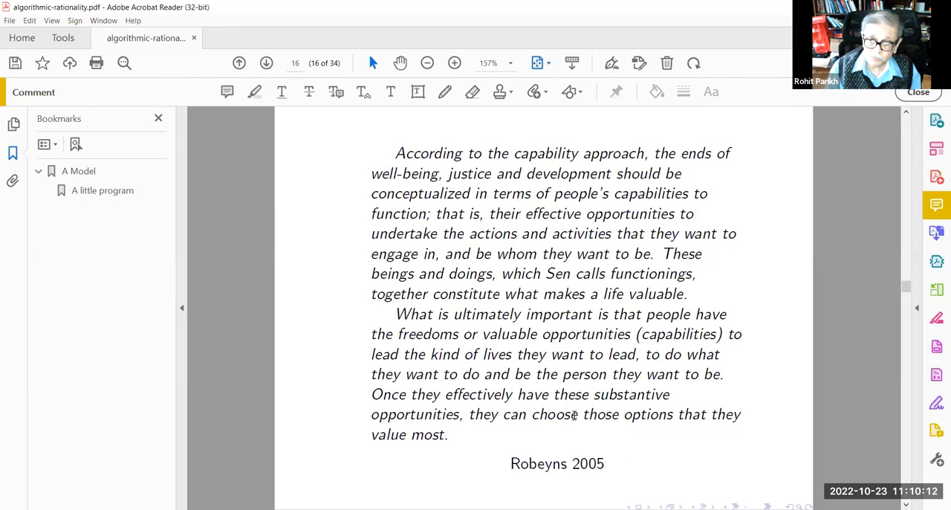
mouse_move(330, 333)
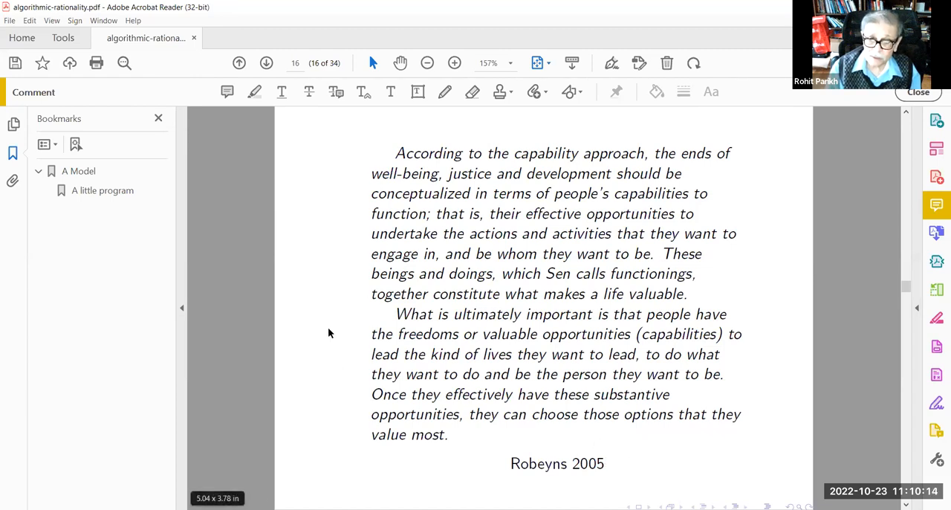
mouse_move(371, 470)
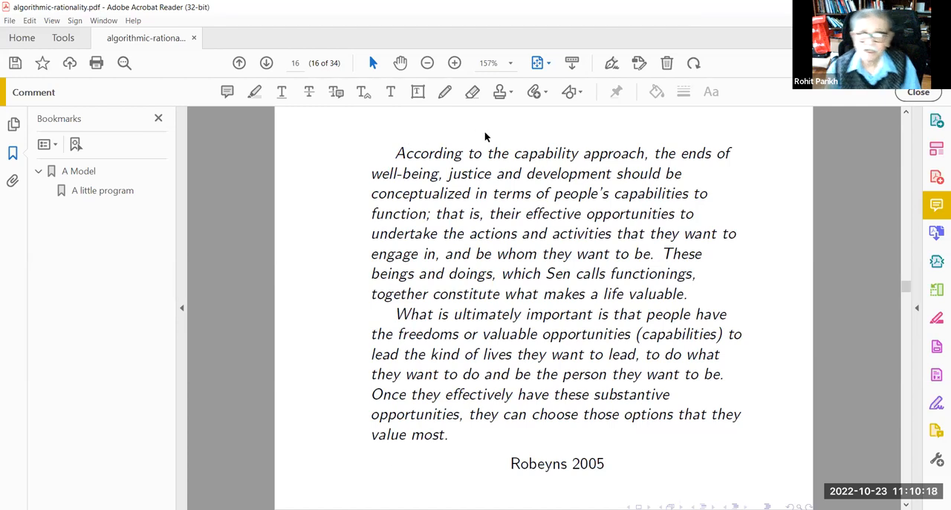
mouse_move(429, 187)
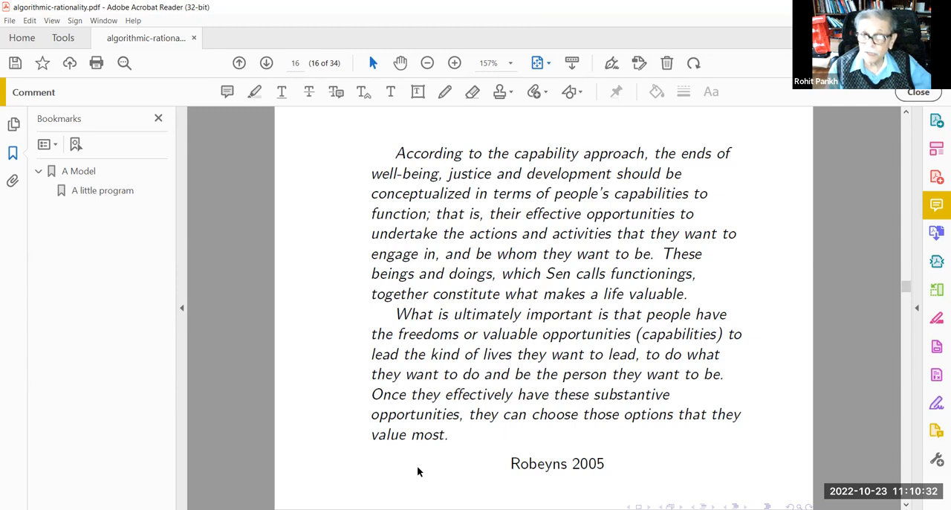
mouse_move(334, 432)
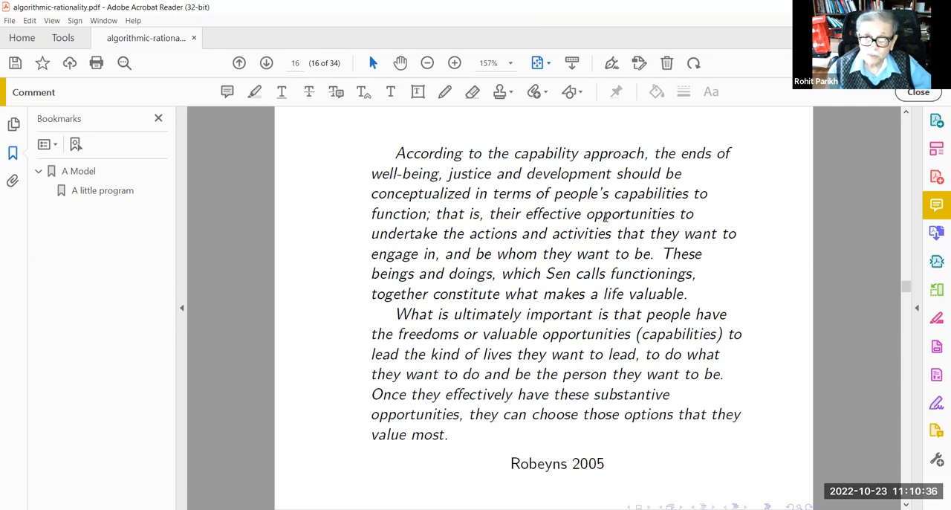
click(256, 92)
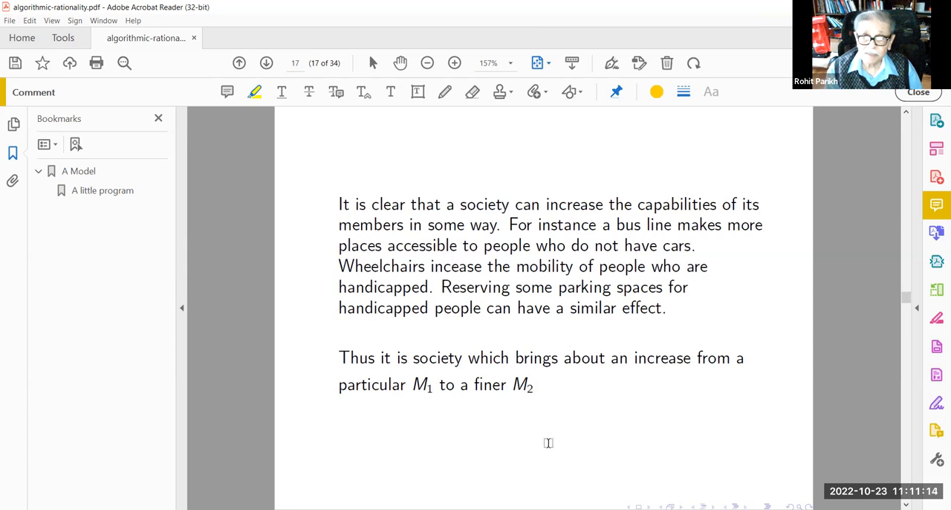
mouse_move(330, 270)
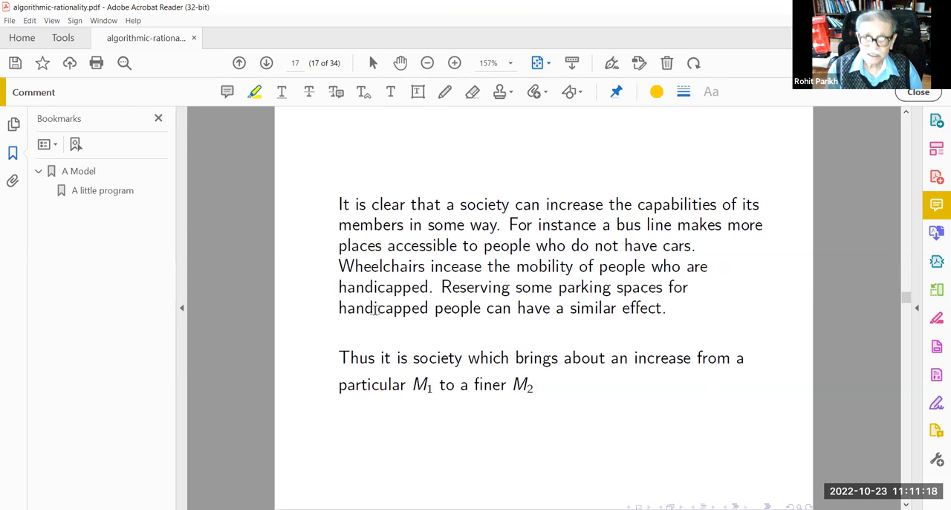
mouse_move(710, 303)
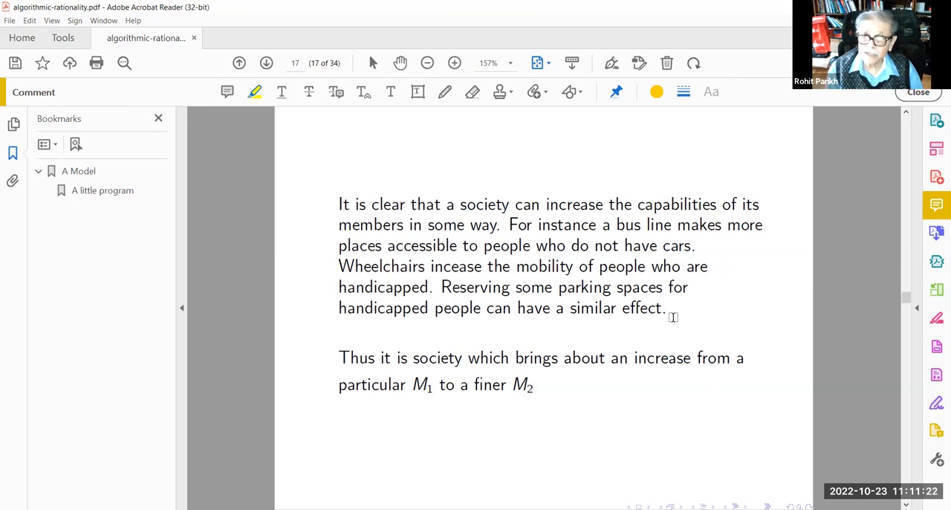
mouse_move(587, 430)
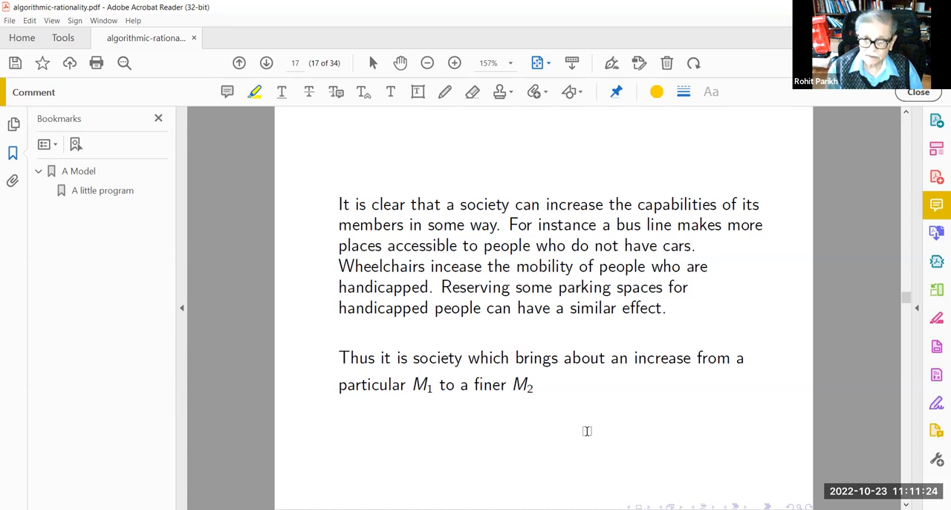
mouse_move(637, 364)
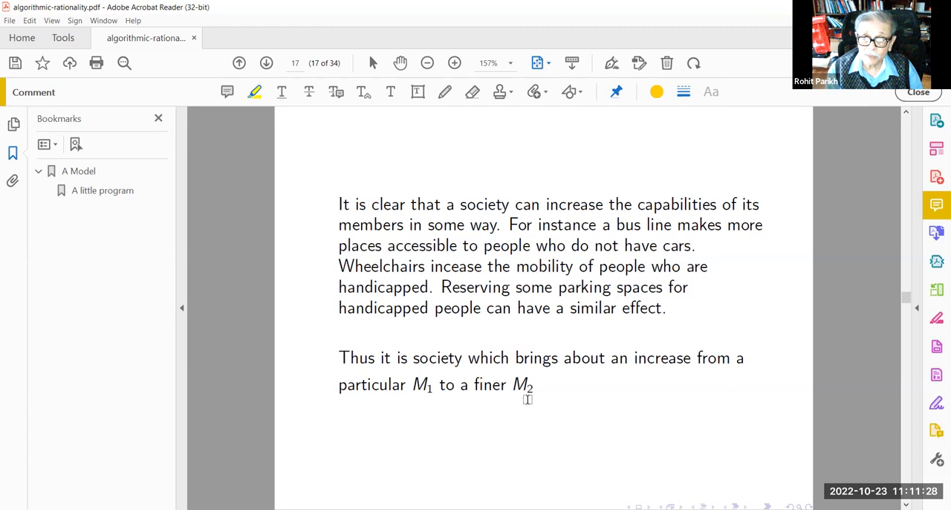
mouse_move(407, 190)
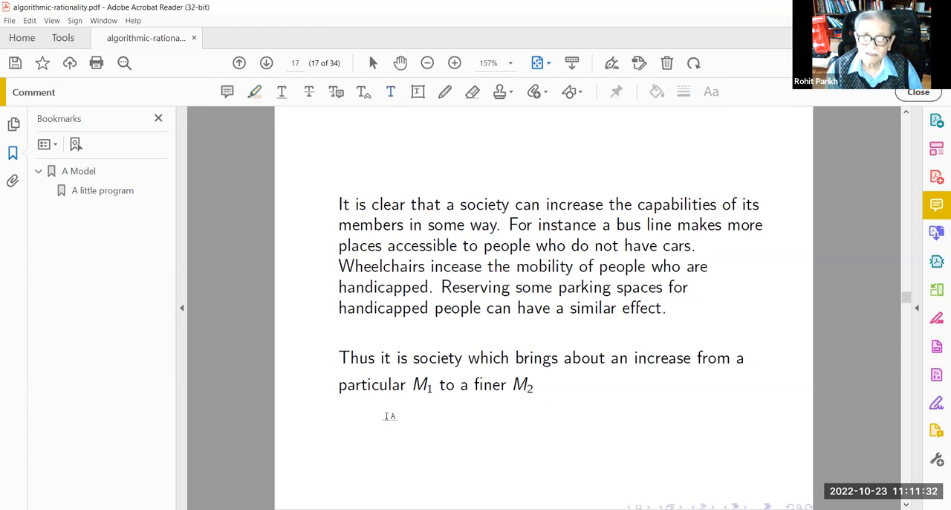
Add a blue note below the M2 line: Sen and Nussbaum look solely at a decision theoretic framework
click(710, 92)
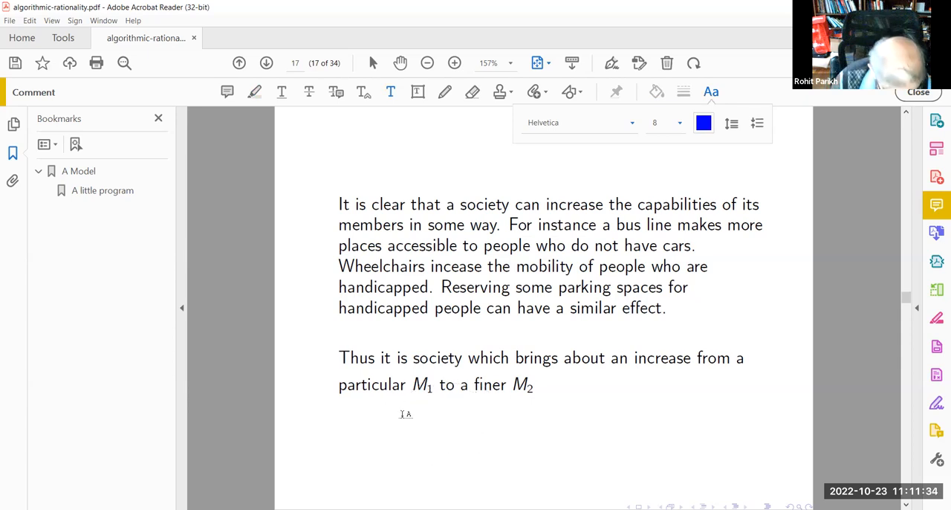
text(foe eve)
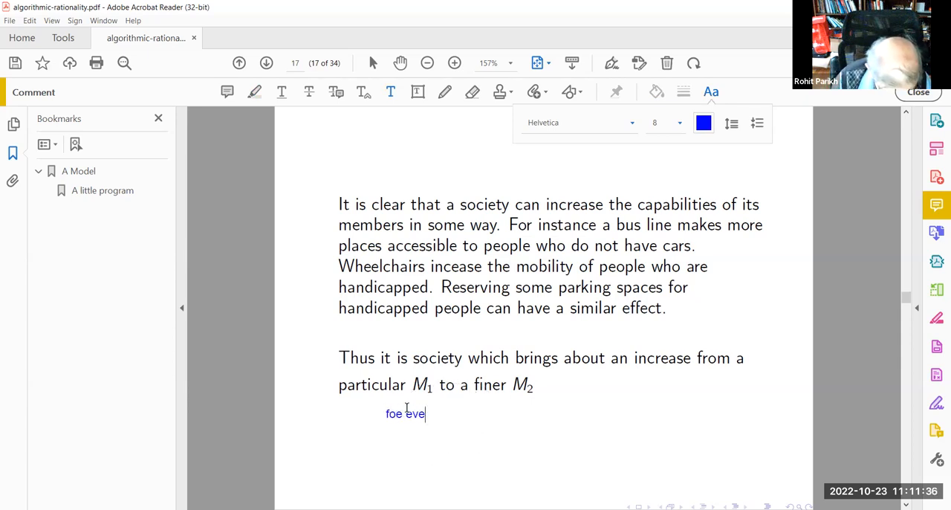
text(ryone)
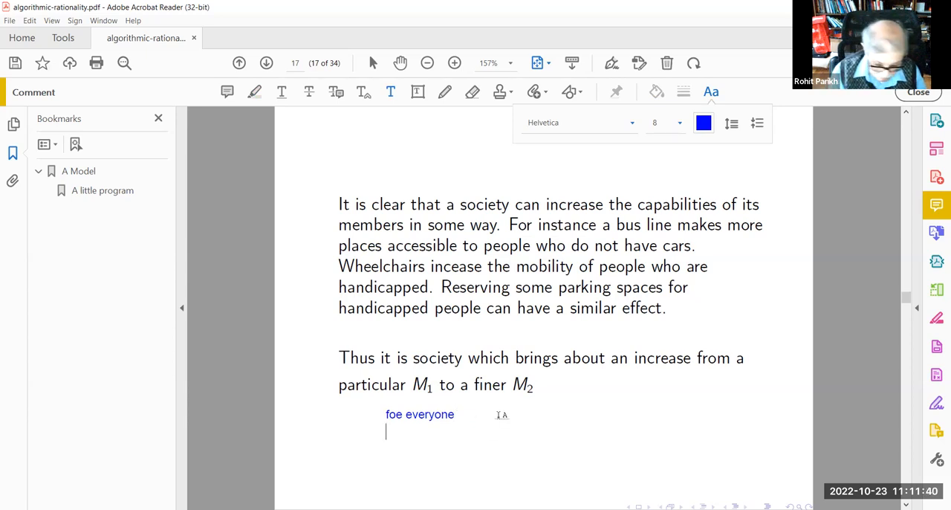
text(Sen and)
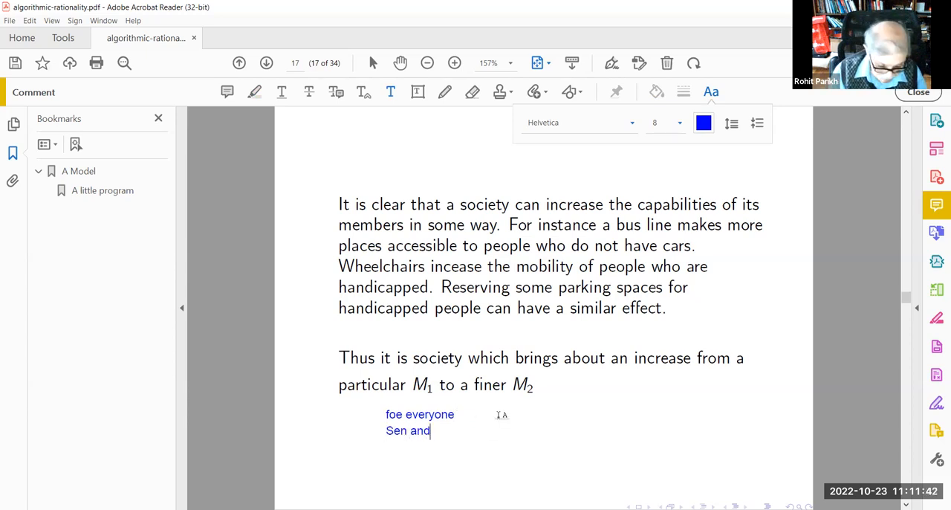
text(Nussbaum are looki)
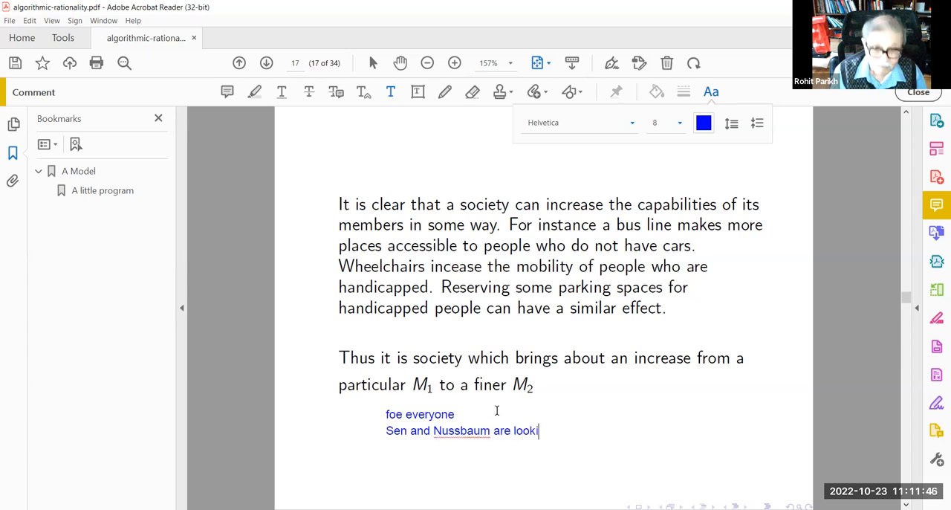
text(ng sdo)
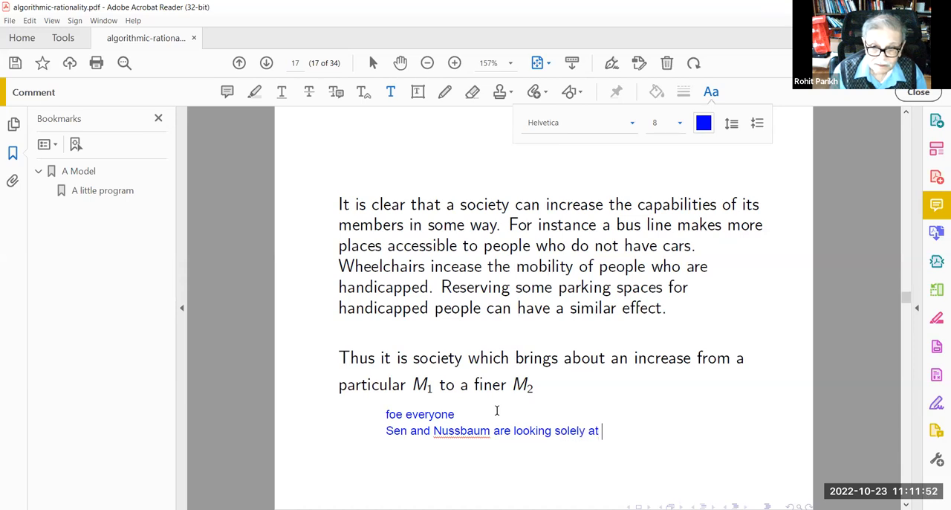
text(a decision)
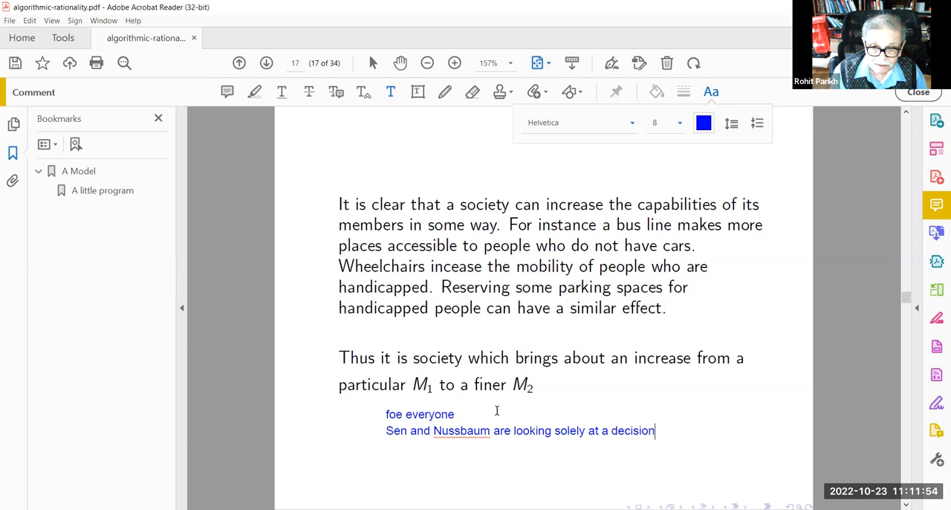
text(theoretic framew)
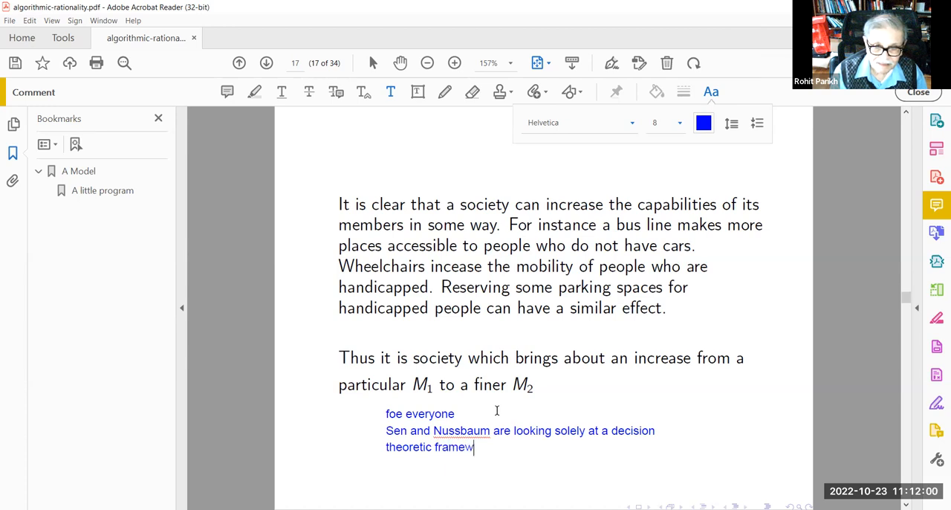
text(ork)
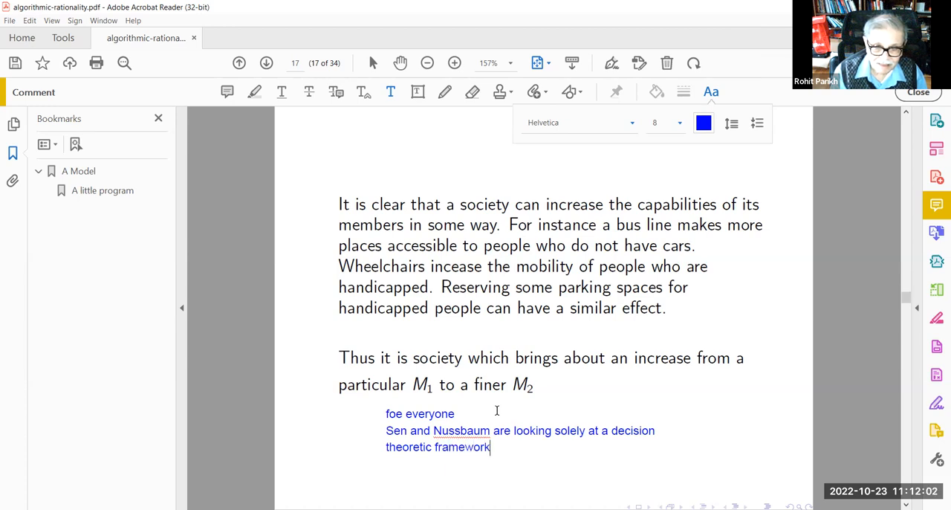
text(.)
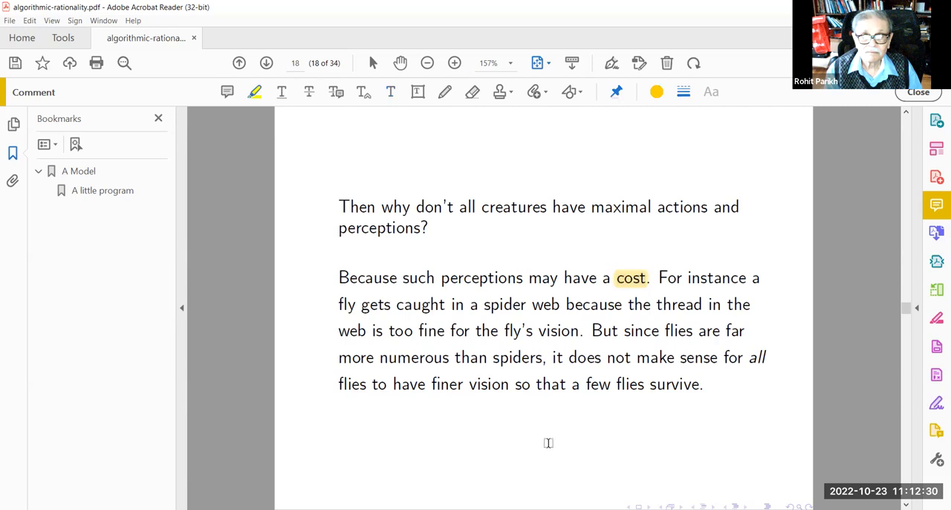
mouse_move(514, 481)
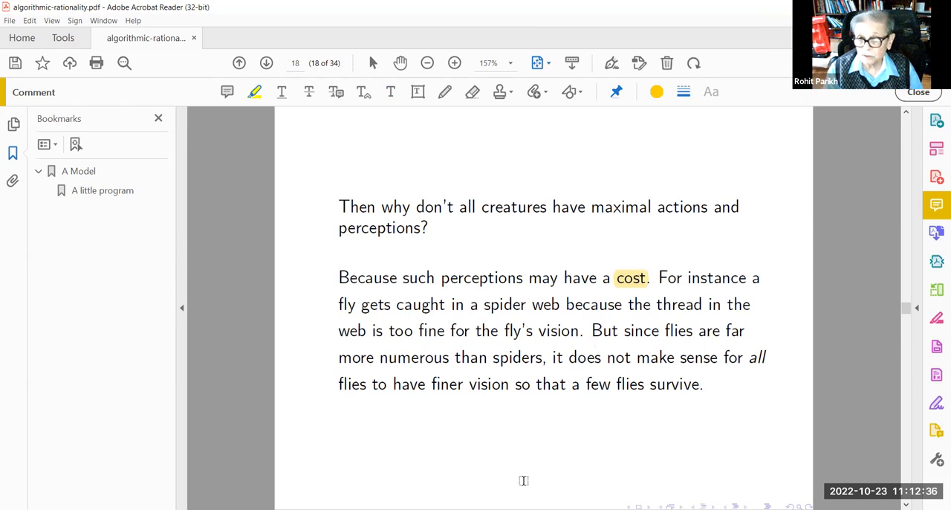
mouse_move(649, 419)
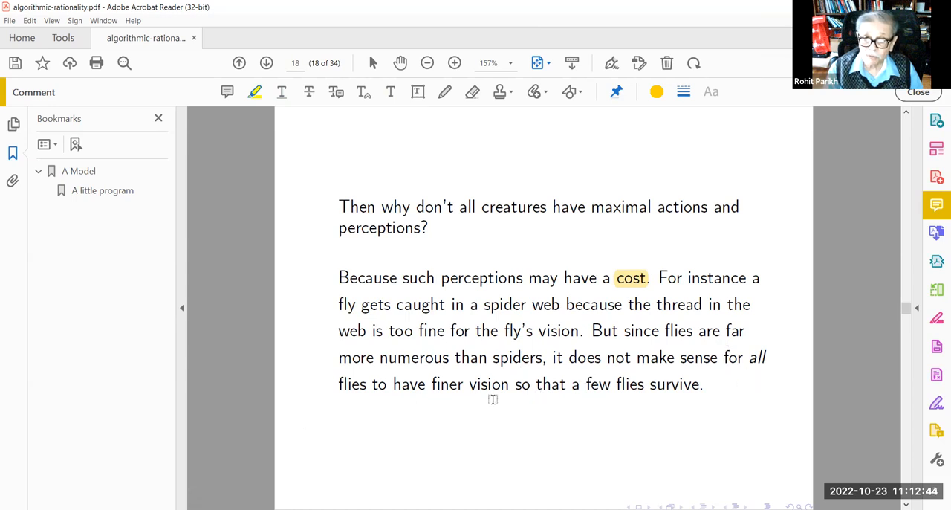
mouse_move(702, 401)
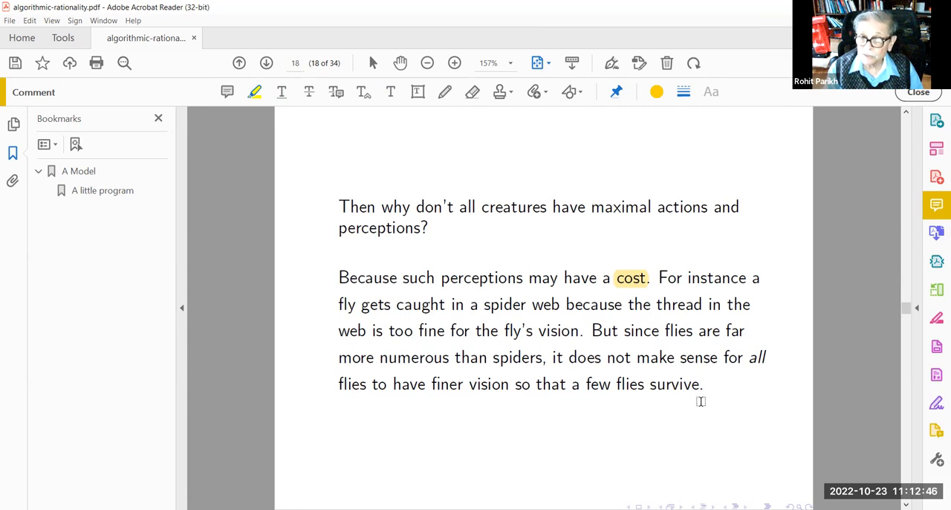
mouse_move(440, 422)
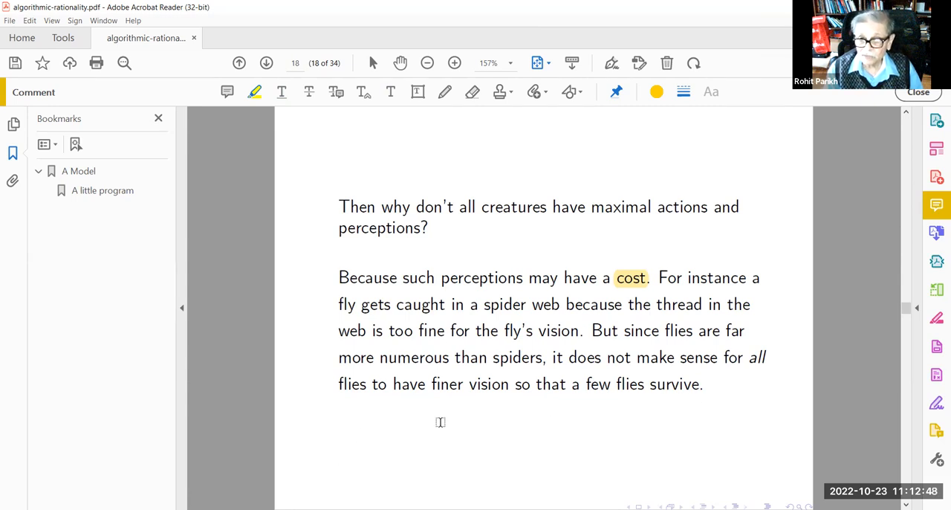
mouse_move(550, 462)
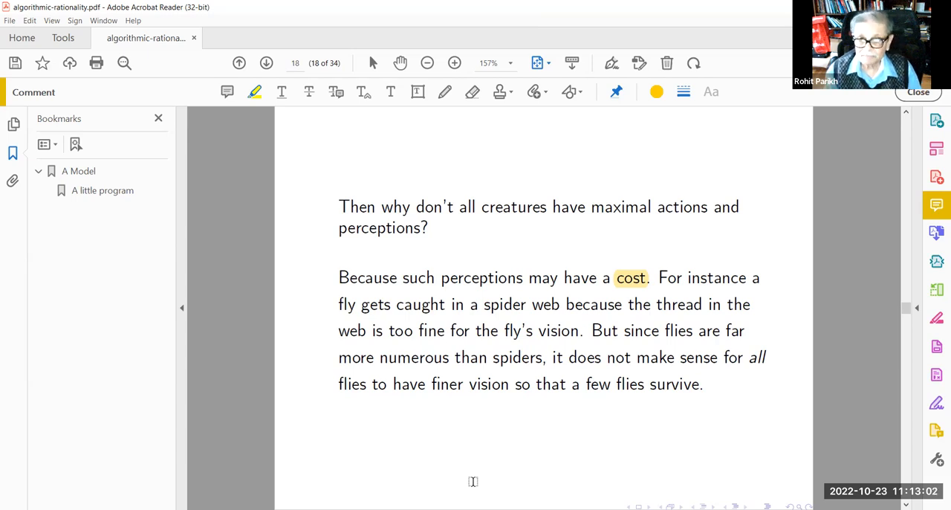
mouse_move(431, 447)
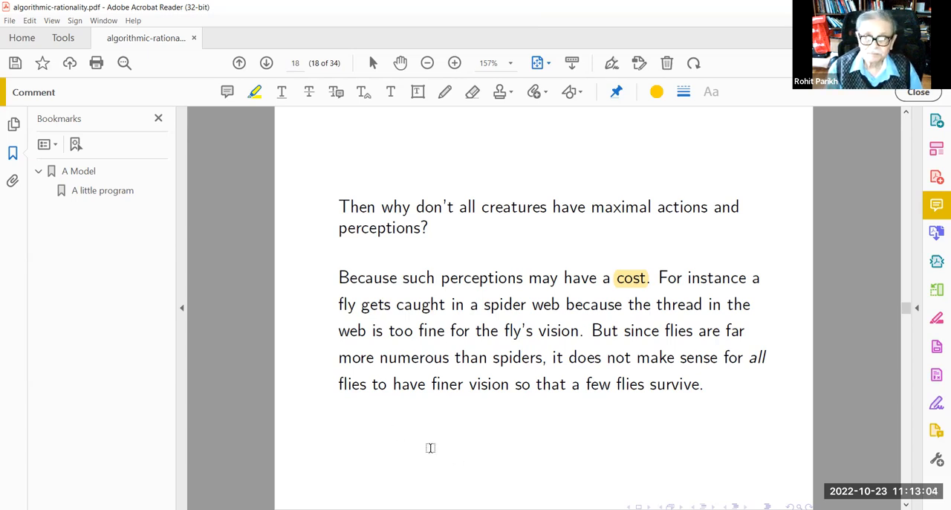
Start a blue typed note beside the 'A Problem' title beginning 'Decision the...'
click(266, 63)
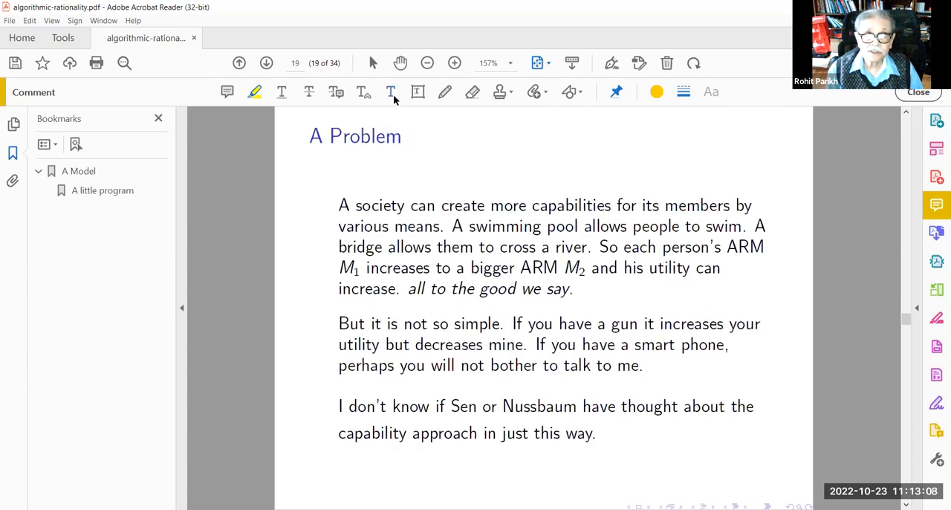
click(390, 92)
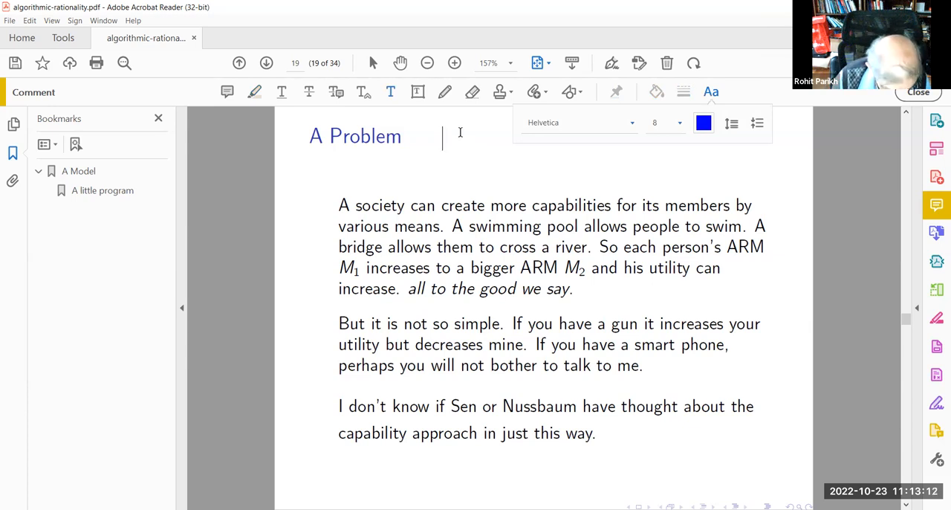
text(Def)
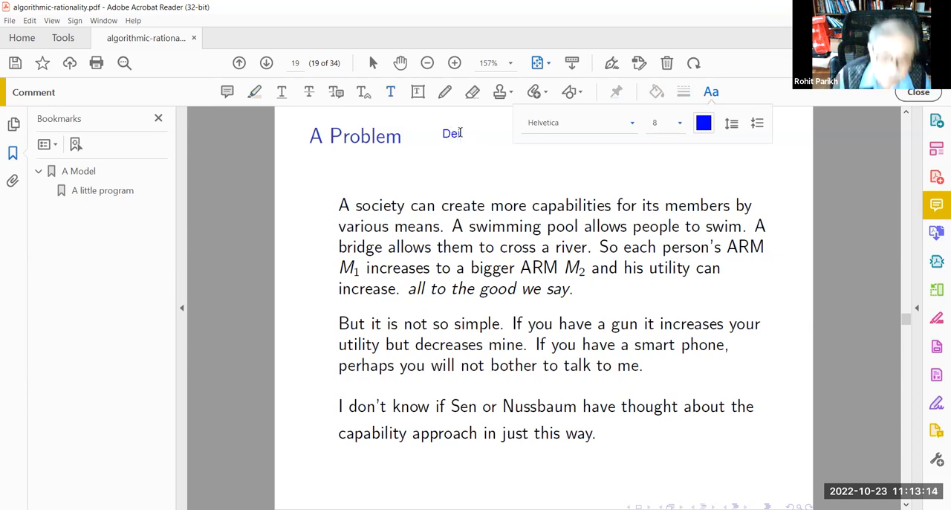
text(cision)
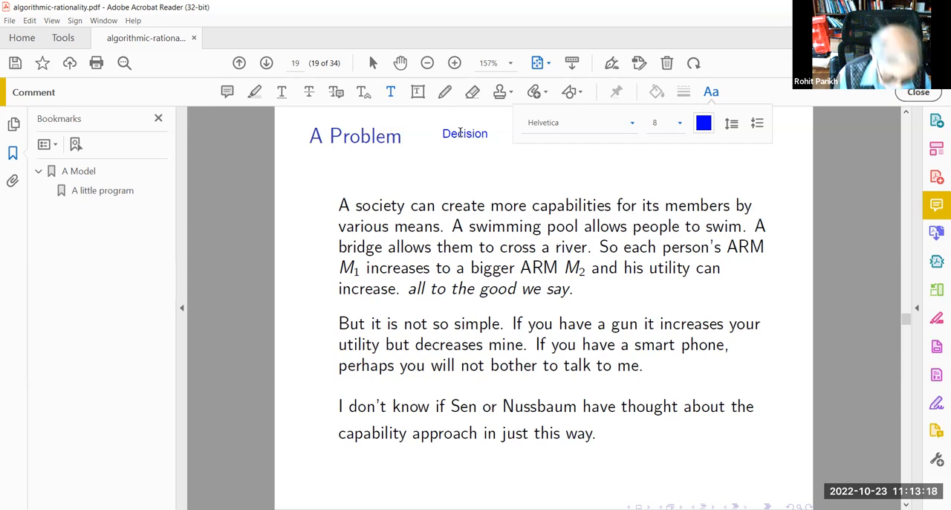
text(thec)
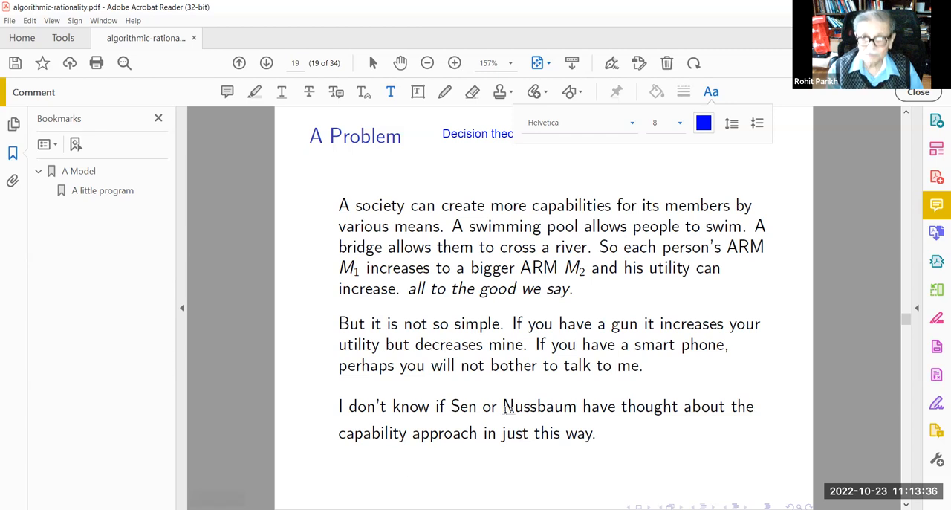
mouse_move(317, 393)
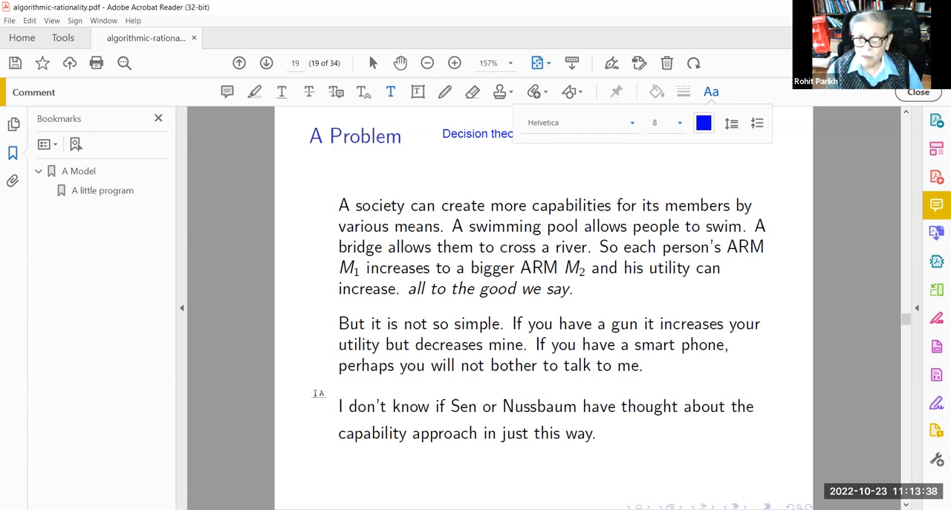
mouse_move(504, 474)
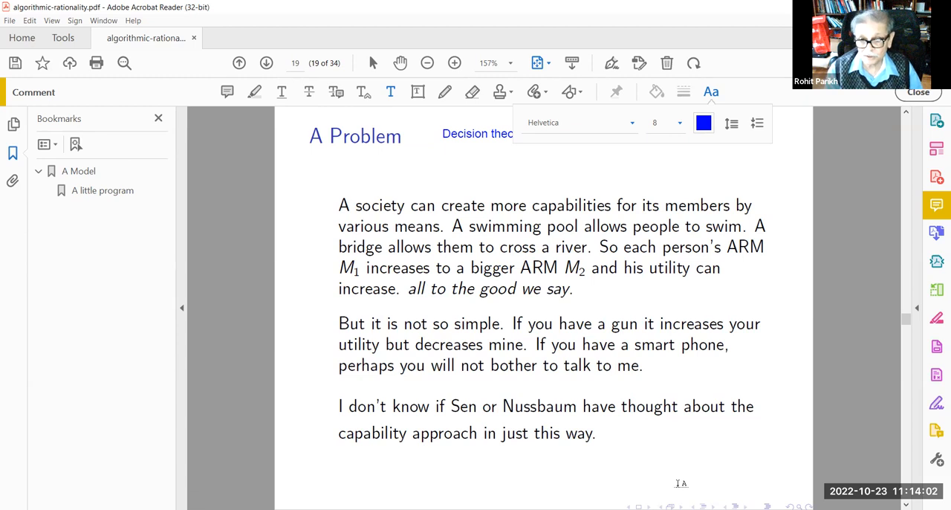
mouse_move(615, 449)
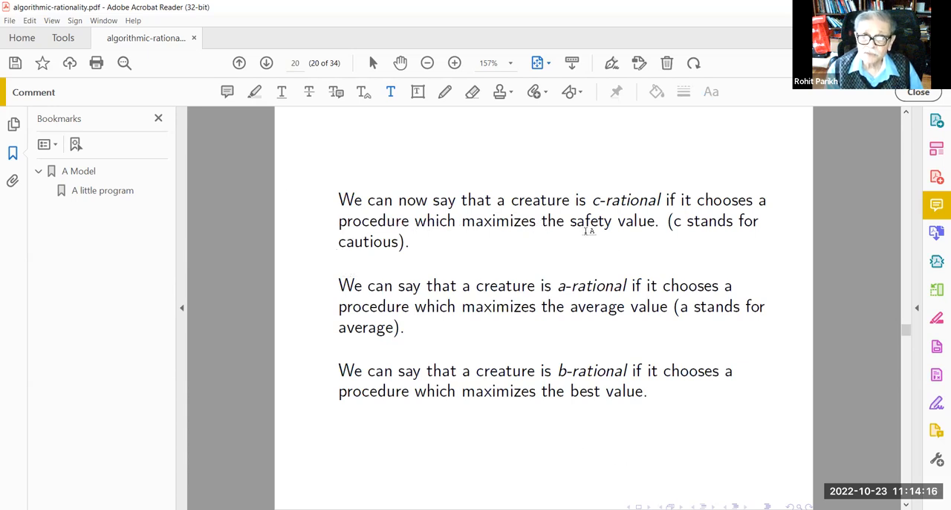
mouse_move(517, 440)
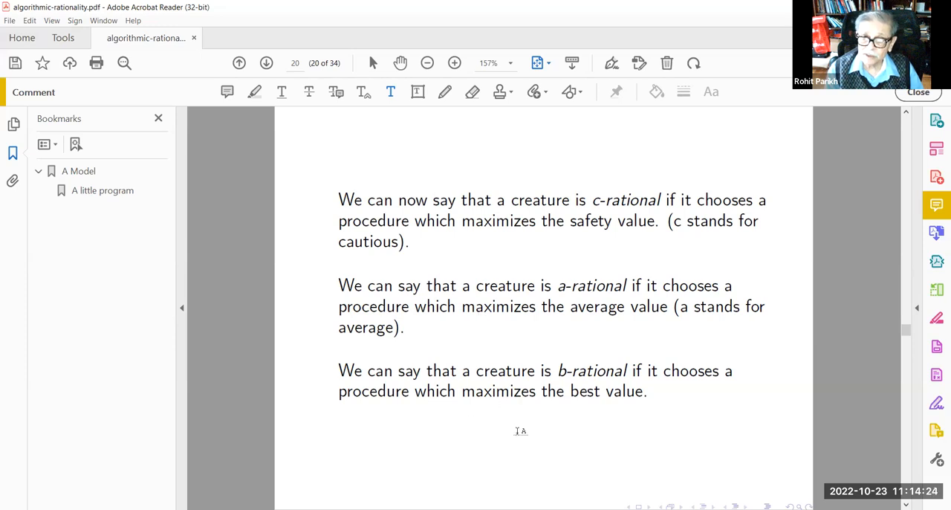
mouse_move(321, 460)
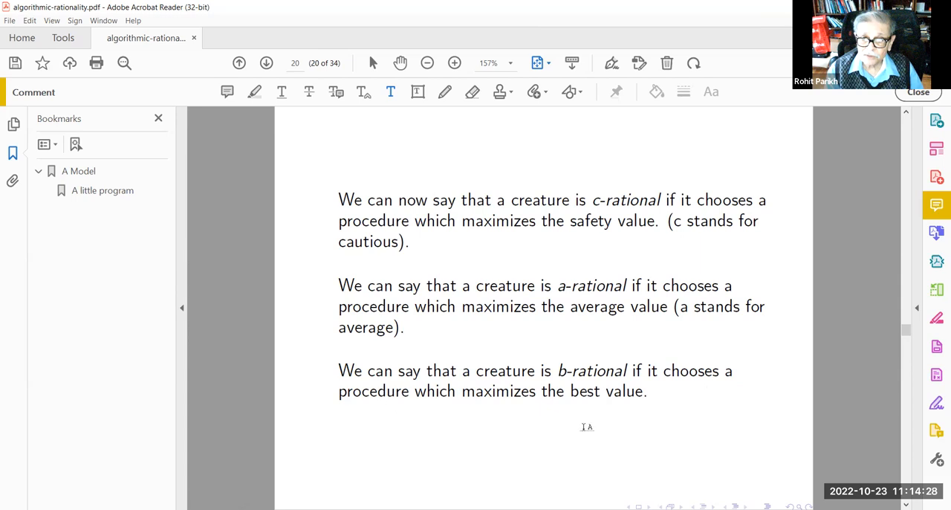
mouse_move(666, 402)
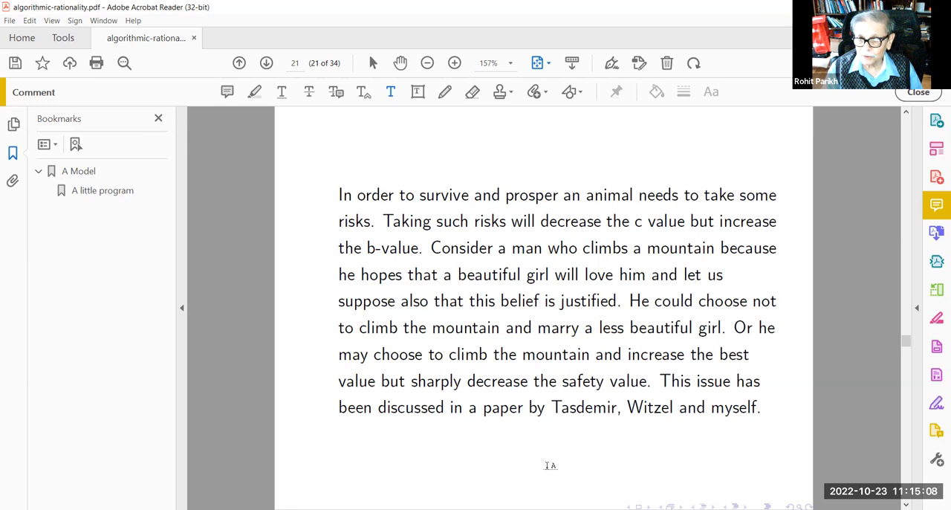
mouse_move(541, 416)
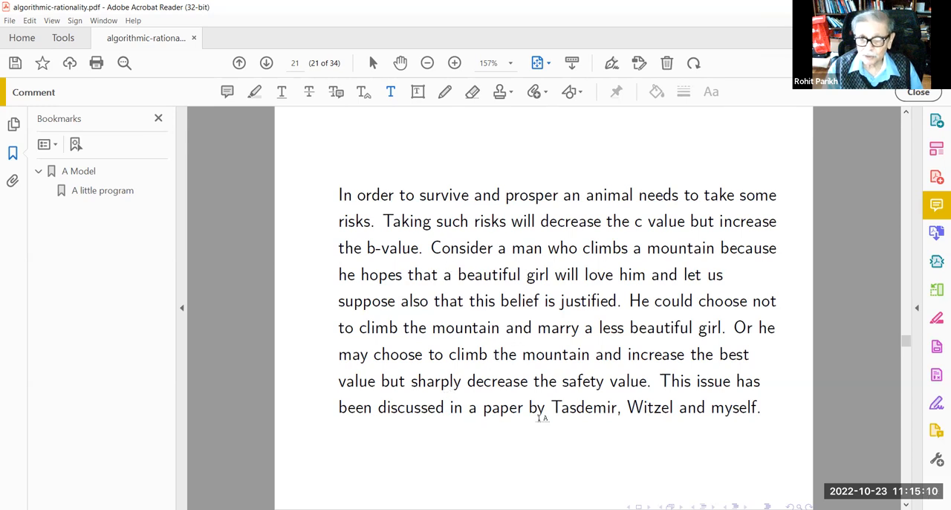
mouse_move(627, 263)
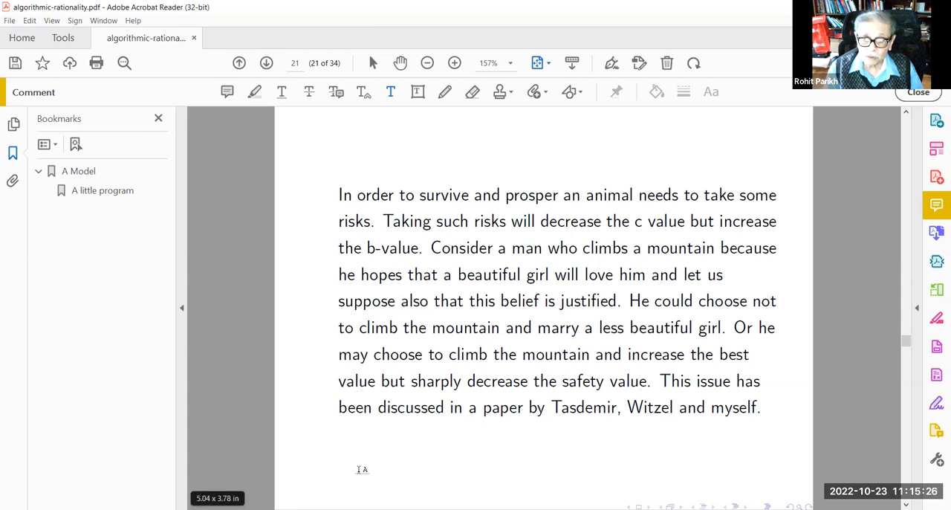
mouse_move(558, 394)
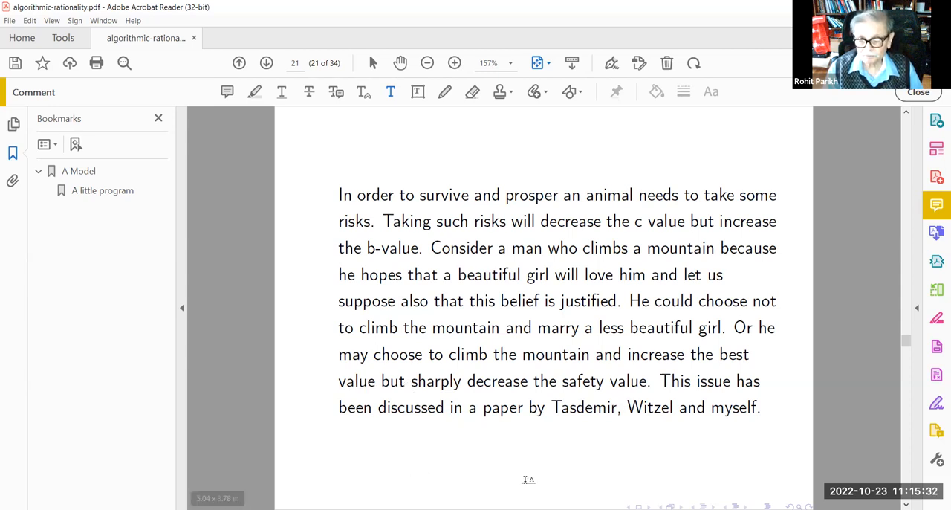
mouse_move(526, 440)
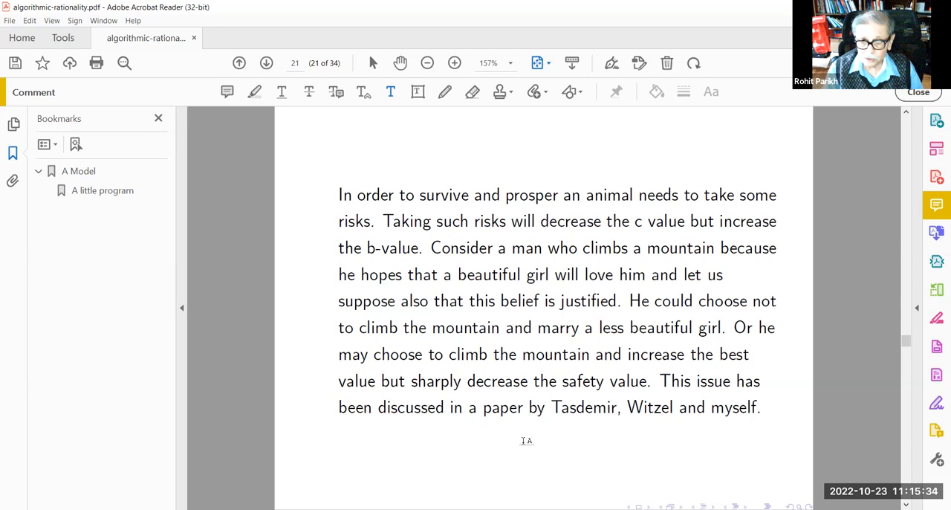
mouse_move(552, 449)
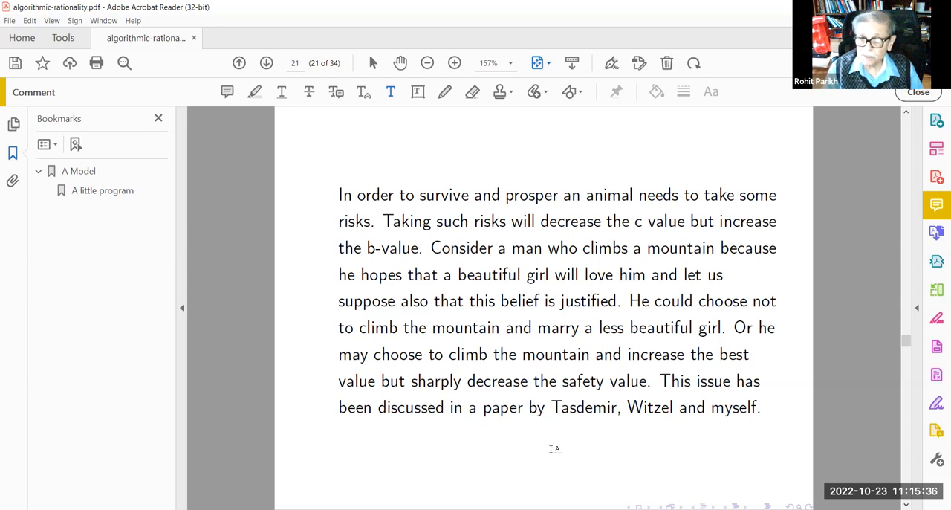
Advance to page 22, the pareto-rationality slide with the Ajay and Surya example
click(266, 62)
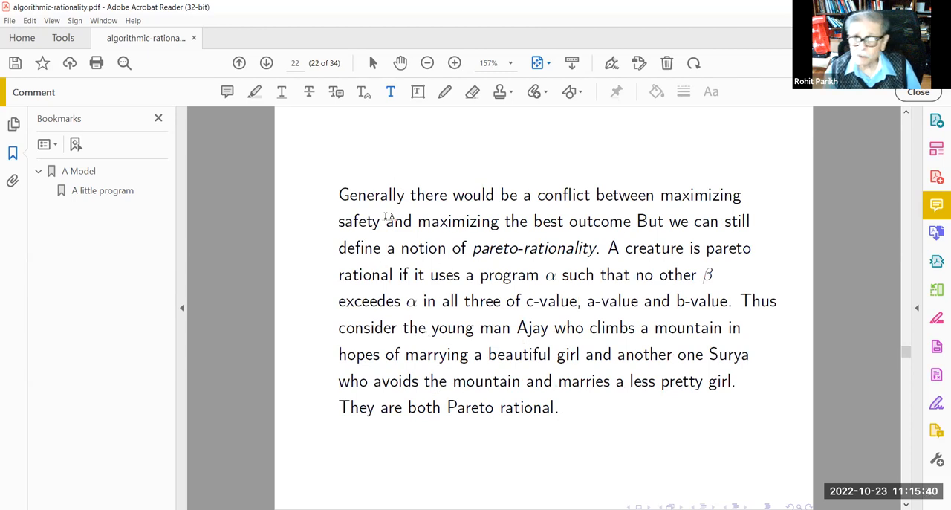
mouse_move(646, 442)
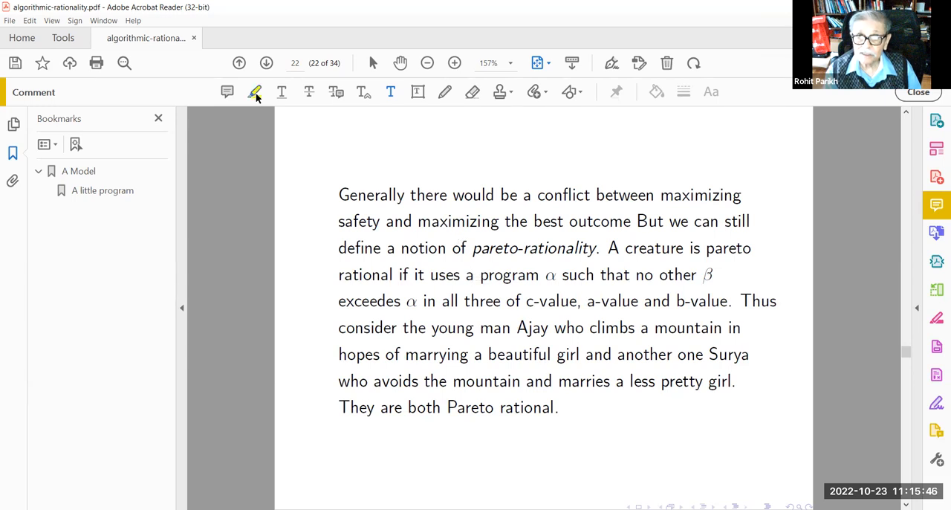
Highlight 'pareto-rationality' and 'marrying a beautiful girl' in yellow on page 22
click(255, 92)
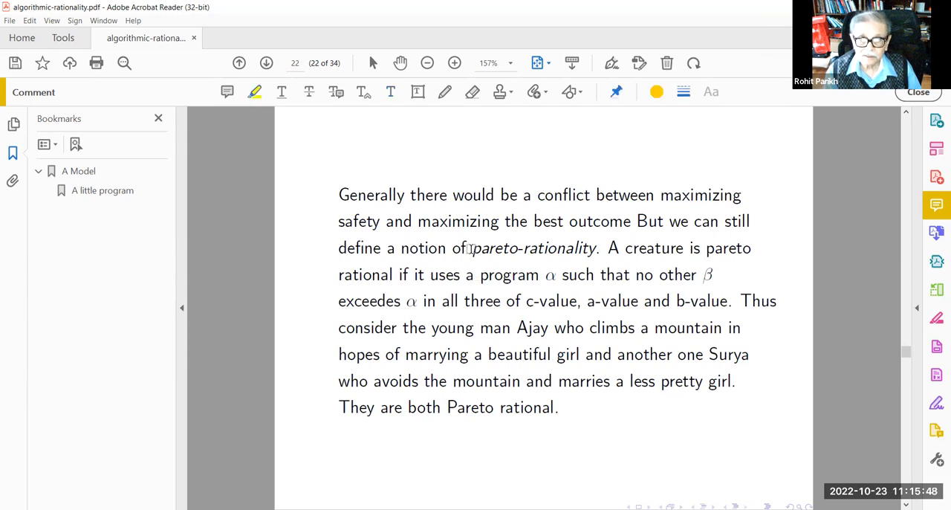
double_click(531, 246)
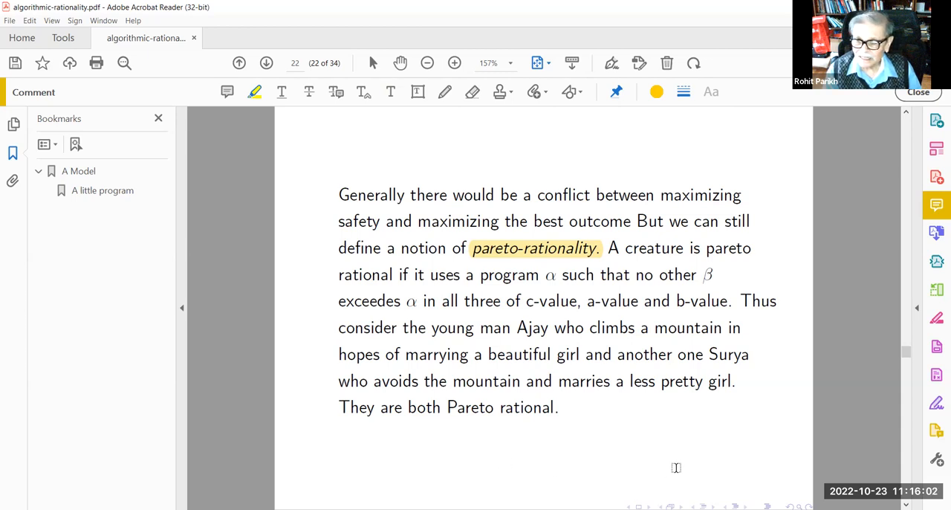
mouse_move(497, 467)
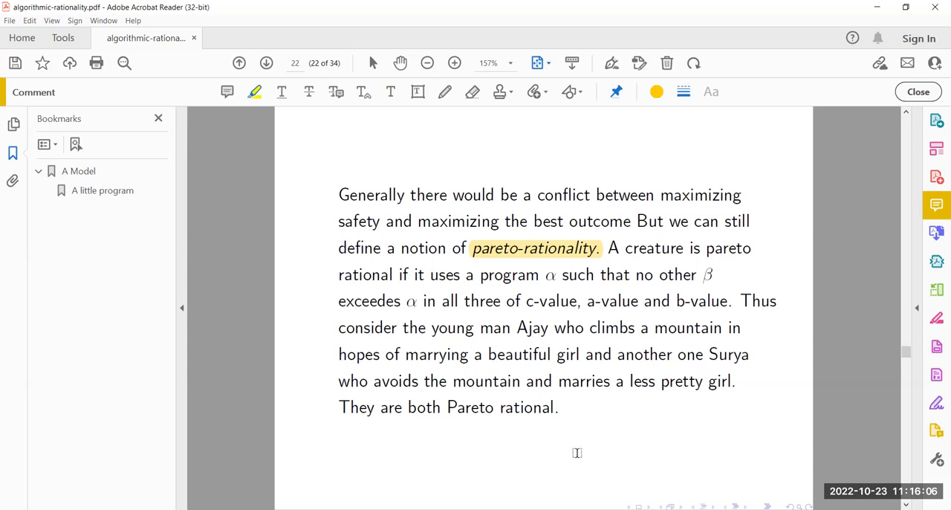
mouse_move(558, 456)
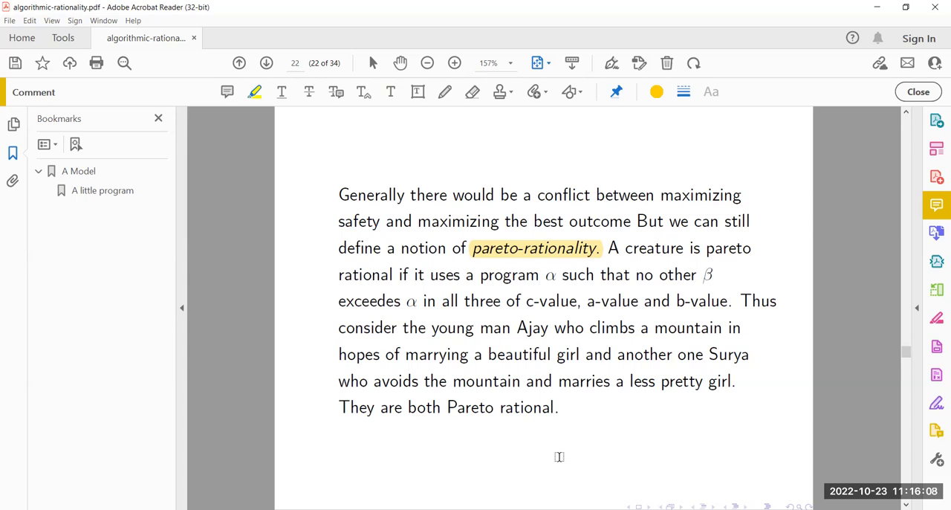
mouse_move(585, 458)
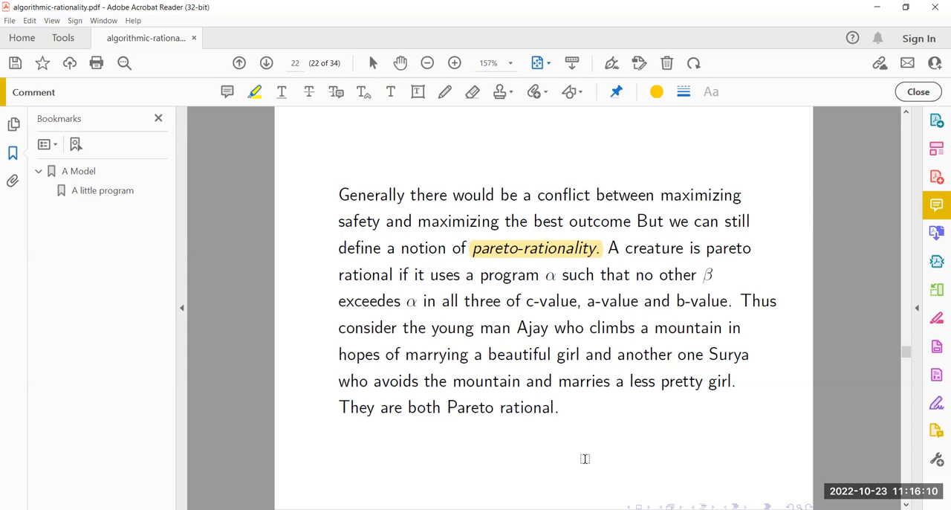
mouse_move(544, 472)
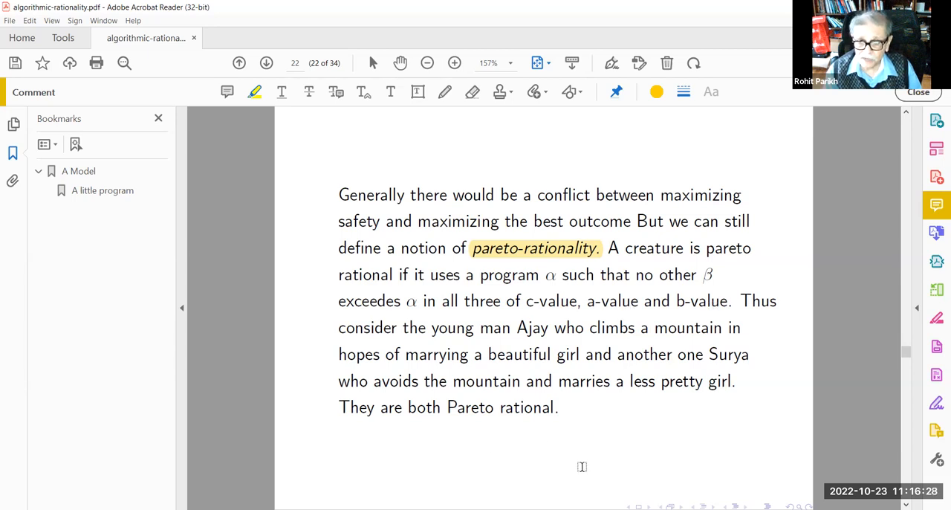
mouse_move(604, 289)
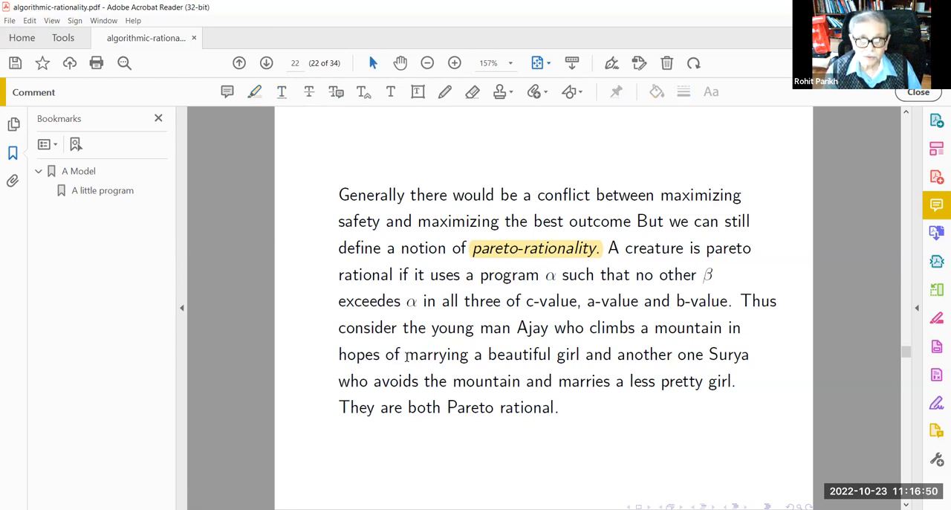
drag(404, 355, 579, 355)
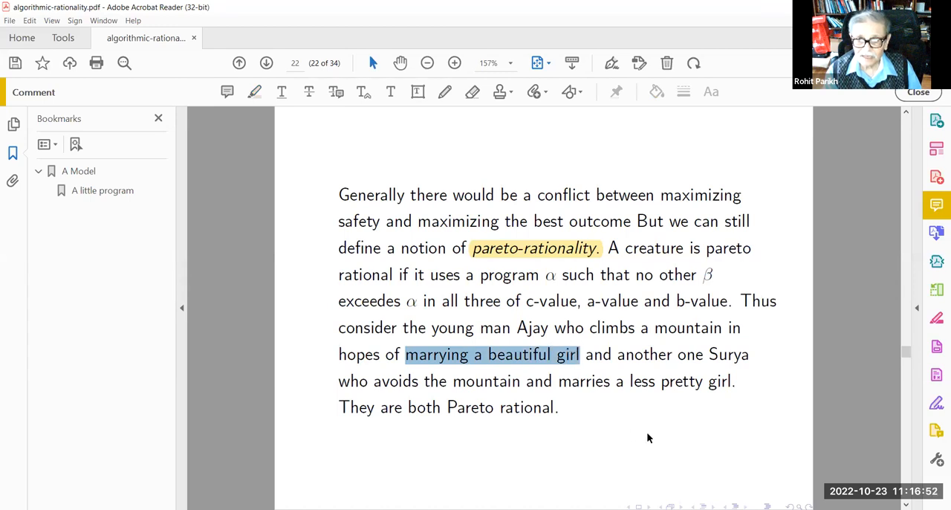
mouse_move(562, 387)
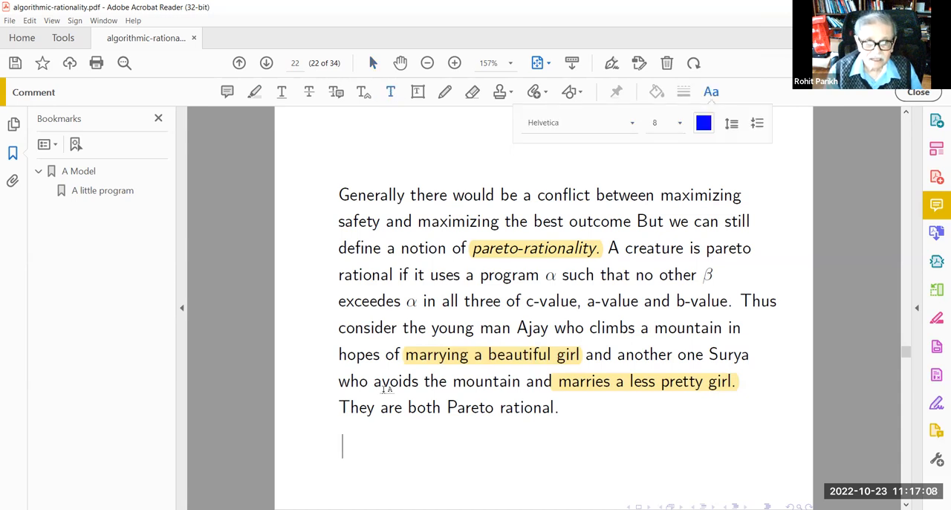
Note that Ajay has higher value and Surya higher c-value, so both are rational
text(Ajay)
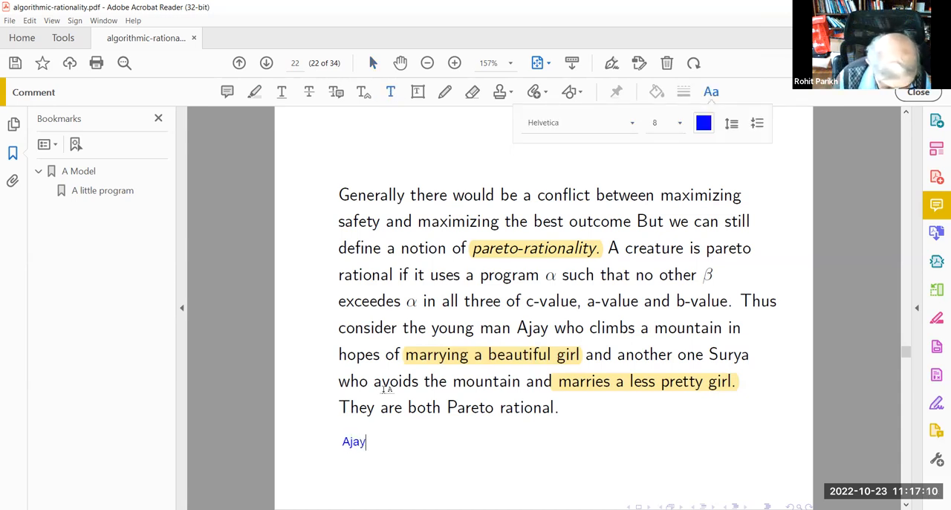
text(has higher b v)
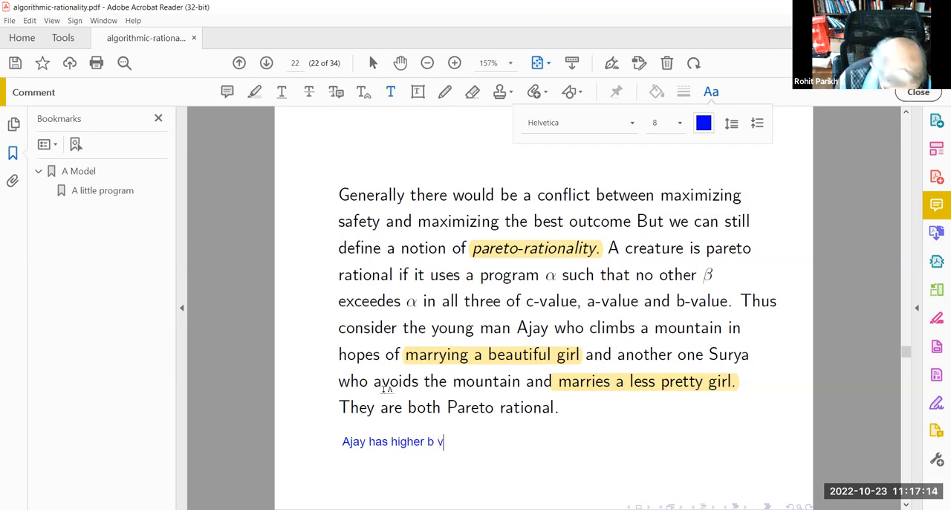
text(alue and)
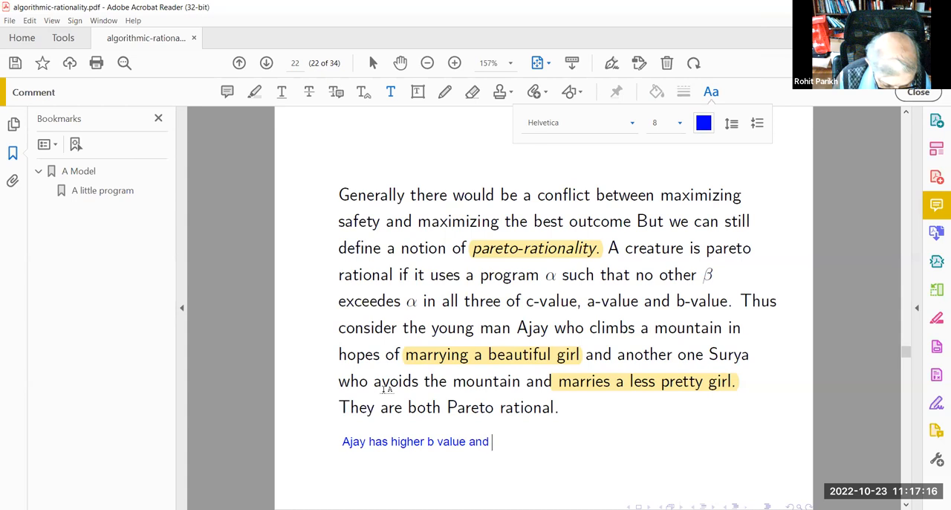
text(Surya has h)
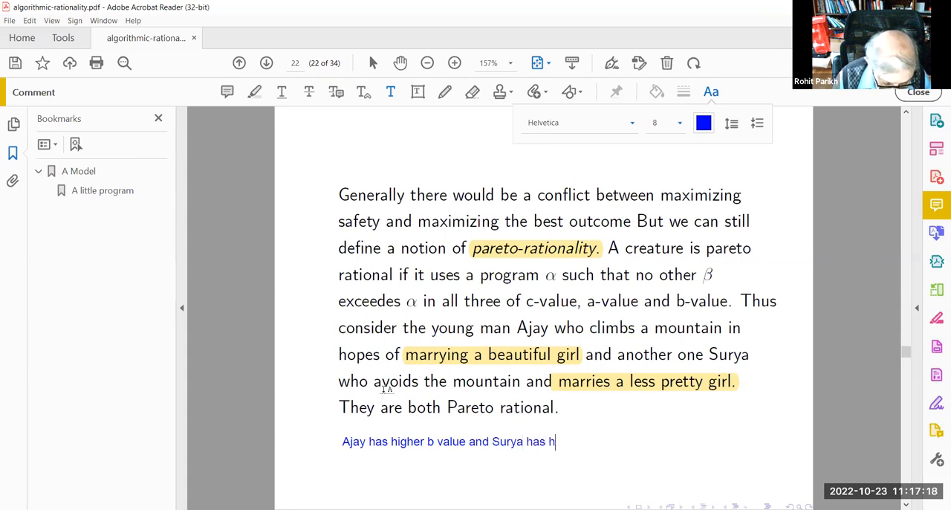
text(igher c value)
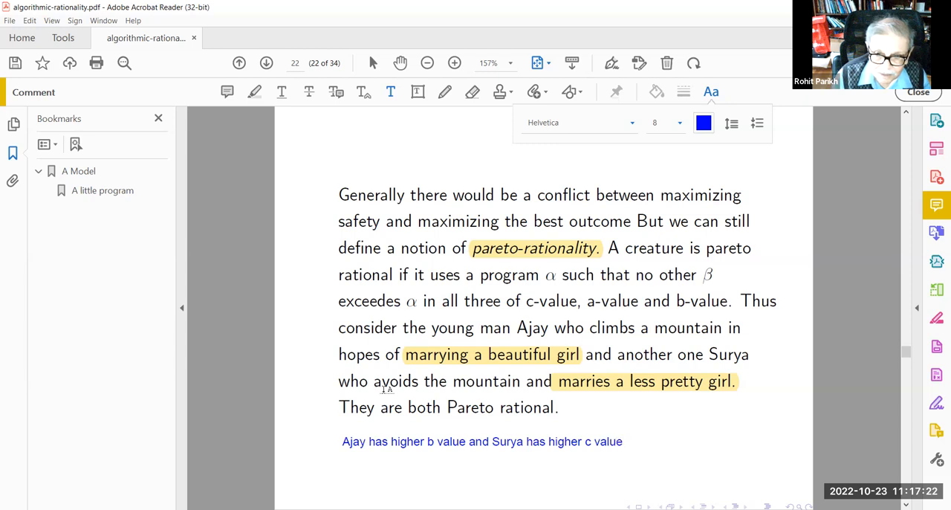
text(BOTH are rational!!)
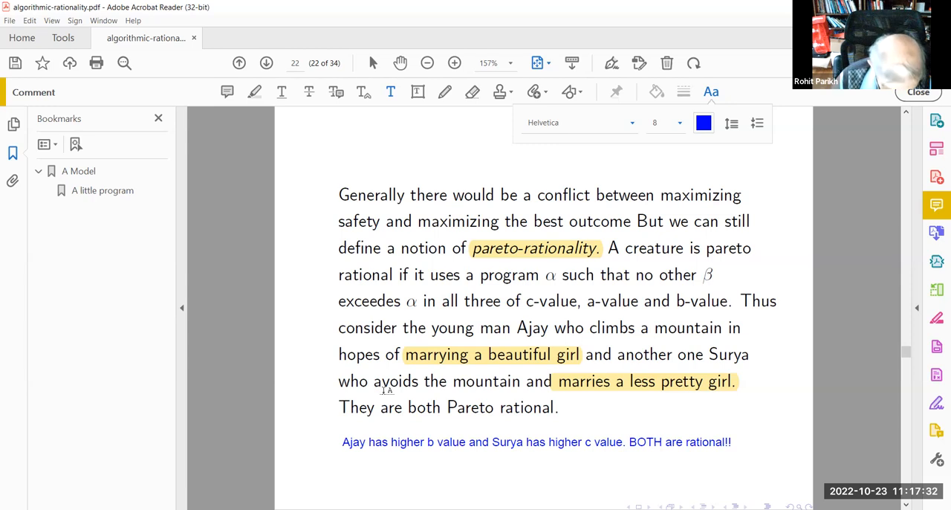
Add that the point was made by Tasdemir and myself
text(Poinjt made by T)
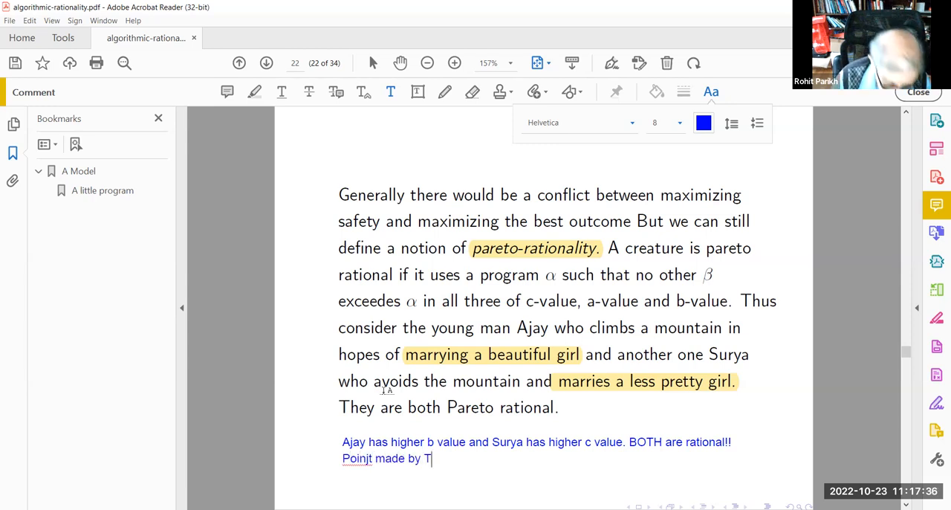
text(as)
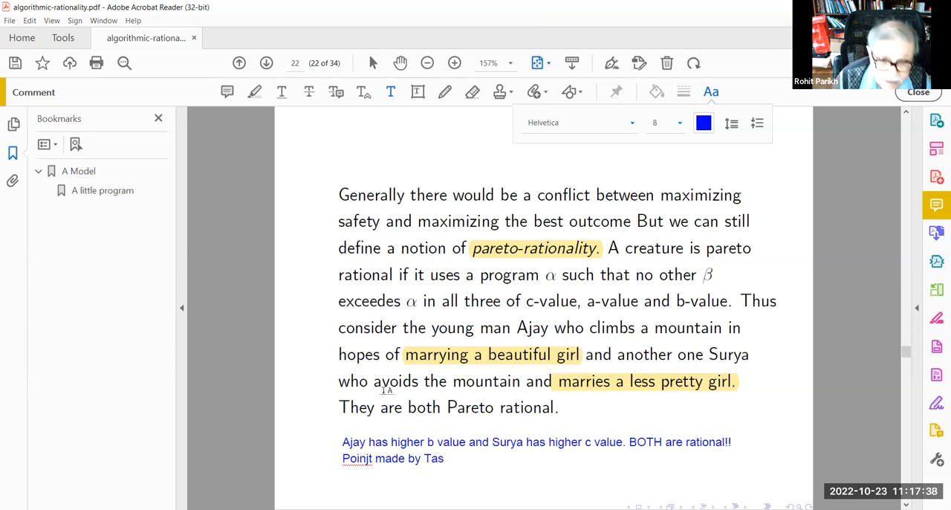
text(demir and)
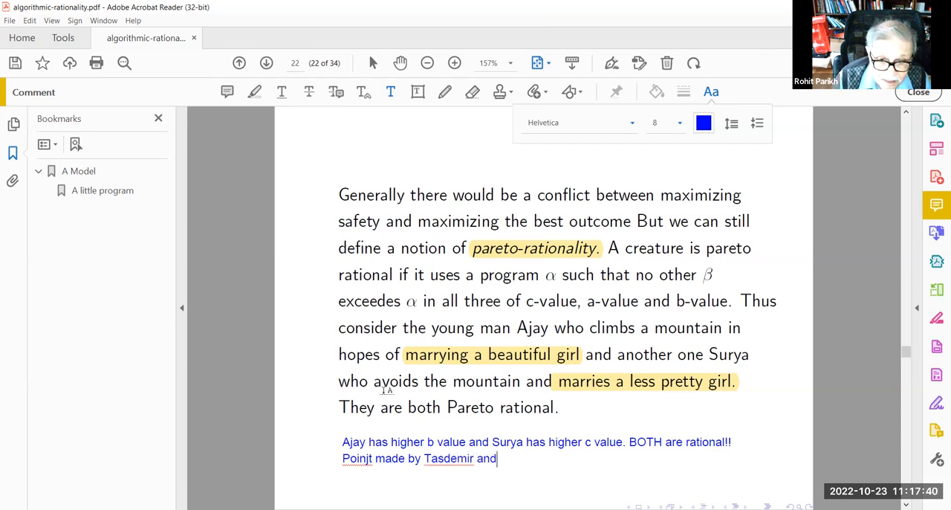
text(myselrf)
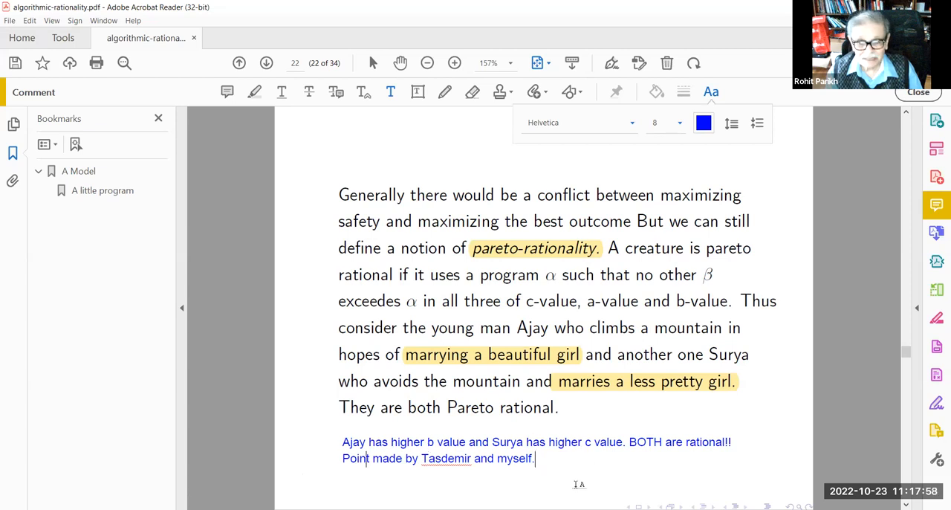
Write that her modesty is extraordinary: at Stony Brook talking to Robert Aumann, a Nobelist, 200x
text(H)
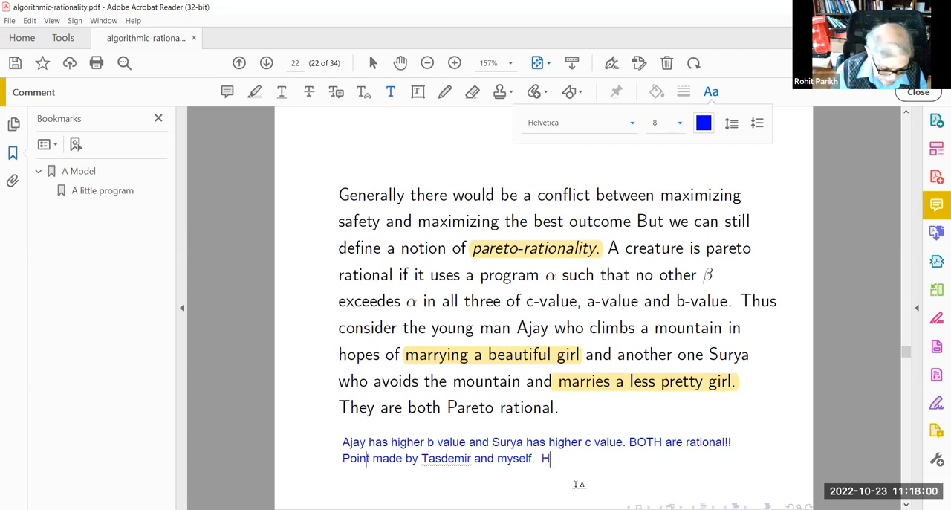
text(er modesty)
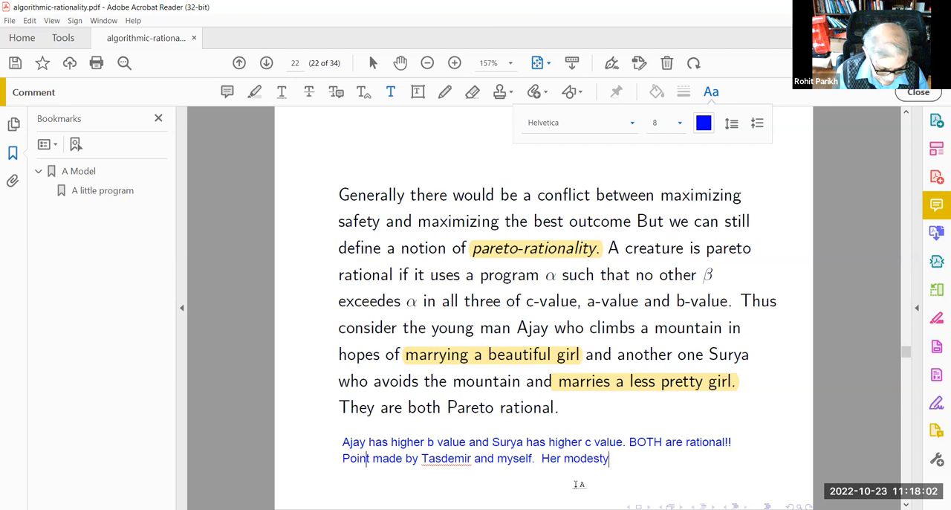
text(is extraior)
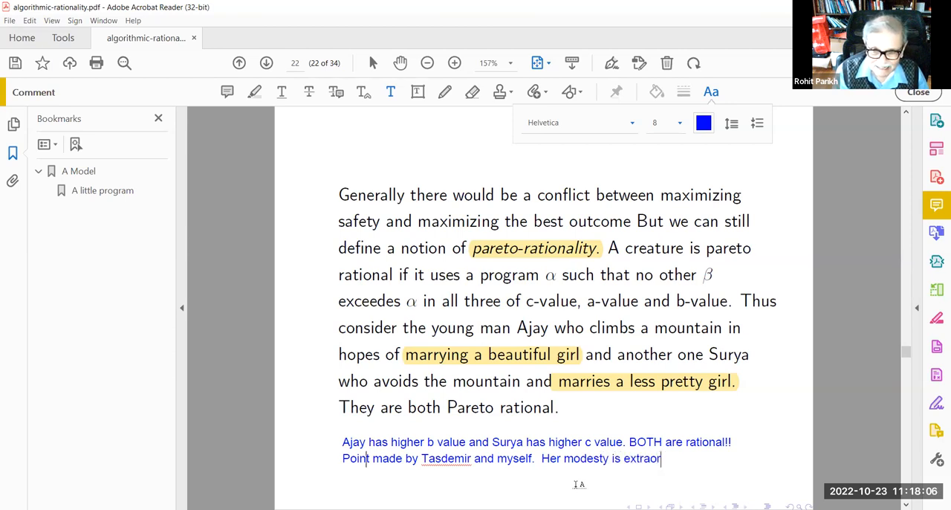
text(dinary)
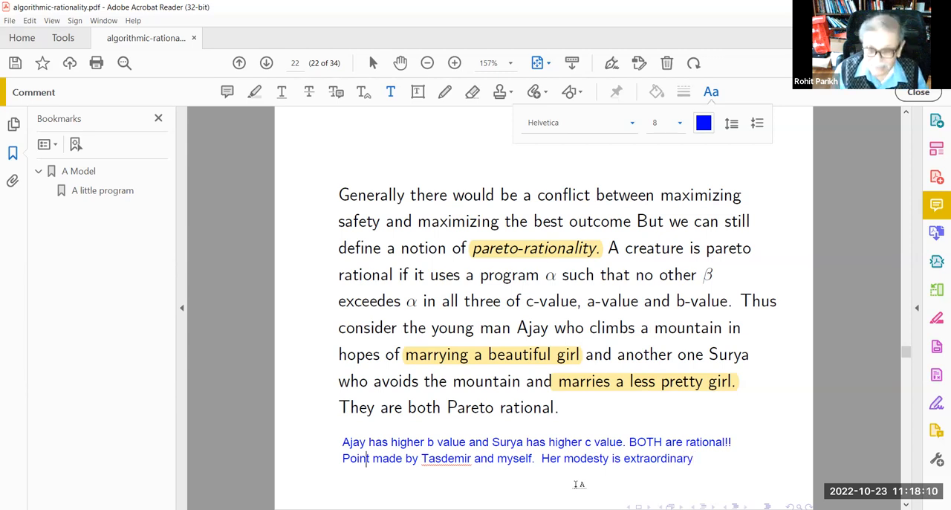
text(She and I weer in)
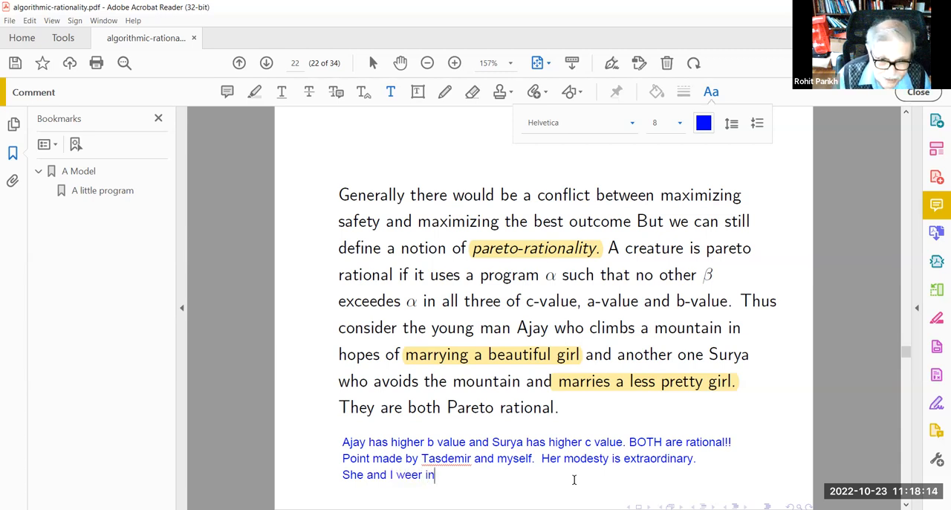
key(backspace)
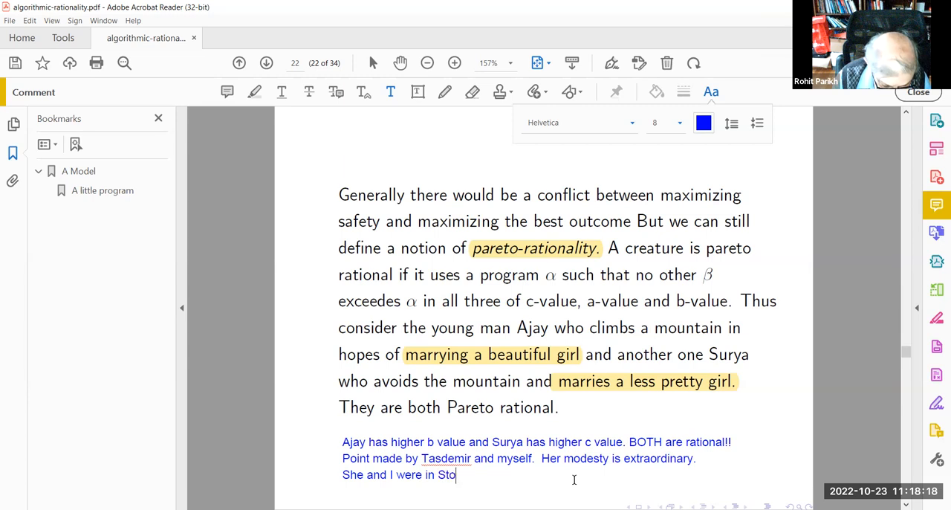
text(ny Brook)
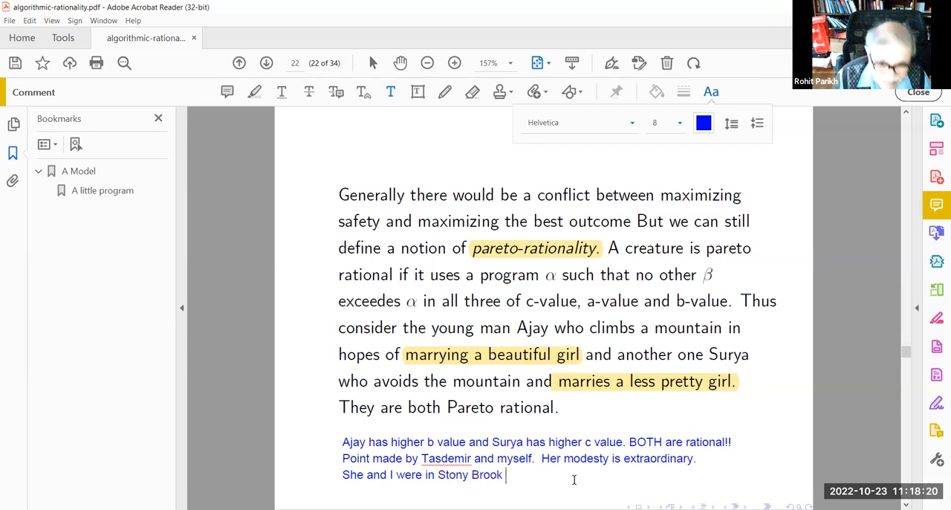
text(and taling to)
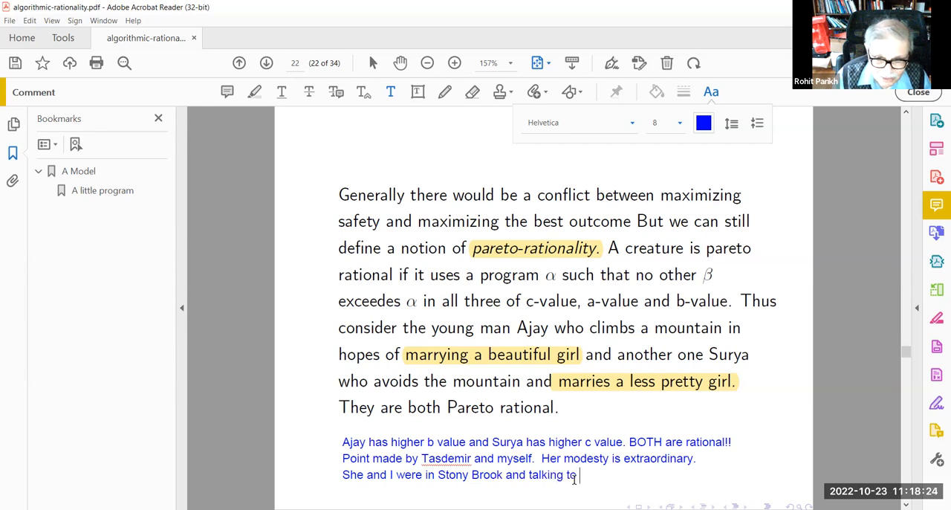
text(Robert Aumann)
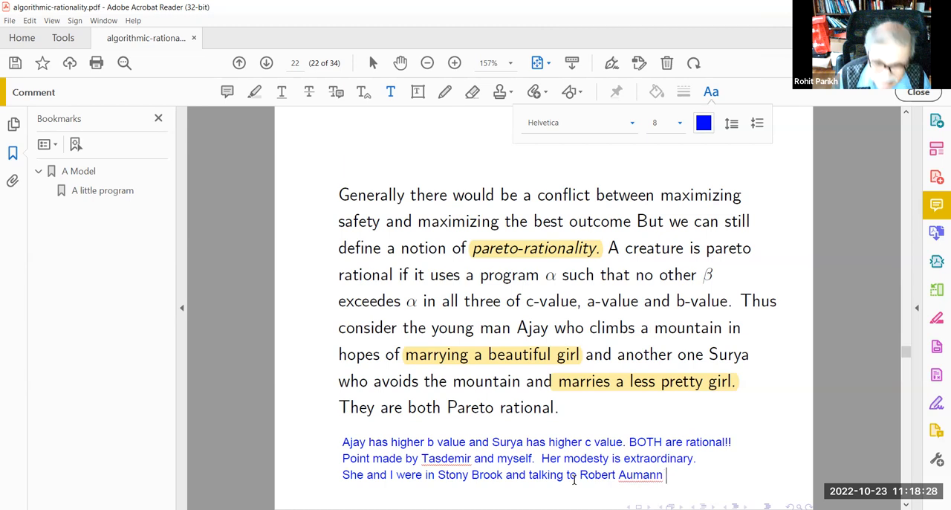
text(ah)
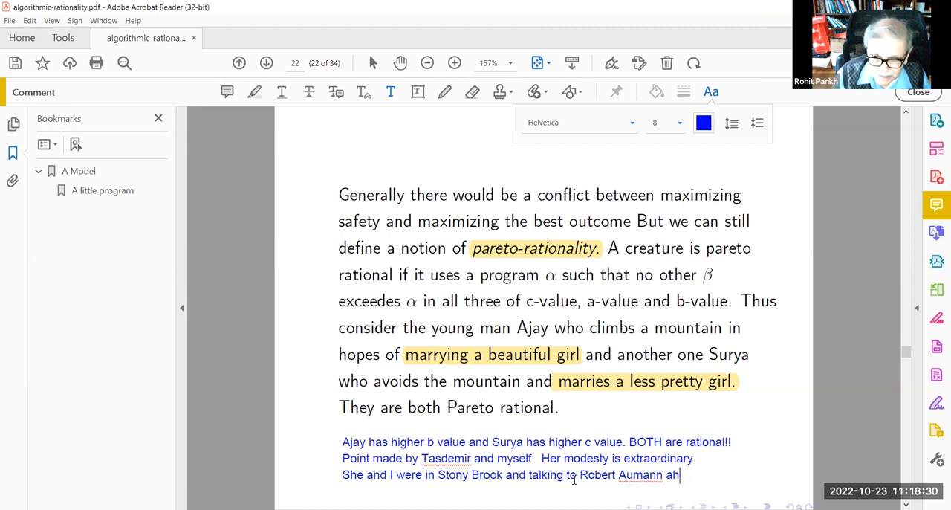
text(who is a)
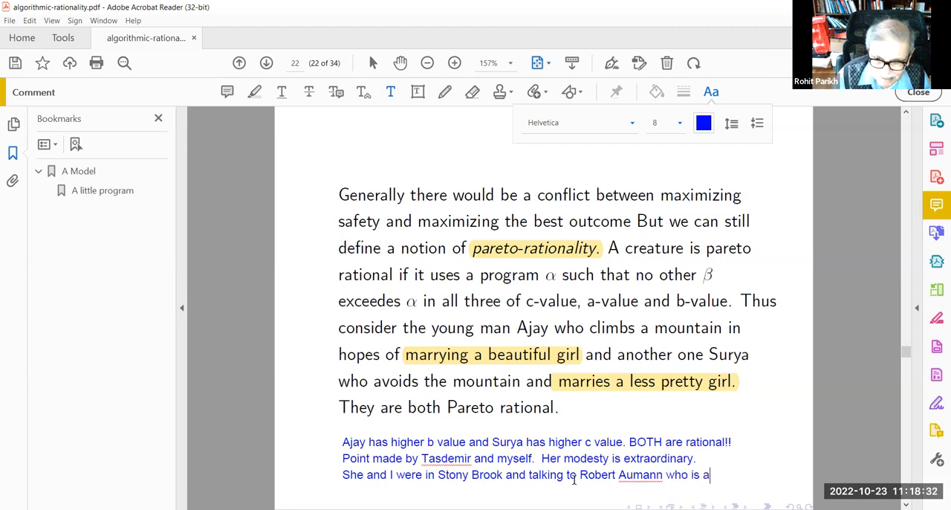
text(NO)
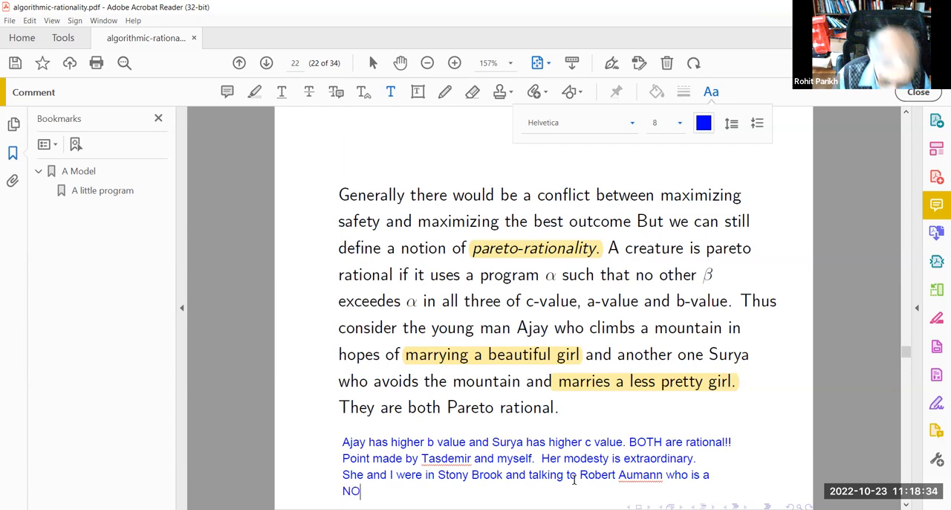
text(belist, 2005.)
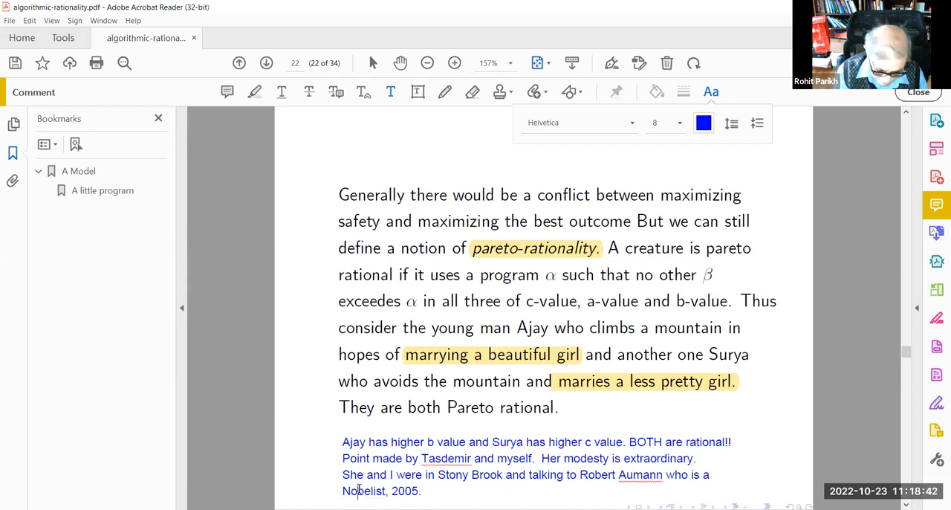
Continue the note: there were three things which Aumann didn't know and Tasdemir..
click(422, 490)
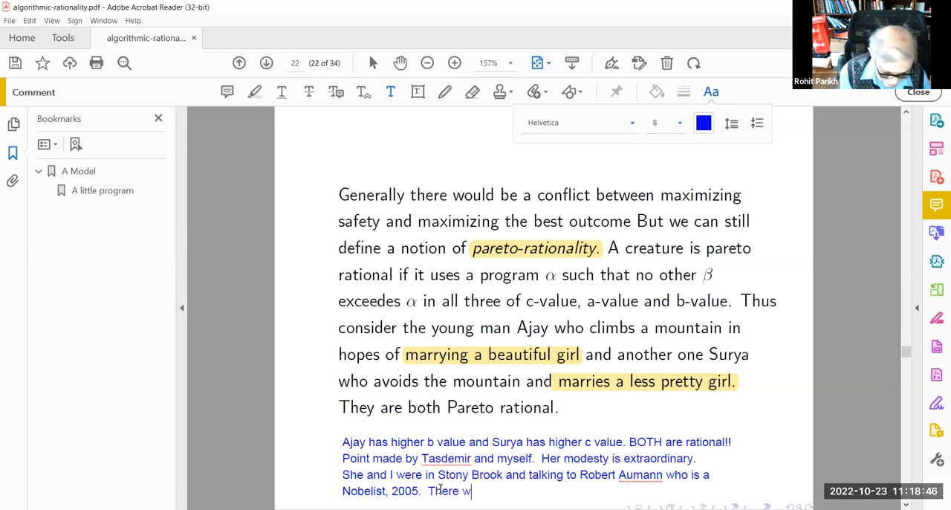
text(ere three thing)
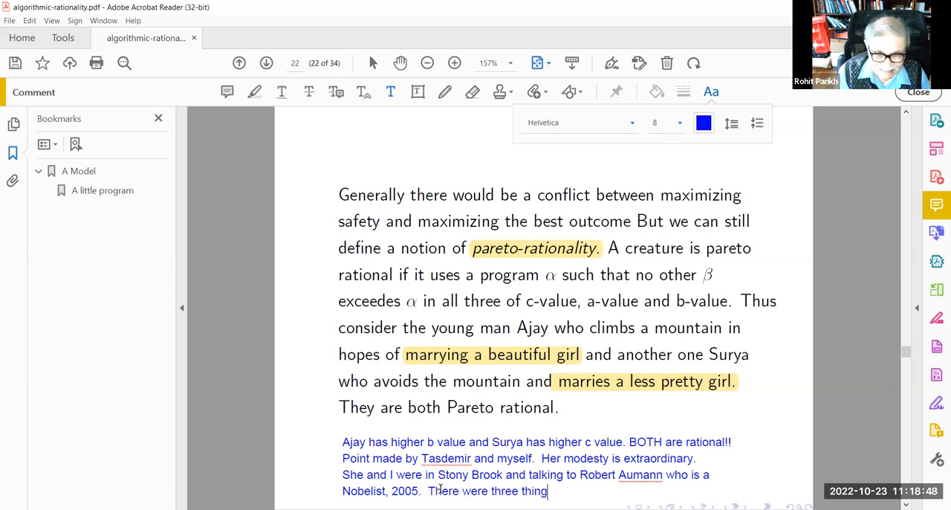
text(s which A)
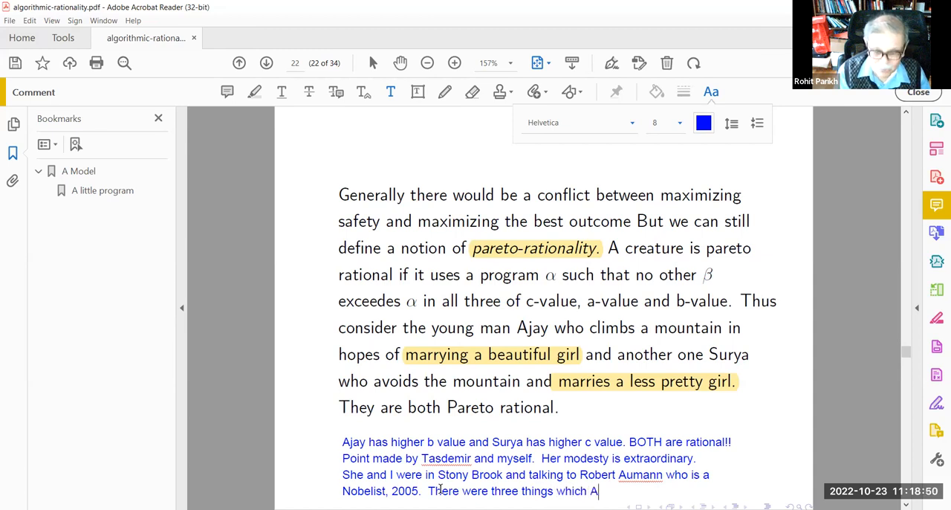
text(umann did not know.)
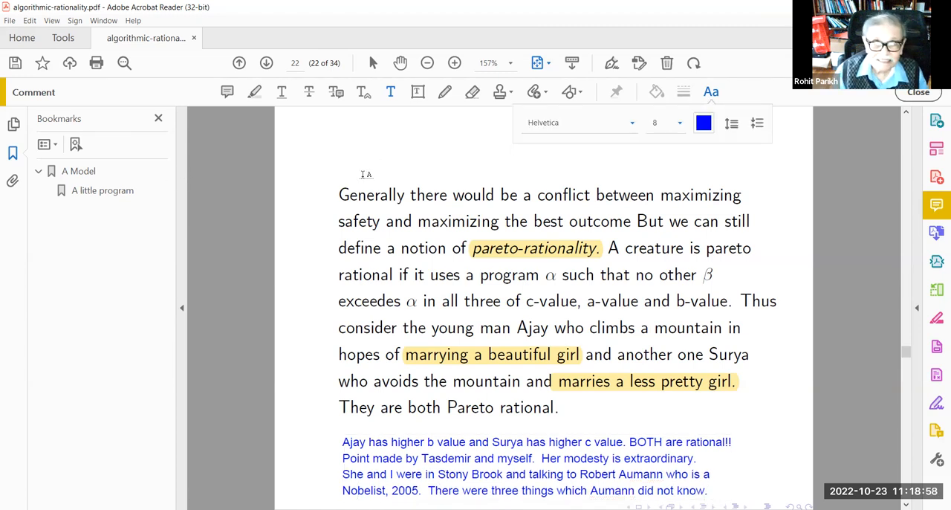
text(Tasdemir knew a)
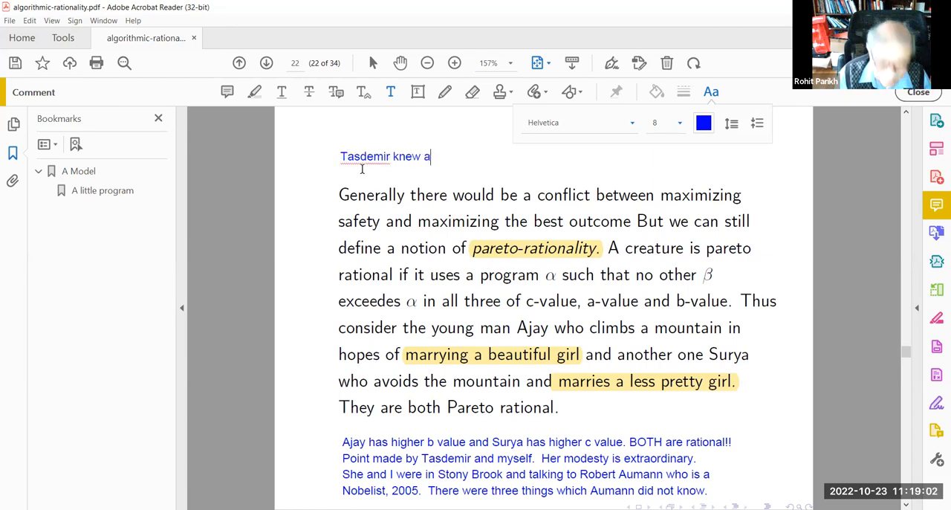
Finish the sentence: she knew all three and was only a graduate student
text(ll three.  She)
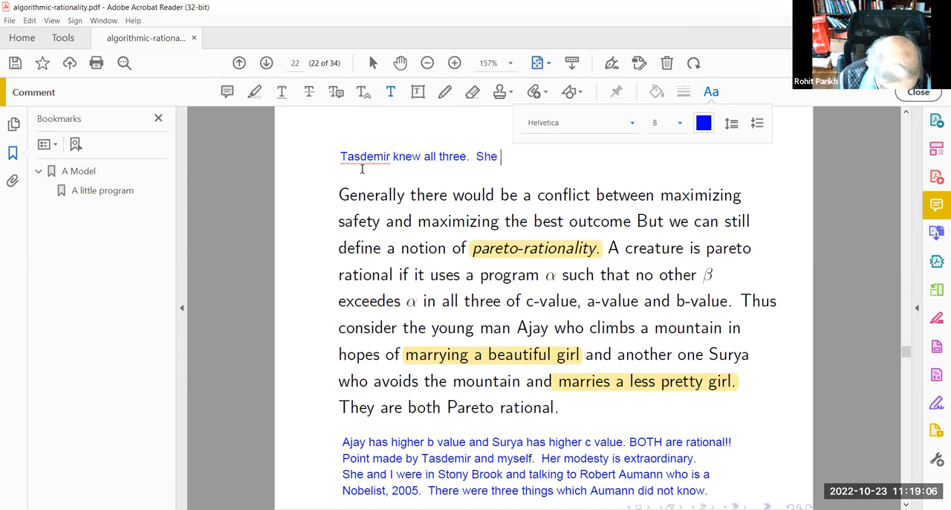
text(was only a)
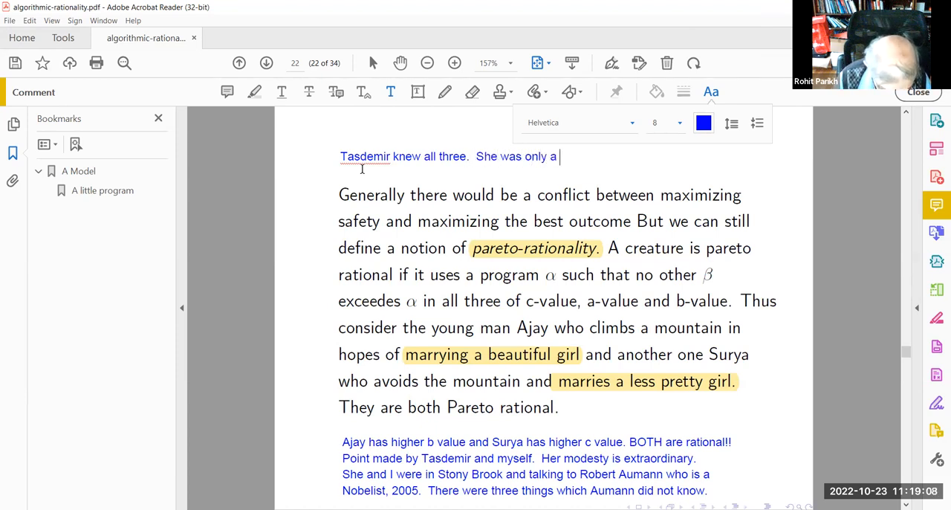
text(graduate)
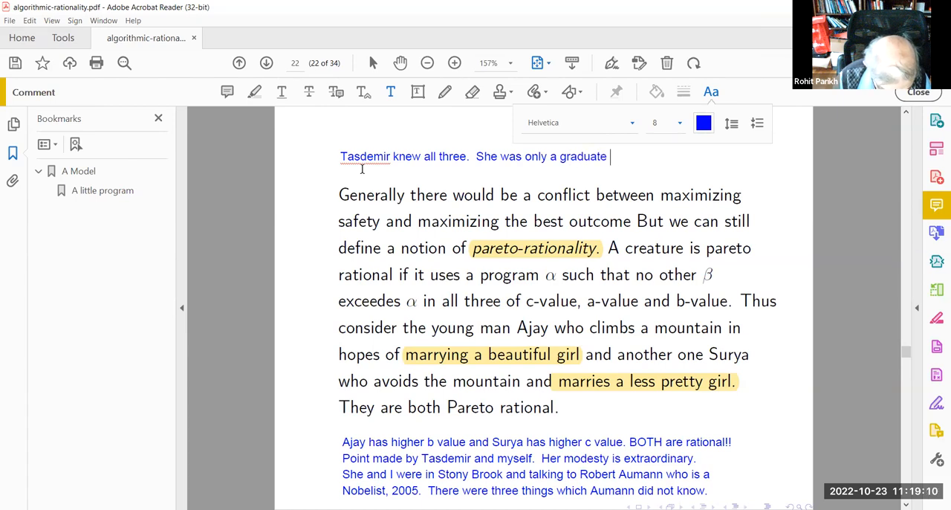
text(student.)
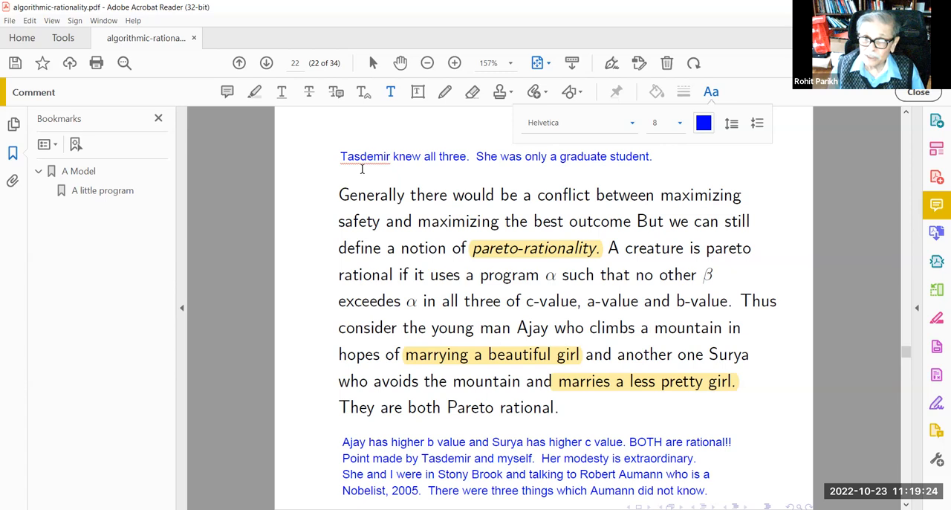
Add 'She turned around and walked away!' and end the lower Aumann note with 'EPR'
text(She turned around and walk)
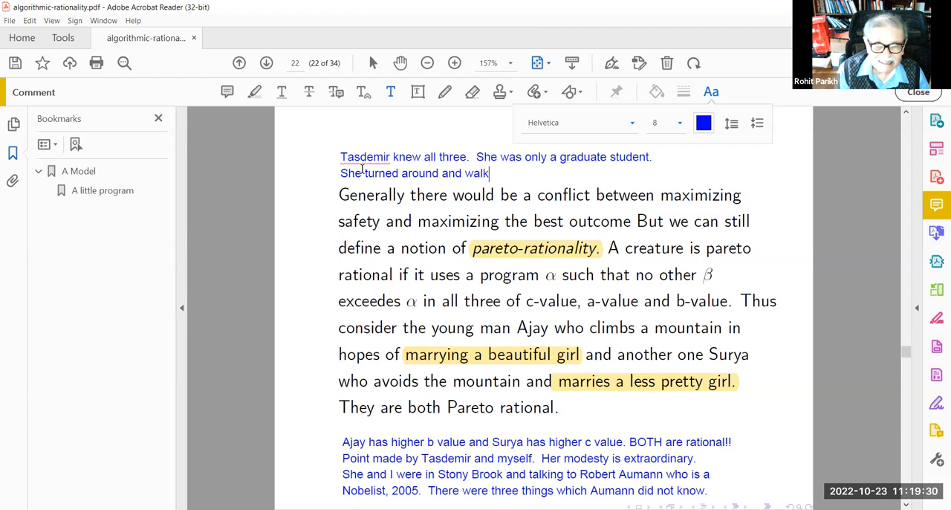
text(ed away)
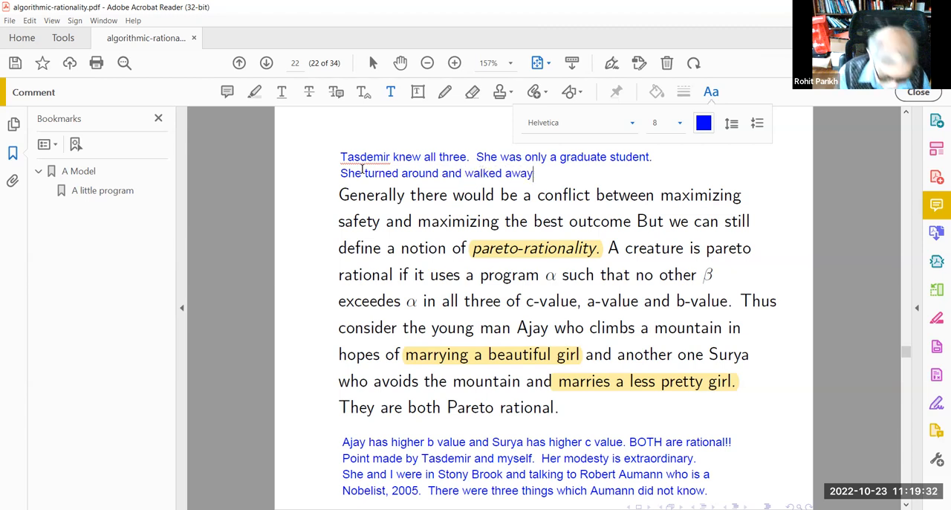
text(!)
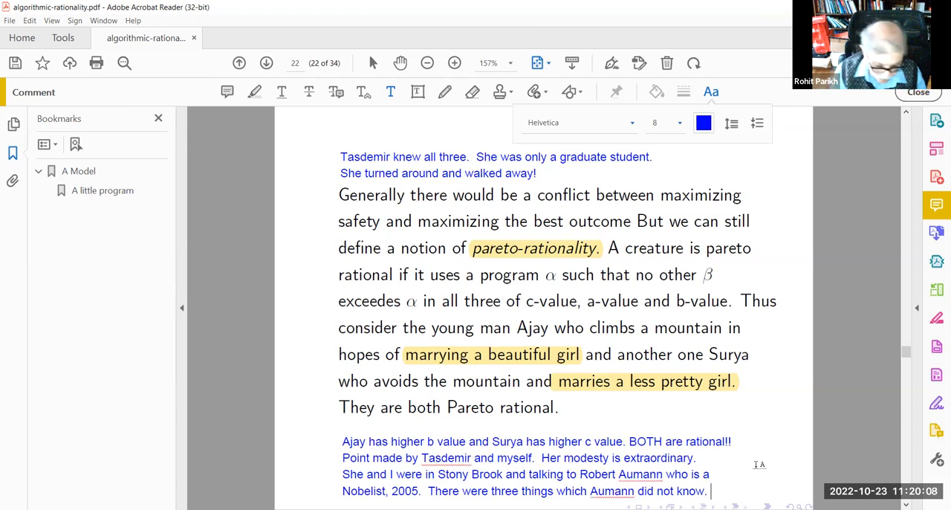
text(EPR)
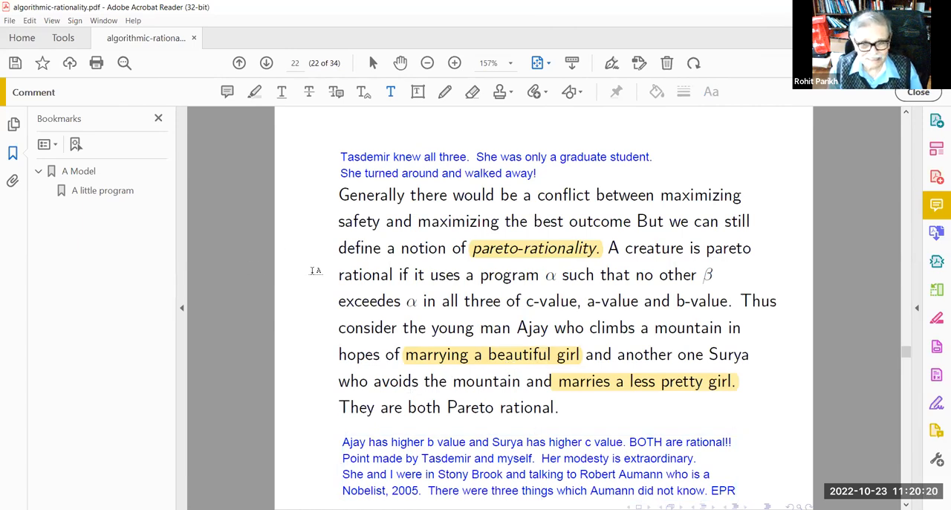
Move to page 23 and highlight 'c-value' in the cockroach paragraph in yellow
click(266, 62)
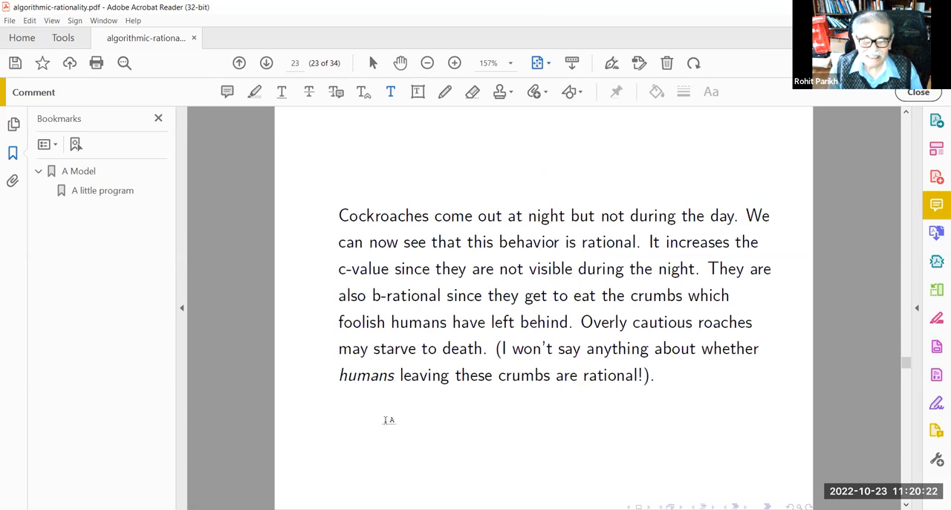
mouse_move(394, 431)
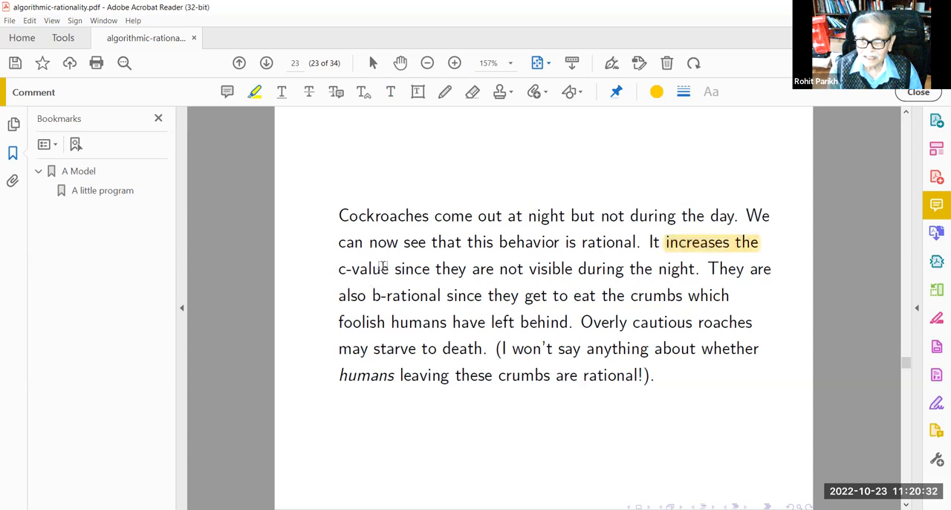
double_click(362, 268)
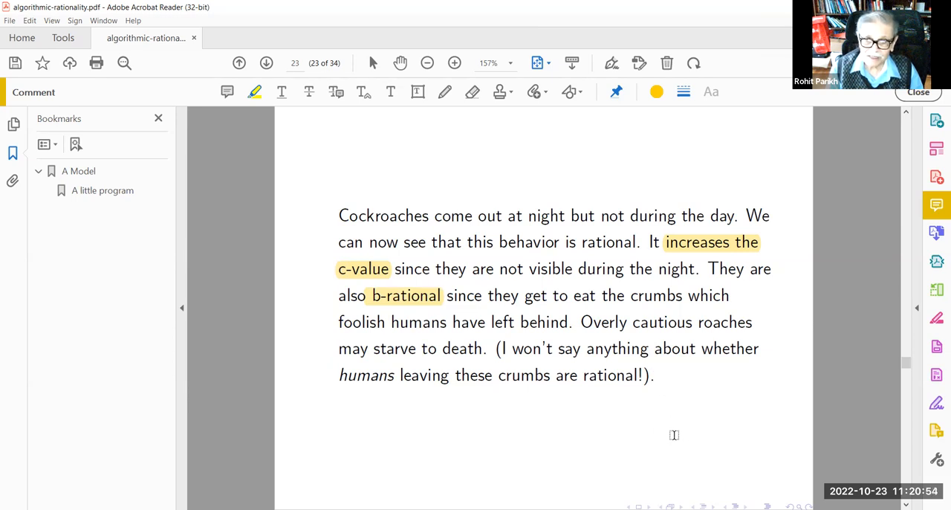
mouse_move(676, 371)
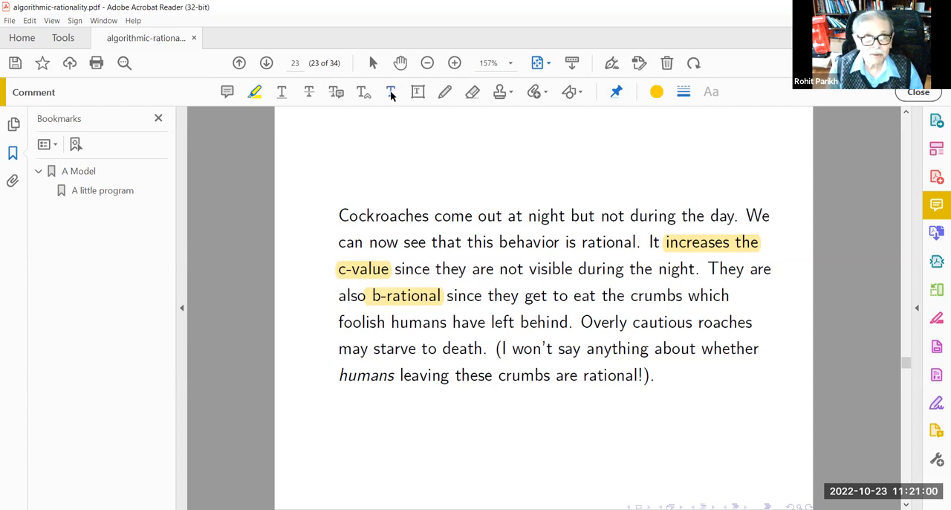
Begin a blue note: two cockroaches talking, the first says 'I was in a kitchen.'
click(389, 92)
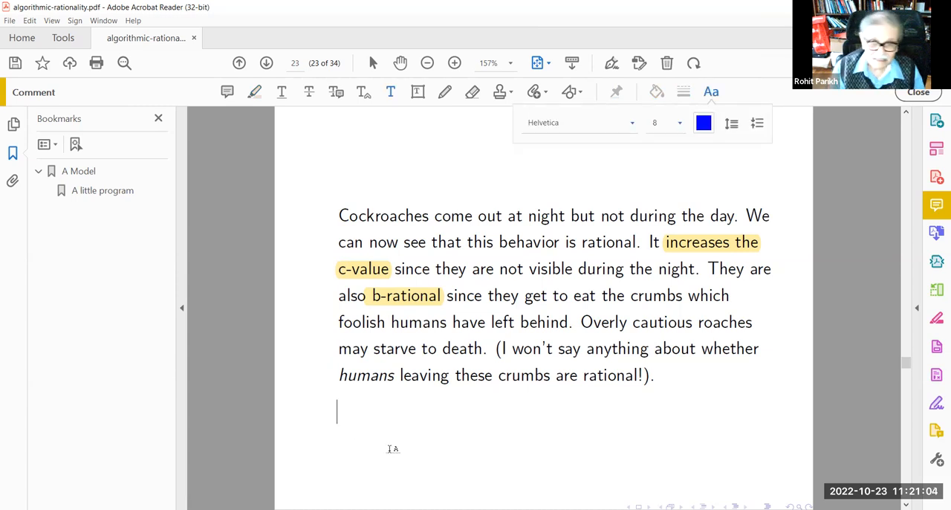
text(Two)
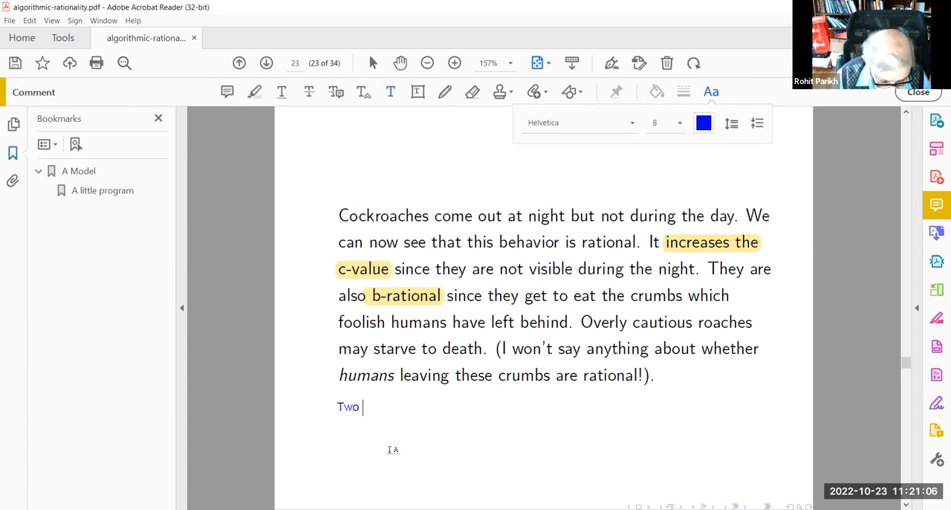
text(cockroaches are chatting and one)
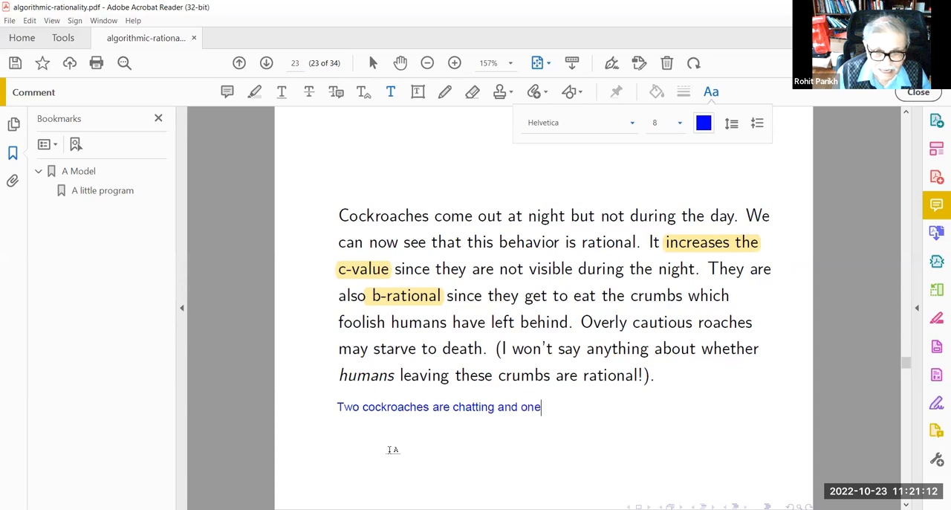
text(is talking)
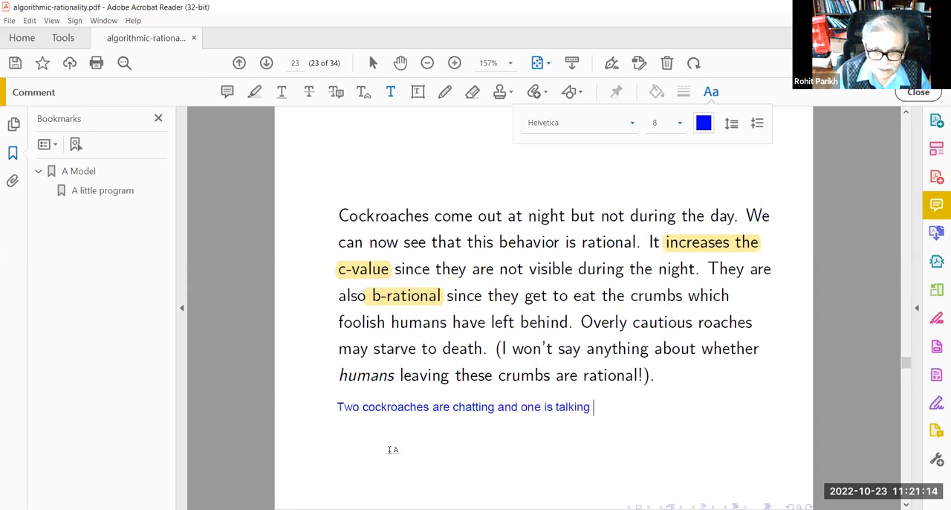
text(to the other about a kitchen.)
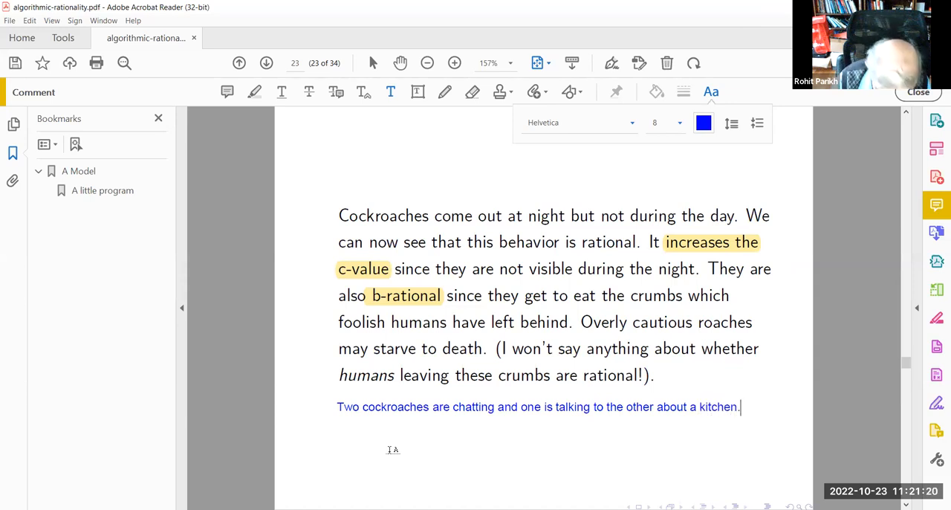
text(The)
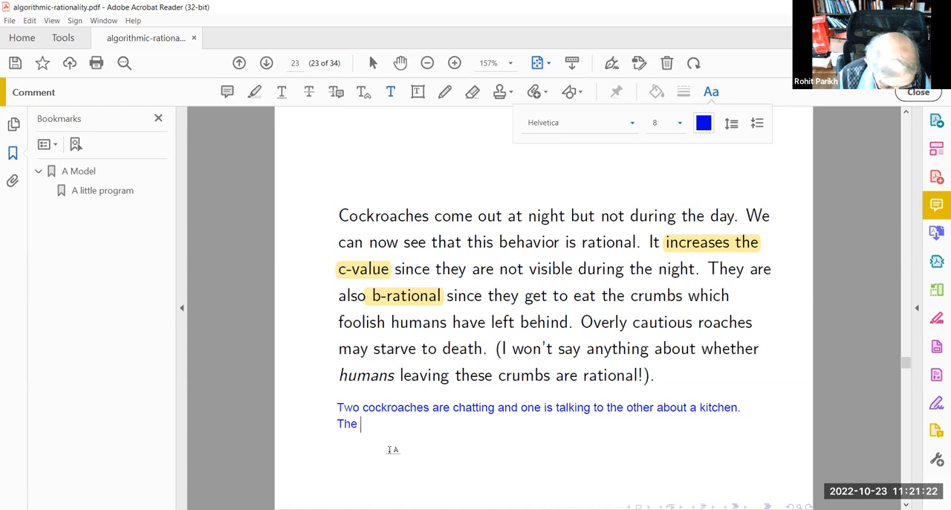
text(first one say,)
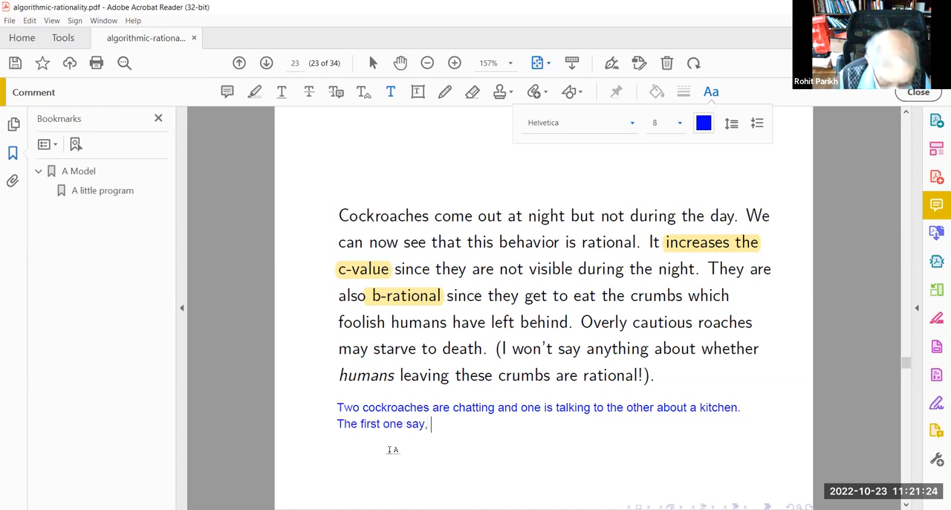
text("I)
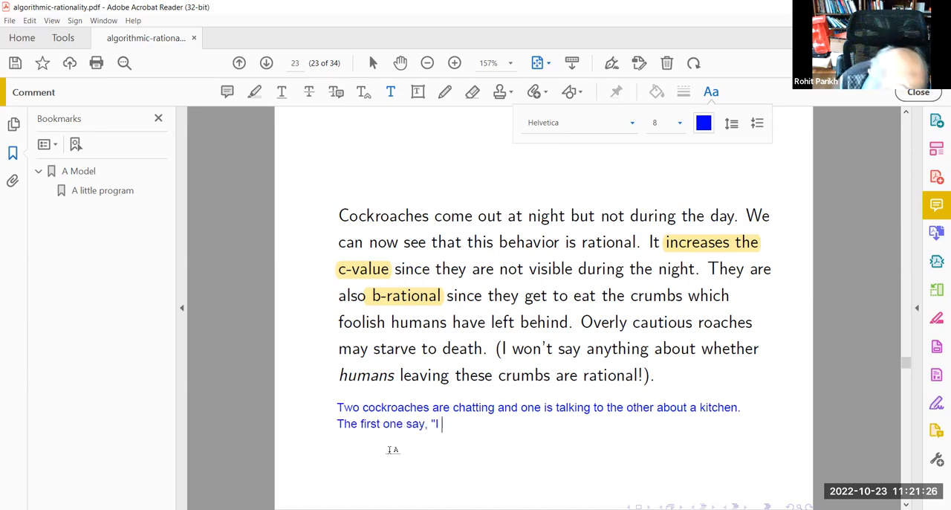
text(was in a ki)
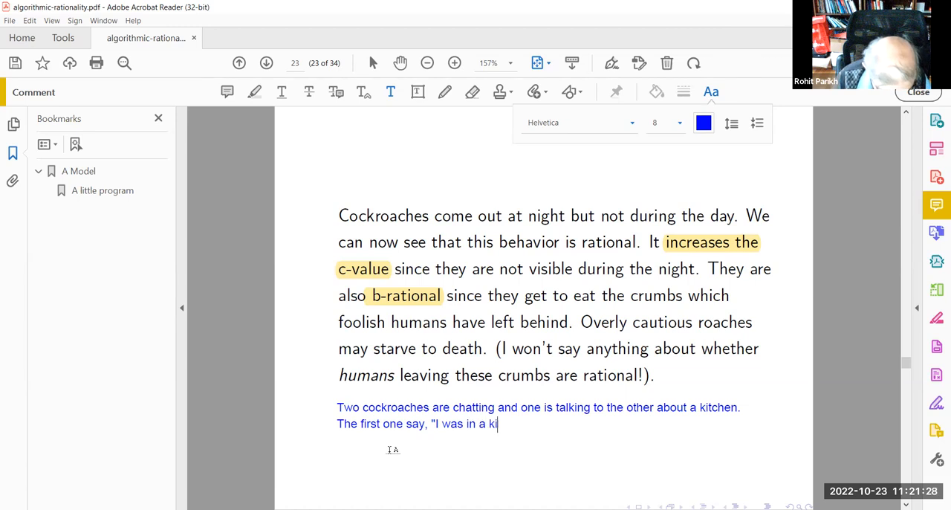
text(tchen.  It wa)
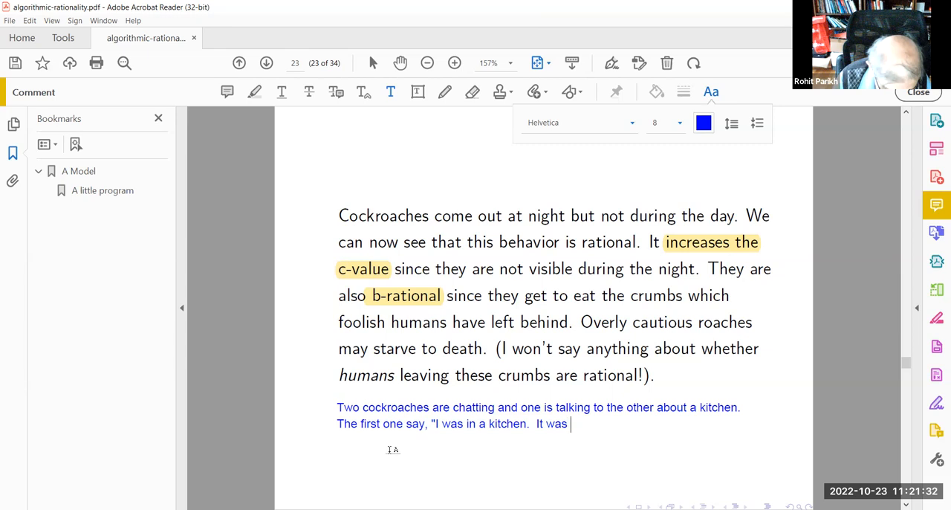
Continue the joke: spotless, tiles unblemished, obviously just cleaned the kitchen."
text(spo)
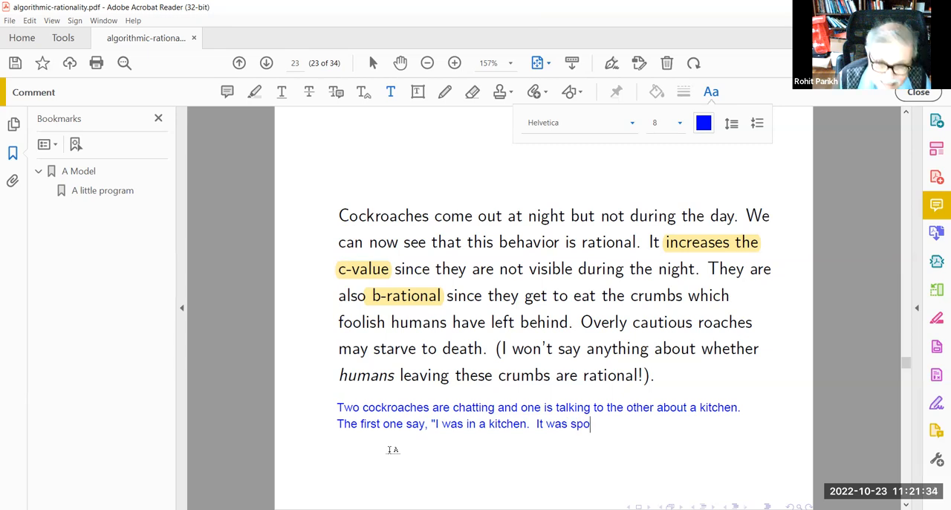
text(tless)
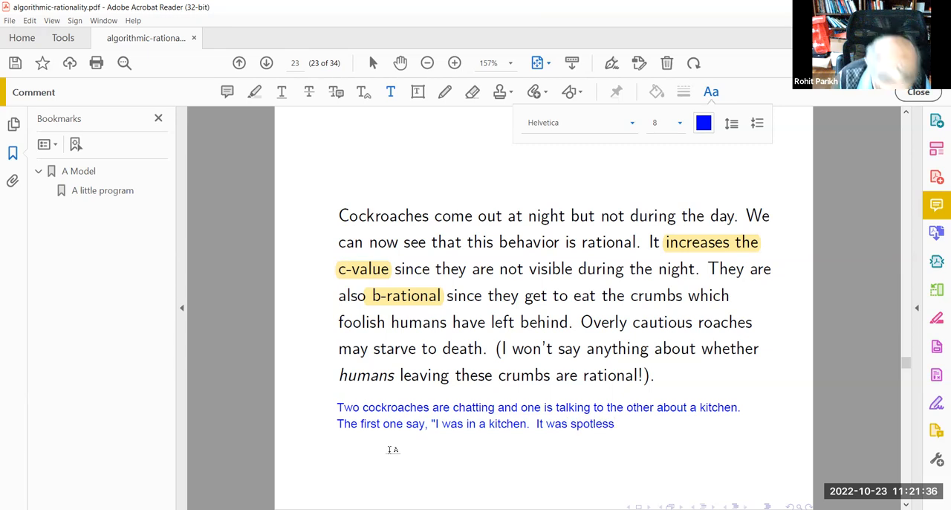
text(The tiles had no)
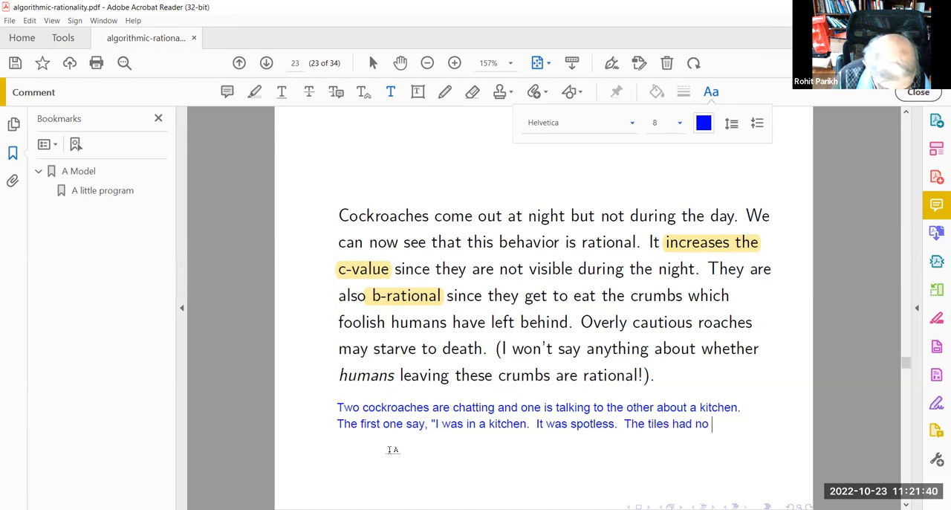
text(blemi)
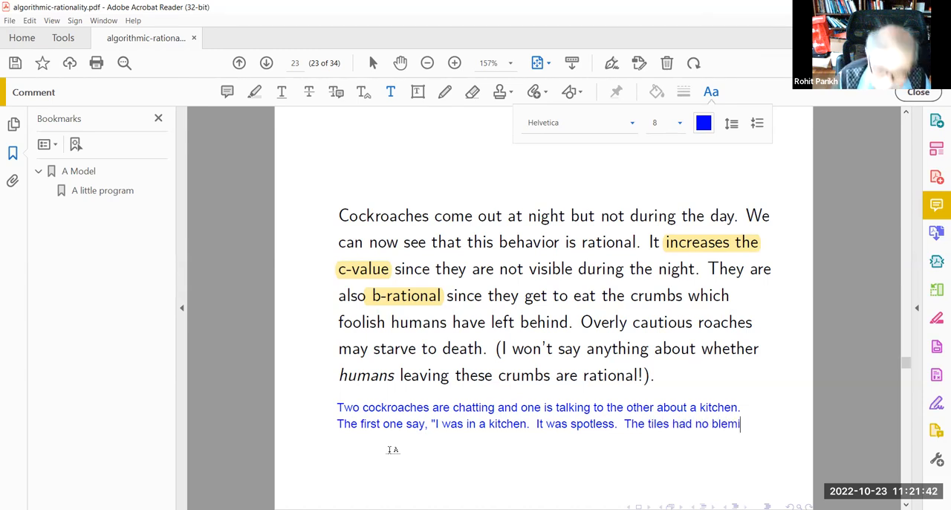
text(sh.)
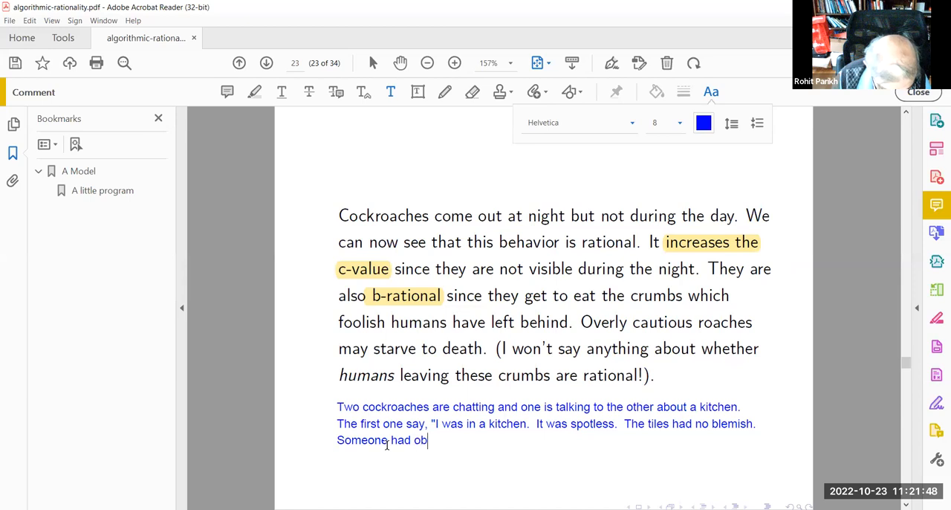
text(viously just)
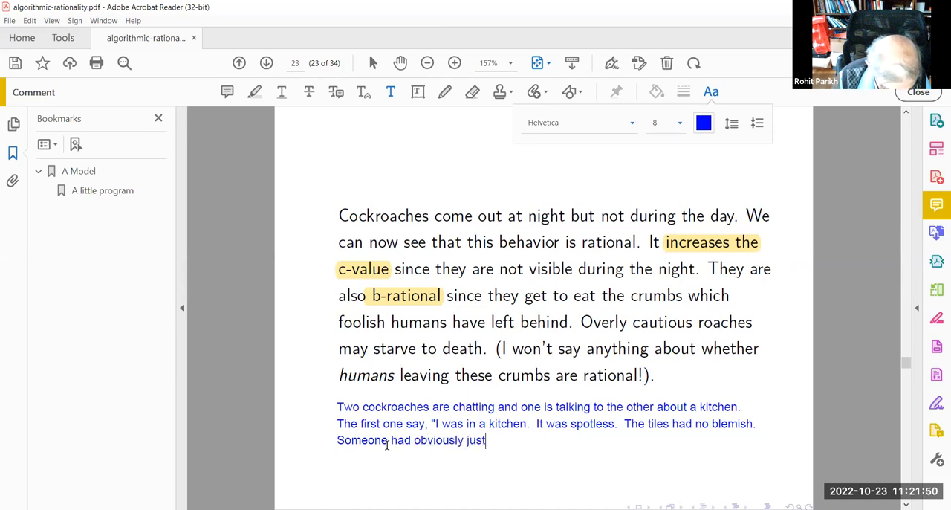
text(cleaned the k)
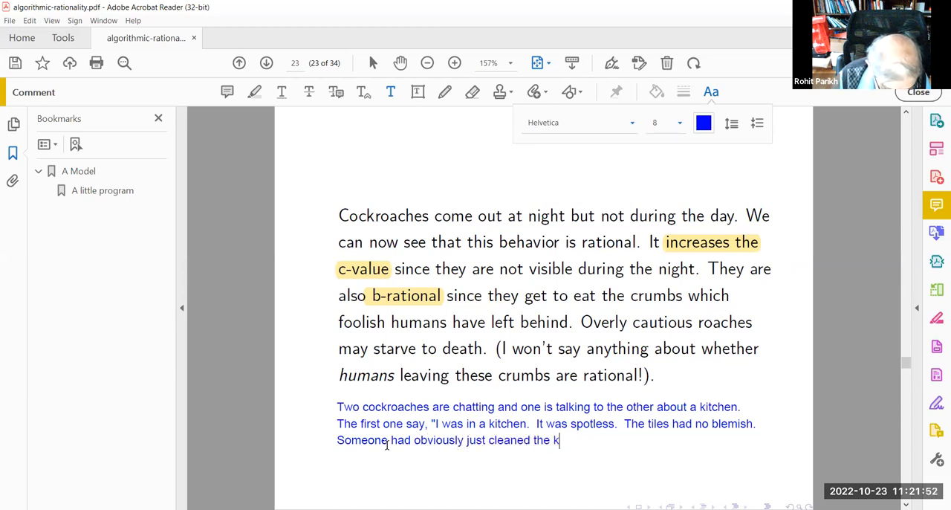
text(itchen)
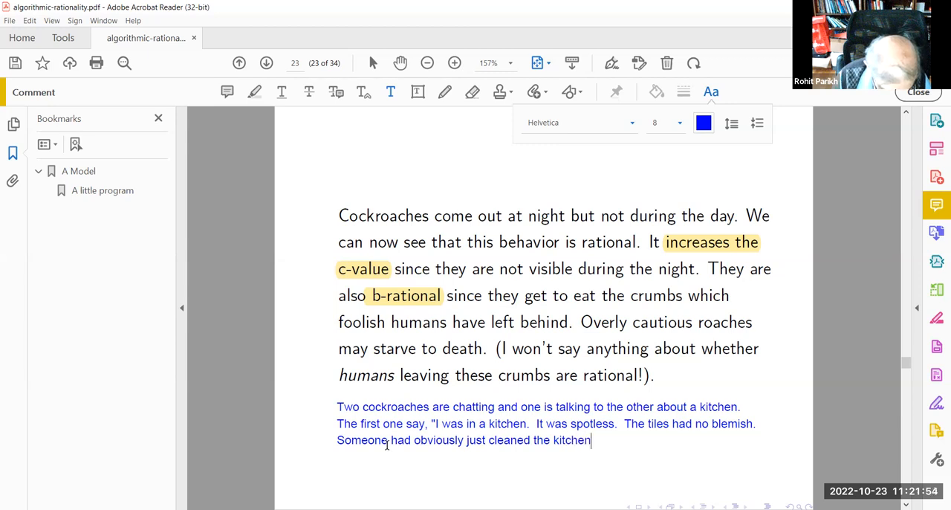
text(.")
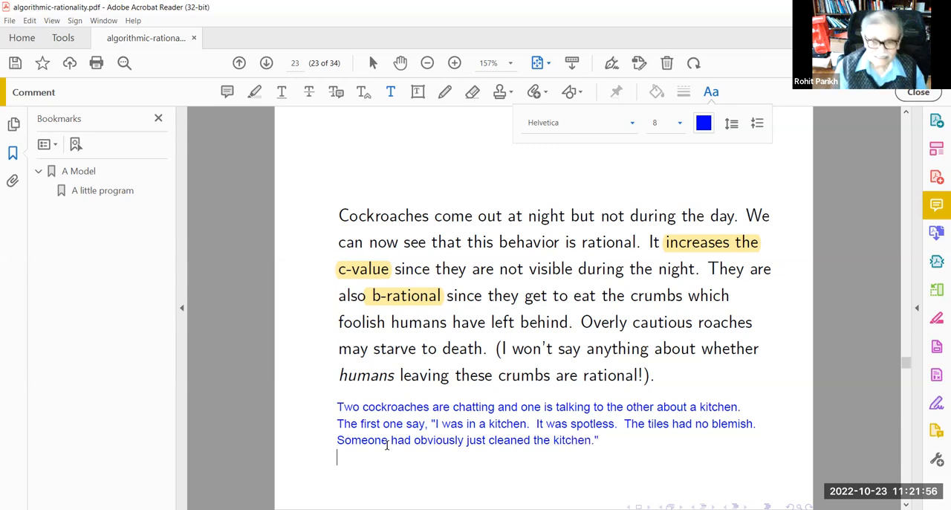
Finish with the other's reply 'stop, stop, can't you see I am eating?' and close the note
text(The other one says,)
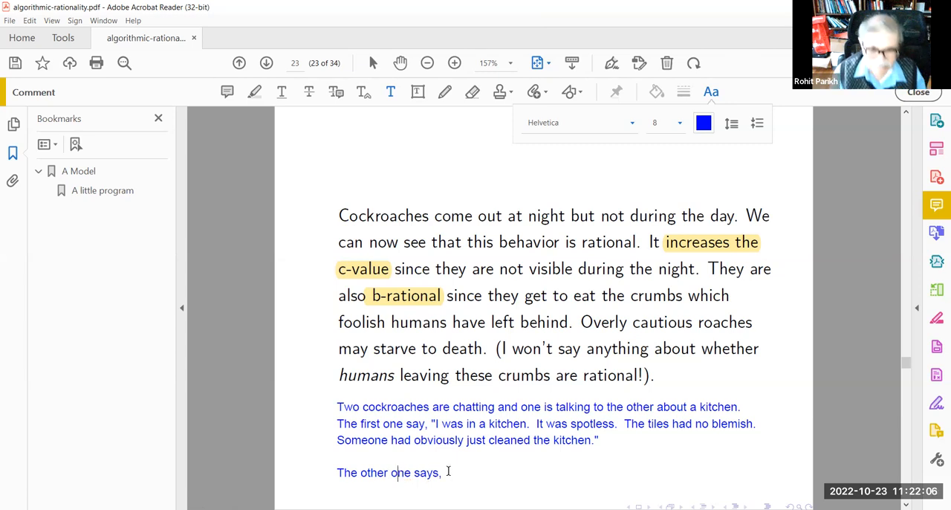
text(Is)
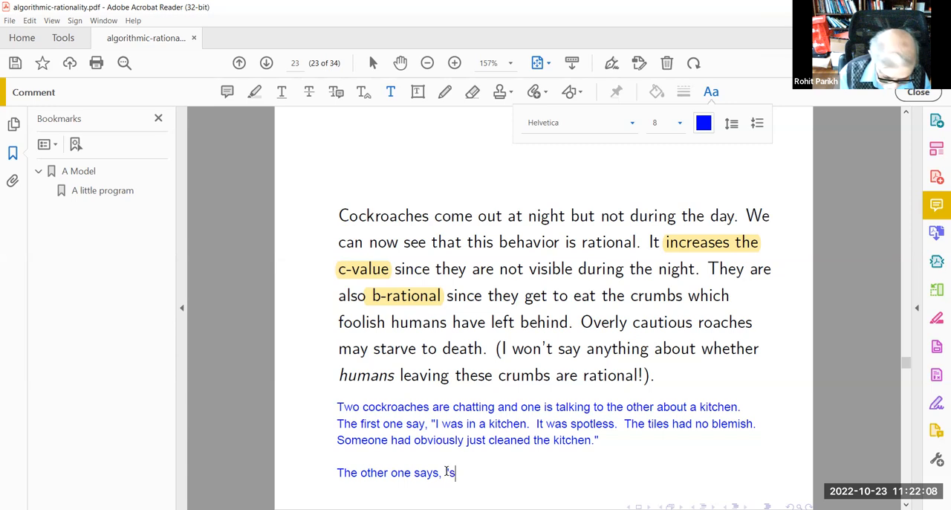
text(stop, stop,)
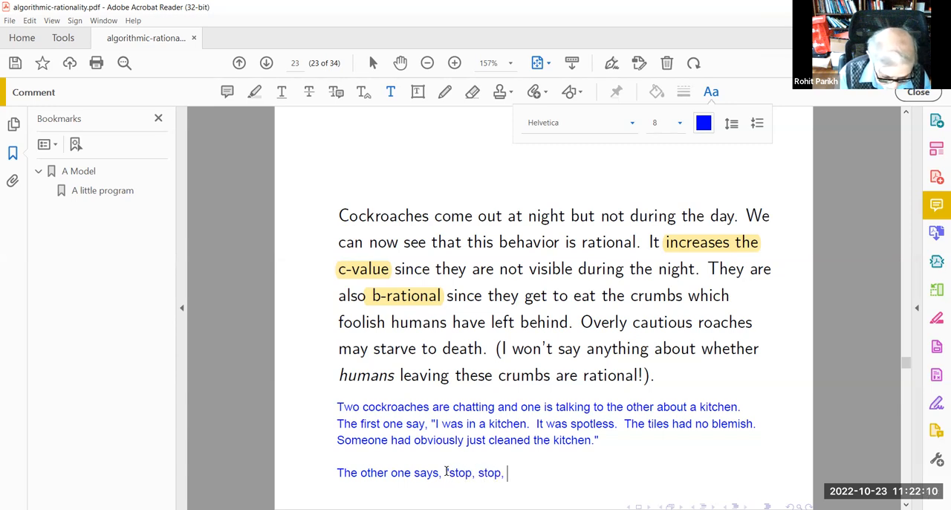
text(can't you)
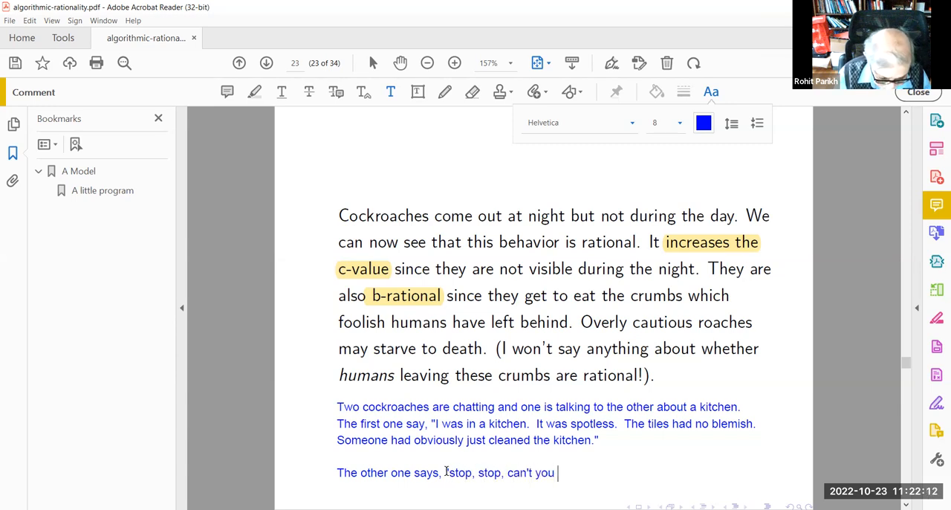
text(see I am)
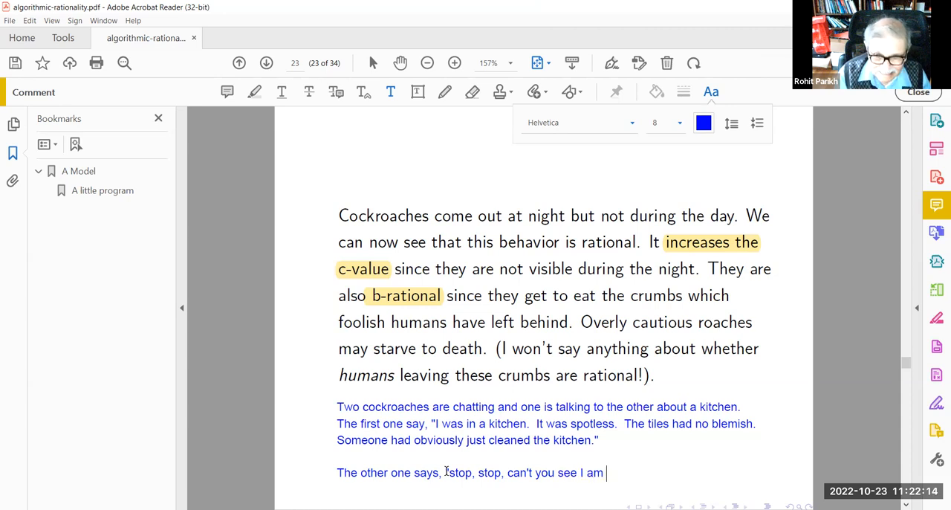
text(eating?")
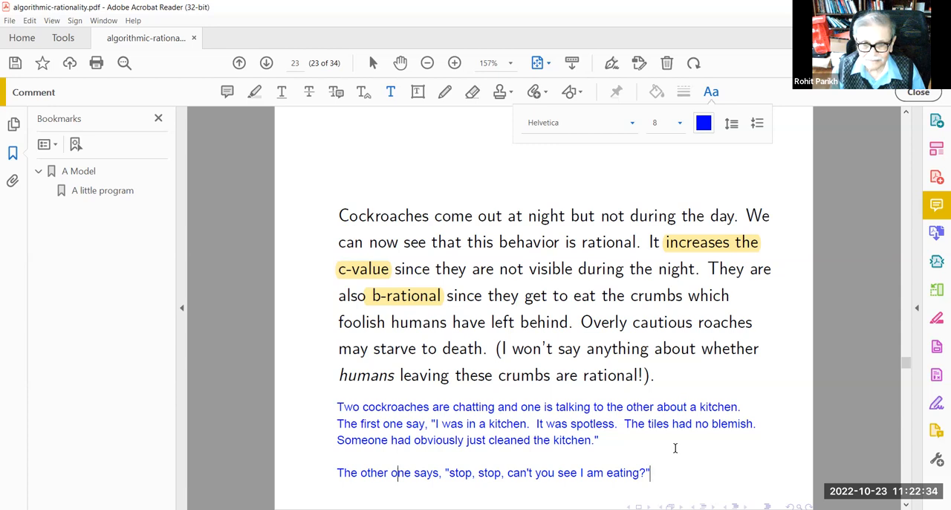
click(266, 62)
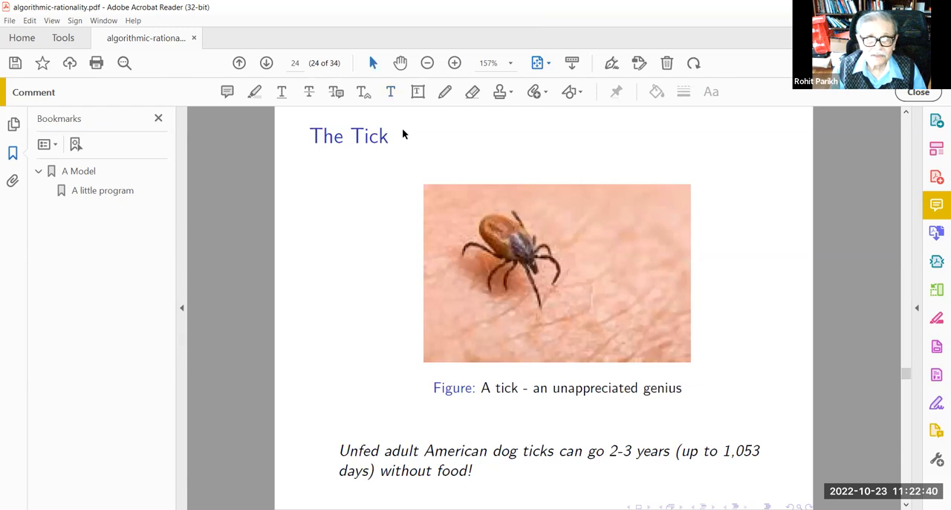
mouse_move(395, 104)
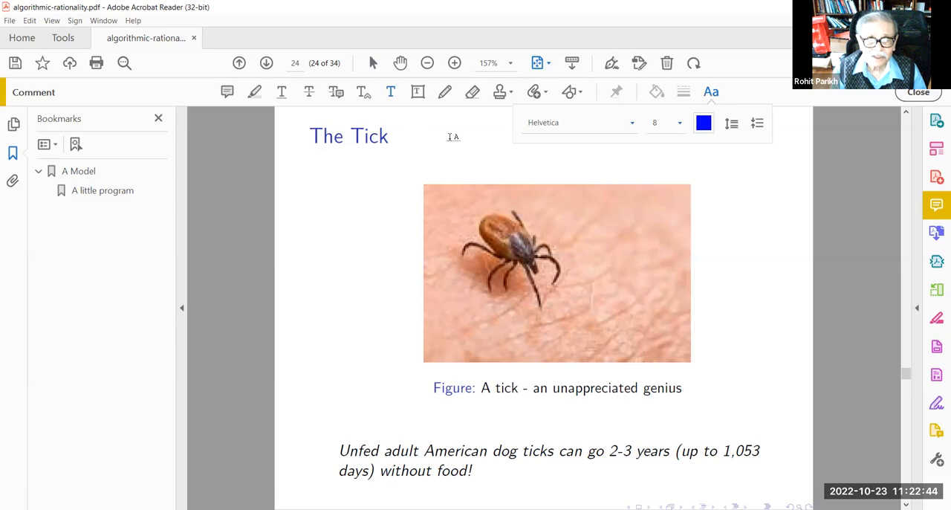
Type that the tick is a hero of Jacob von Uexkuell in the page 24 note
text(Hero)
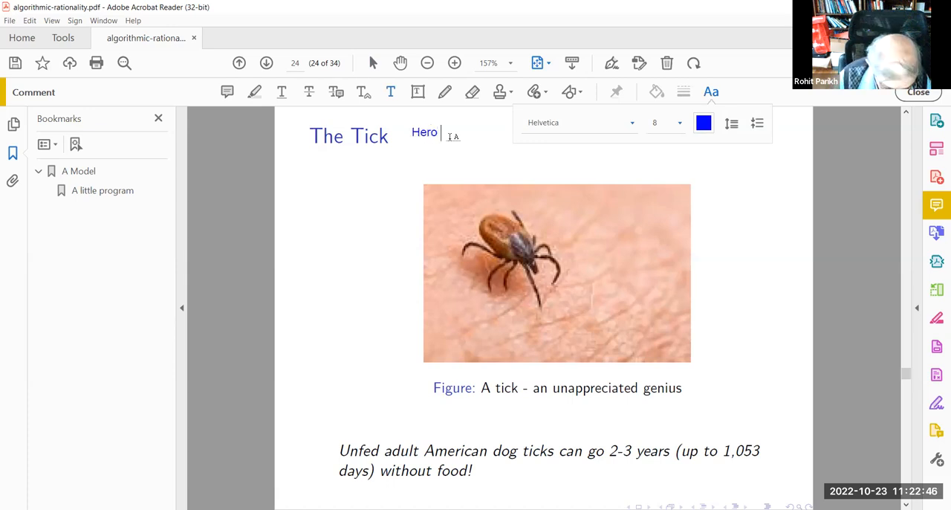
text((one of the)
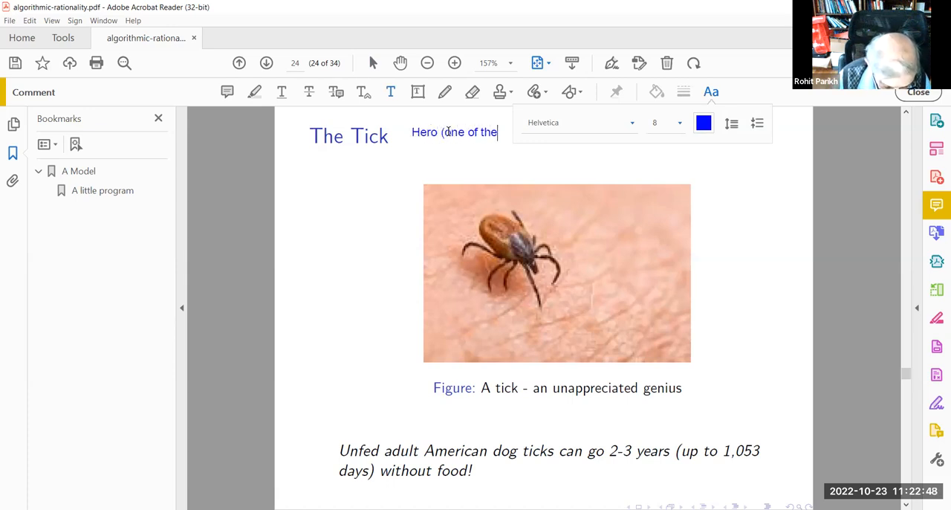
text(he)
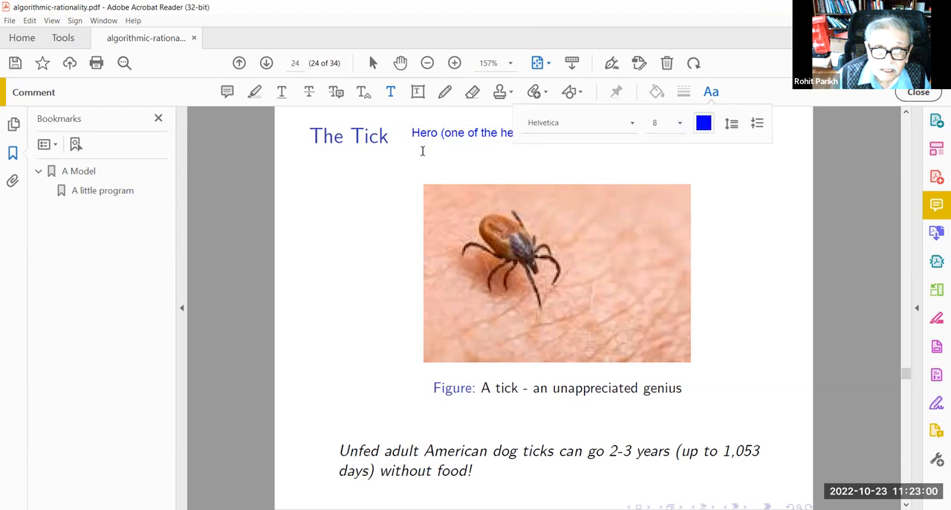
text(heroes of Ja)
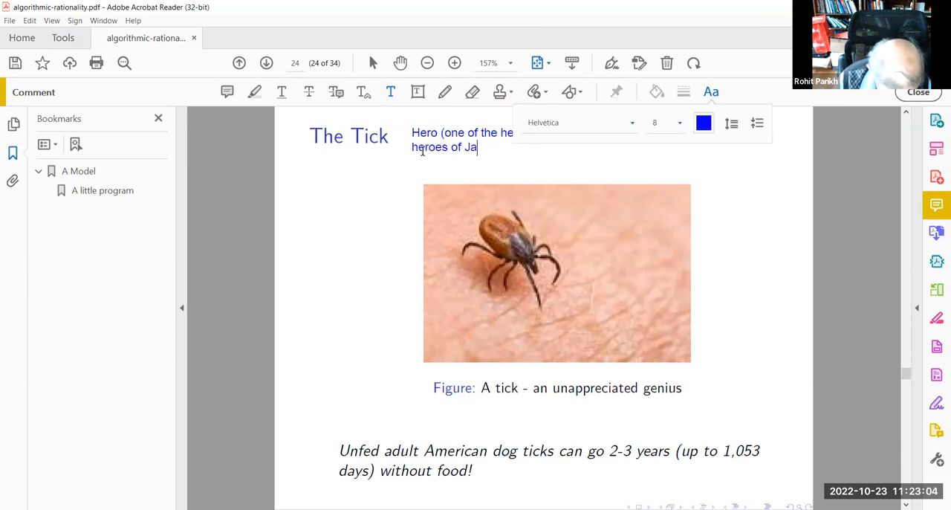
text(cob von)
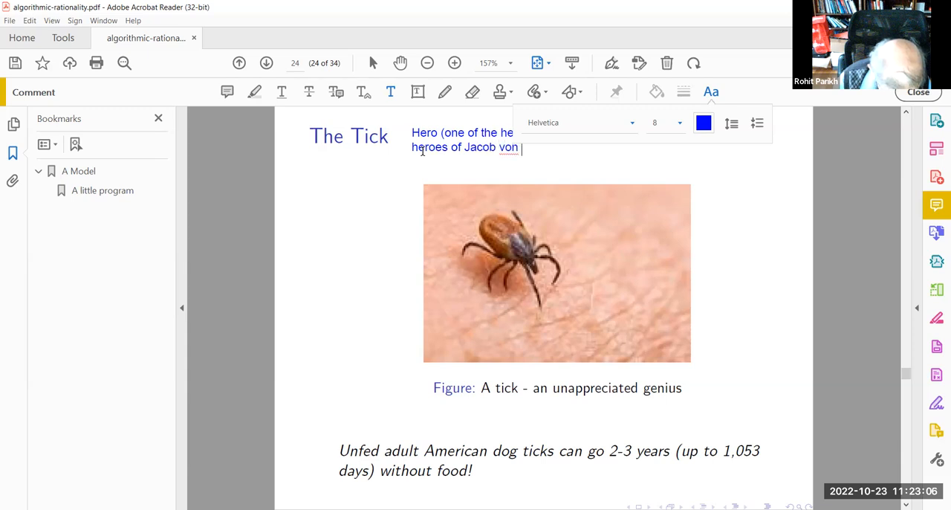
text(Uexkuell)
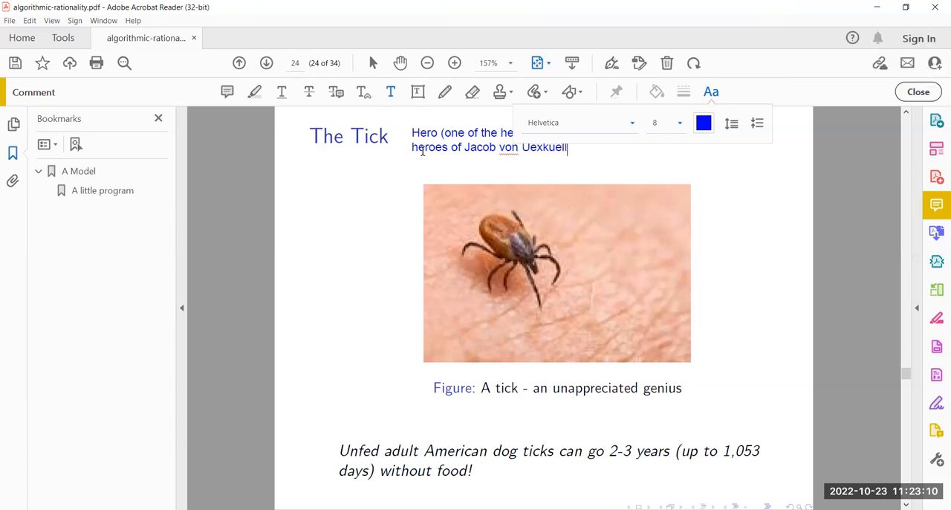
Add a new line: a German-Estonian biologist from about a 100 years ago
key(enter)
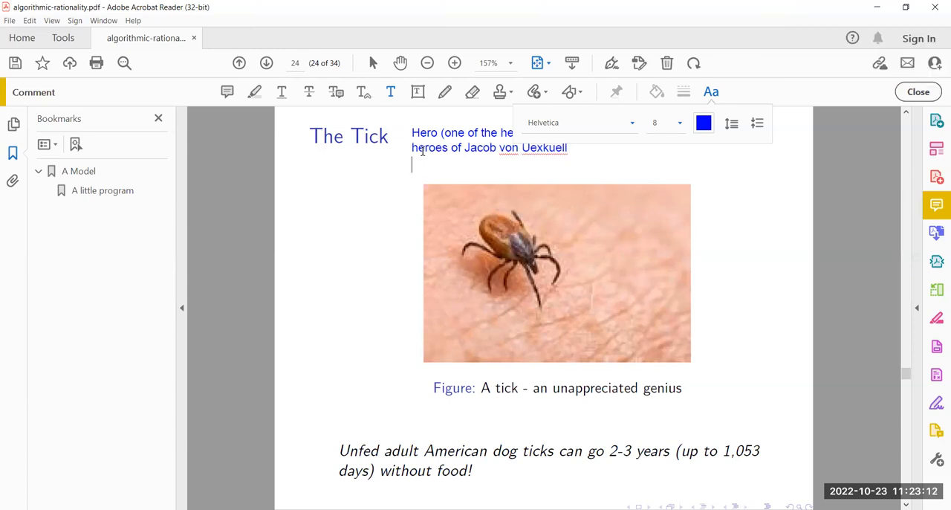
text(A)
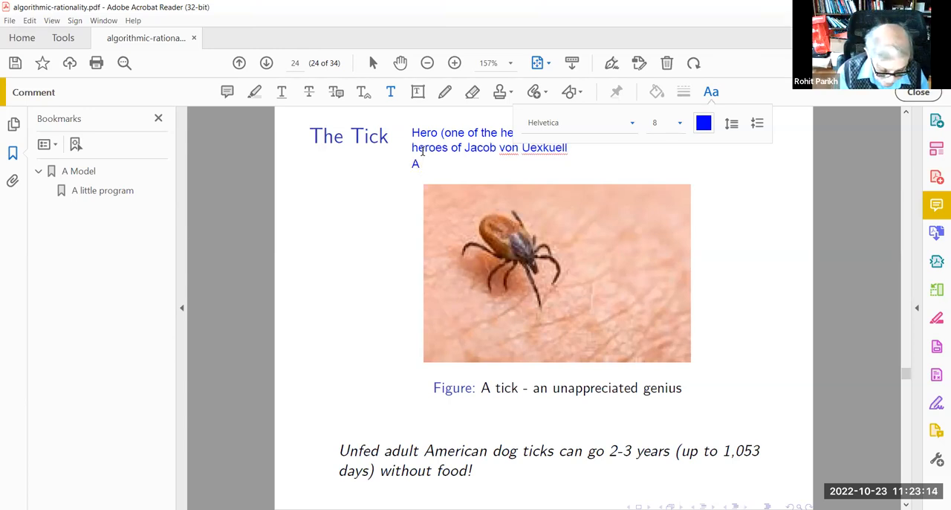
text(Germa)
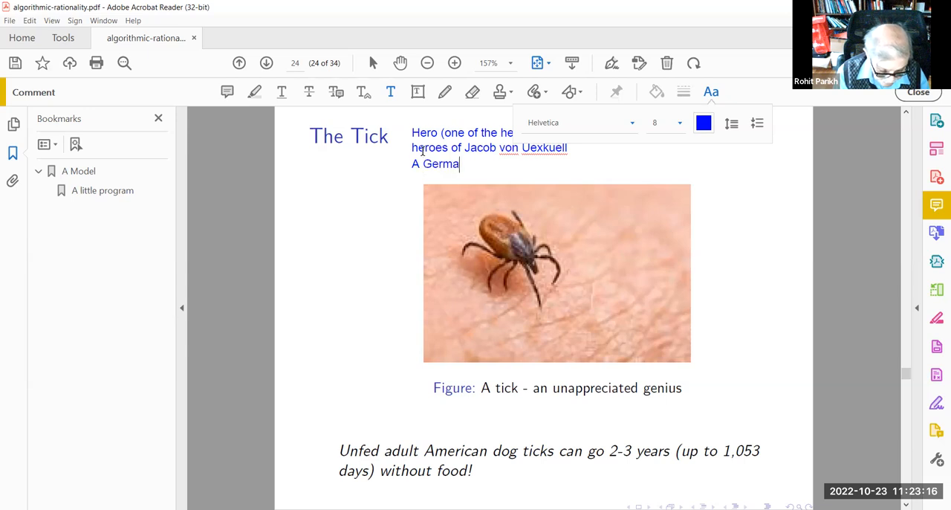
text(n-Eston)
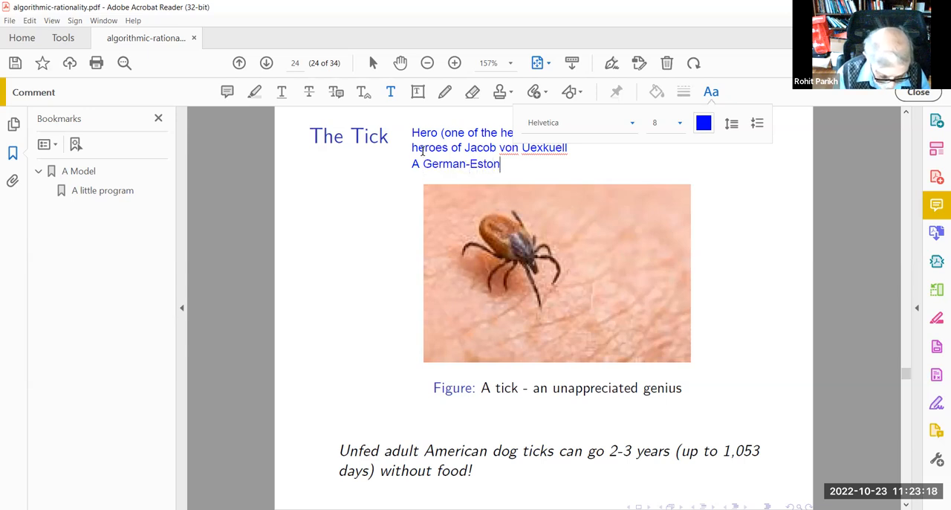
text(nian bilogi)
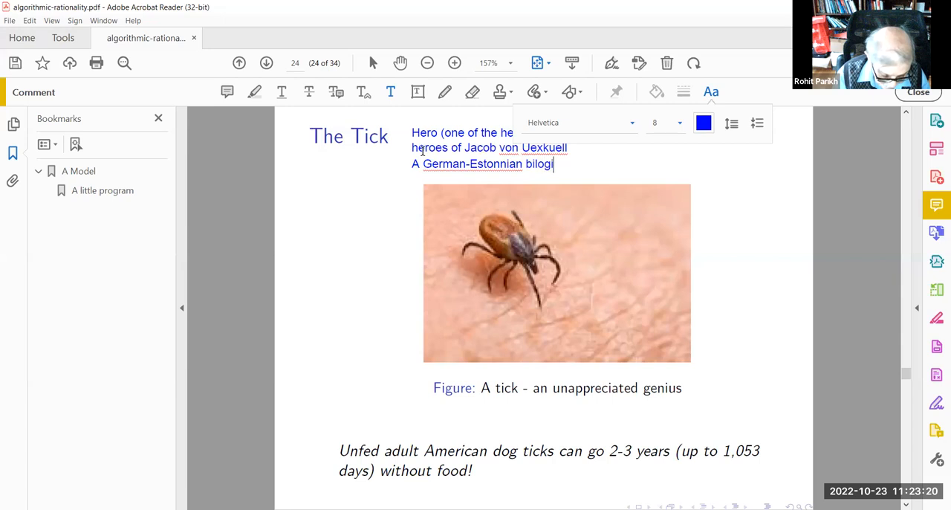
text(x)
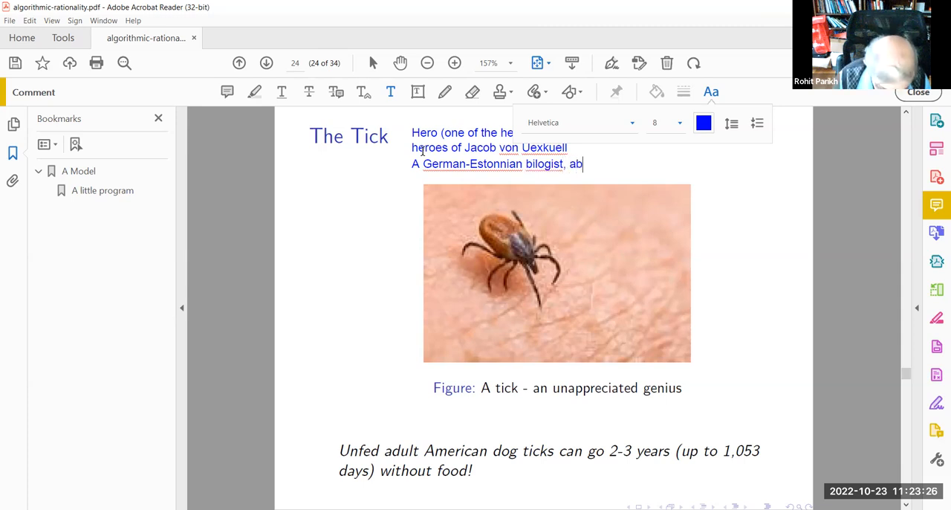
text(out a 100)
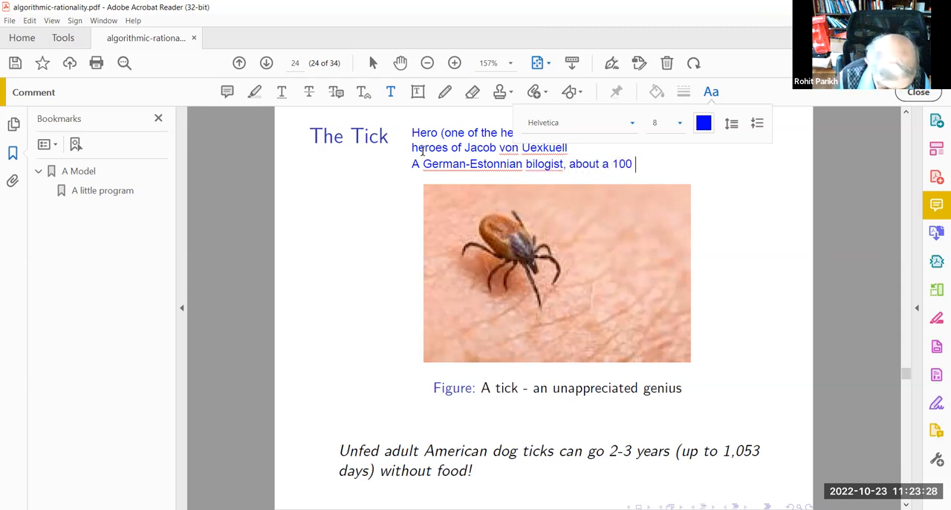
text(years ago)
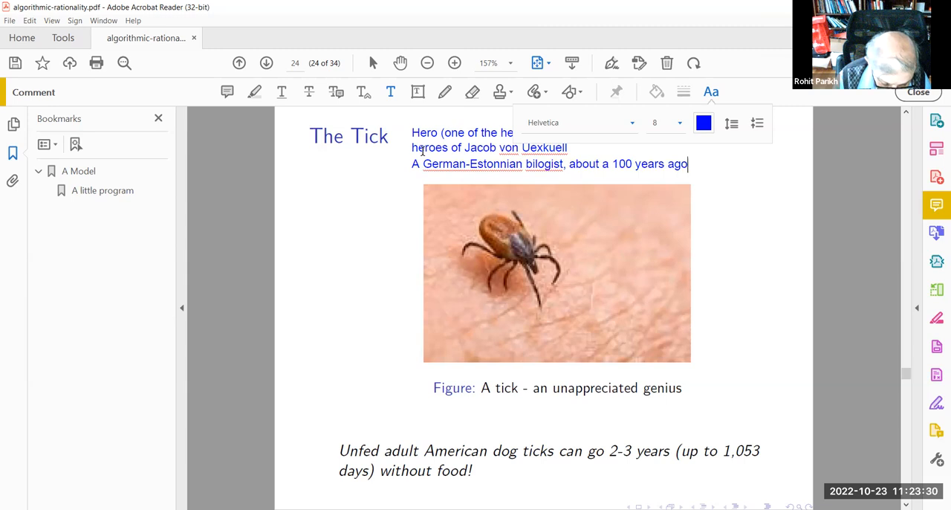
text(.)
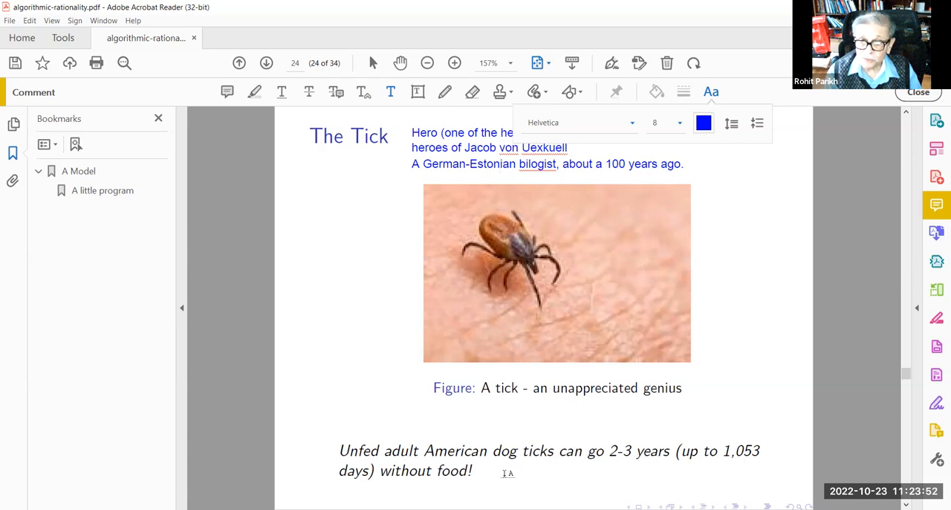
mouse_move(394, 380)
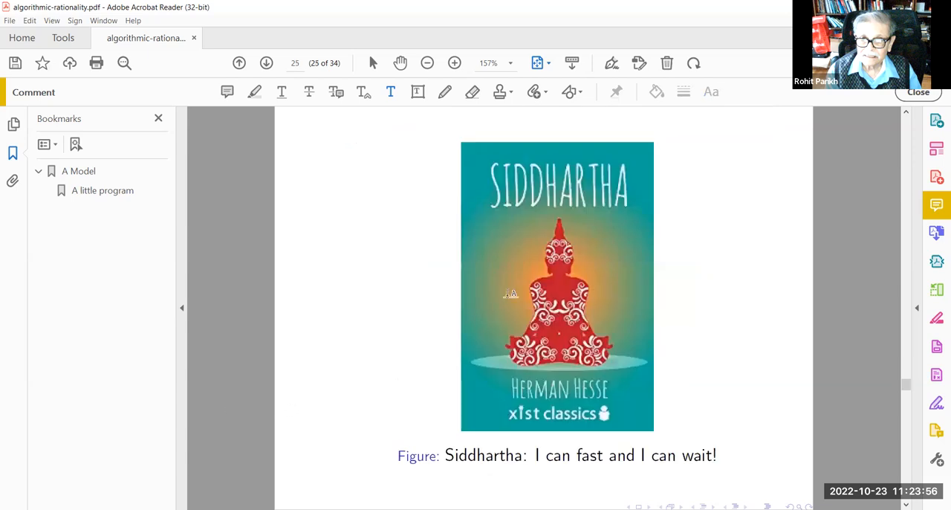
mouse_move(365, 288)
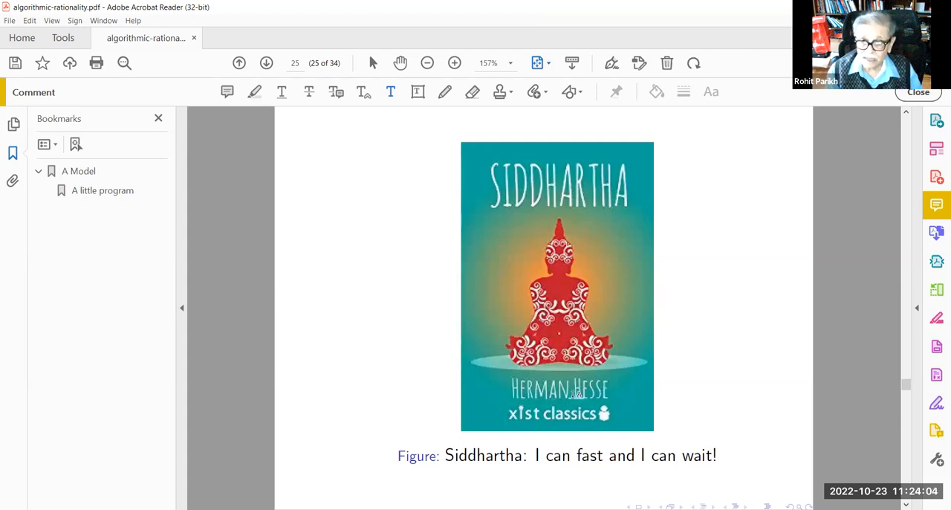
mouse_move(333, 342)
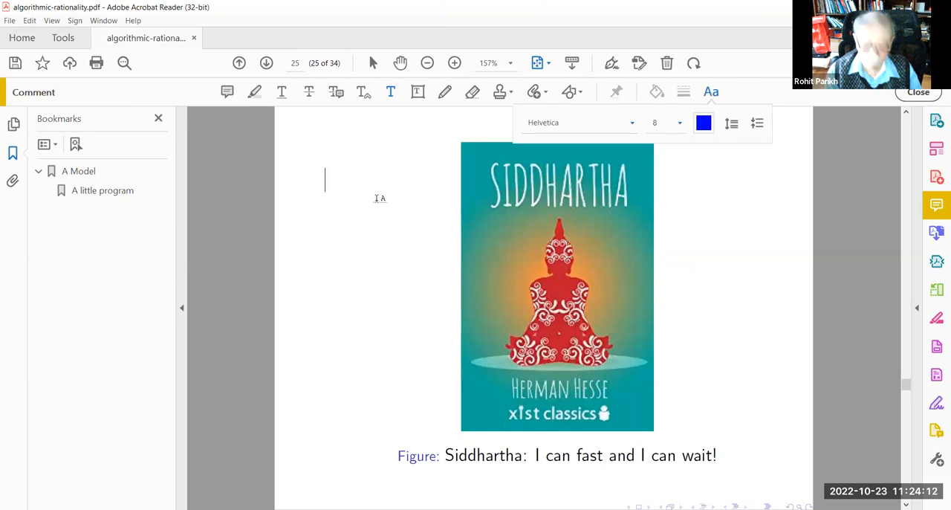
Type the note 'New age people admired thisbook.' beside the Siddhartha cover
text(New age)
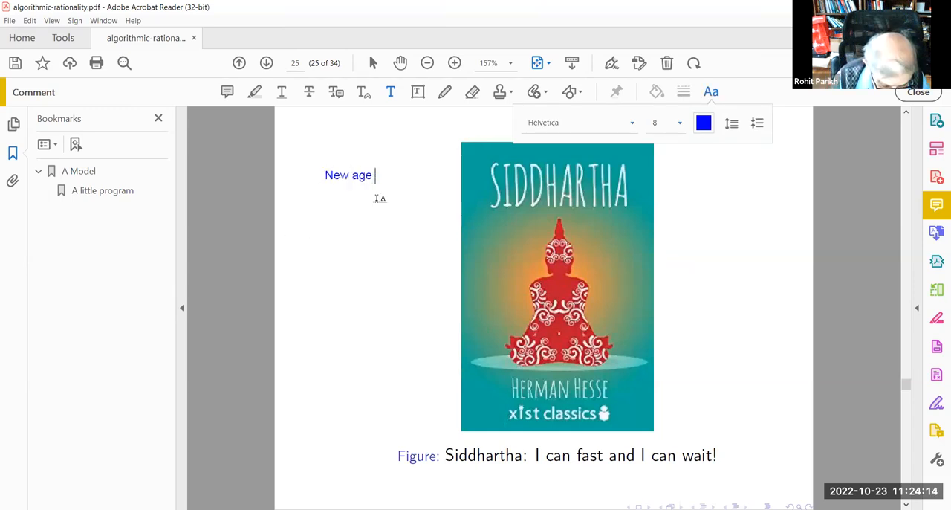
text(people admired)
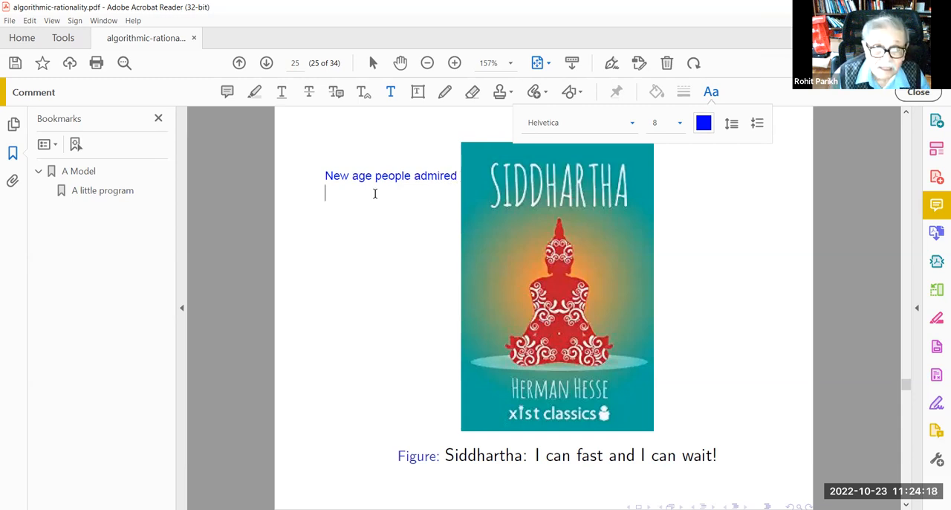
text(thisbook)
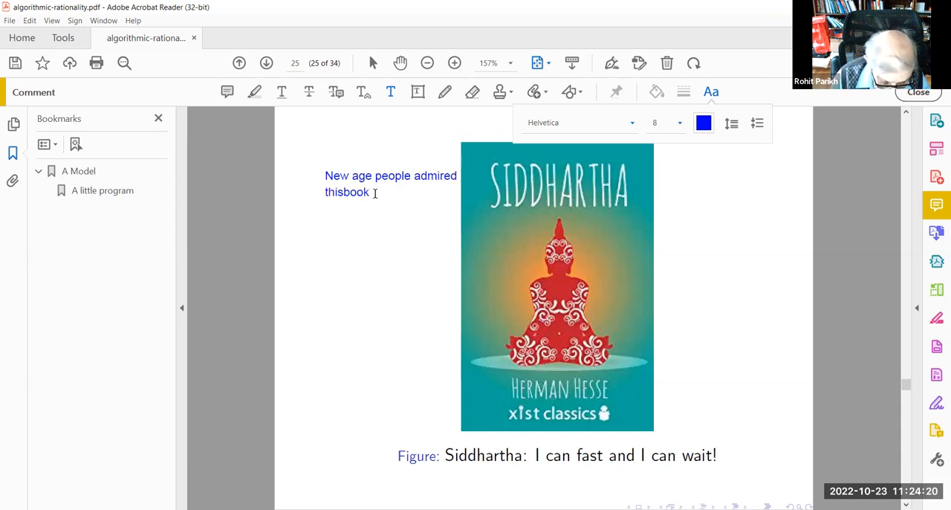
text(.)
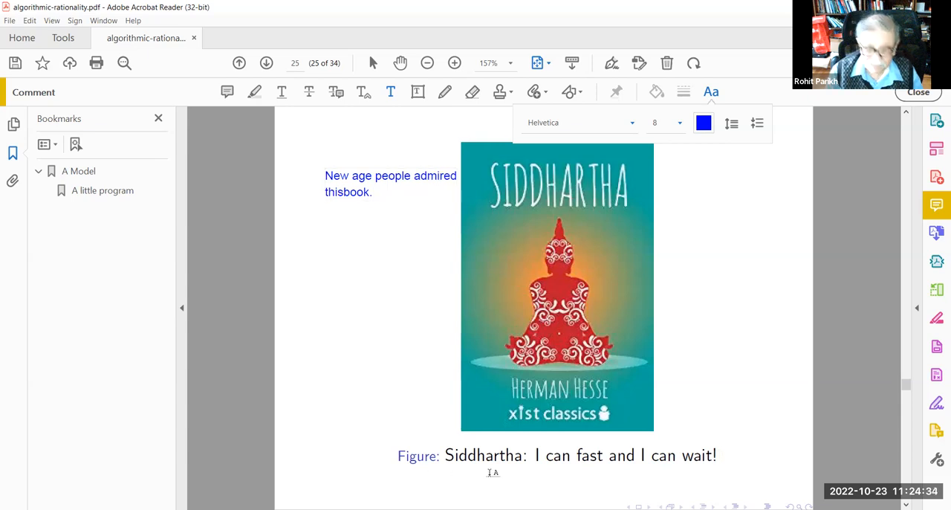
Add the note 'He needs no other skills!' below the Siddhartha caption
text(He needs)
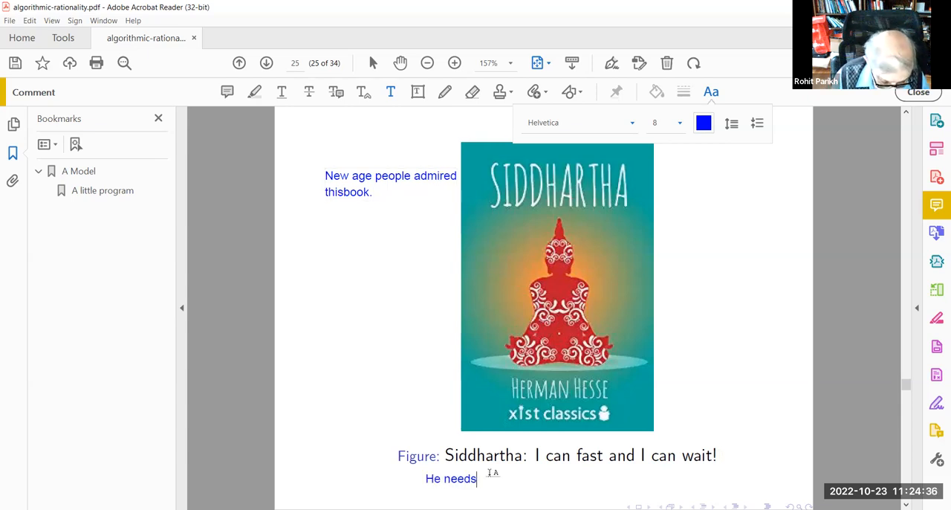
text(n oother)
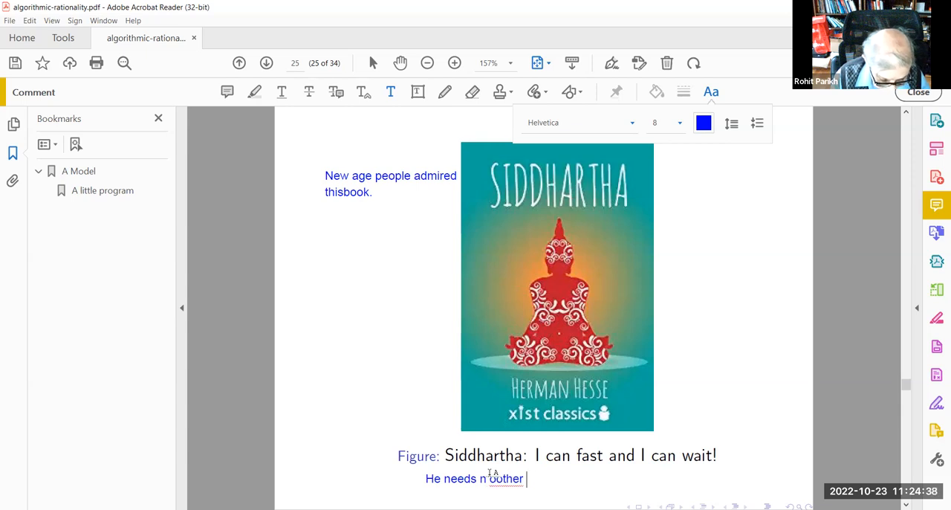
text(skills!)
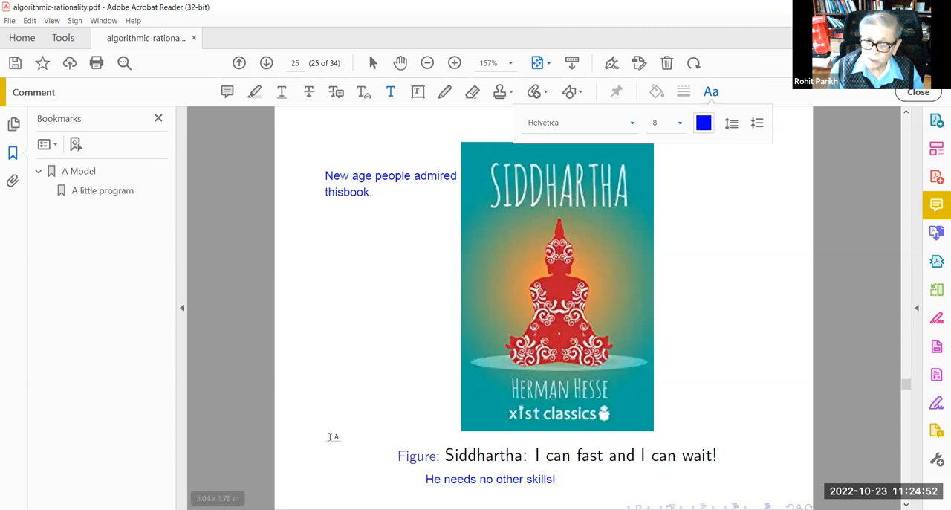
mouse_move(309, 457)
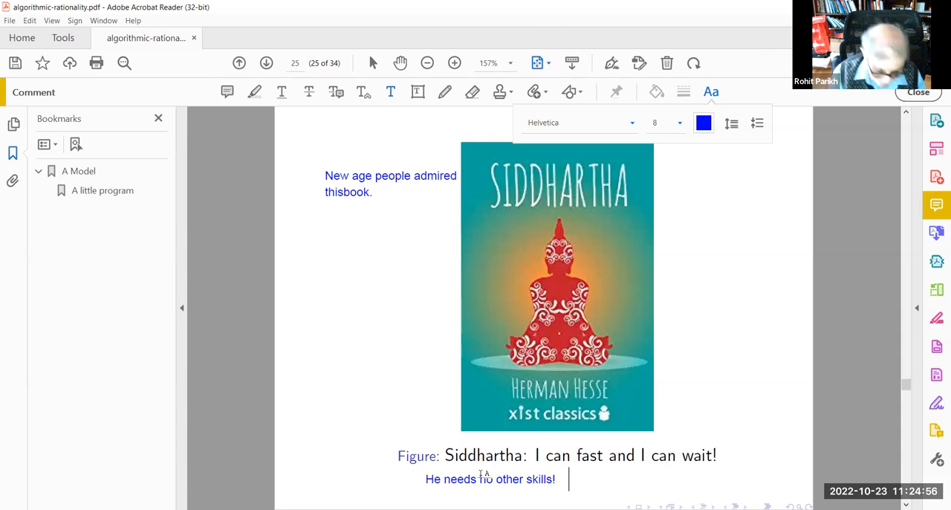
Add a second note: Sujata fed him before he was enlightened, origin of the Middle path
text(Sujata fed  him and the Buddha)
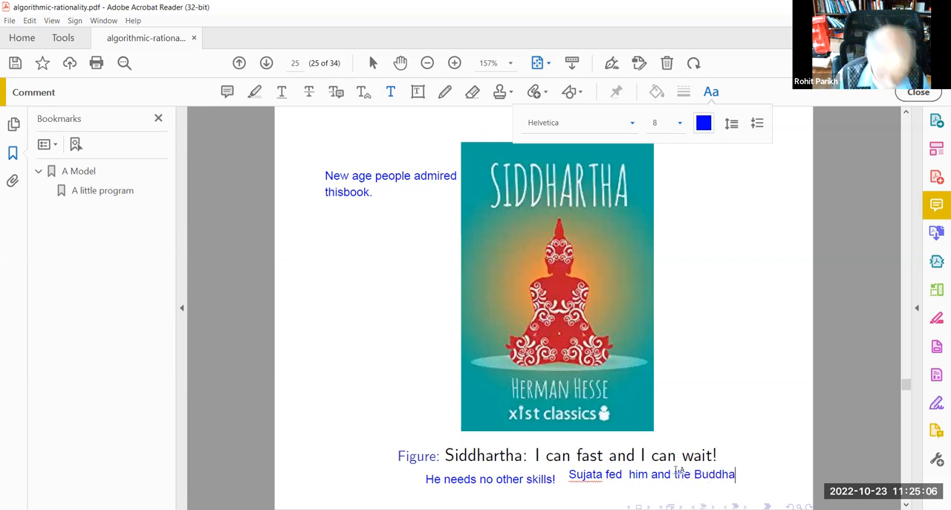
text(was en)
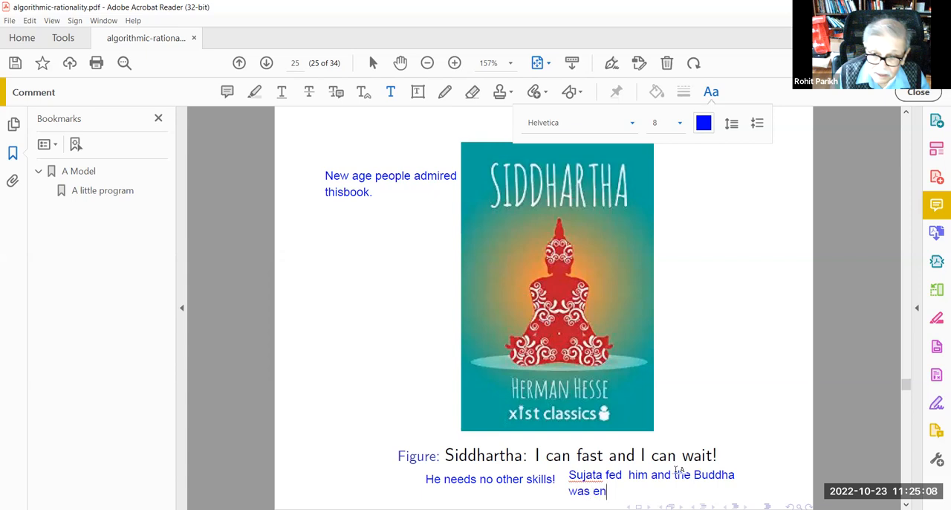
text(lightene)
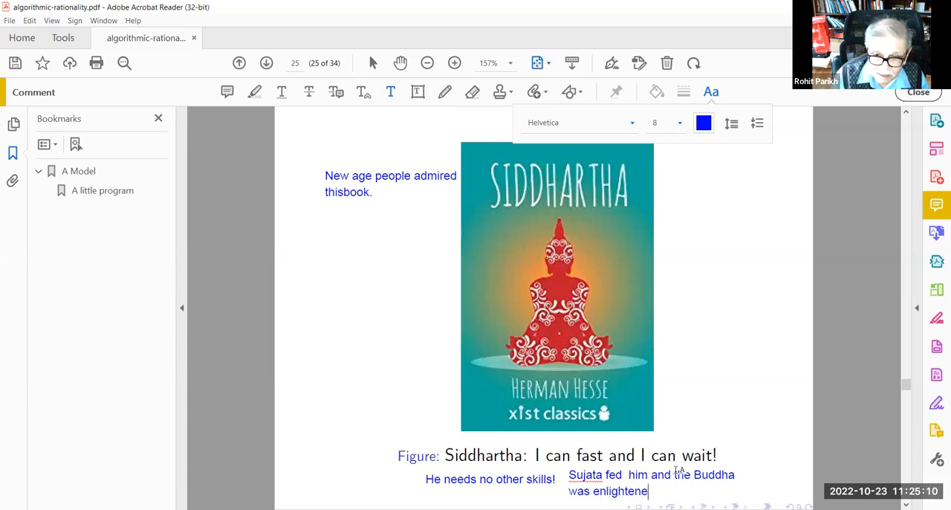
text(d.)
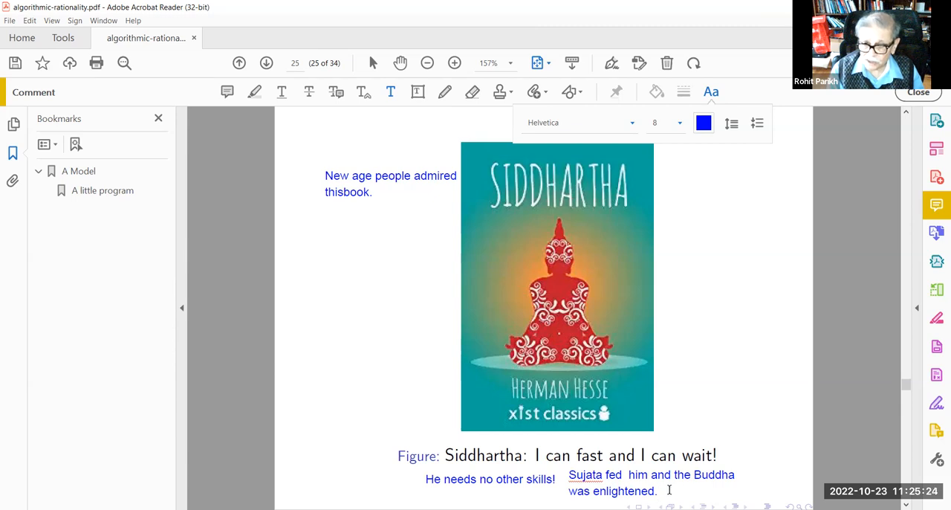
text(The origin of the Middle)
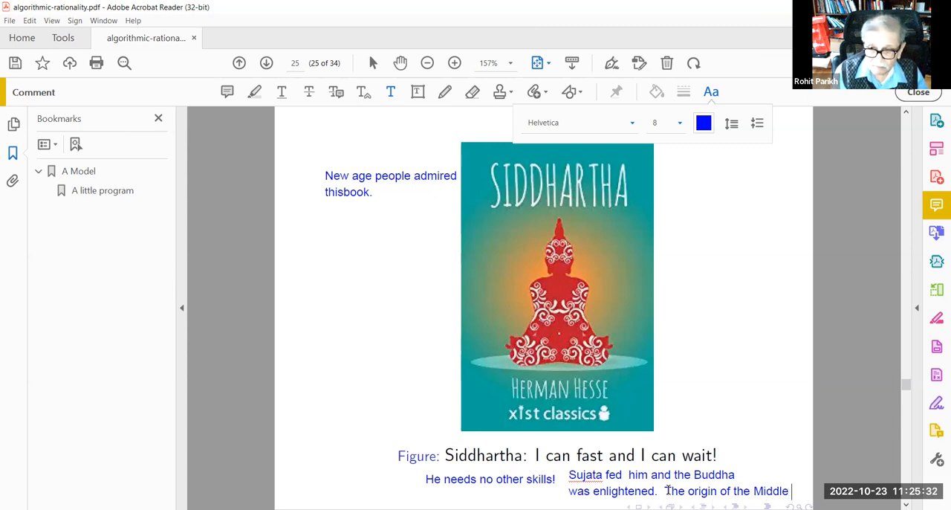
text(path)
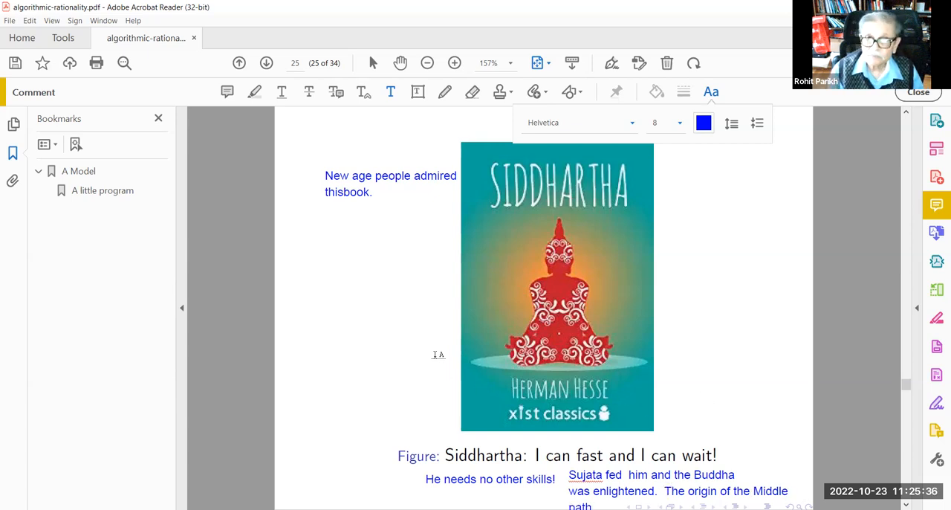
click(266, 62)
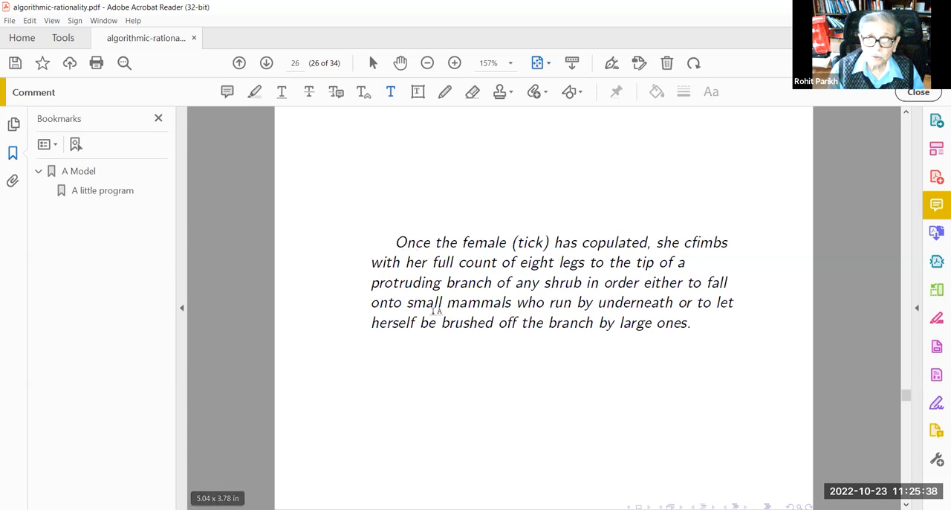
mouse_move(362, 311)
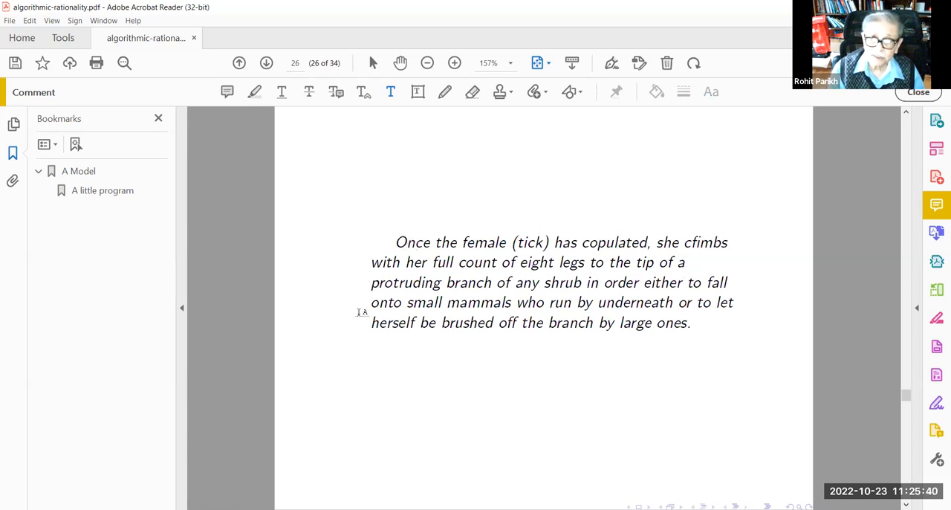
mouse_move(598, 410)
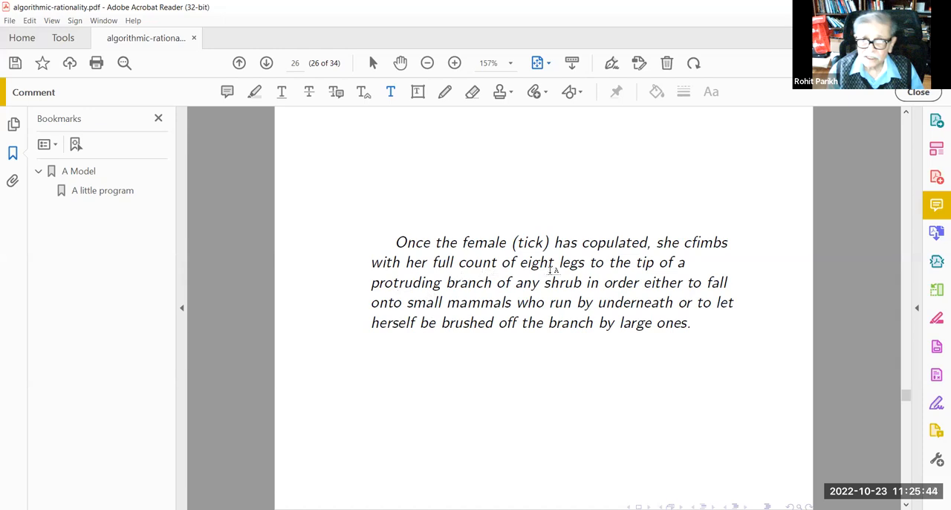
Return to the tick quotation slide and draw a freehand wavy black line beneath its paragraph
click(237, 62)
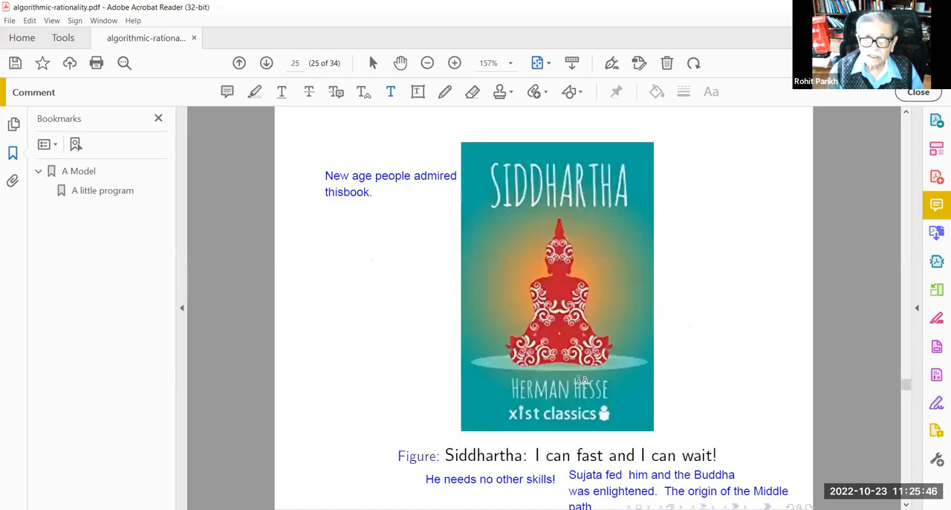
click(237, 62)
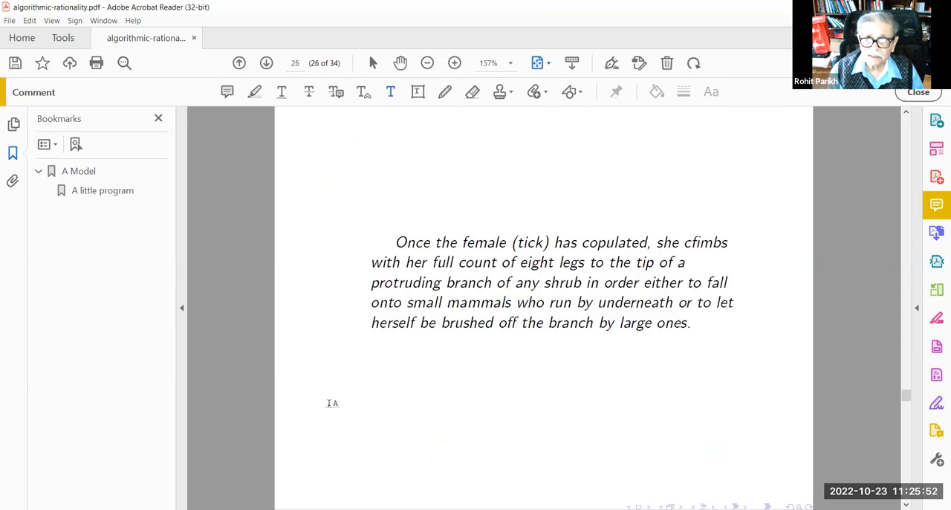
mouse_move(562, 410)
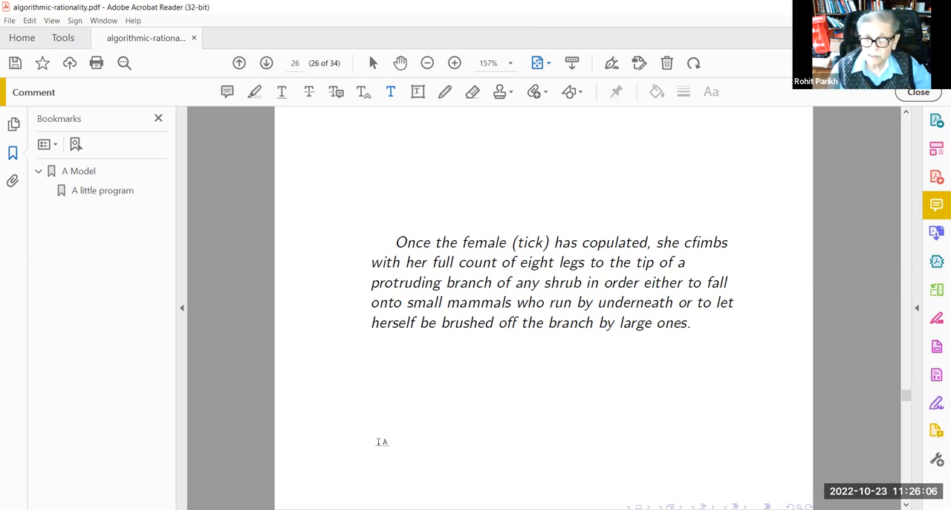
mouse_move(446, 446)
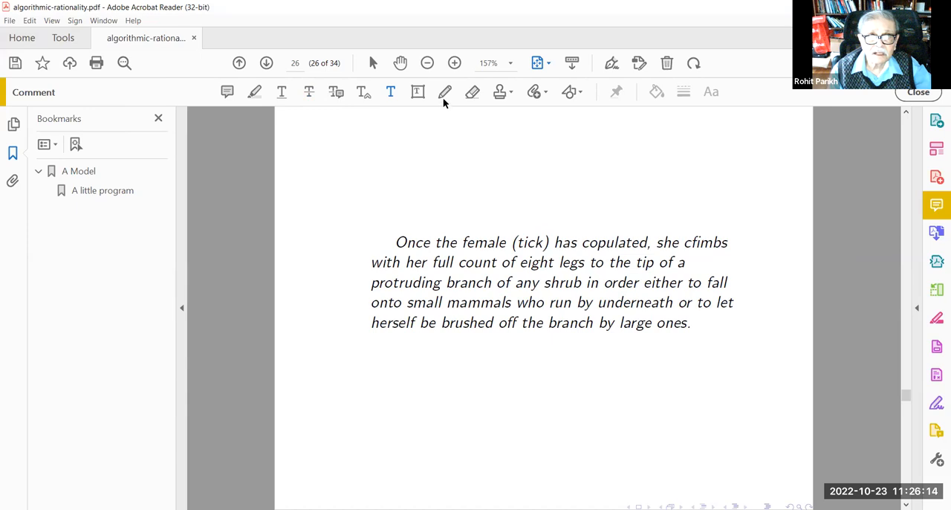
click(444, 92)
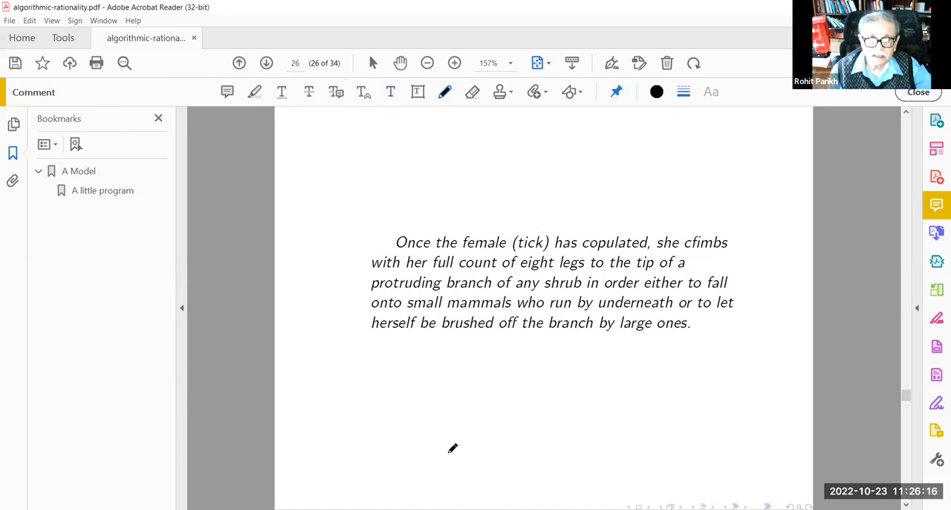
drag(443, 345, 451, 452)
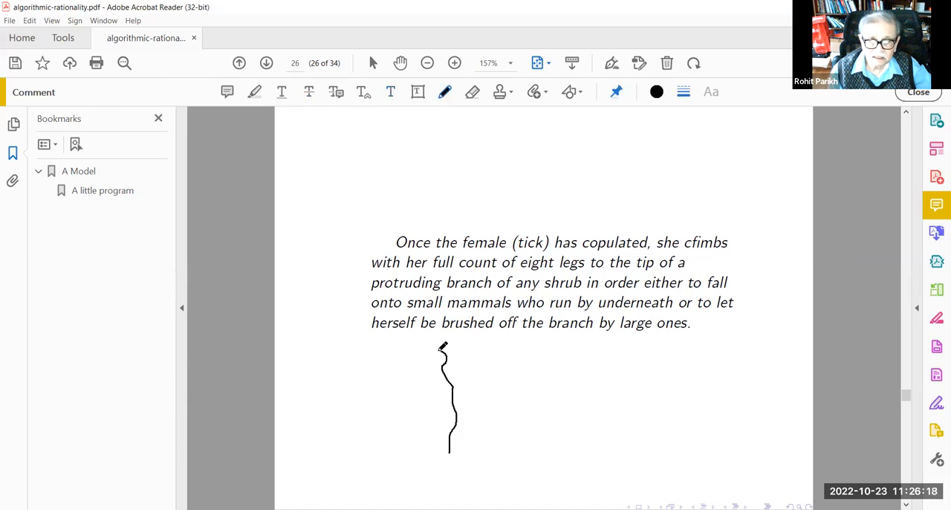
Finish the freehand line and advance to slide 27 about the eyeless creature
click(445, 398)
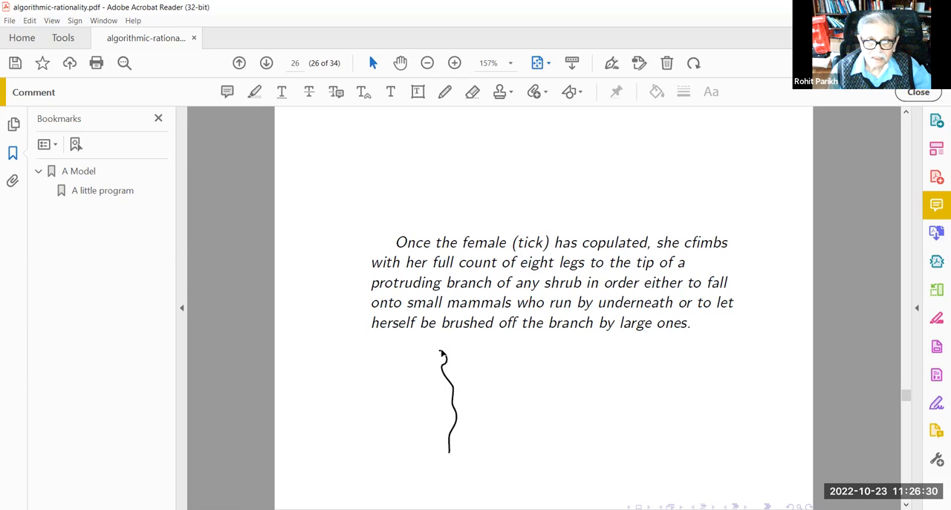
mouse_move(394, 364)
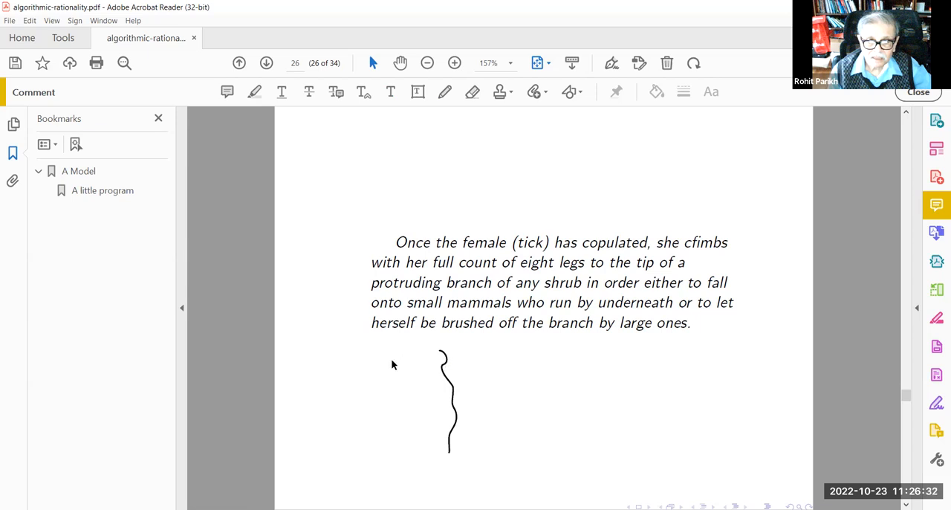
mouse_move(439, 452)
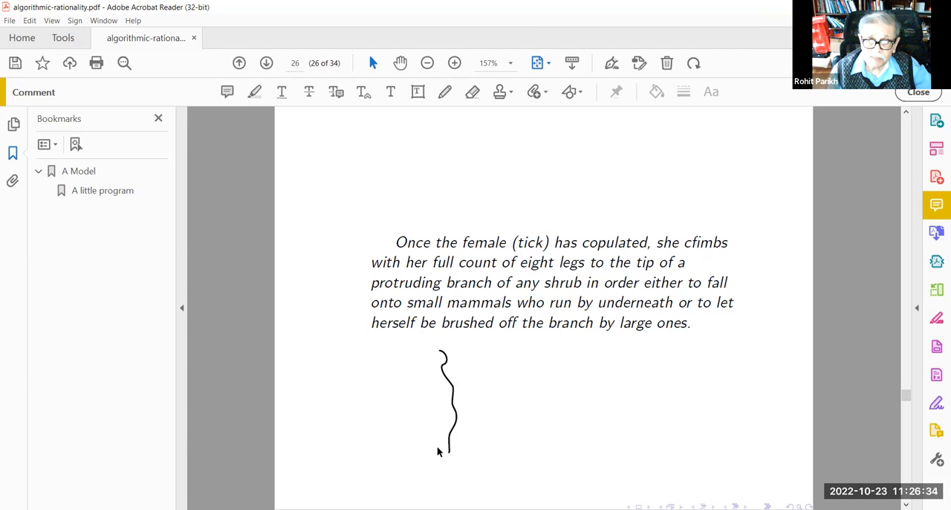
mouse_move(579, 425)
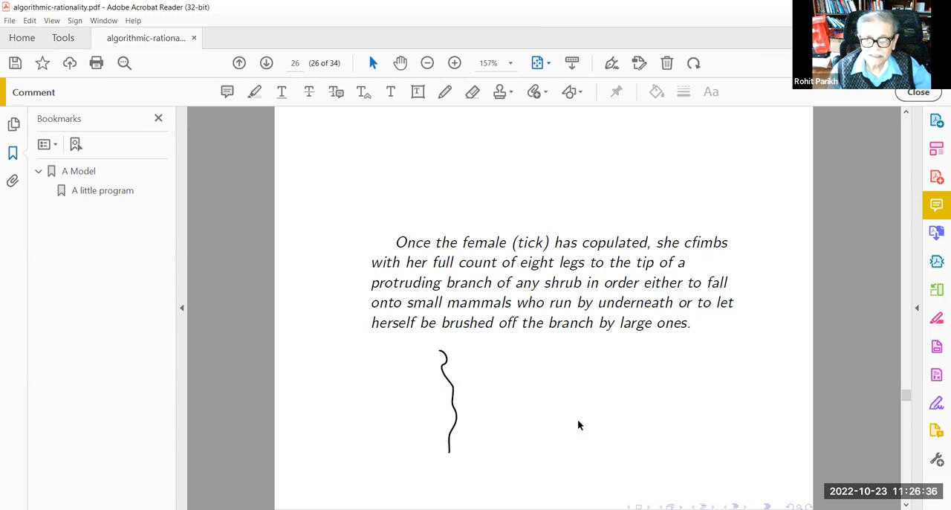
click(266, 62)
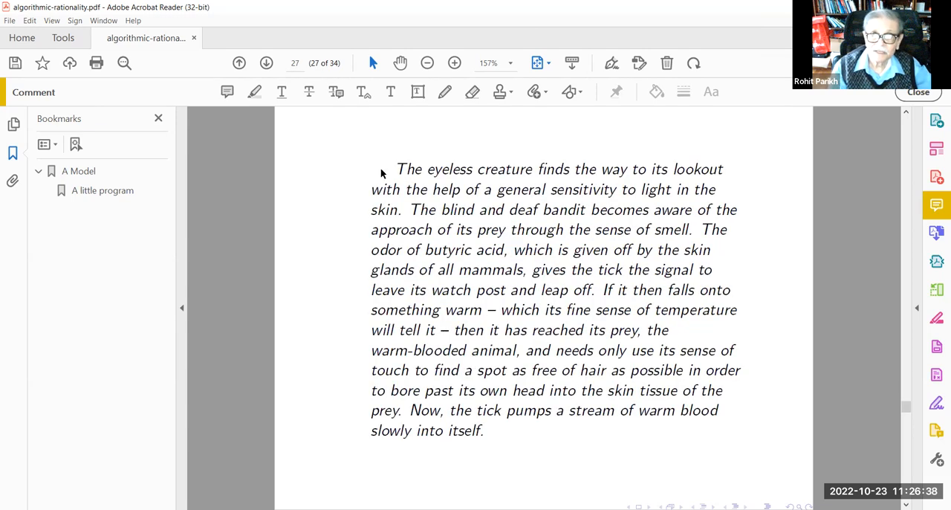
mouse_move(526, 473)
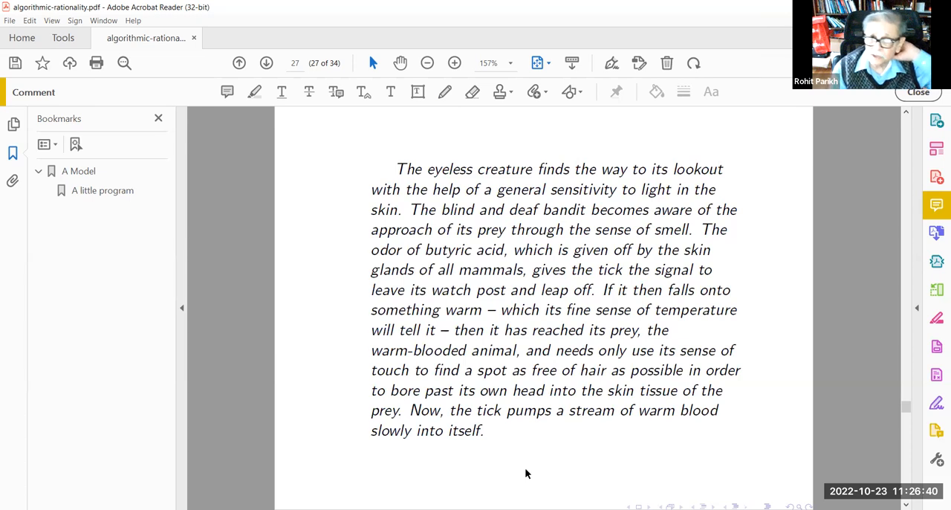
mouse_move(520, 463)
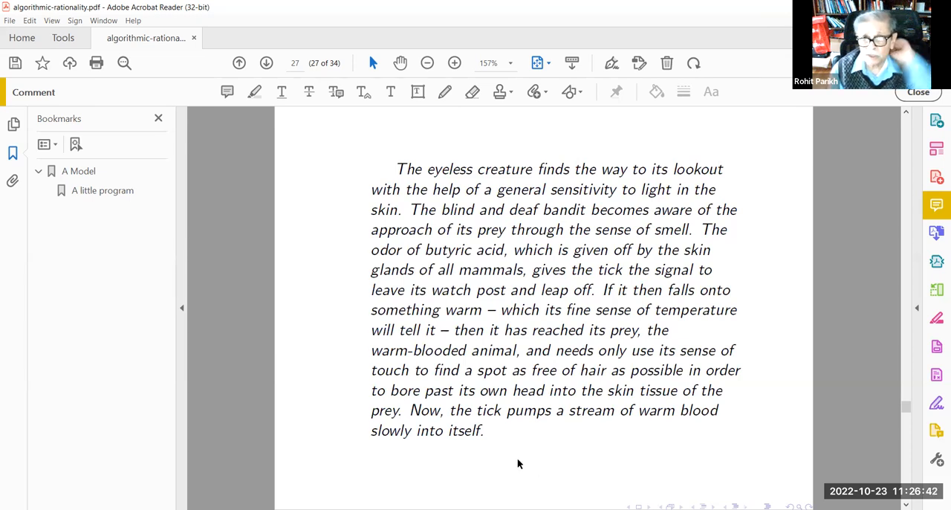
mouse_move(523, 460)
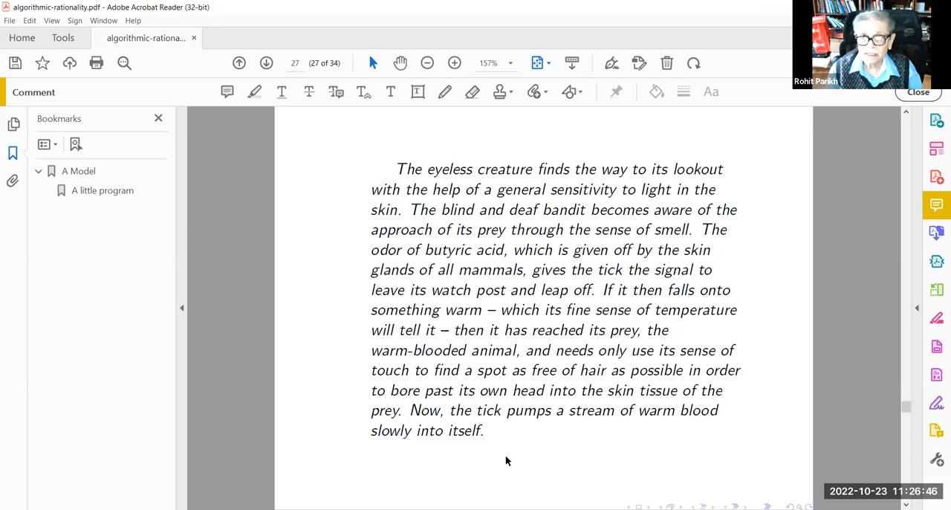
mouse_move(571, 452)
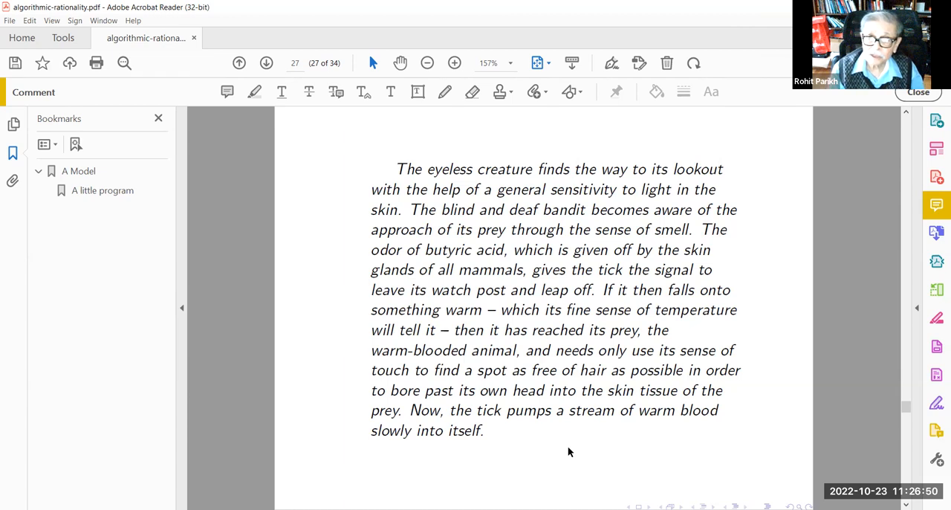
mouse_move(539, 485)
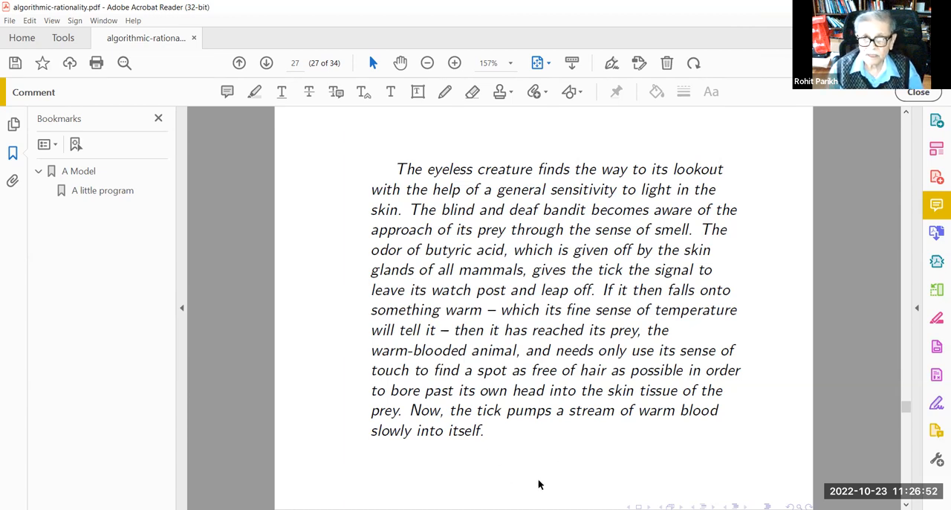
mouse_move(588, 472)
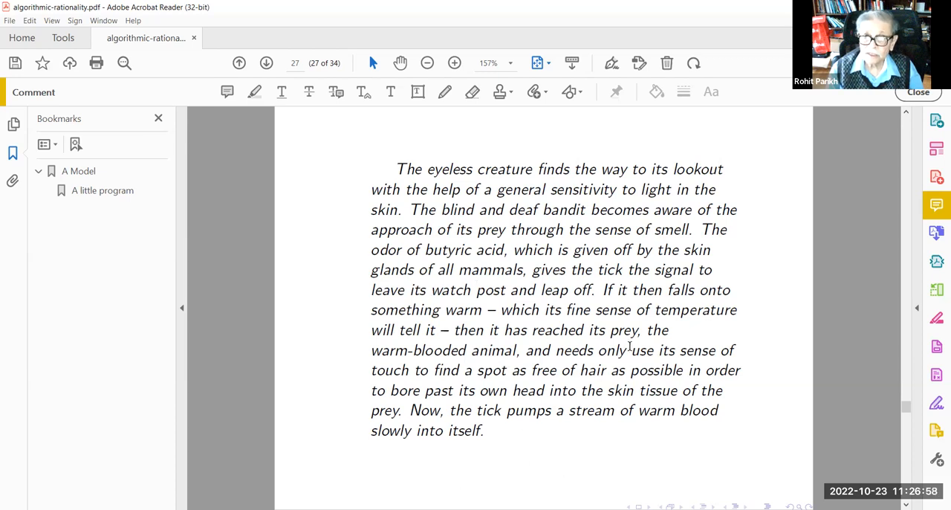
mouse_move(542, 303)
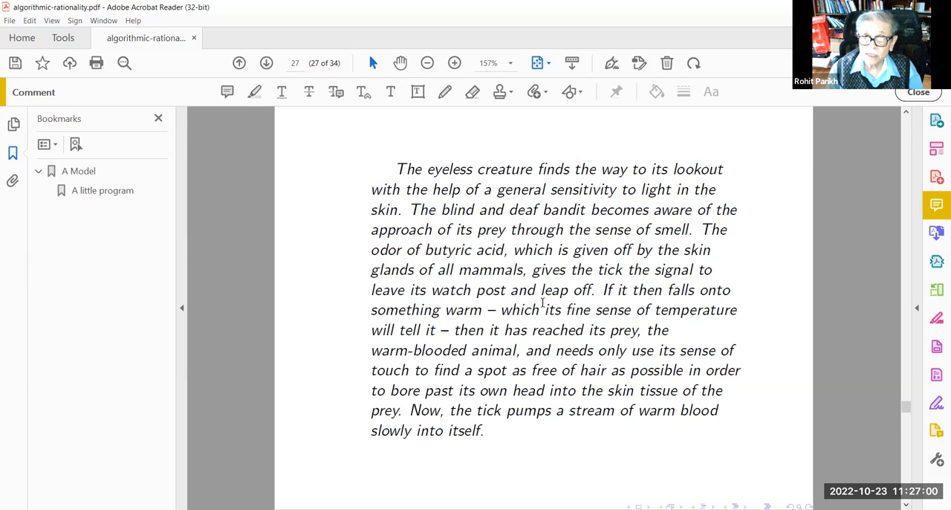
mouse_move(407, 328)
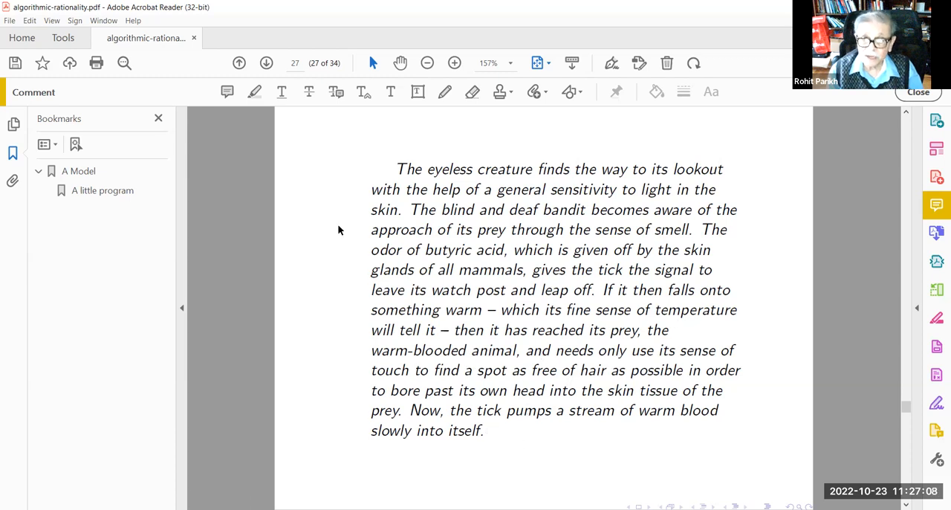
Highlight the phrase "warm-blooded animal," in yellow on slide 27
click(256, 92)
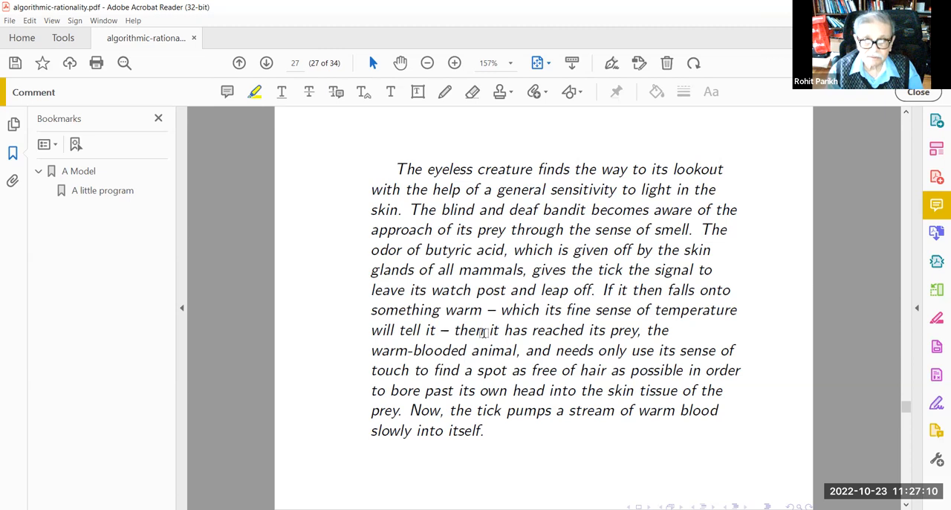
drag(371, 351, 523, 350)
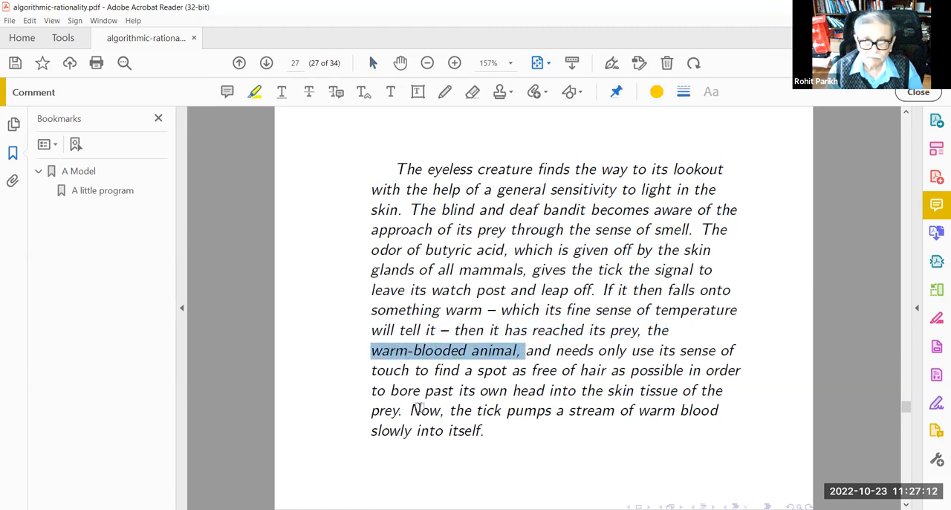
click(254, 93)
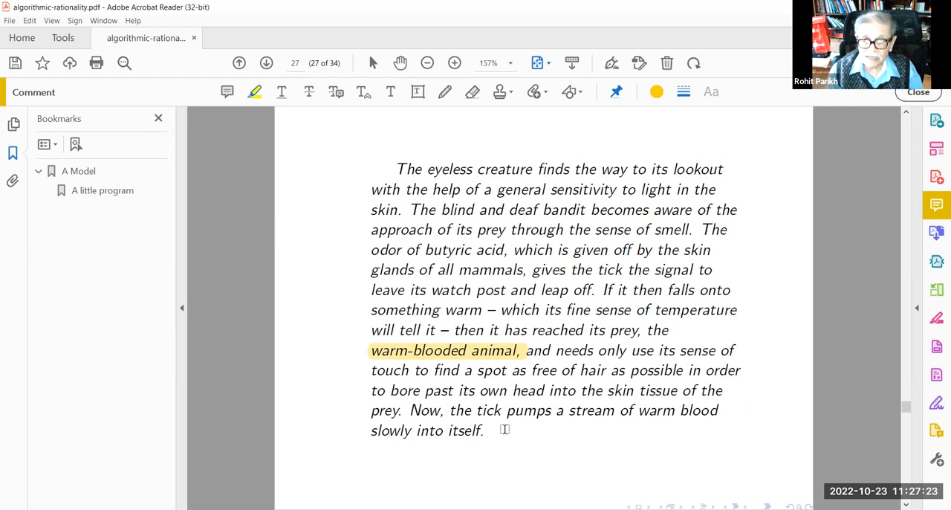
mouse_move(404, 449)
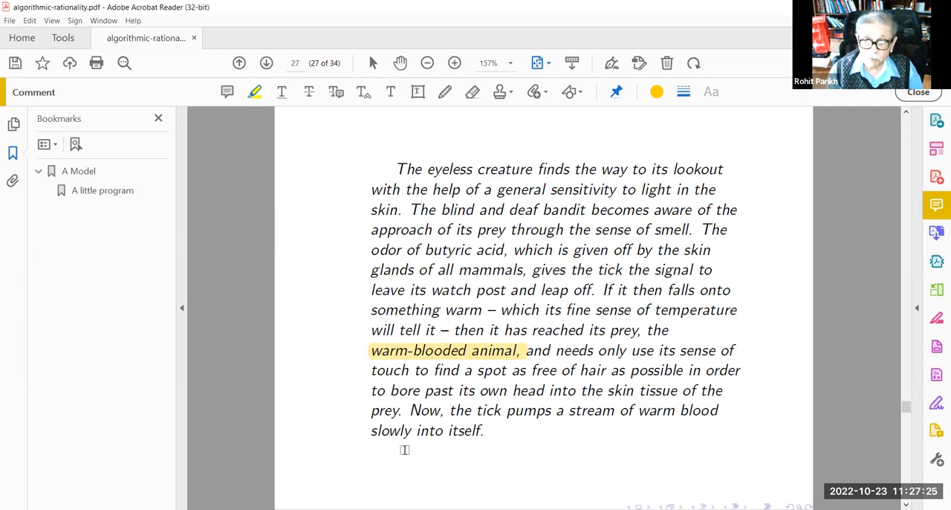
mouse_move(451, 445)
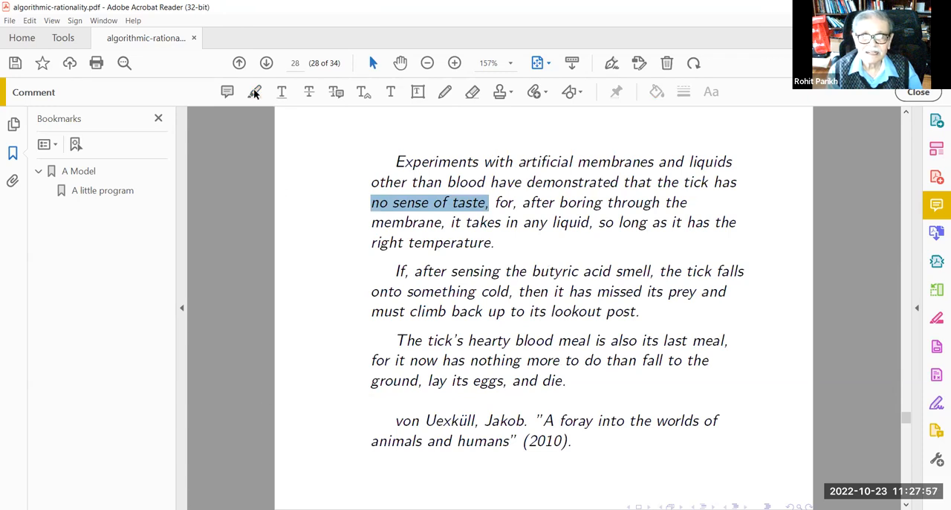
Highlight "no sense of taste,", "cold" and "last meal," in yellow, correcting the overextended highlight
click(255, 92)
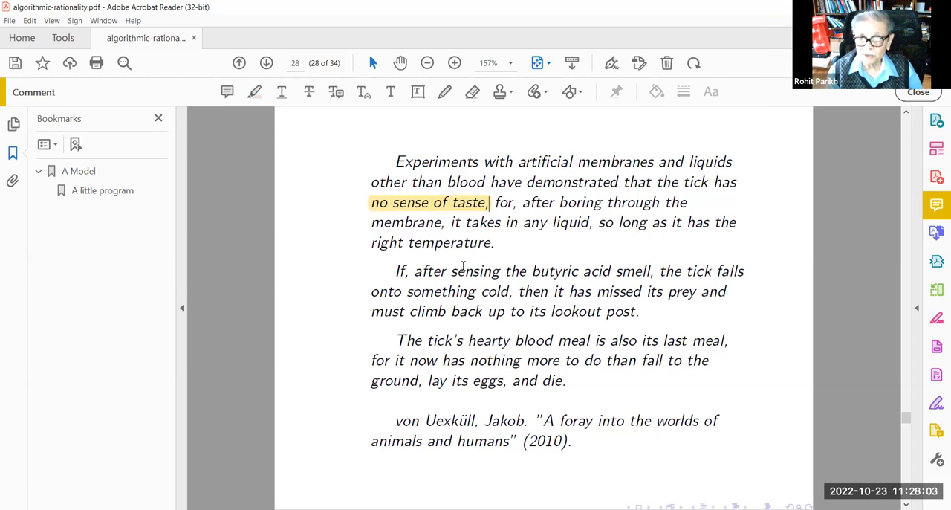
mouse_move(531, 488)
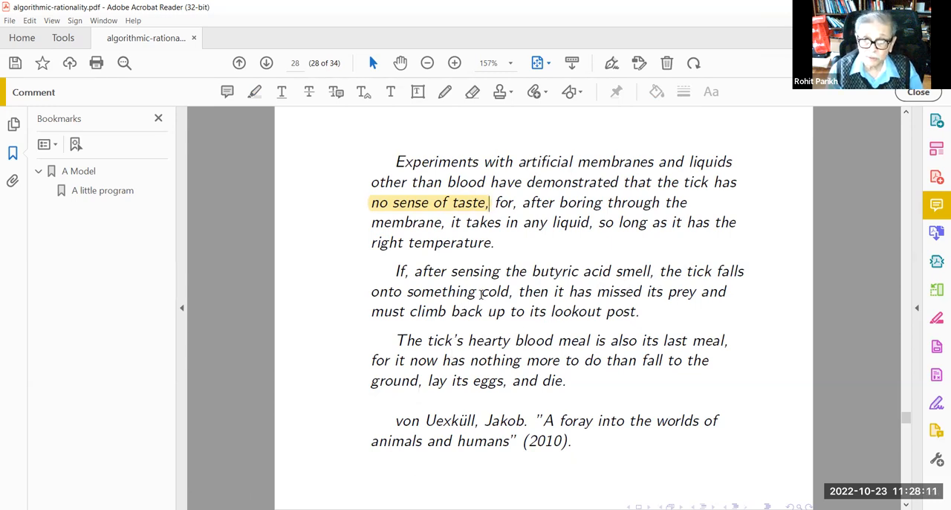
double_click(494, 291)
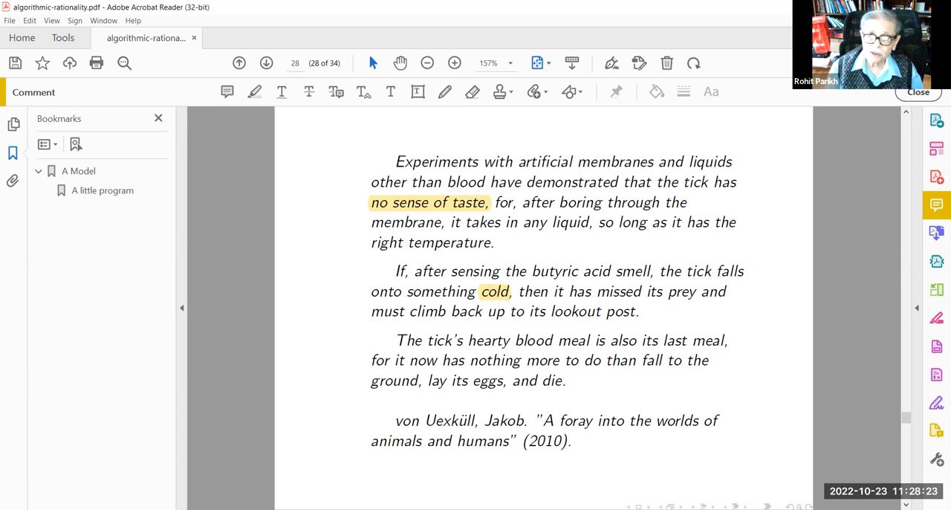
mouse_move(361, 407)
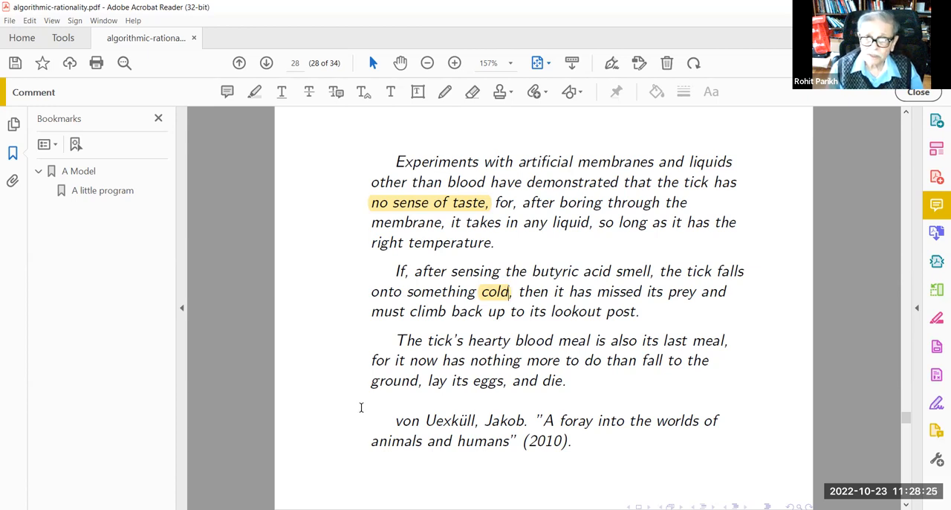
mouse_move(438, 347)
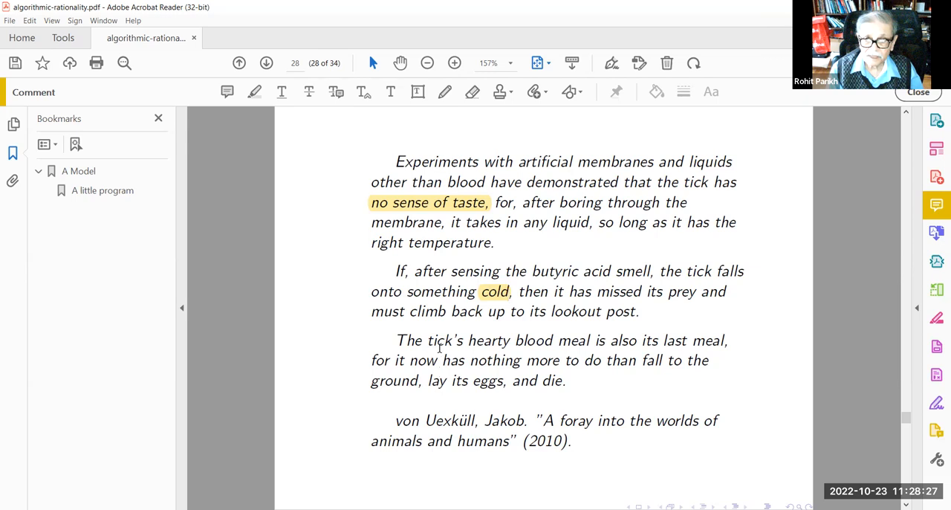
mouse_move(606, 338)
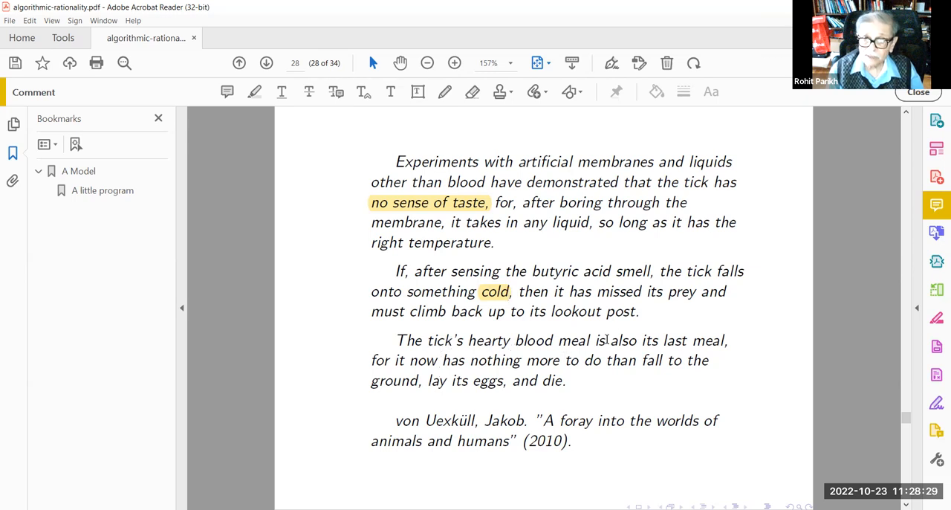
click(256, 92)
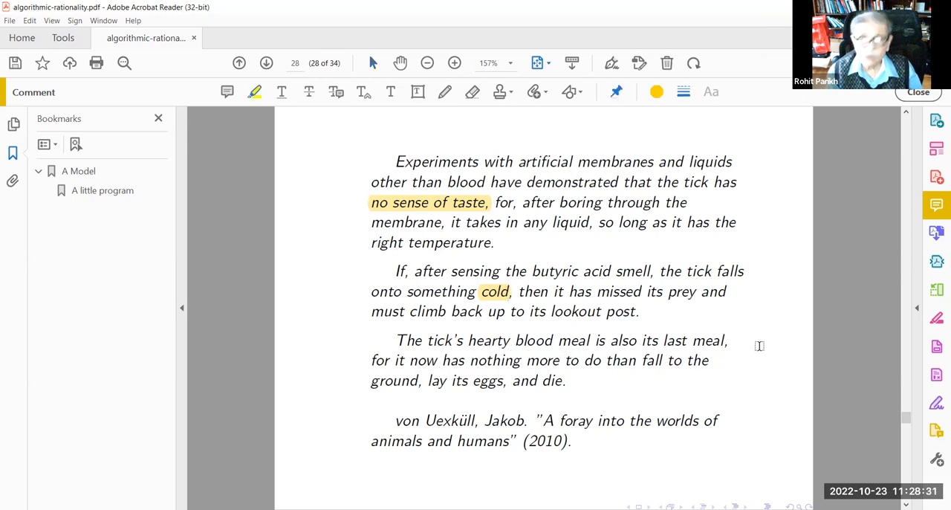
drag(660, 340, 451, 440)
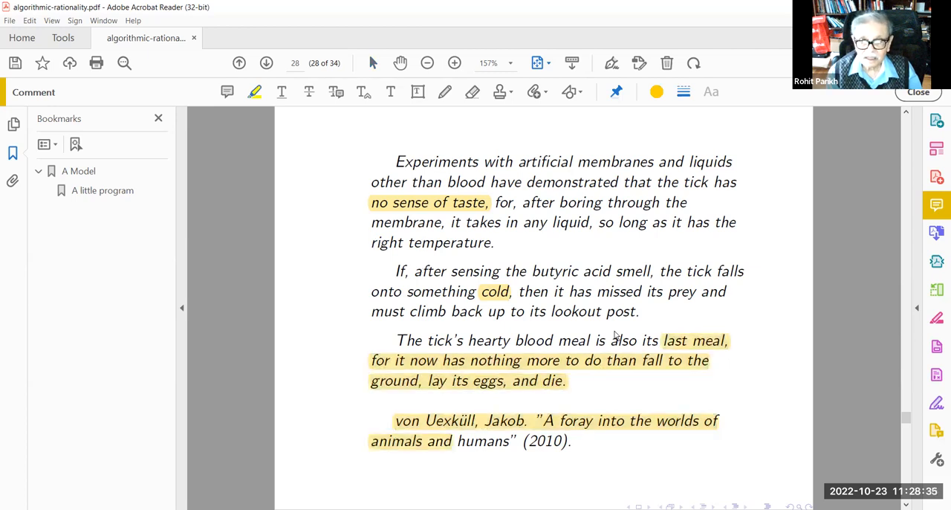
right_click(695, 341)
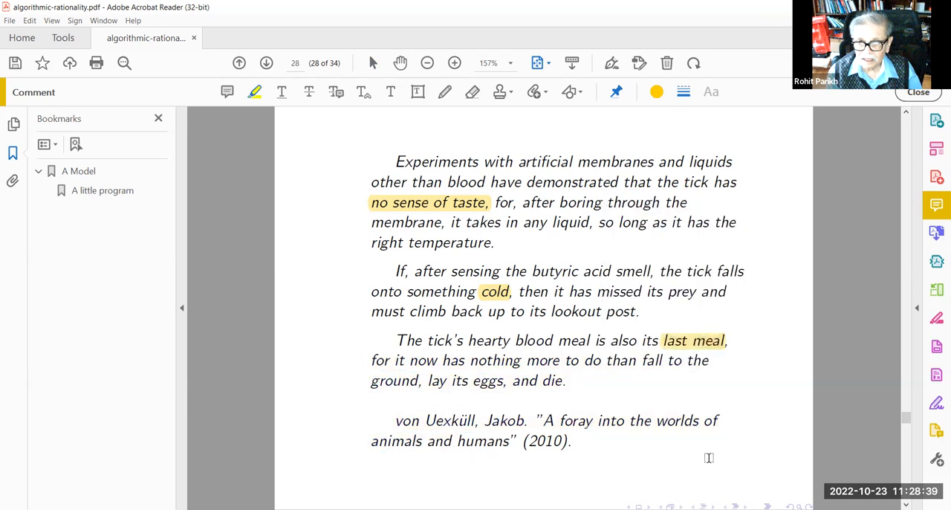
mouse_move(347, 469)
text(One of the most cha)
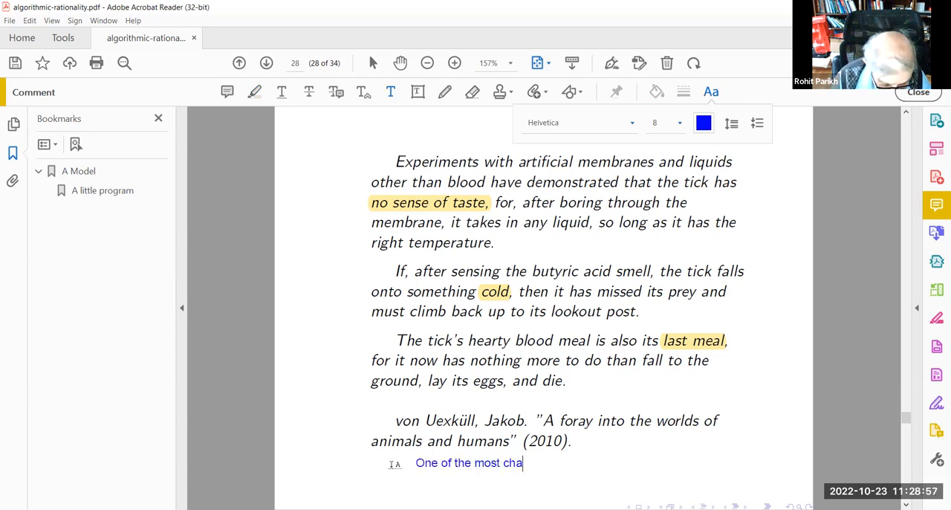
Type the blue note "One of the most charmingbooks every written." under the von Uexküll reference
text(rmingbooks every written)
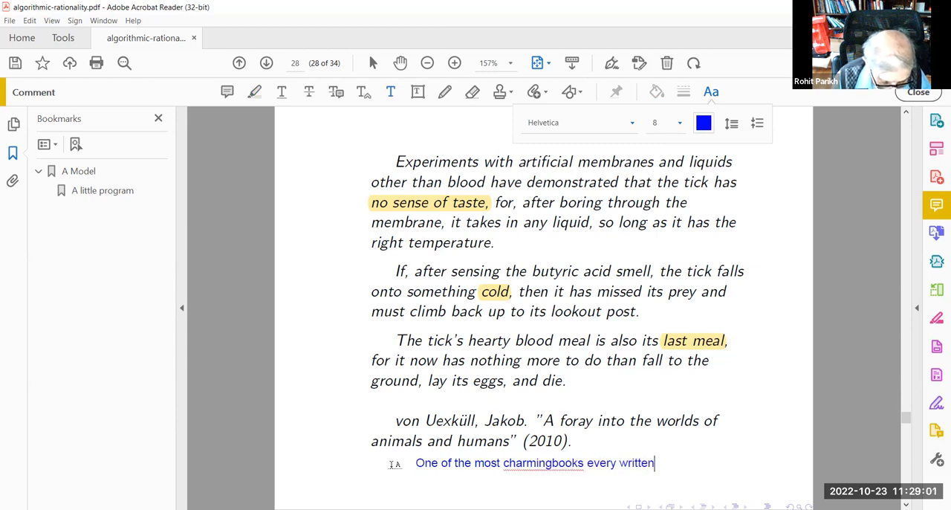
text(.)
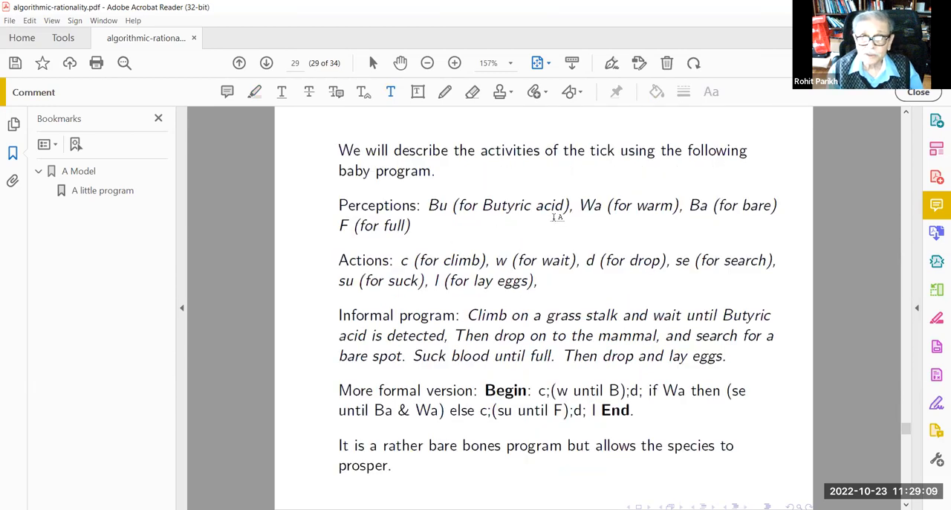
mouse_move(353, 190)
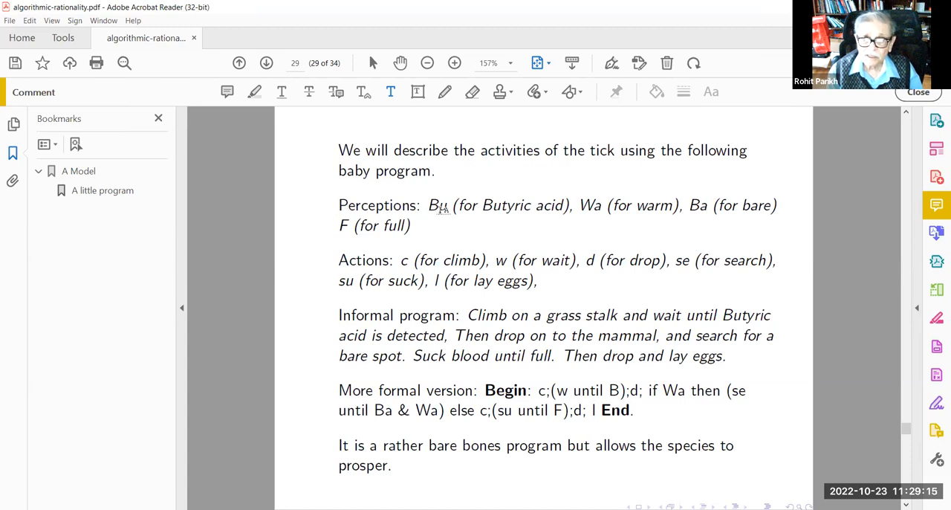
mouse_move(591, 214)
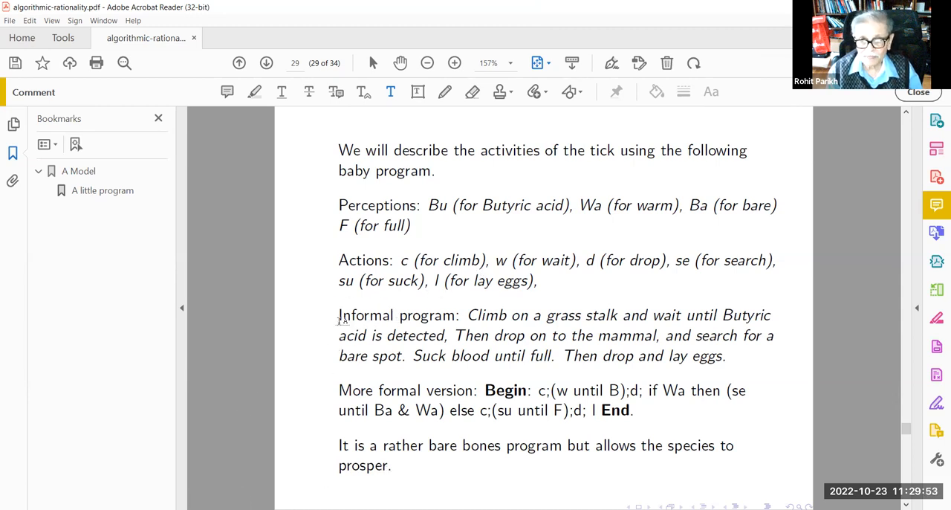
Highlight "Informal program:" and the formal Begin…End program text in yellow on slide 29
click(255, 92)
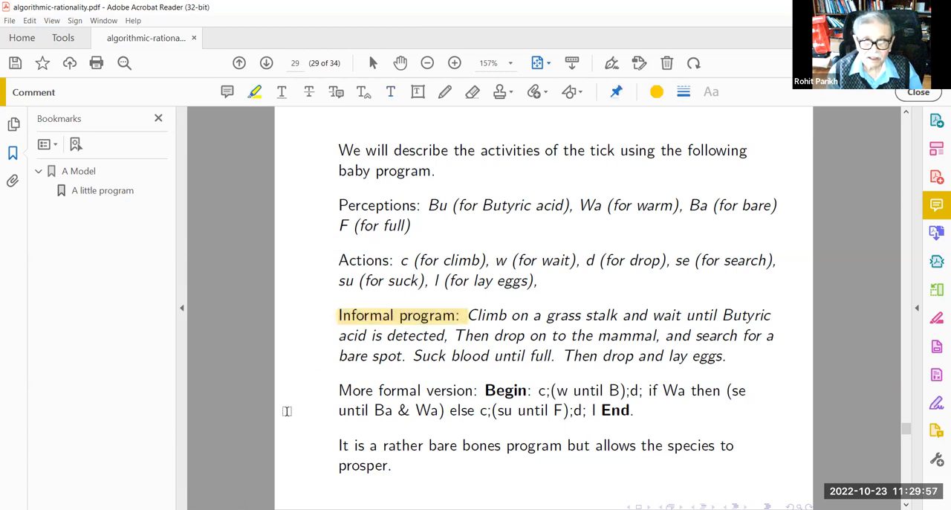
mouse_move(500, 481)
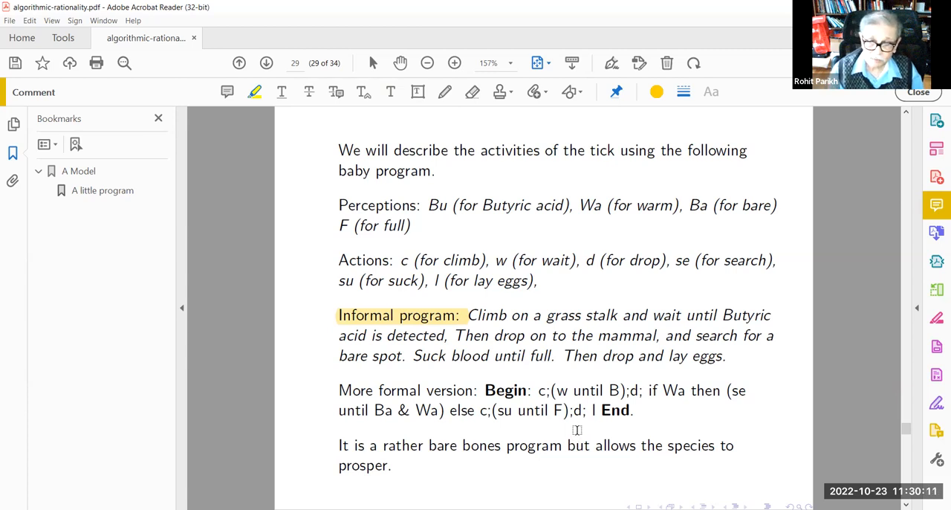
mouse_move(324, 228)
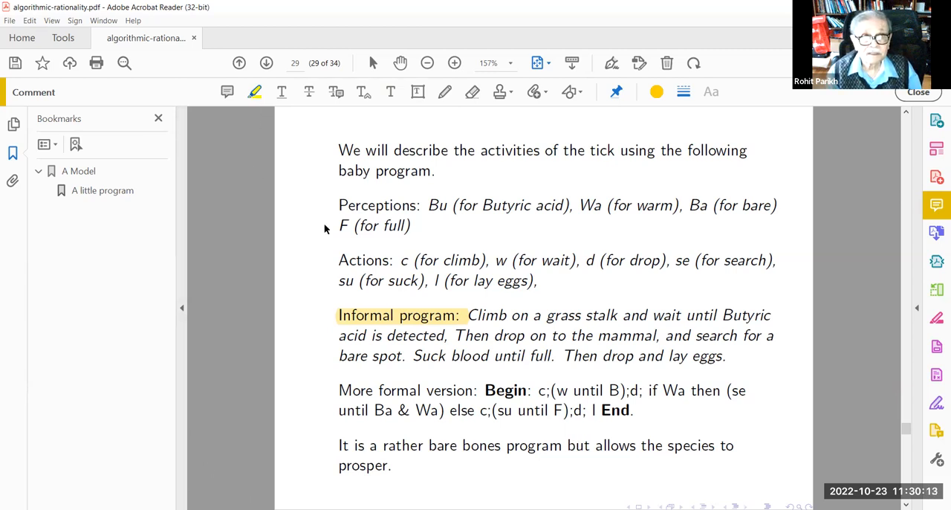
drag(484, 390, 606, 389)
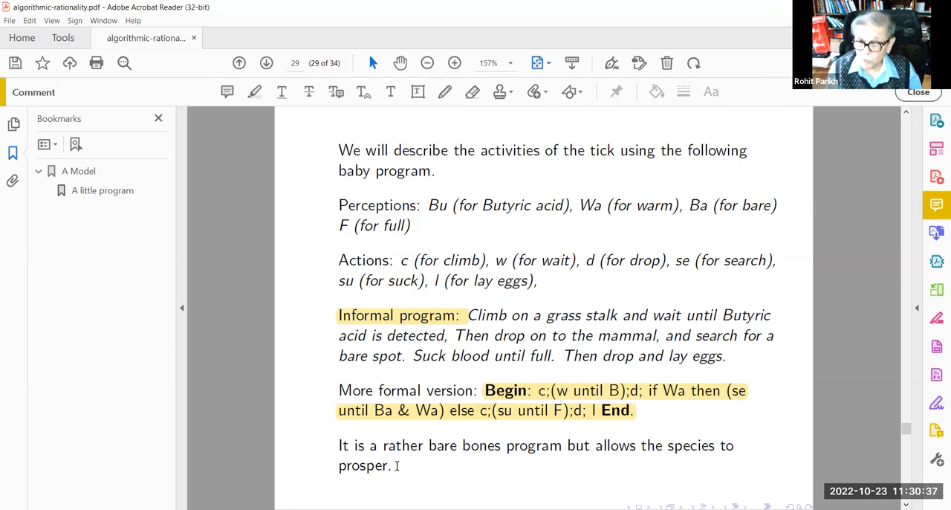
mouse_move(435, 470)
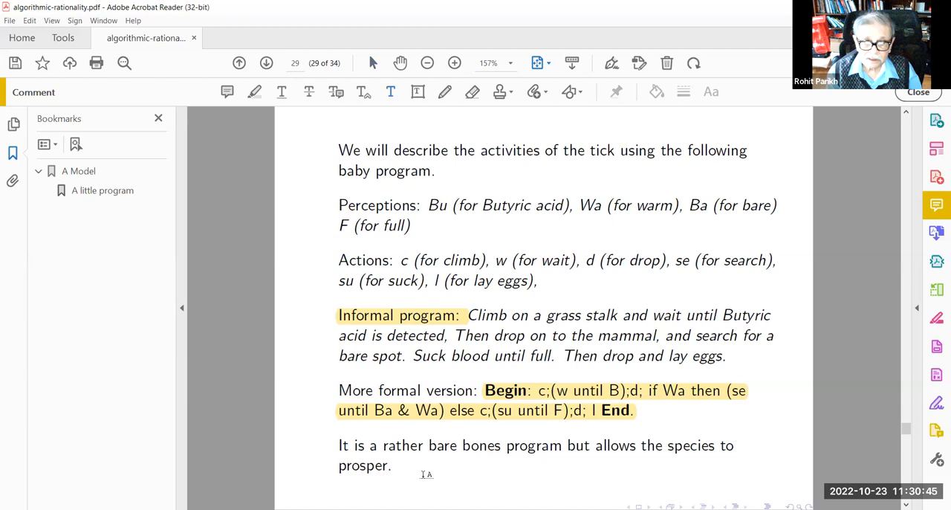
Add a blue note crediting Tony Hoare, Vaughan Pratt and David Harel below the last sentence, then advance to slide 30
click(710, 92)
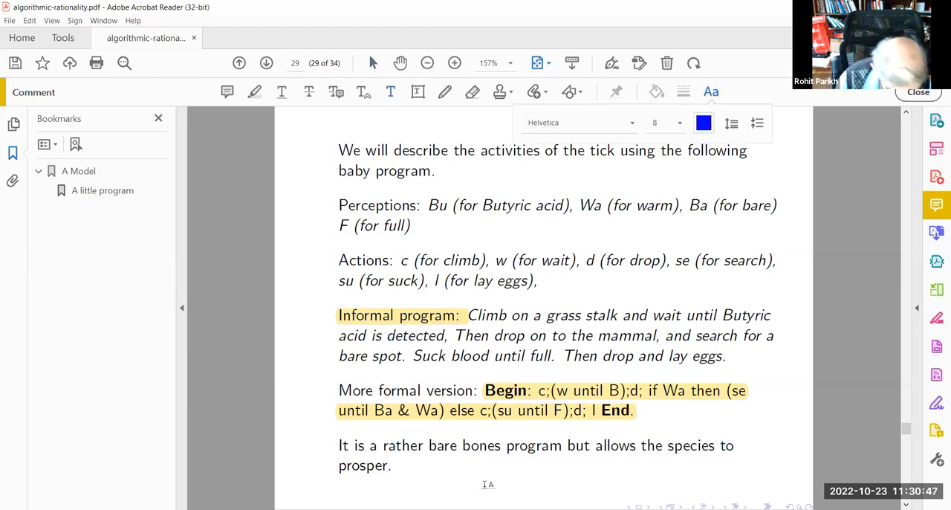
text(Tony)
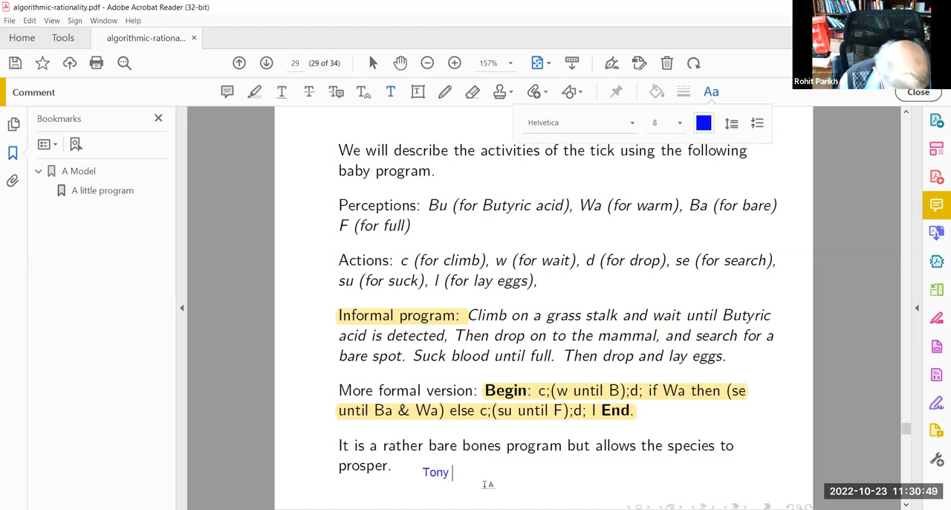
text(Hoare and)
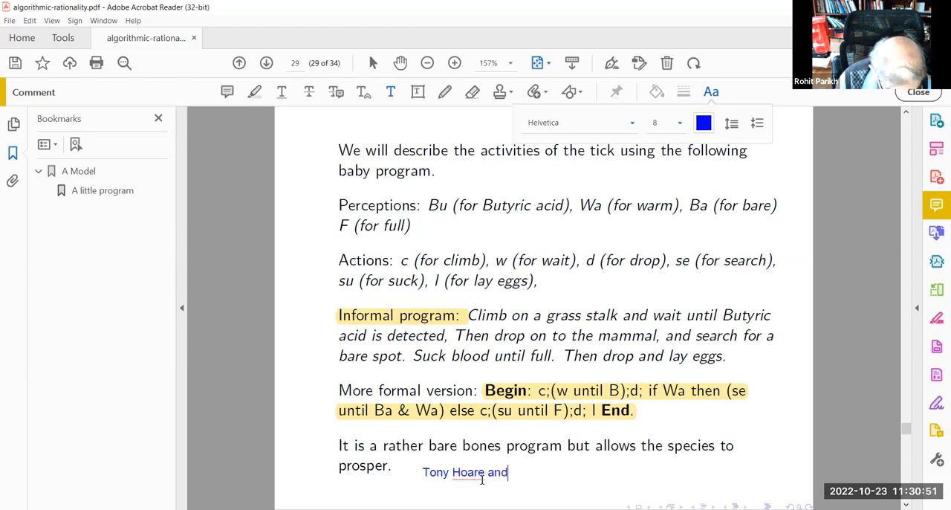
text(Vaughan)
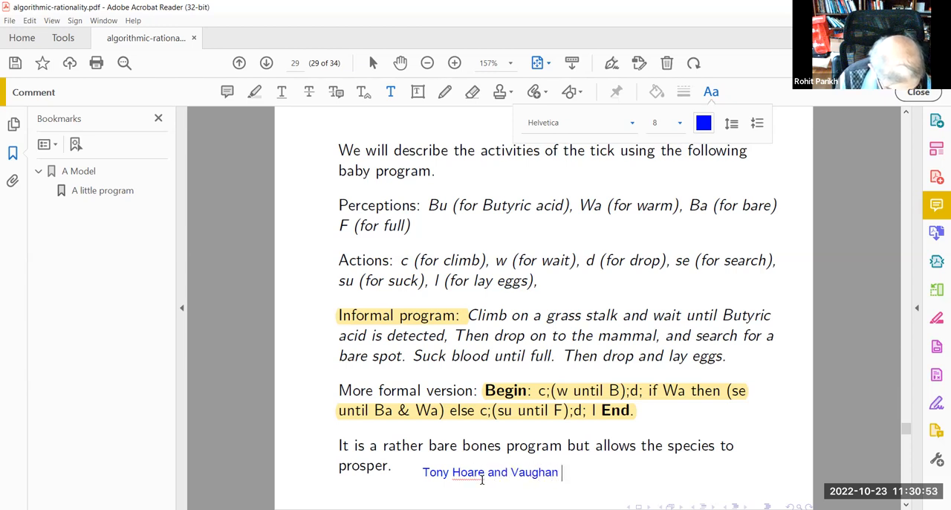
text(Pratt)
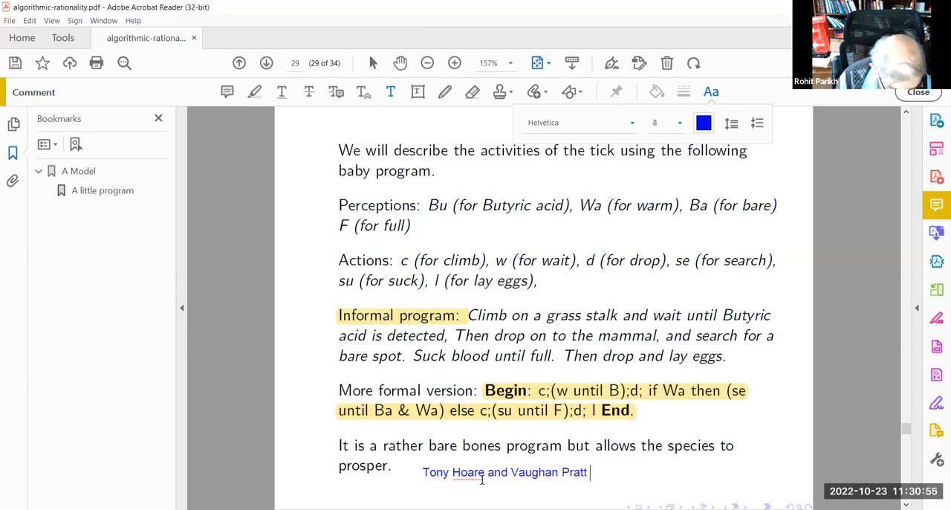
text(and meand)
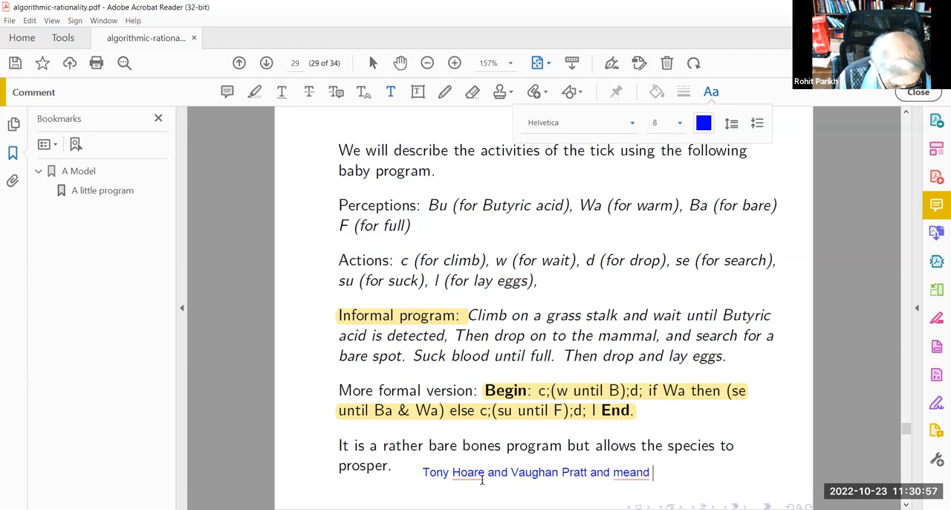
key(BackSpace)
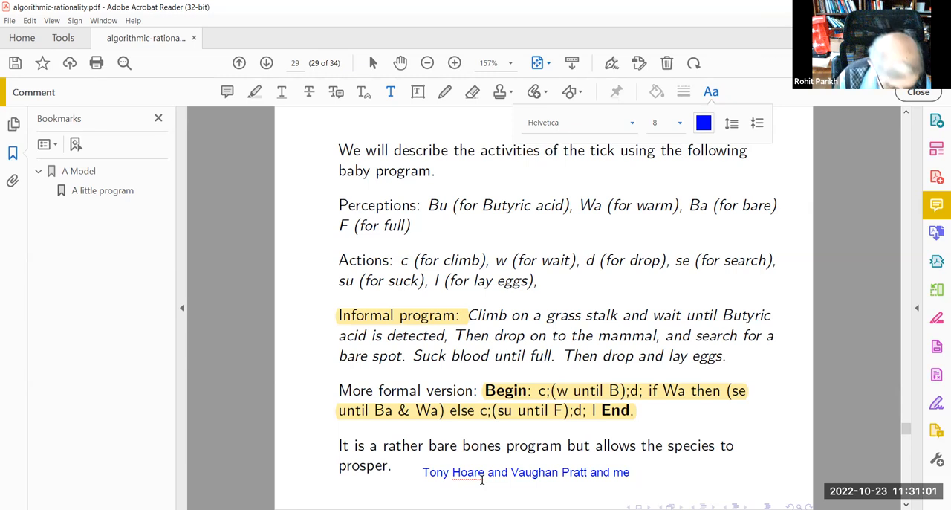
text(and David Hare)
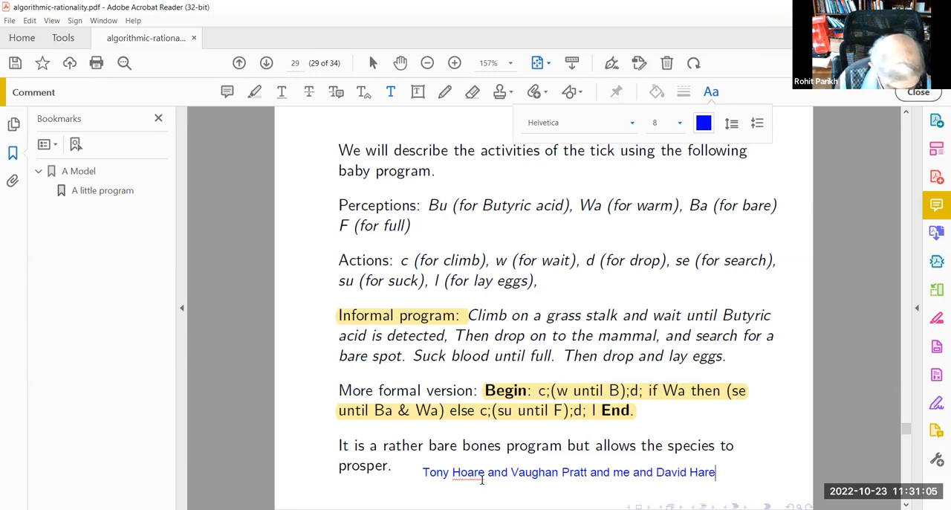
text(l.)
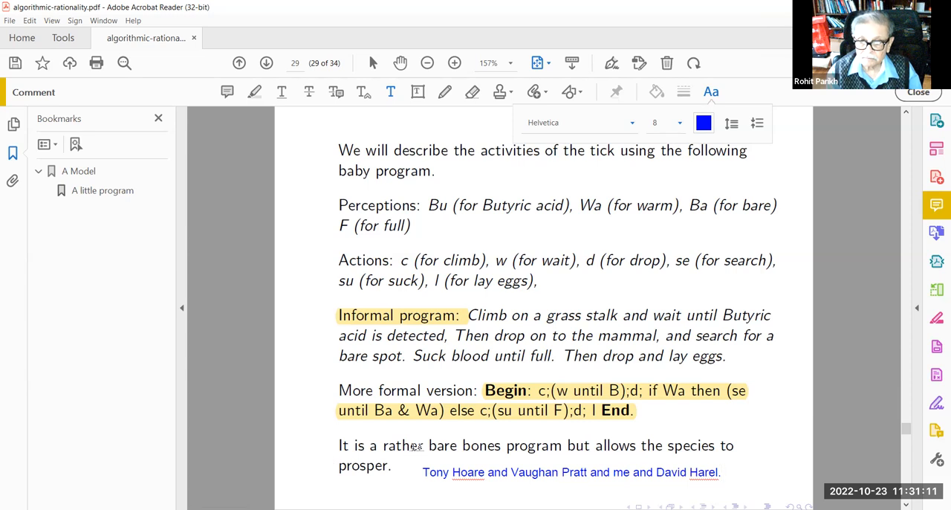
click(265, 62)
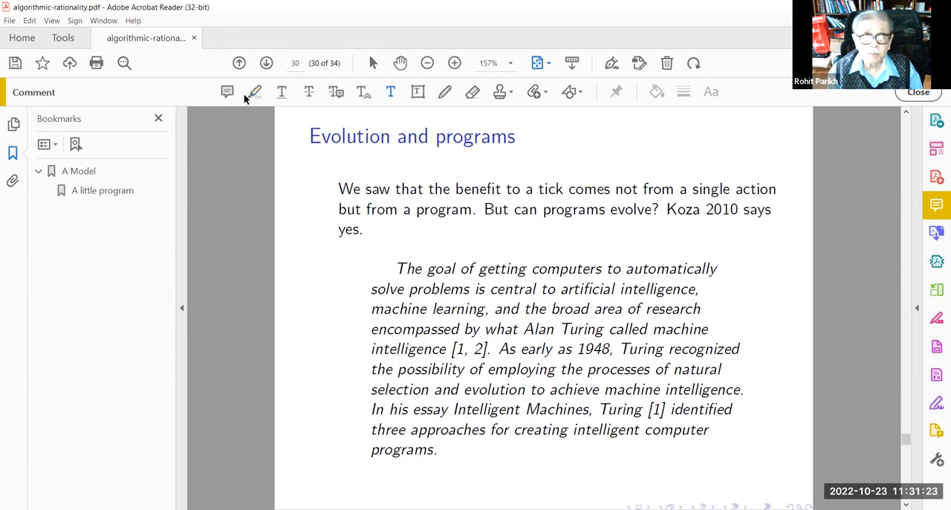
Highlight "programs evolve?" in yellow on slide 30
click(254, 92)
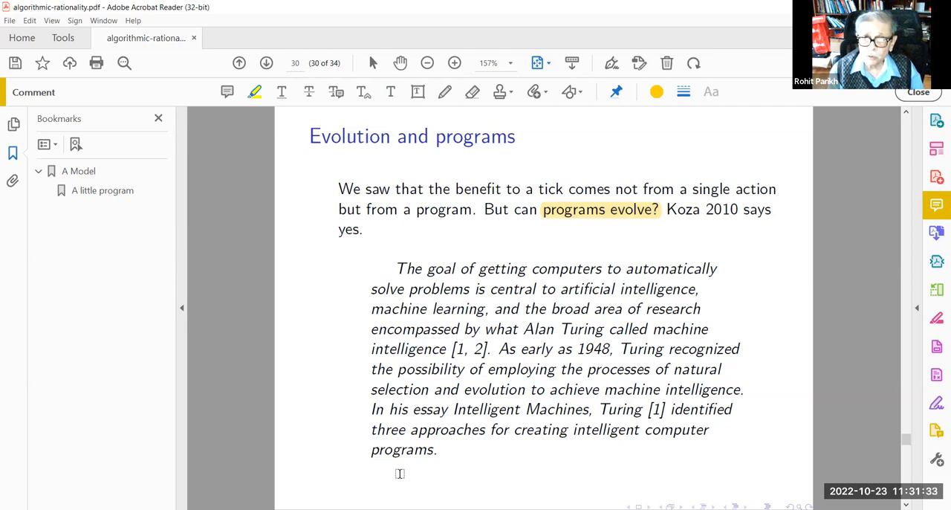
mouse_move(520, 304)
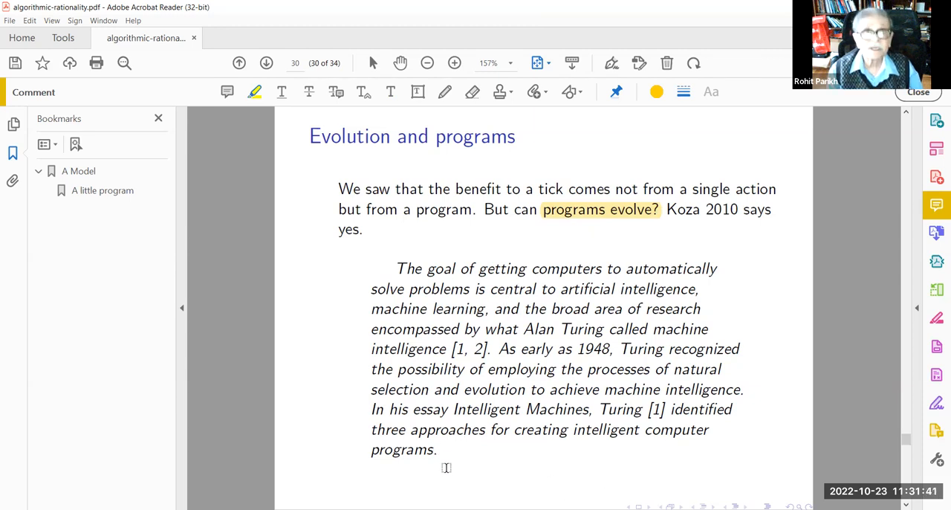
mouse_move(716, 312)
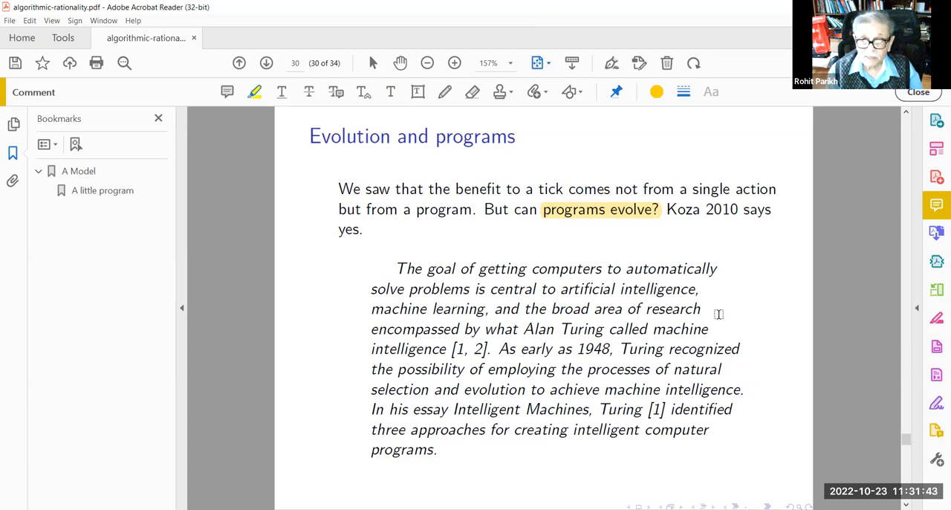
mouse_move(407, 485)
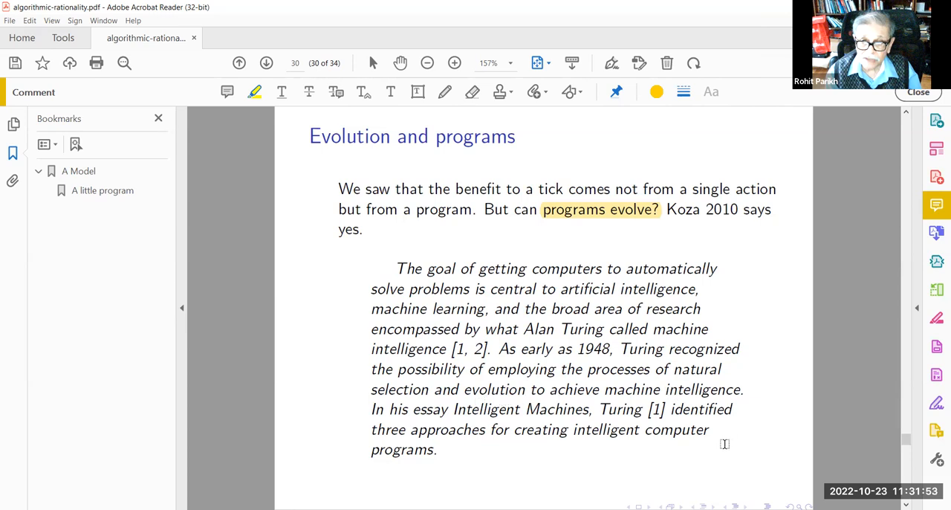
mouse_move(431, 419)
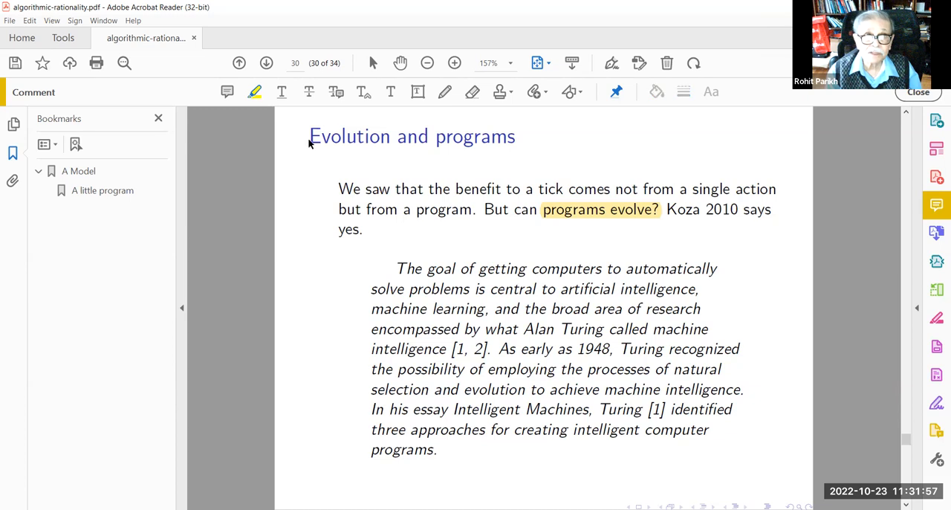
double_click(520, 409)
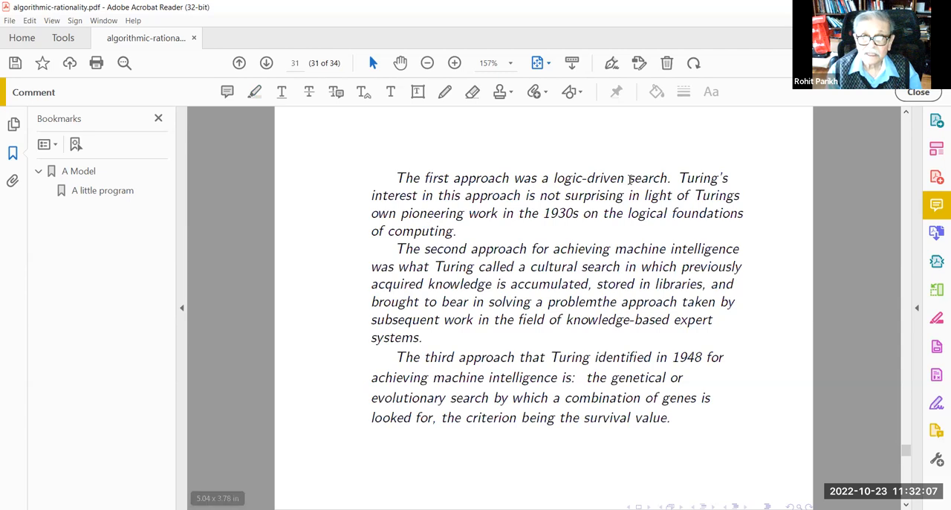
mouse_move(470, 476)
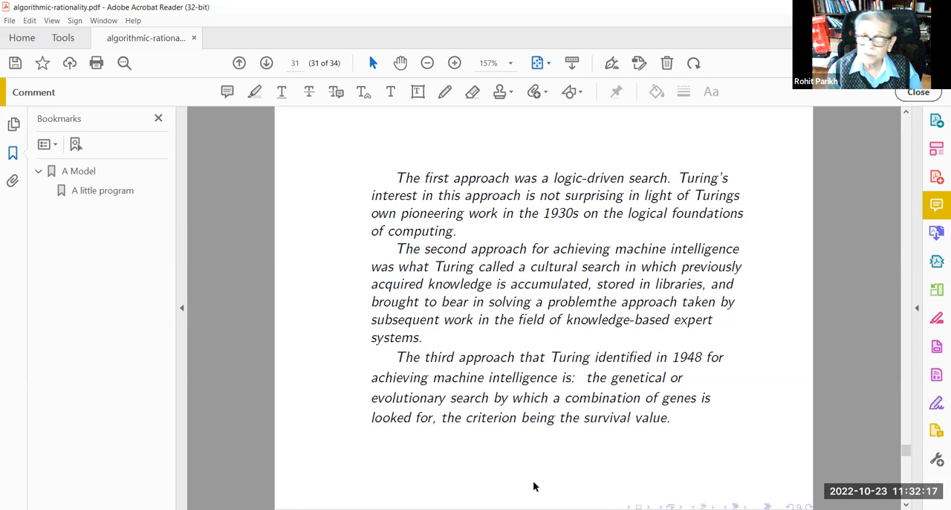
mouse_move(478, 484)
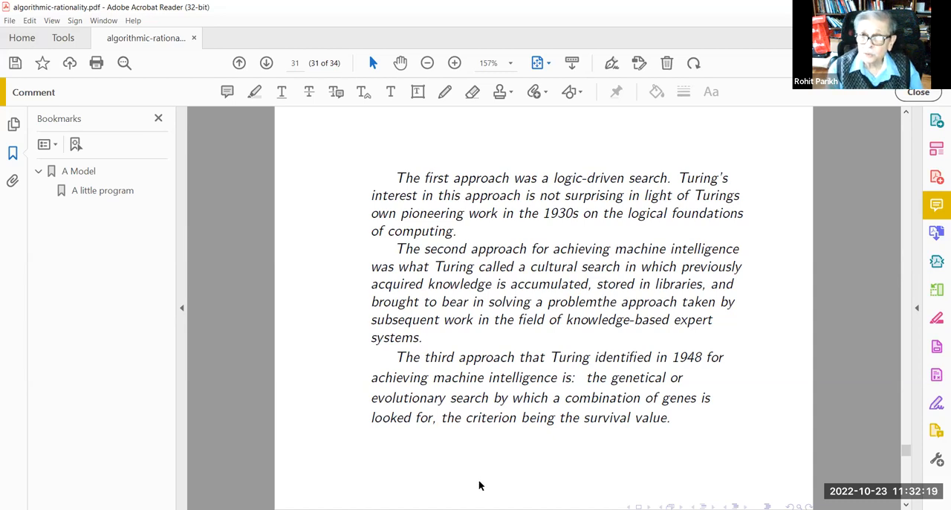
mouse_move(433, 481)
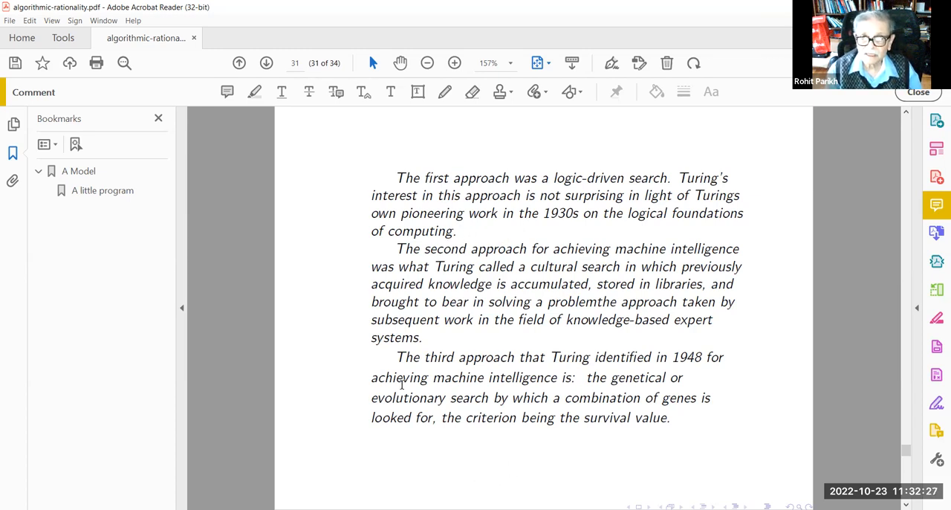
mouse_move(440, 491)
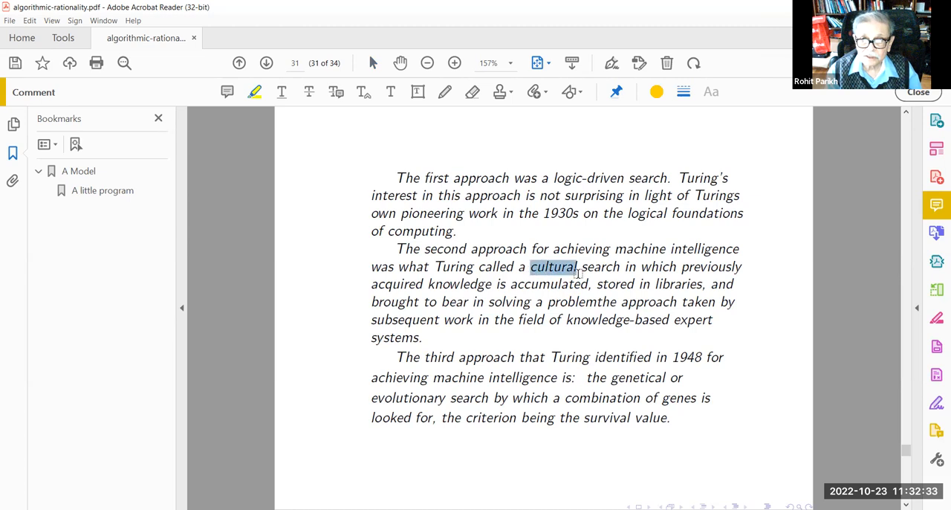
Highlight the phrase "cultural search" in yellow on the Turing approaches slide
drag(552, 266, 622, 265)
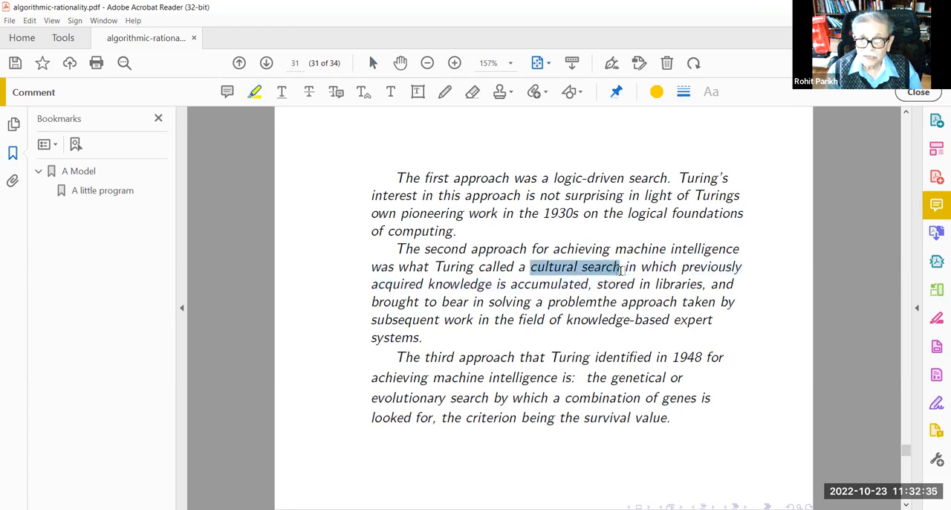
click(255, 92)
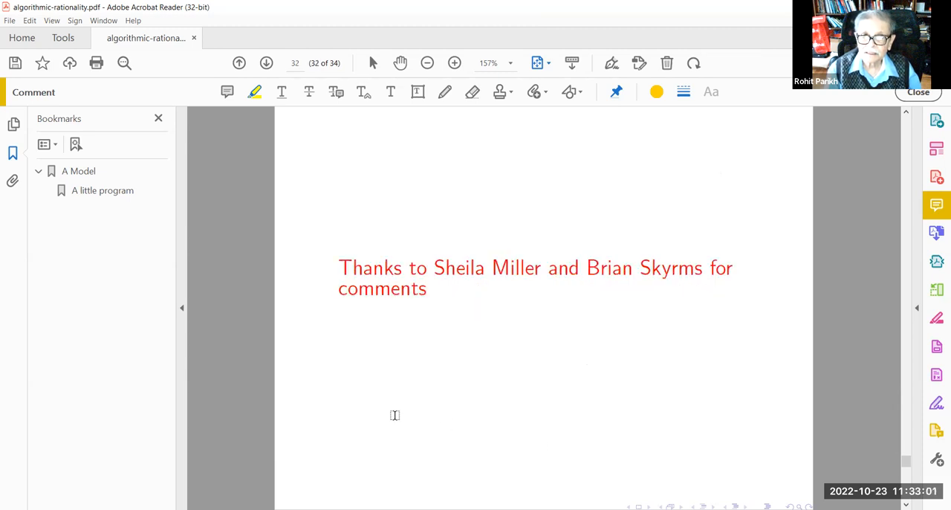
mouse_move(469, 425)
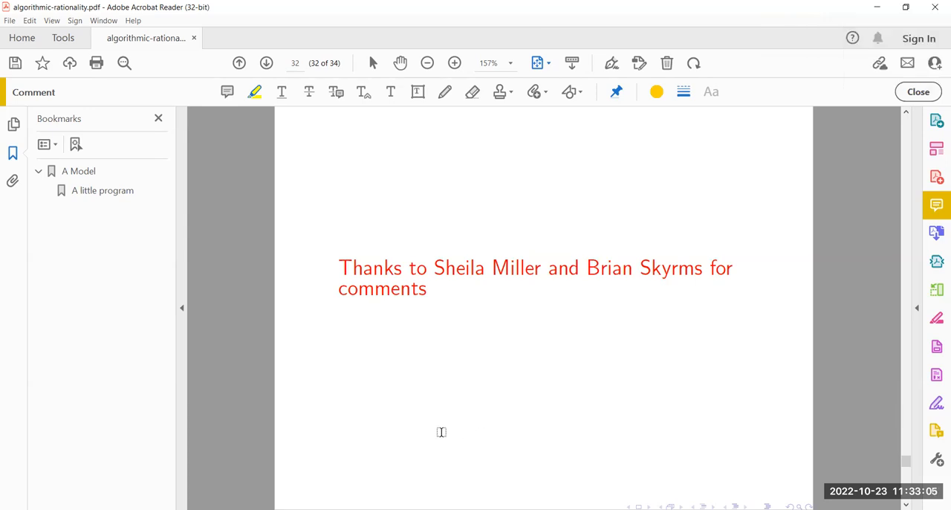
mouse_move(458, 437)
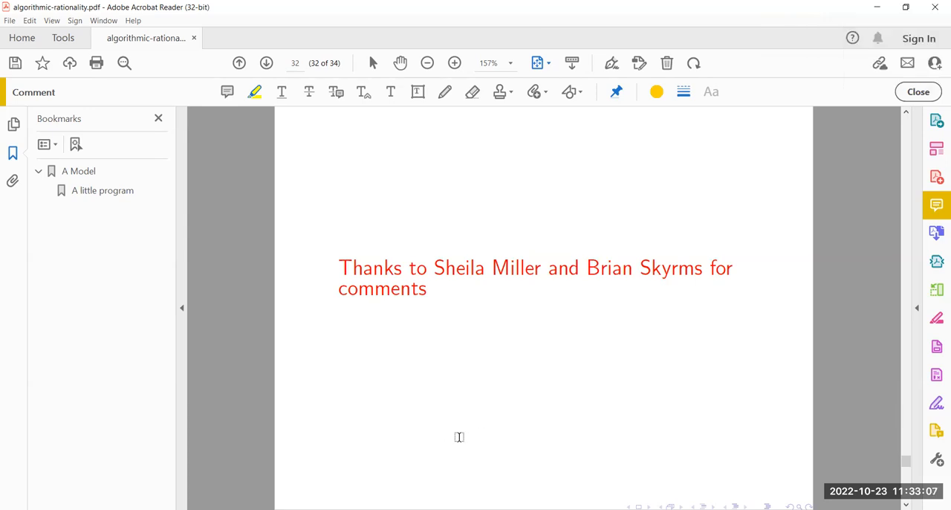
mouse_move(472, 416)
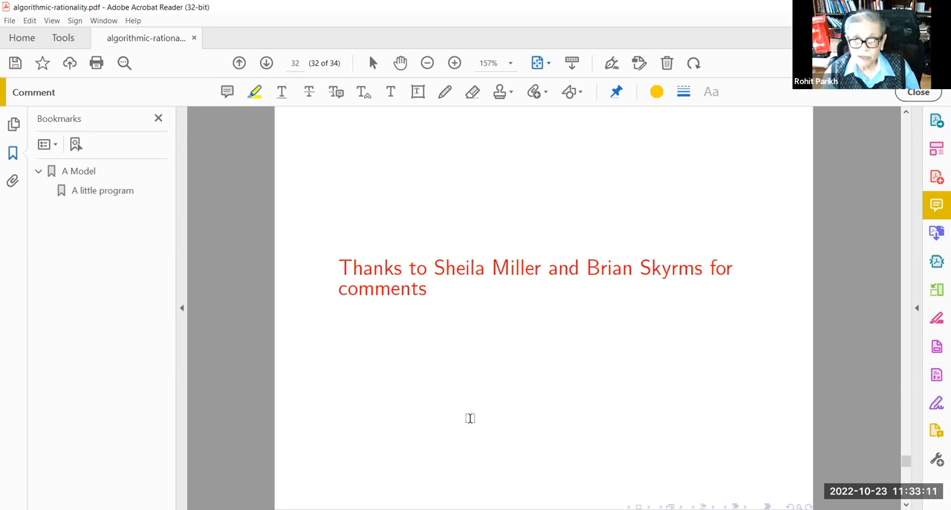
mouse_move(401, 384)
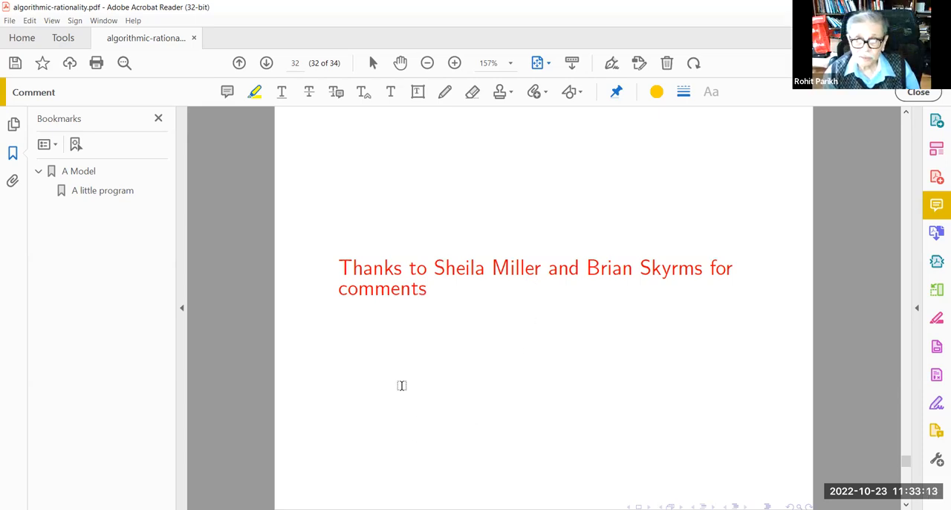
mouse_move(268, 336)
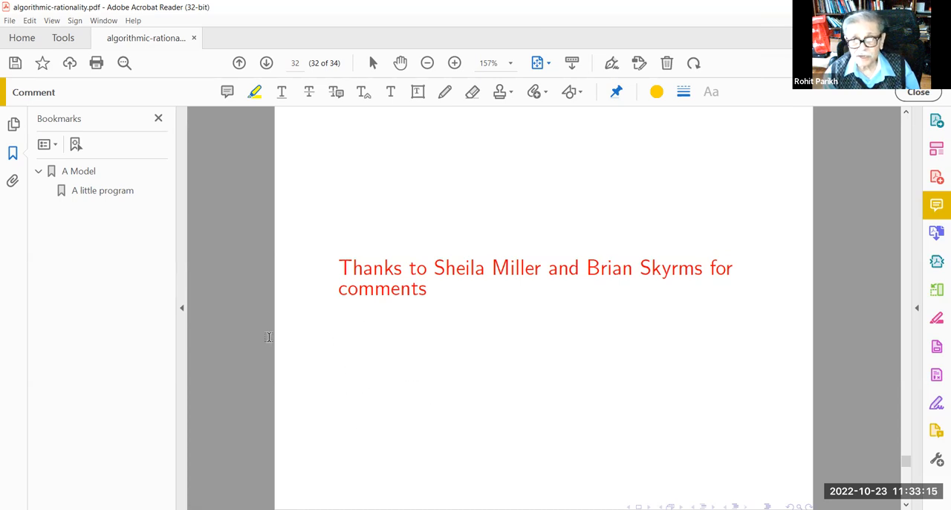
mouse_move(437, 374)
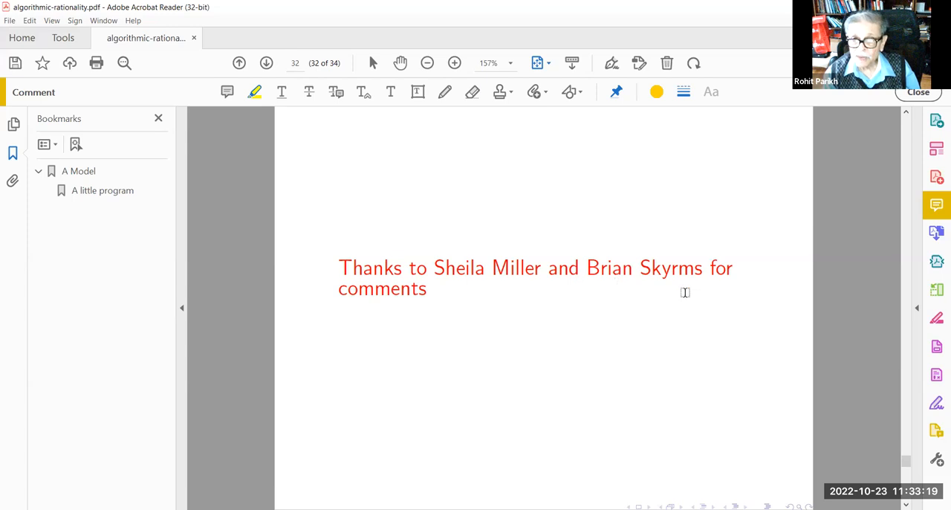
mouse_move(582, 364)
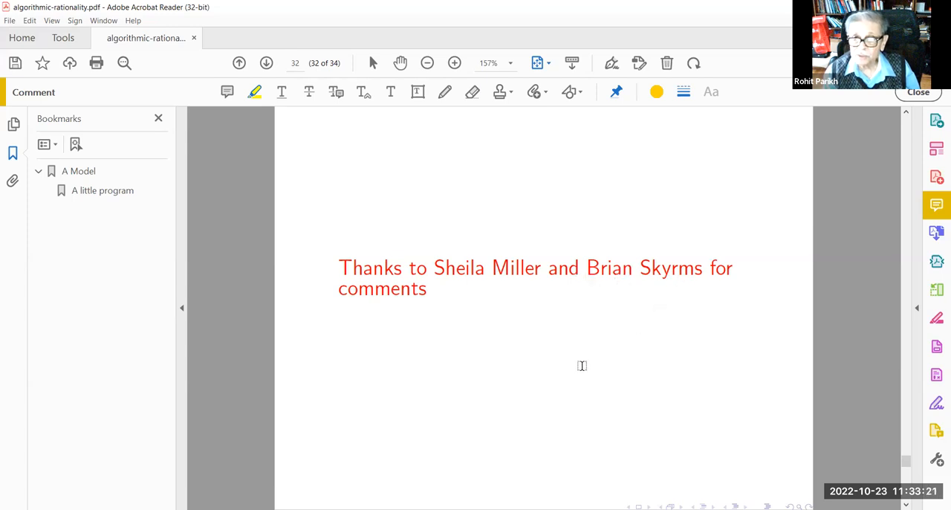
mouse_move(352, 331)
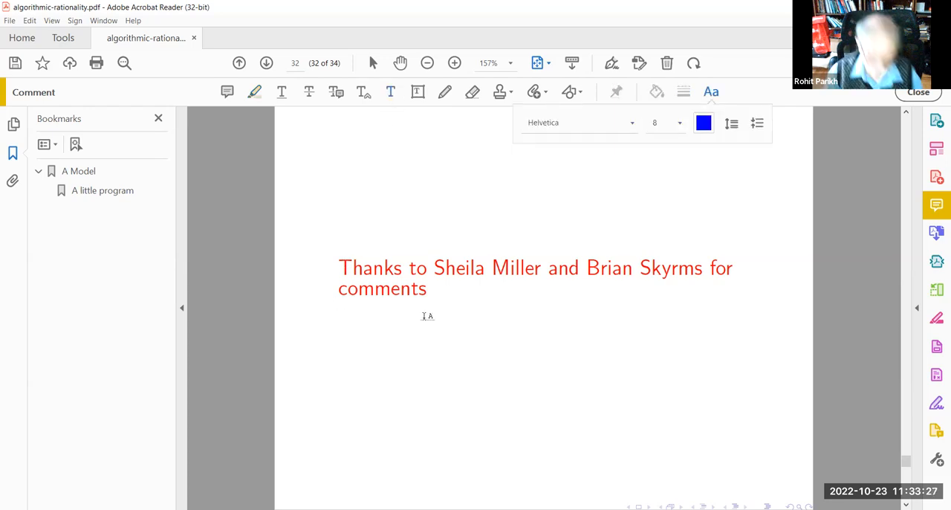
Type the blue note "Also Vaughan Pratt" beneath the thanks to Sheila Miller and Brian Skyrms
text(A)
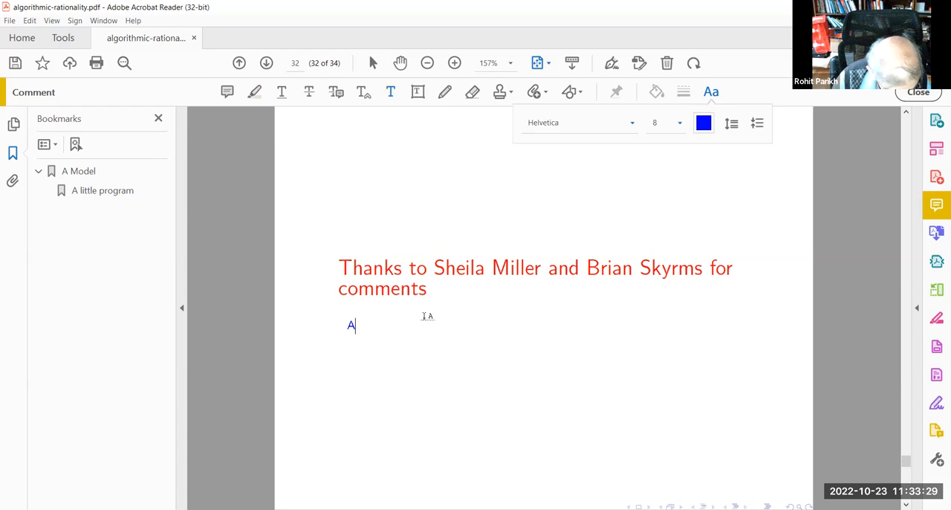
text(lso Va)
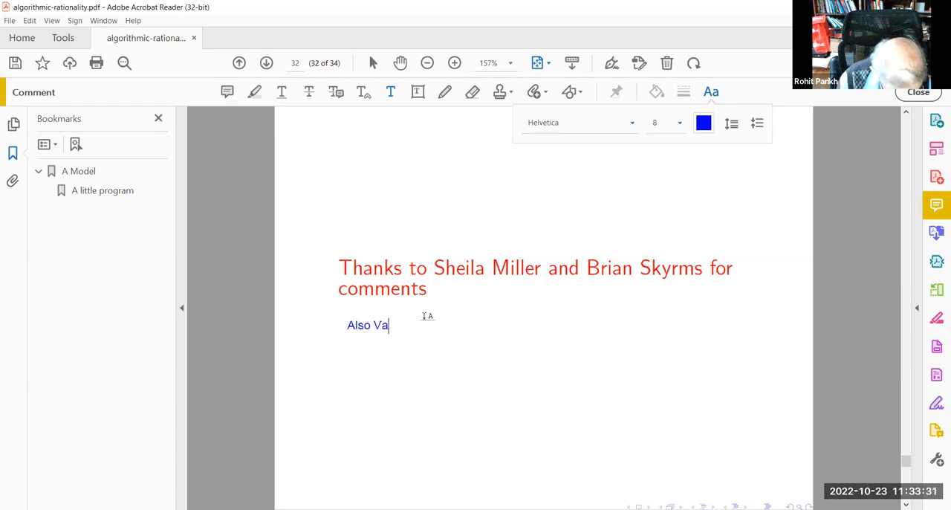
text(ughan)
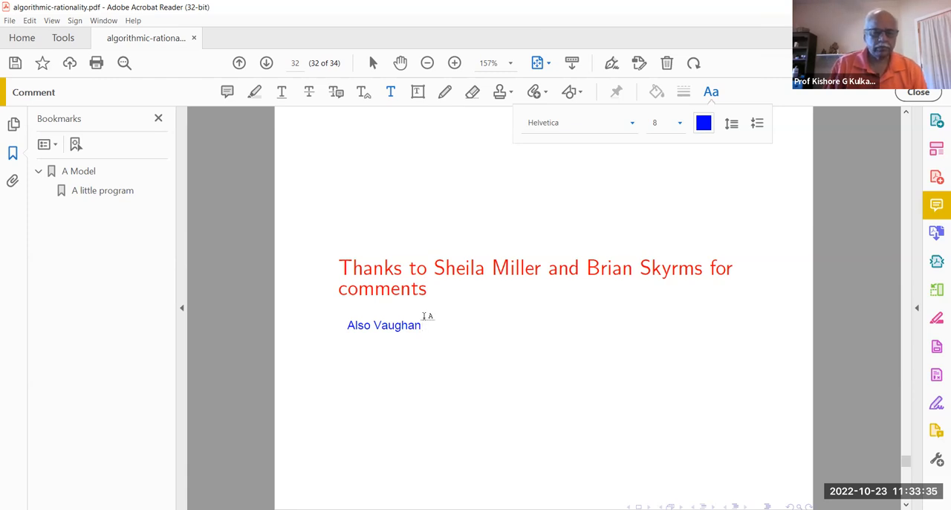
text(Pratte)
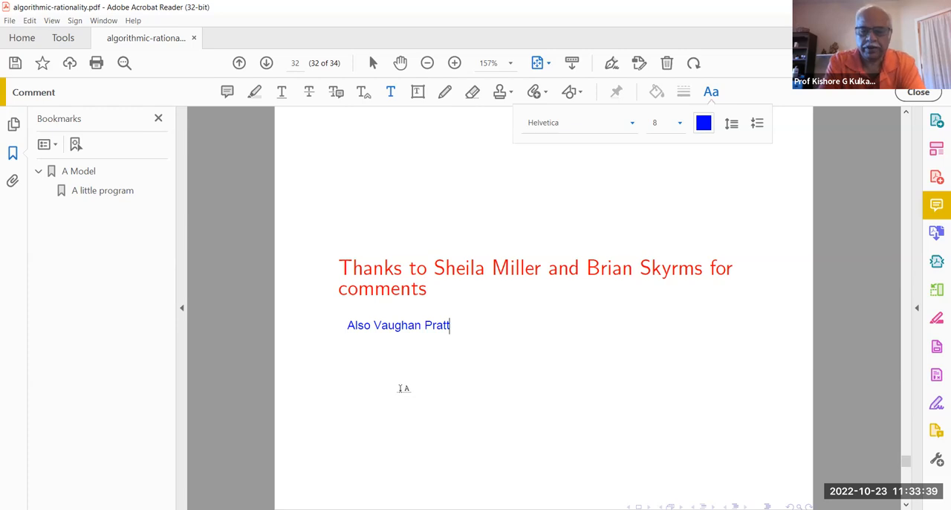
mouse_move(374, 436)
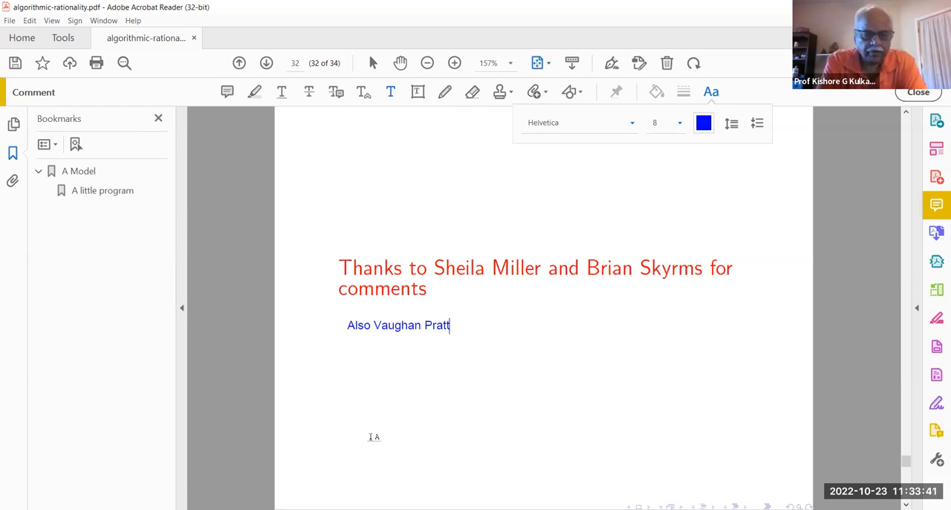
mouse_move(535, 407)
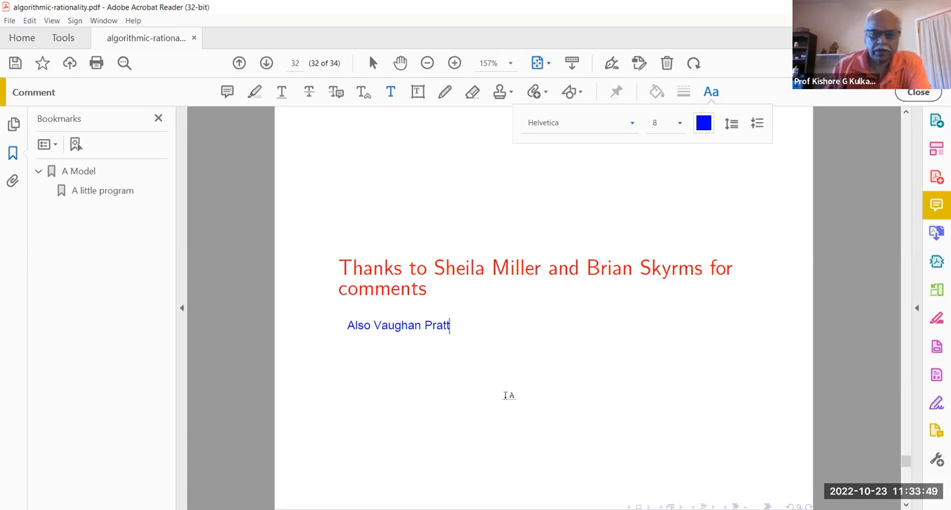
mouse_move(482, 384)
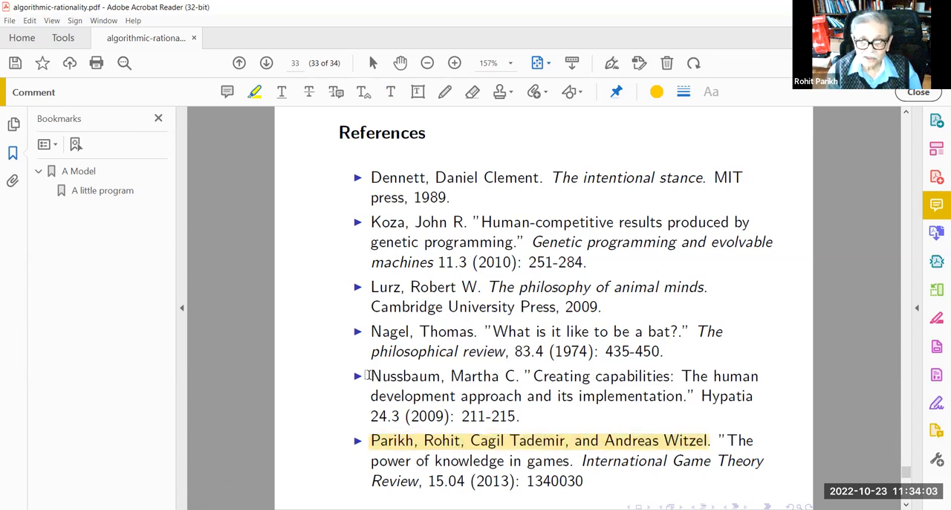
Highlight an author name in the page 33 references list in yellow
drag(370, 374, 513, 375)
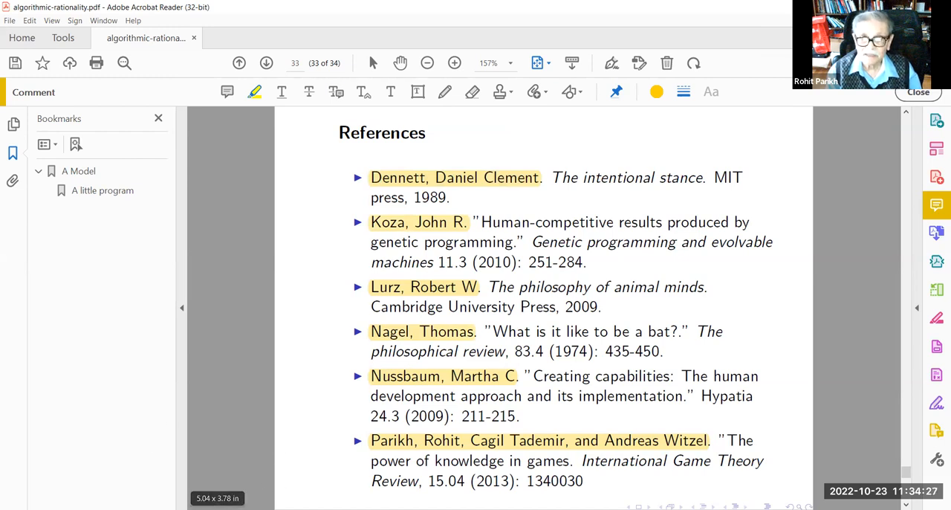
mouse_move(652, 444)
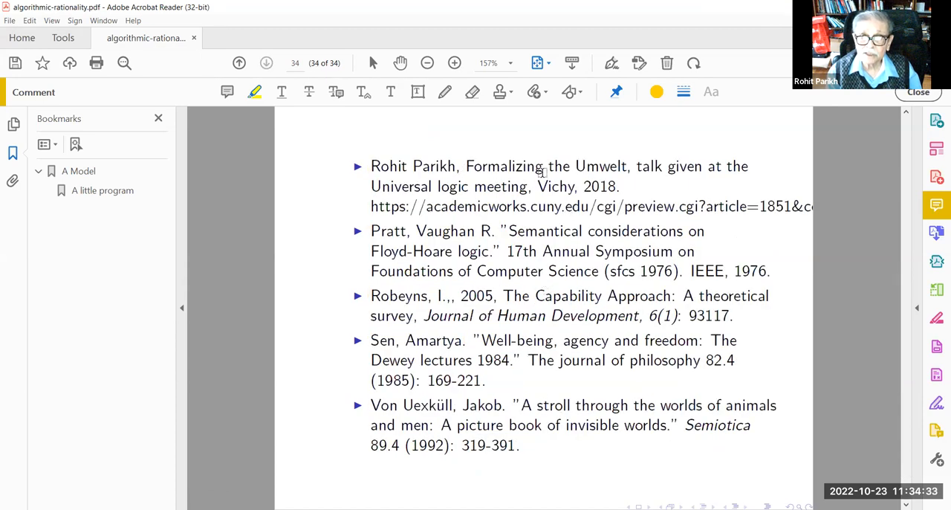
Highlight the talk title 'Formalizing the Umwelt' in yellow on page 34
drag(467, 166, 625, 167)
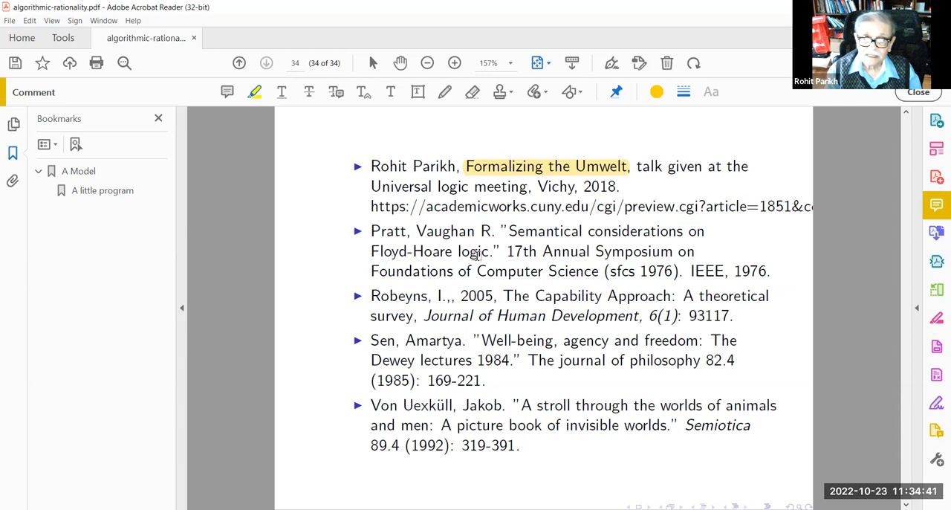
mouse_move(369, 301)
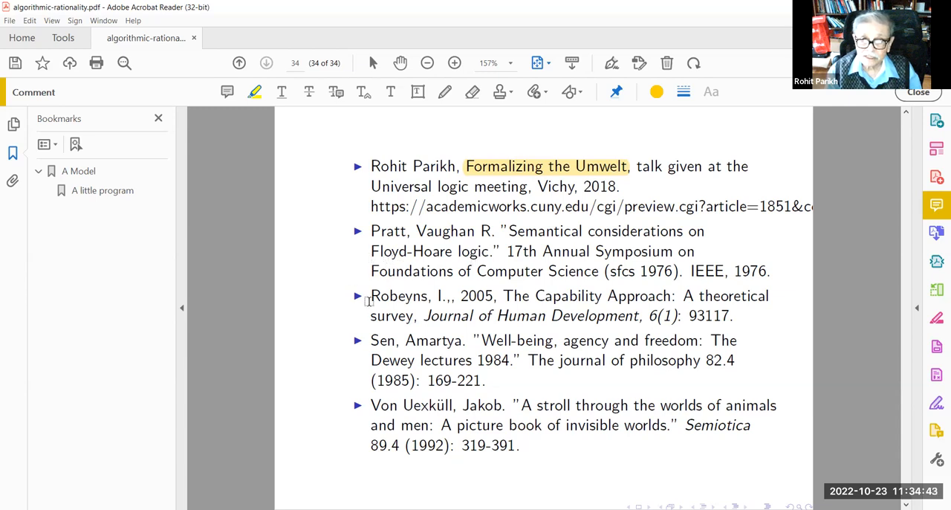